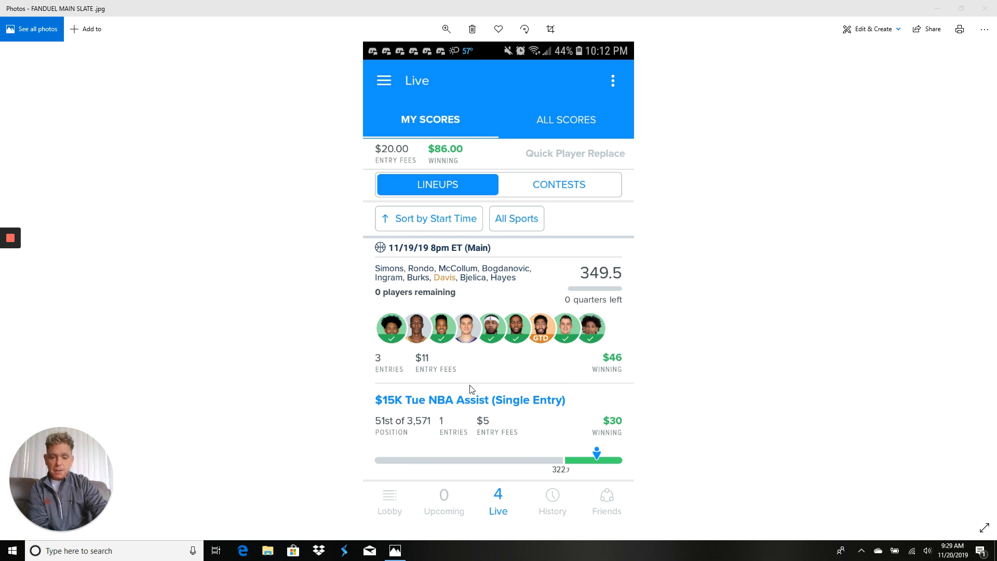
{"action": "mouse_move", "coordinate": [407, 435]}
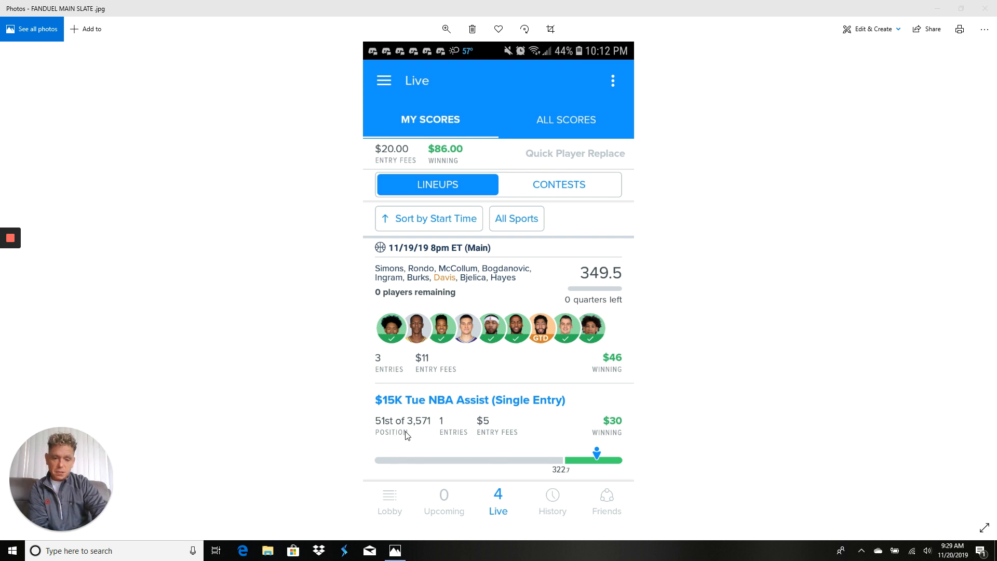
{"action": "mouse_move", "coordinate": [430, 432]}
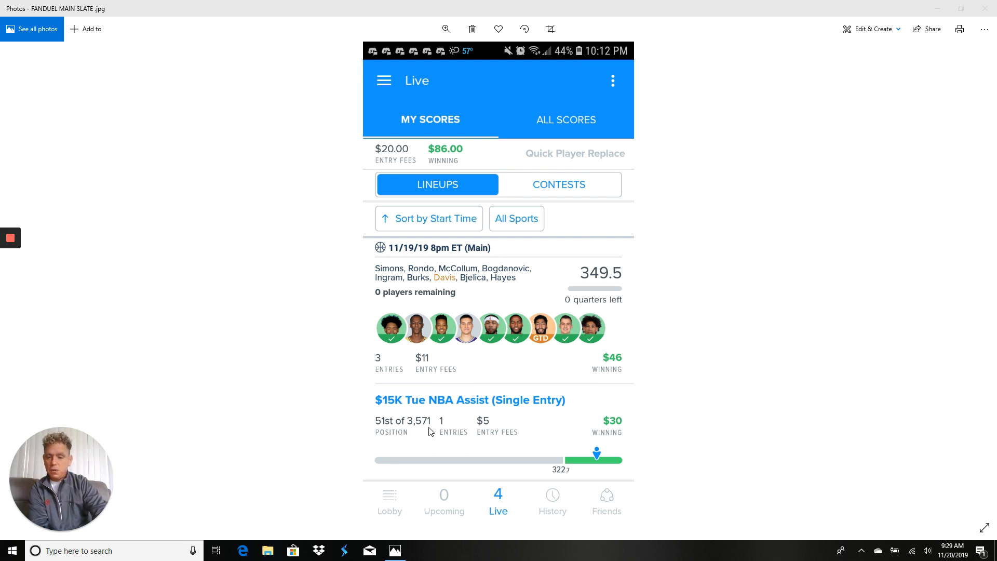
{"action": "mouse_move", "coordinate": [664, 384]}
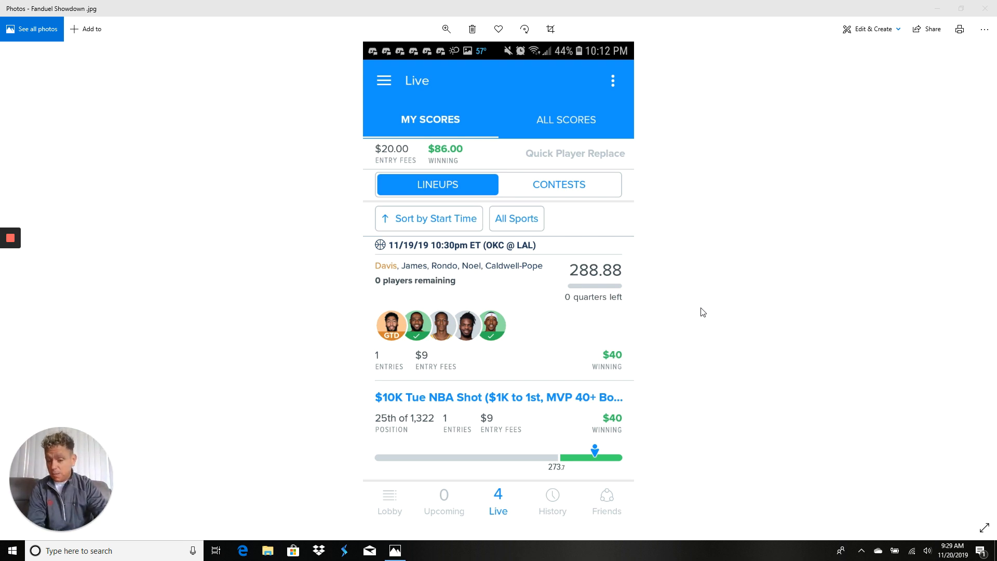
{"action": "mouse_move", "coordinate": [438, 365]}
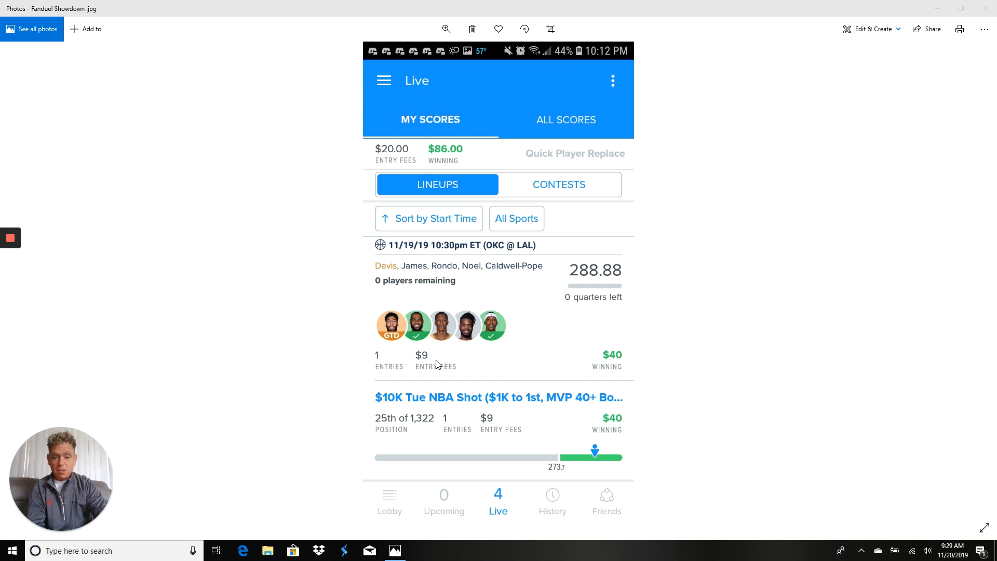
{"action": "mouse_move", "coordinate": [672, 379]}
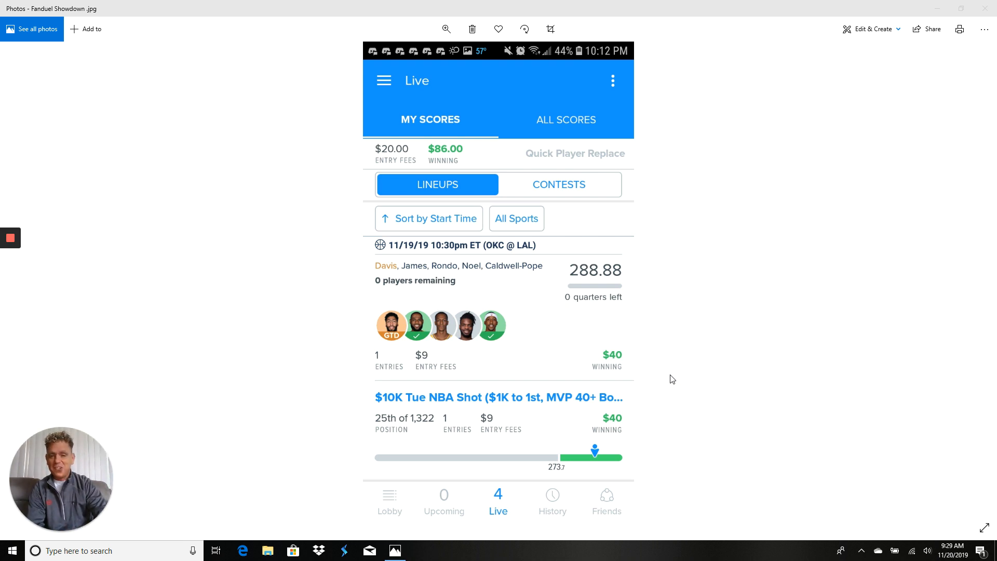
{"action": "mouse_move", "coordinate": [699, 353]}
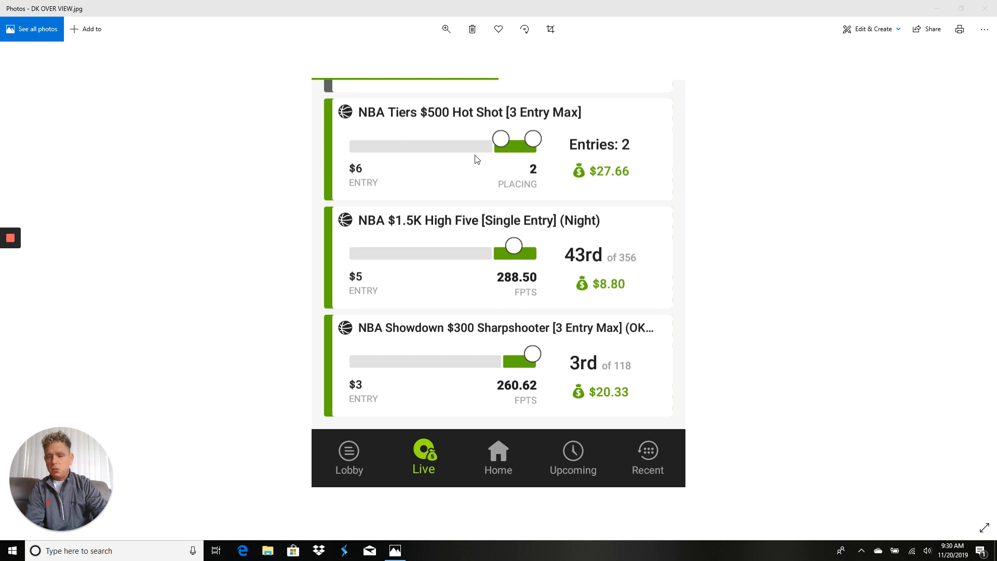
{"action": "mouse_move", "coordinate": [504, 156]}
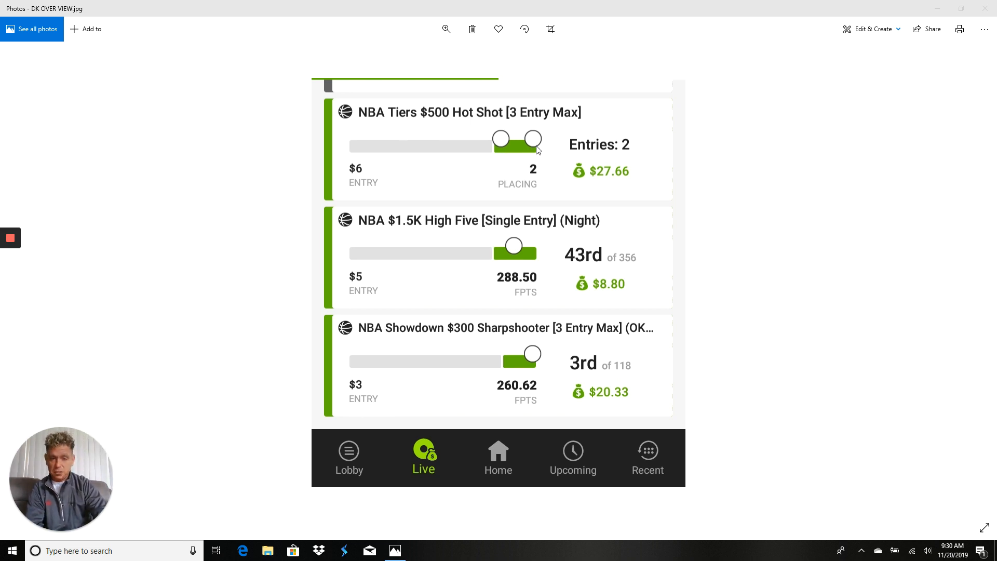
{"action": "mouse_move", "coordinate": [558, 149]}
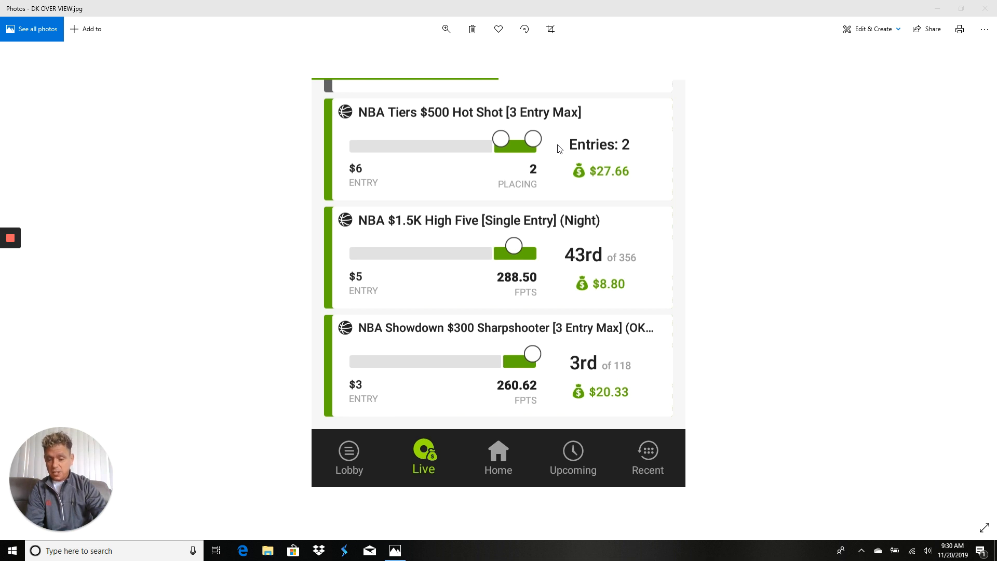
{"action": "mouse_move", "coordinate": [519, 223]}
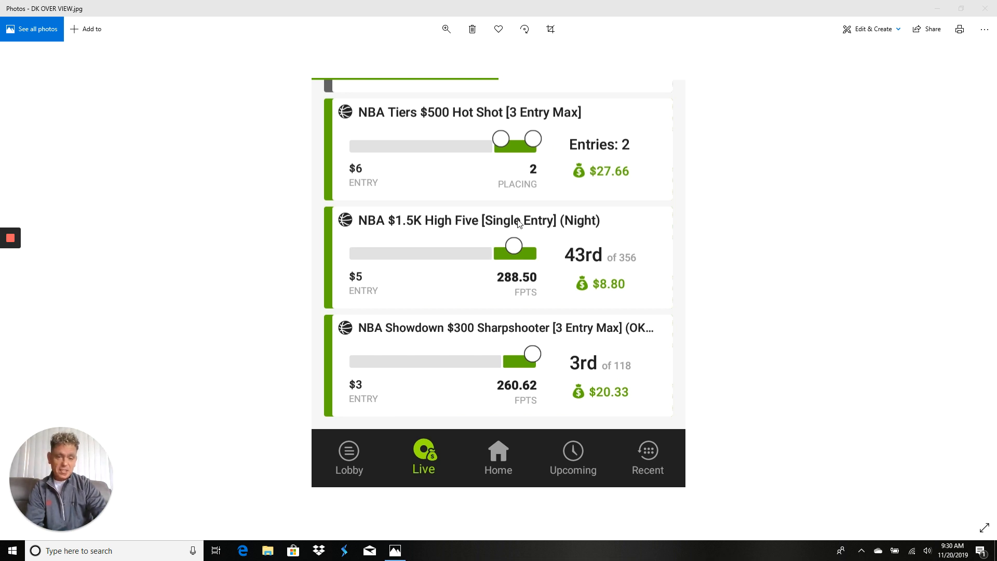
{"action": "mouse_move", "coordinate": [419, 285]}
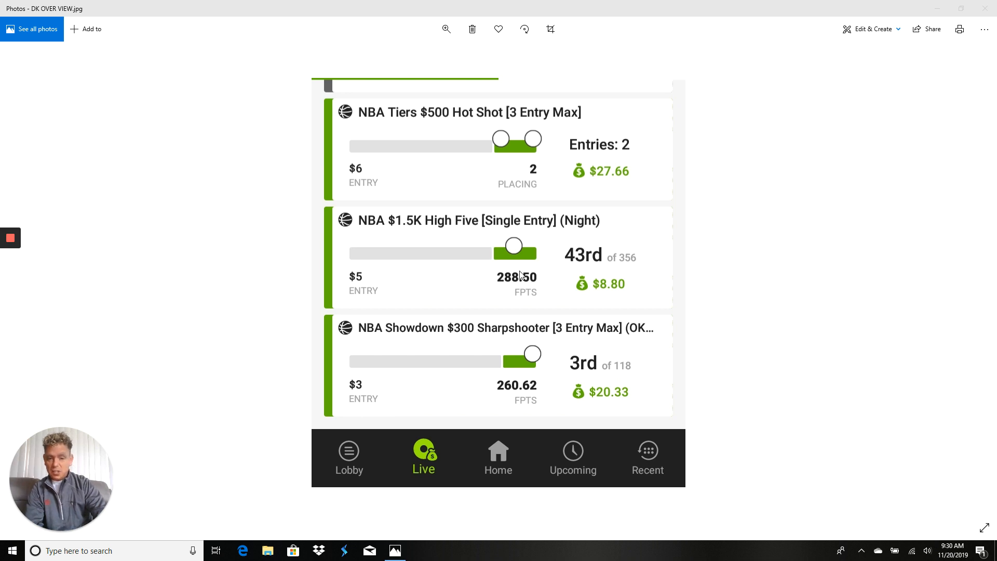
{"action": "mouse_move", "coordinate": [602, 269]}
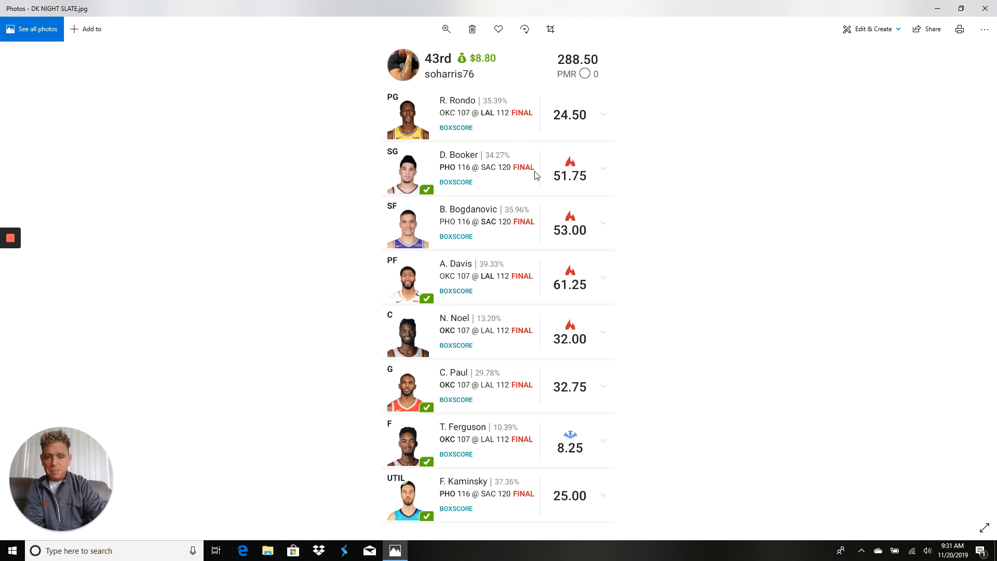
{"action": "mouse_move", "coordinate": [535, 202]}
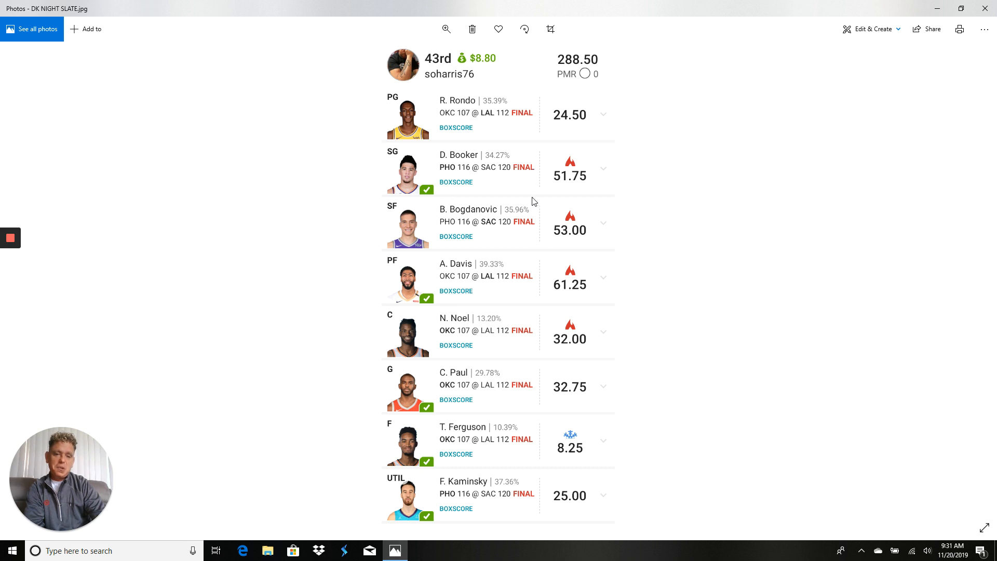
{"action": "mouse_move", "coordinate": [549, 239]}
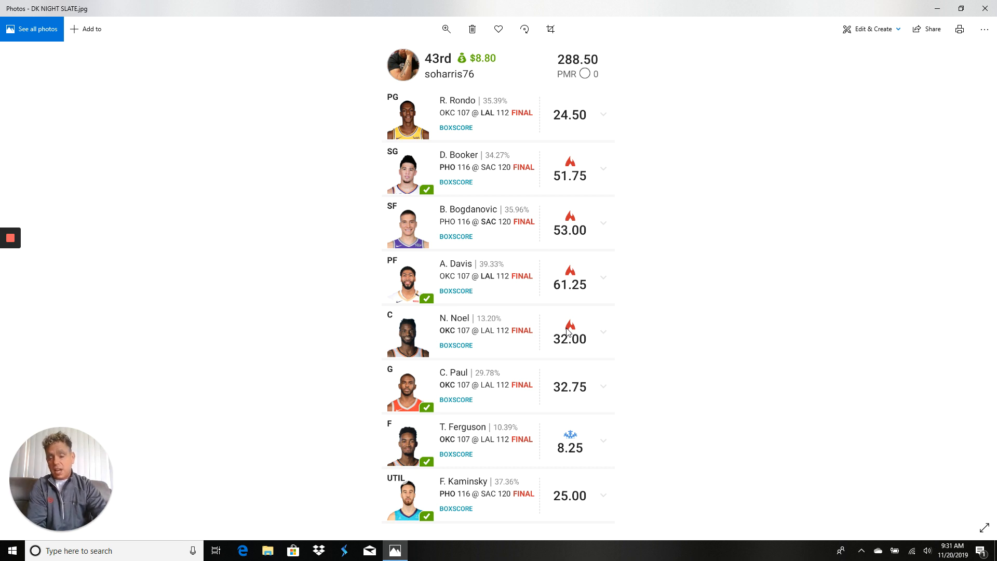
{"action": "mouse_move", "coordinate": [329, 392]}
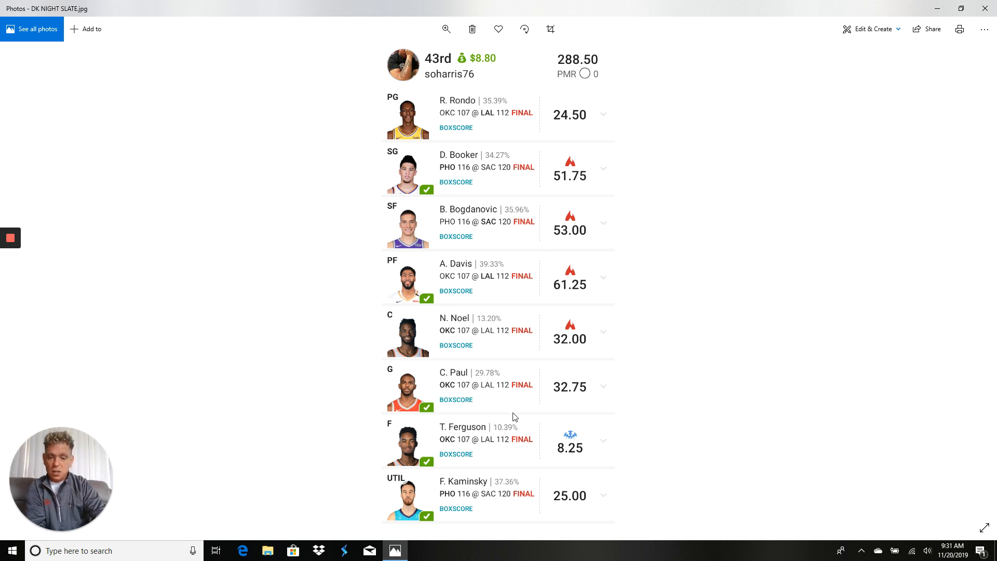
{"action": "mouse_move", "coordinate": [466, 447]}
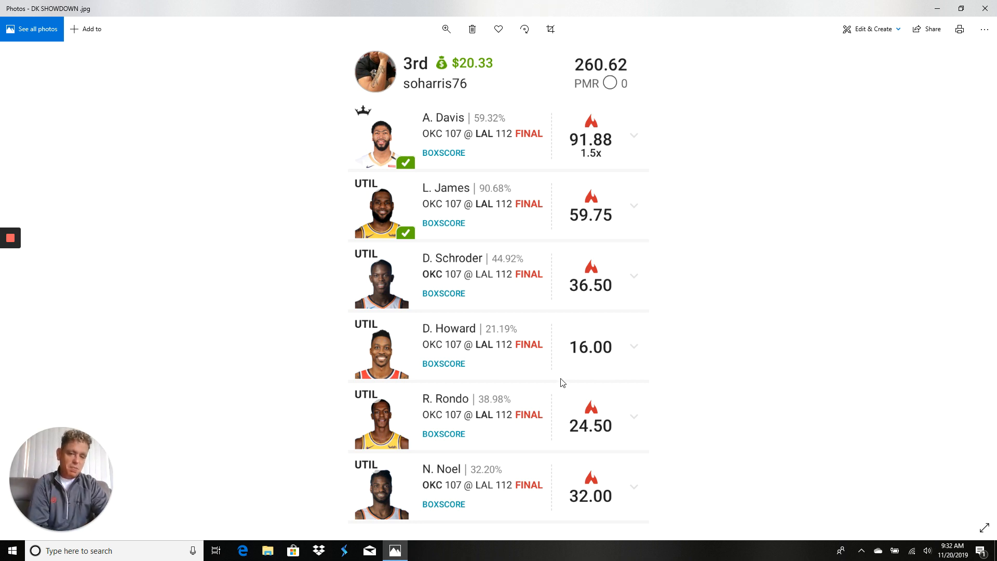
{"action": "mouse_move", "coordinate": [515, 428]}
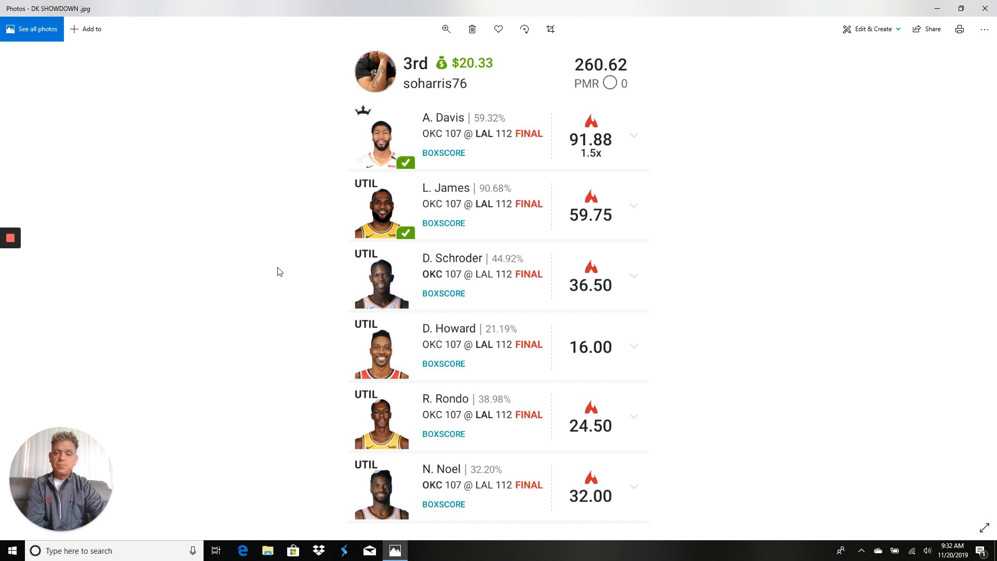
{"action": "mouse_move", "coordinate": [371, 272]}
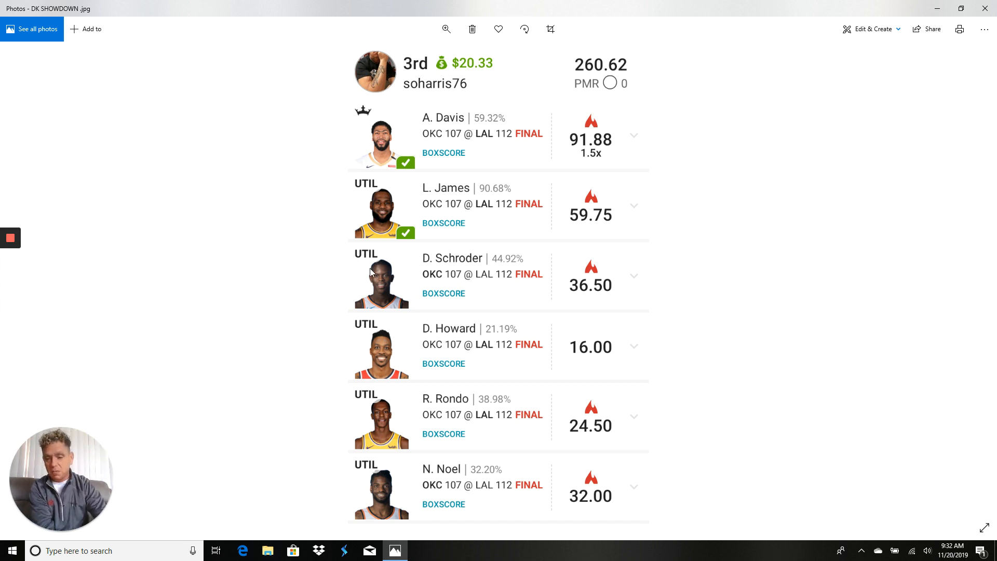
{"action": "mouse_move", "coordinate": [157, 288]}
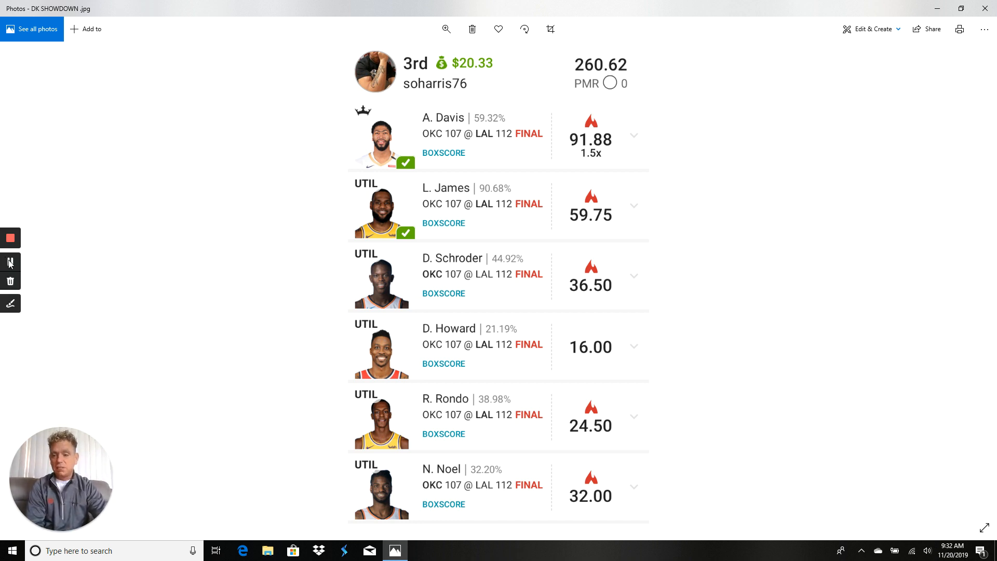
Step: Advance the Photos viewer to DK SHOWDOWN.jpg, the 3rd-place 260.62-point lineup
{"action": "left_click", "coordinate": [394, 551]}
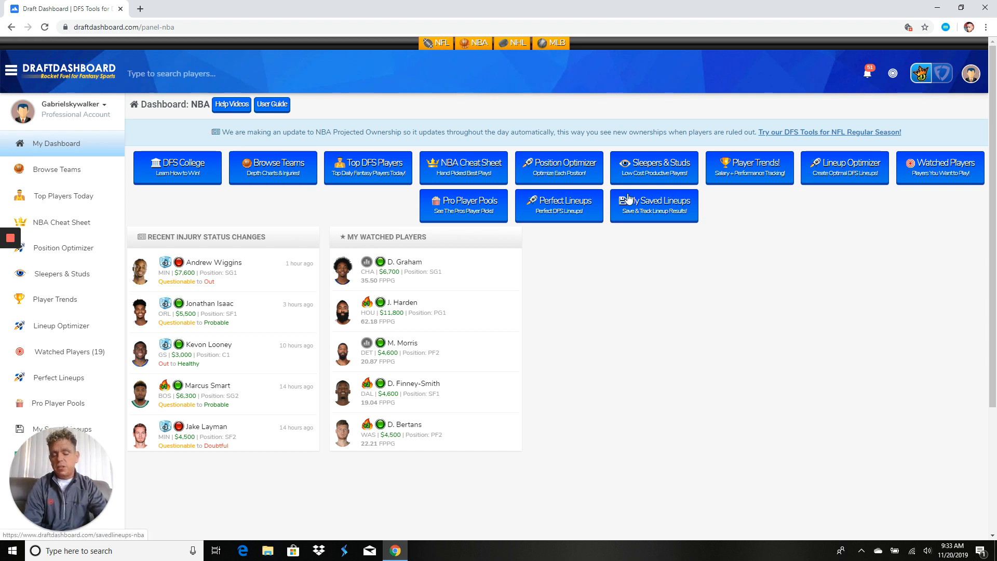
{"action": "mouse_move", "coordinate": [858, 220]}
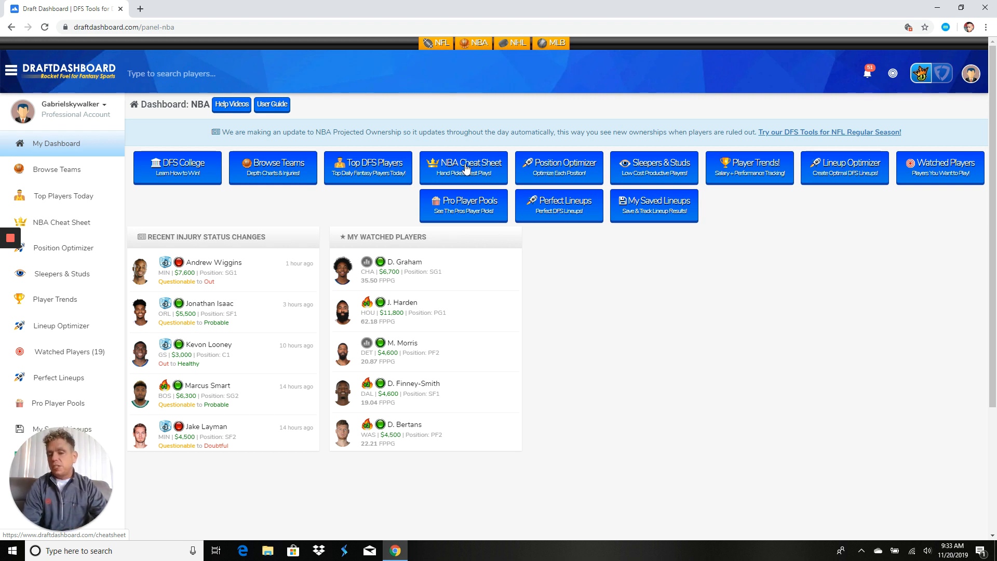
{"action": "mouse_move", "coordinate": [482, 62]}
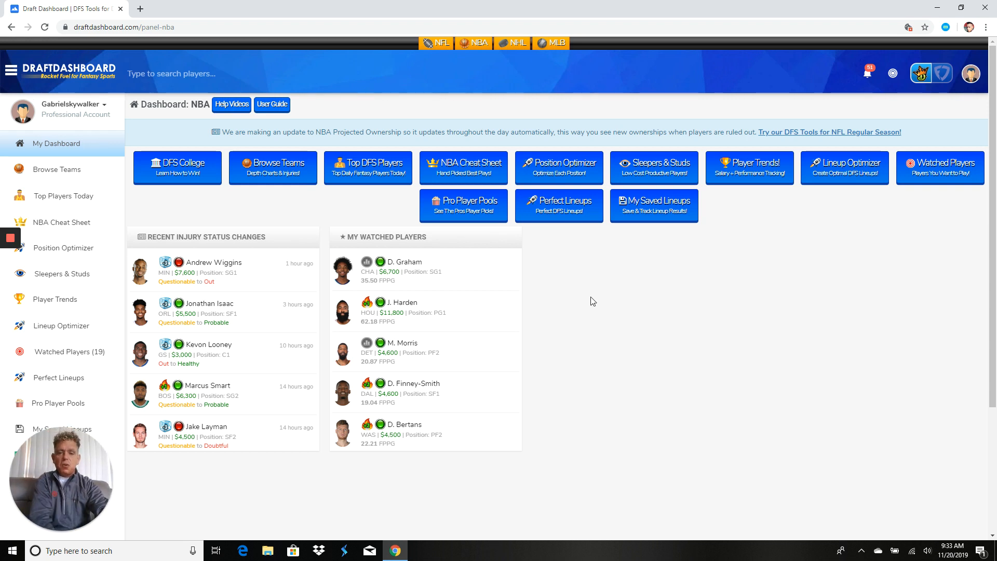
{"action": "mouse_move", "coordinate": [646, 367]}
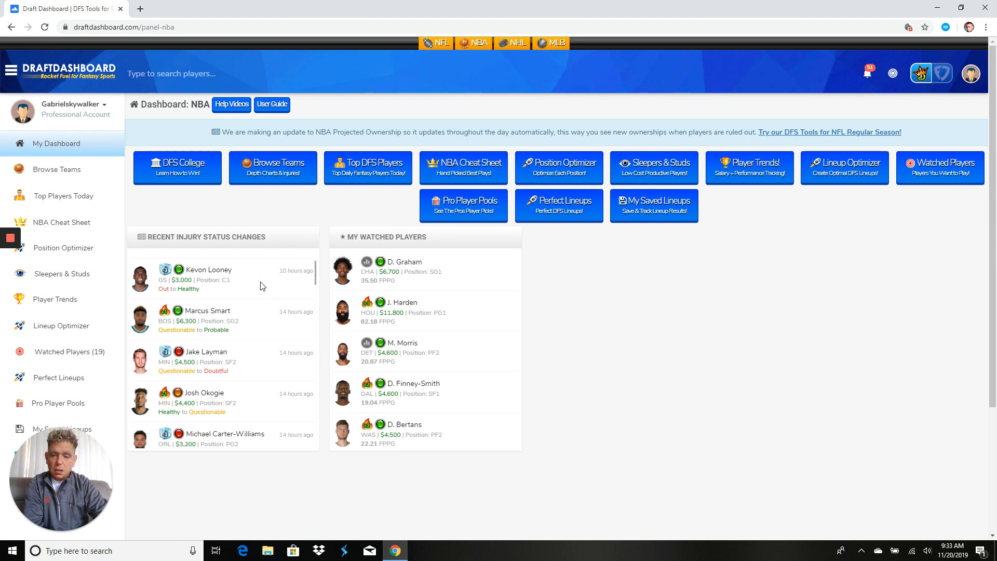
Step: Scroll through the NBA injury status changes, then go to the Position Optimizer
{"action": "scroll", "scroll_direction": "down", "scroll_amount": 3}
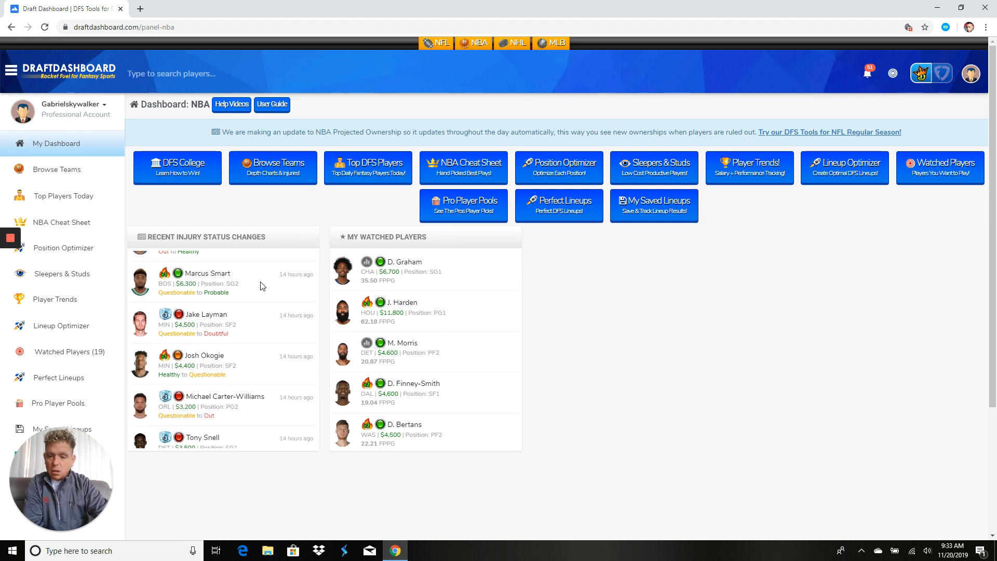
{"action": "scroll", "scroll_direction": "down", "scroll_amount": 3}
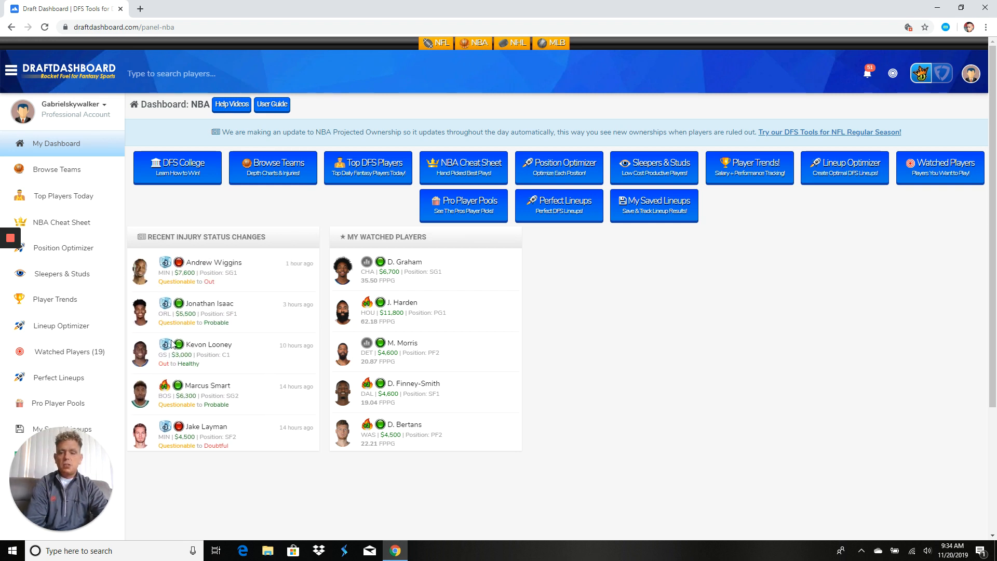
{"action": "left_click", "coordinate": [63, 248]}
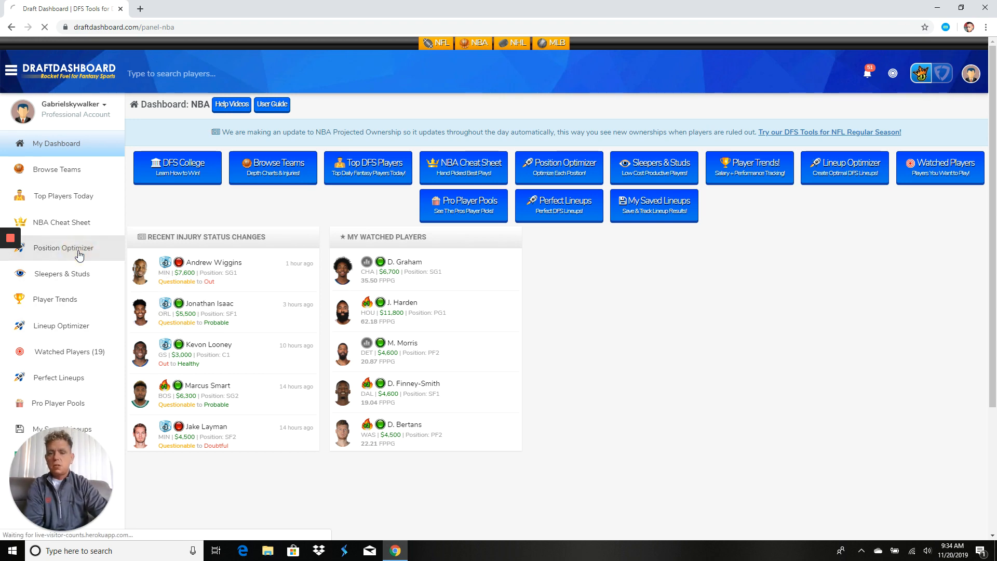
{"action": "left_click", "coordinate": [63, 247]}
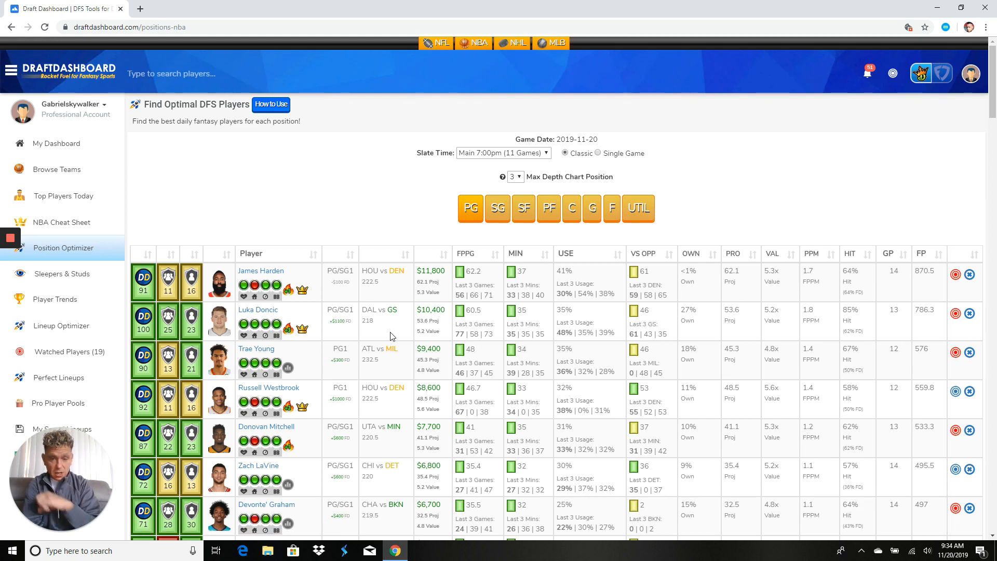
{"action": "mouse_move", "coordinate": [441, 302]}
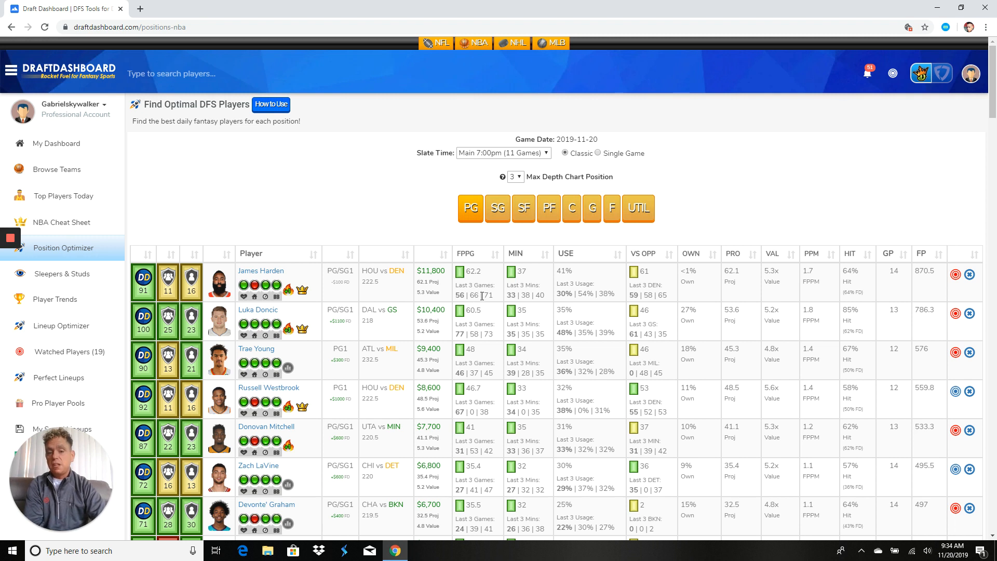
{"action": "mouse_move", "coordinate": [491, 292]}
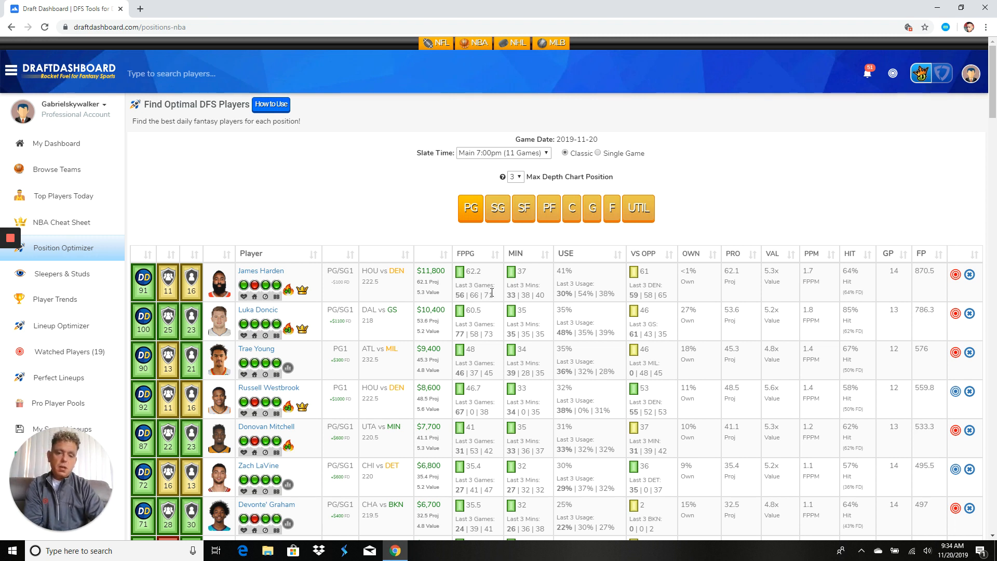
{"action": "mouse_move", "coordinate": [494, 294]}
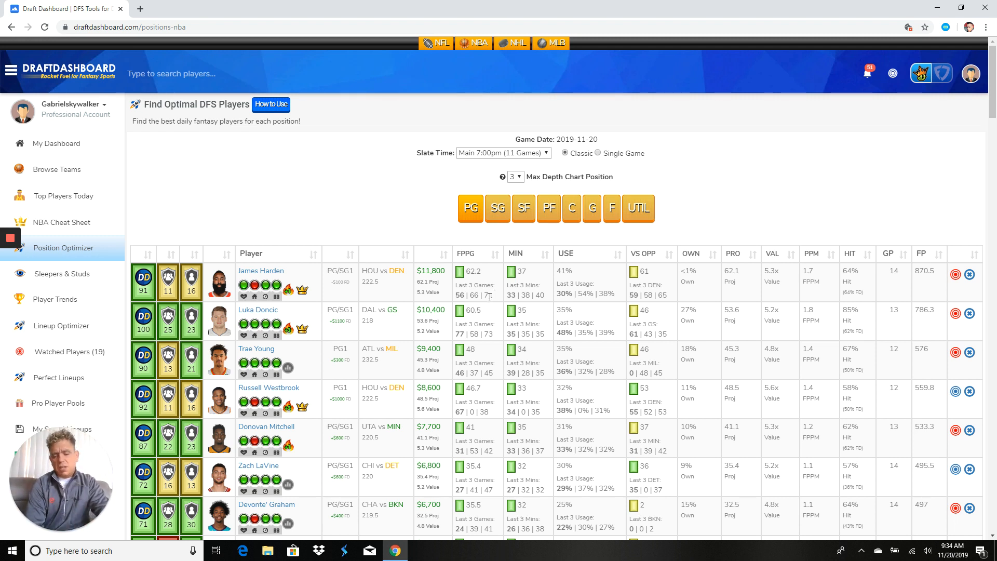
{"action": "scroll", "scroll_direction": "down", "scroll_amount": 3}
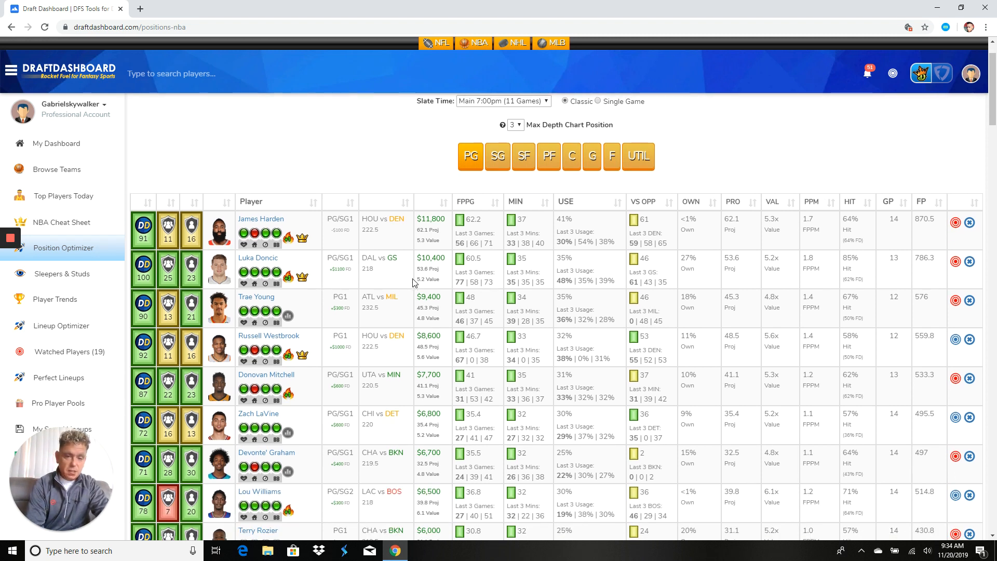
{"action": "mouse_move", "coordinate": [424, 280]}
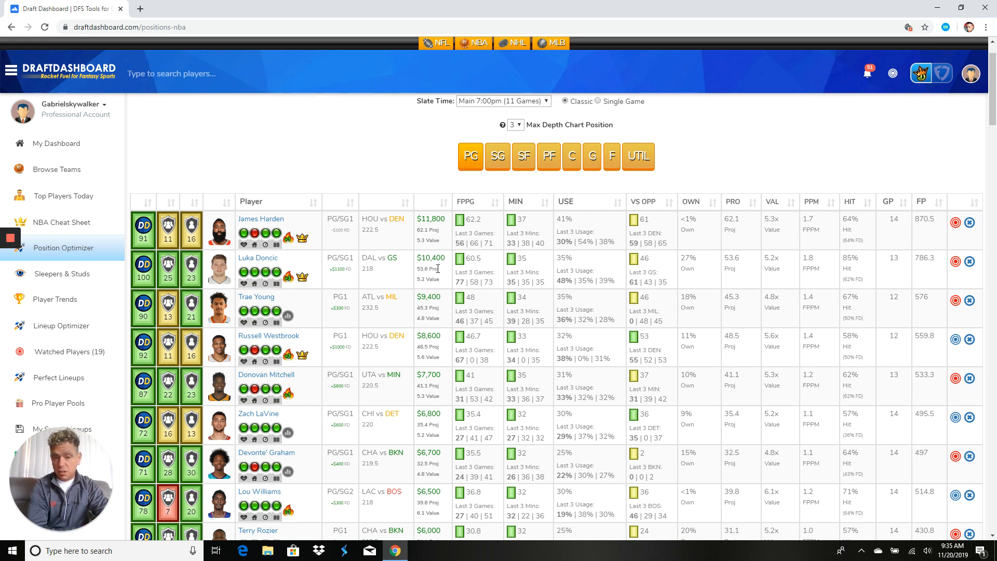
{"action": "mouse_move", "coordinate": [436, 268]}
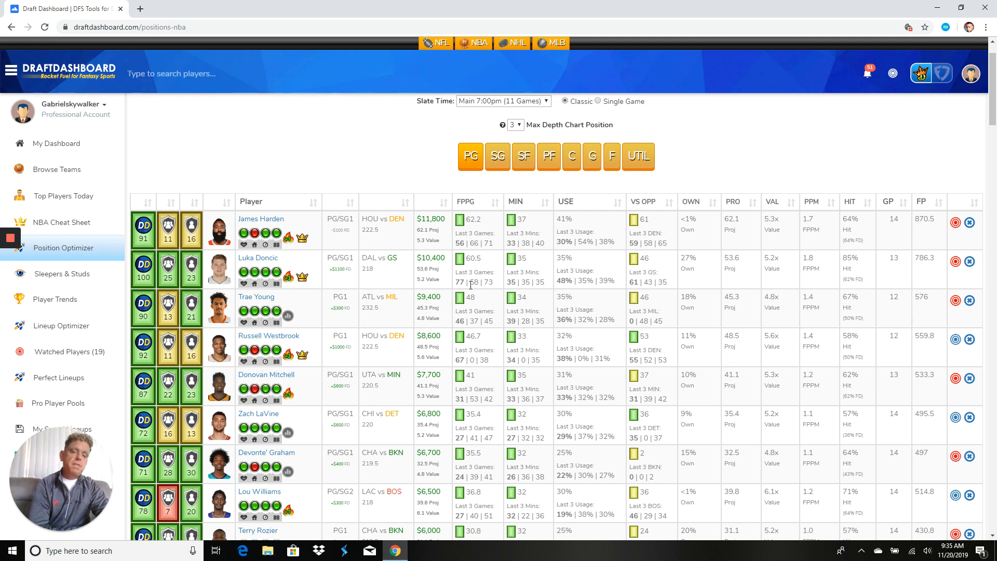
{"action": "mouse_move", "coordinate": [472, 287]}
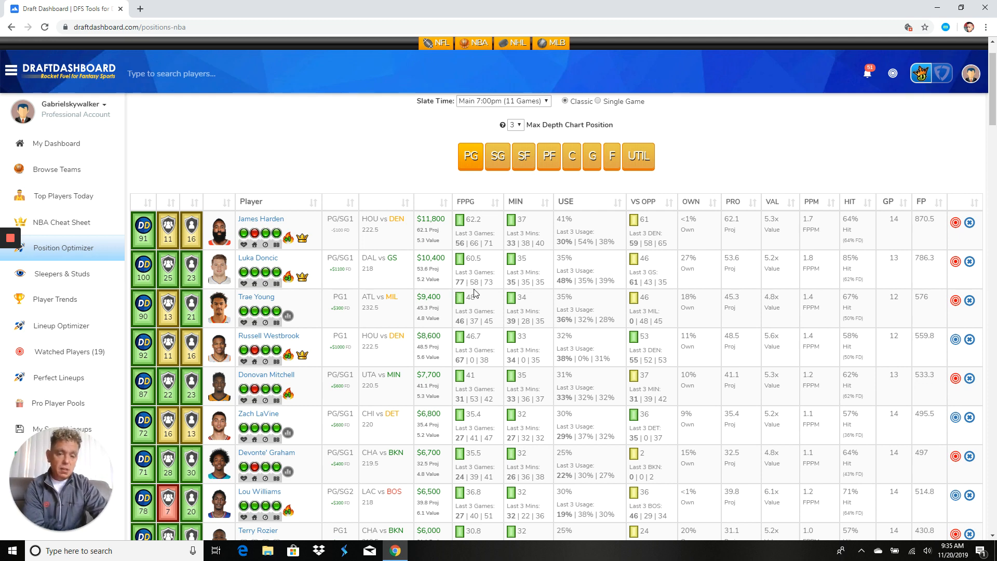
{"action": "mouse_move", "coordinate": [388, 282]}
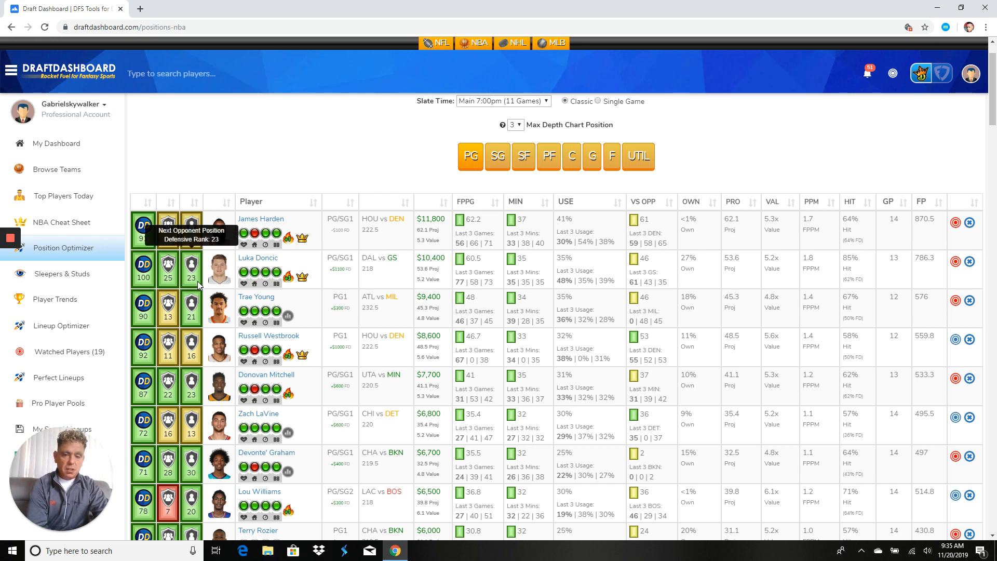
{"action": "mouse_move", "coordinate": [314, 291]}
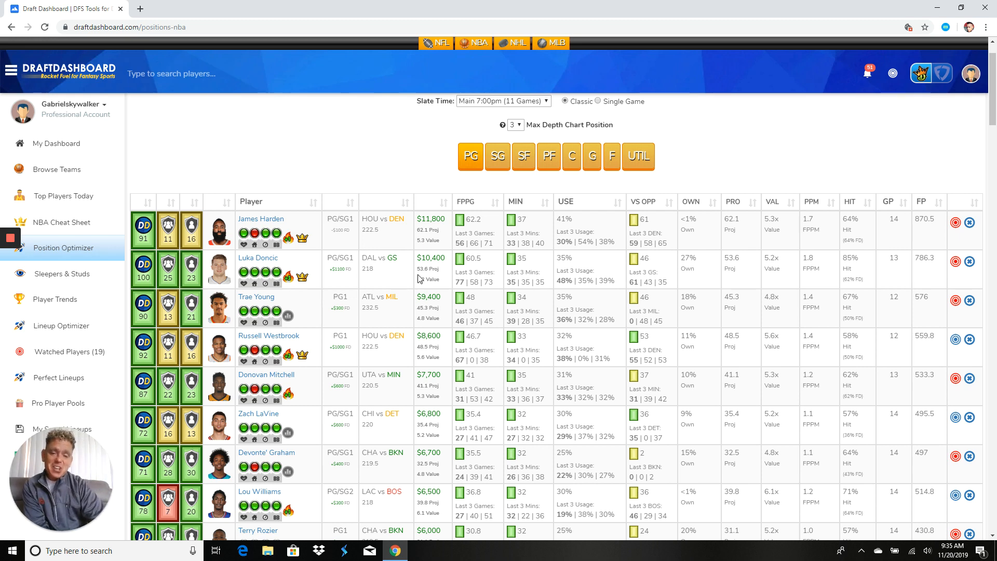
{"action": "scroll", "scroll_direction": "down", "scroll_amount": 3}
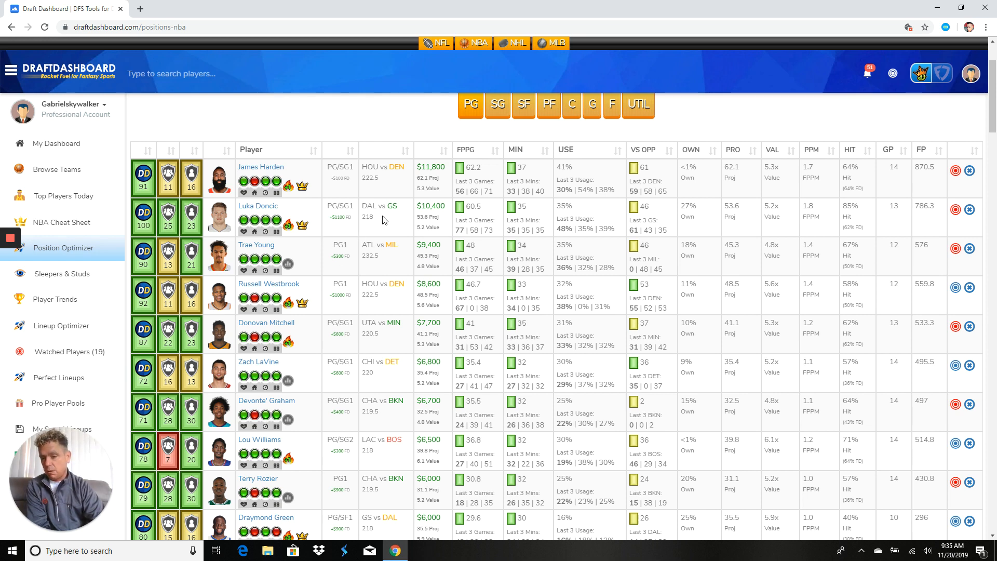
{"action": "mouse_move", "coordinate": [382, 263]}
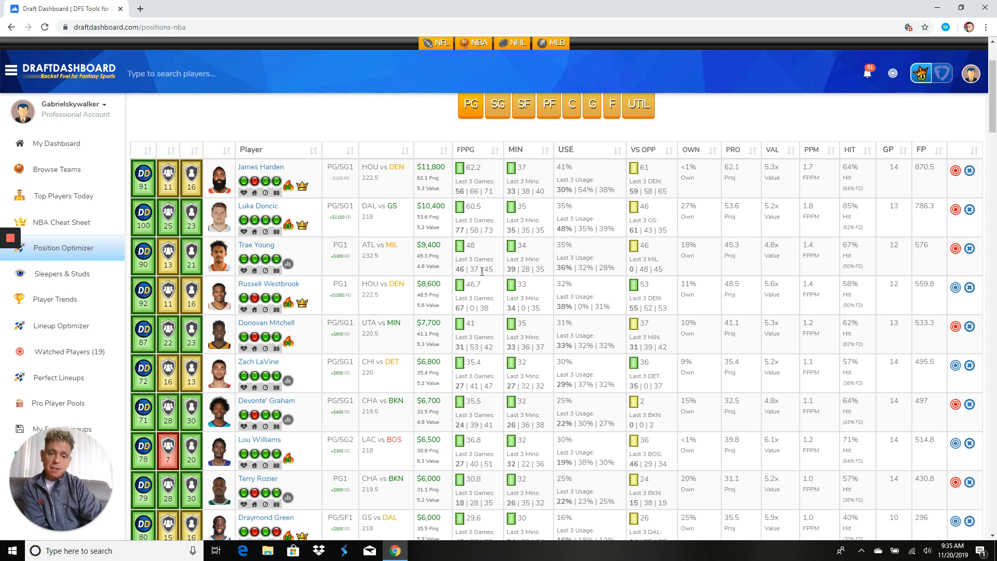
{"action": "mouse_move", "coordinate": [482, 273]}
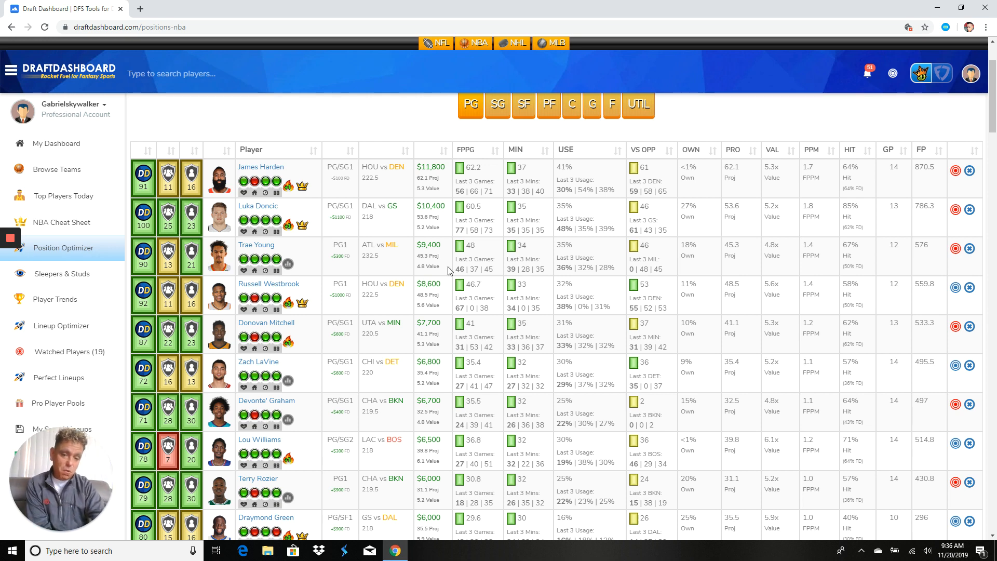
{"action": "mouse_move", "coordinate": [391, 260]}
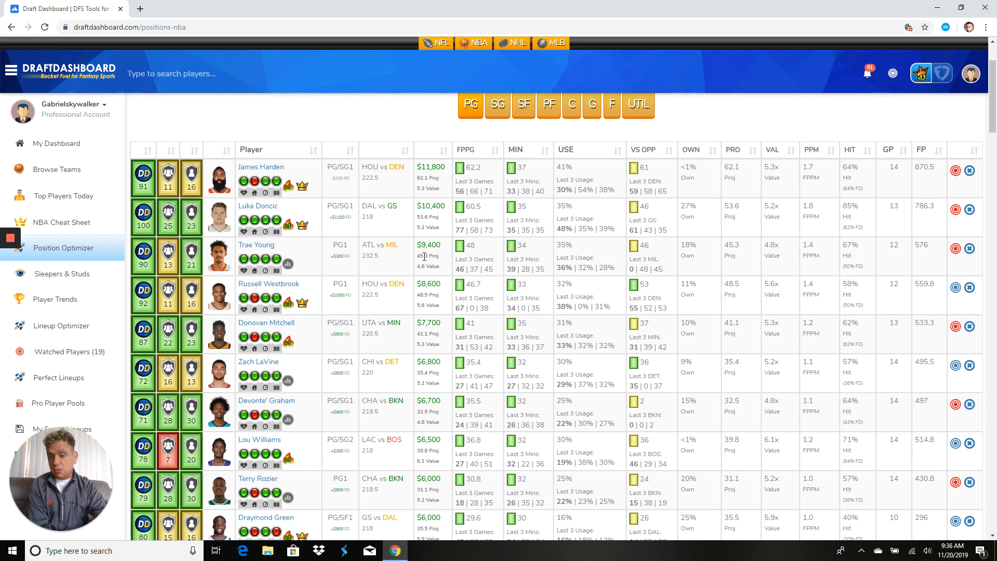
{"action": "scroll", "scroll_direction": "down", "scroll_amount": 3}
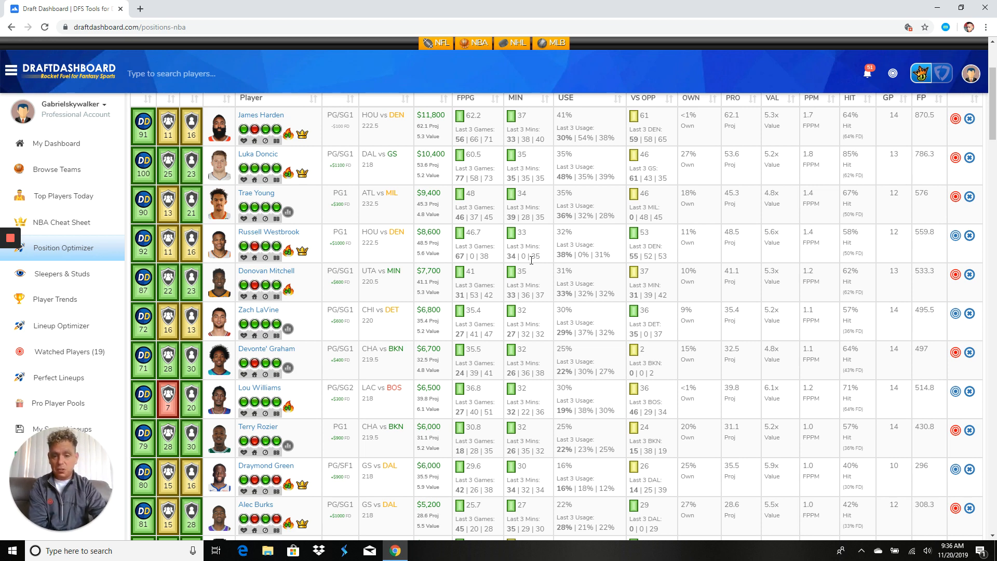
{"action": "mouse_move", "coordinate": [433, 241]}
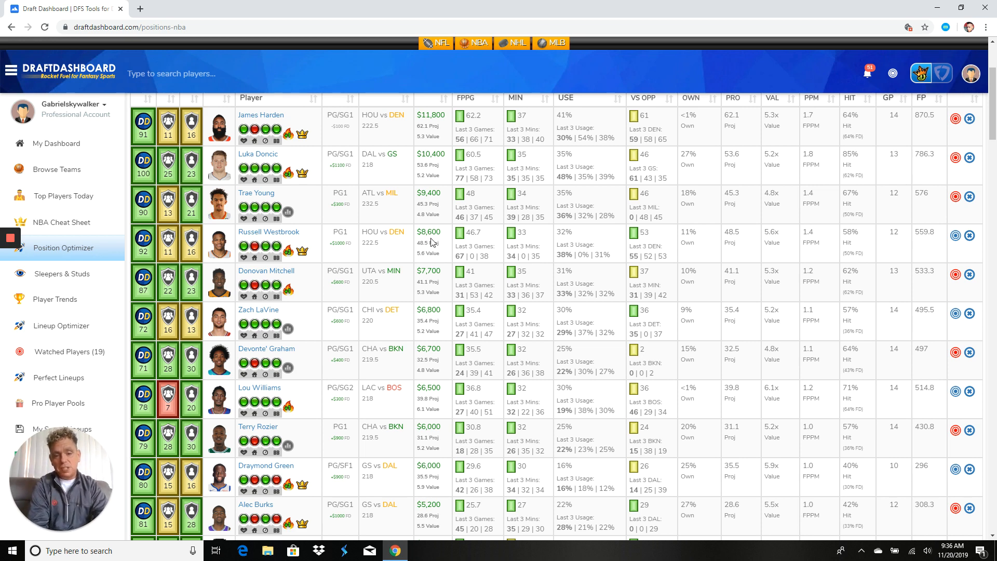
{"action": "mouse_move", "coordinate": [436, 245]}
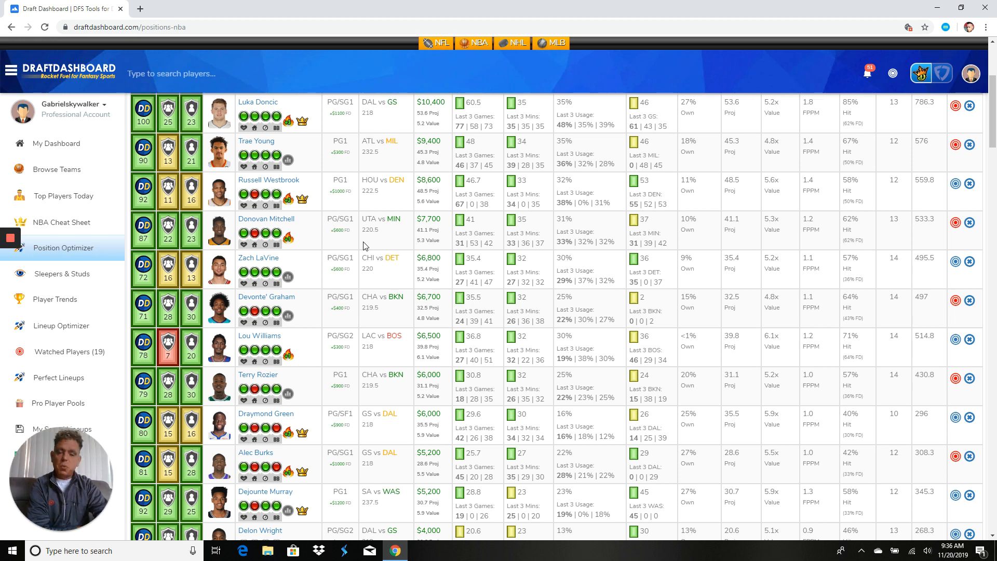
{"action": "mouse_move", "coordinate": [458, 248]}
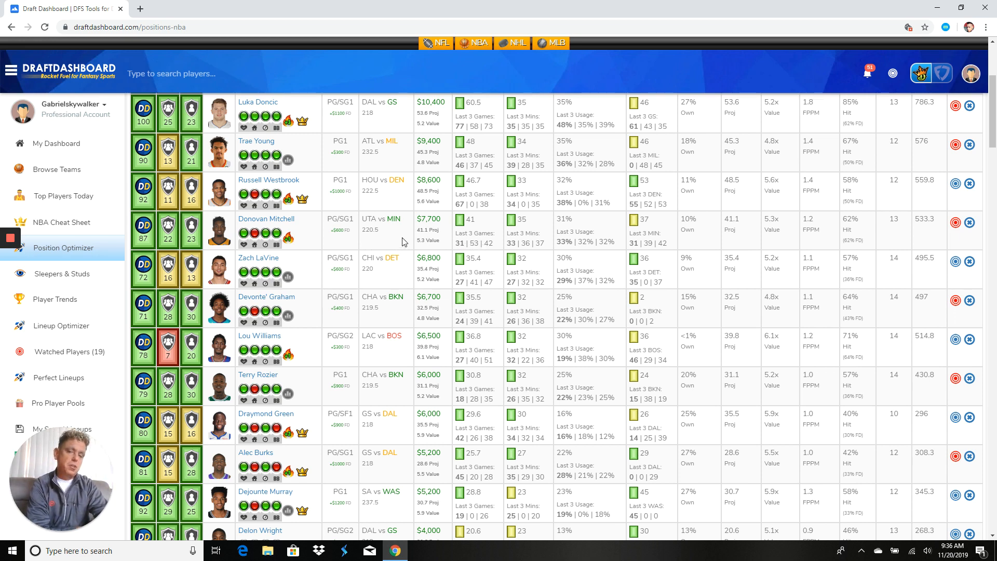
{"action": "scroll", "scroll_direction": "down", "scroll_amount": 3}
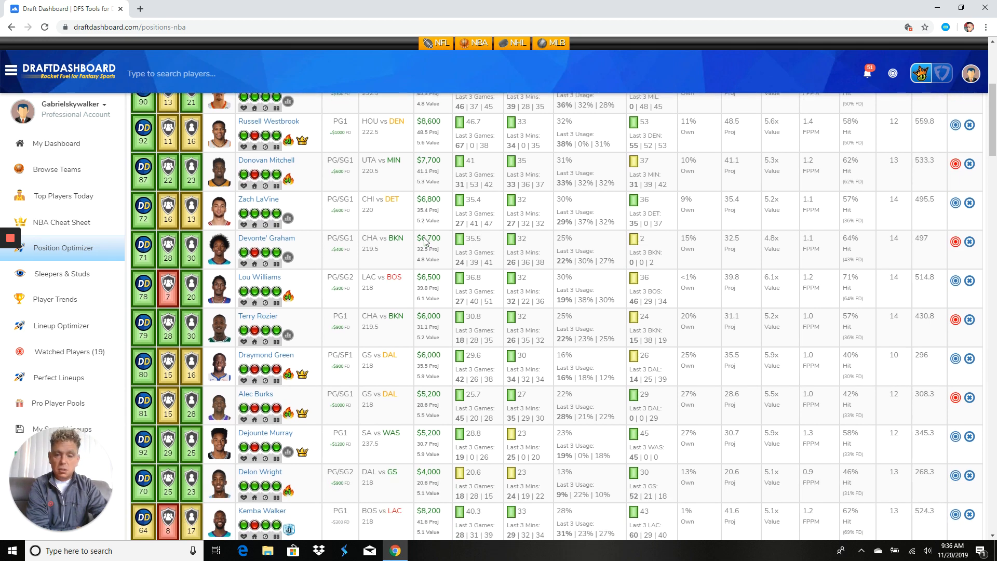
{"action": "scroll", "scroll_direction": "down", "scroll_amount": 3}
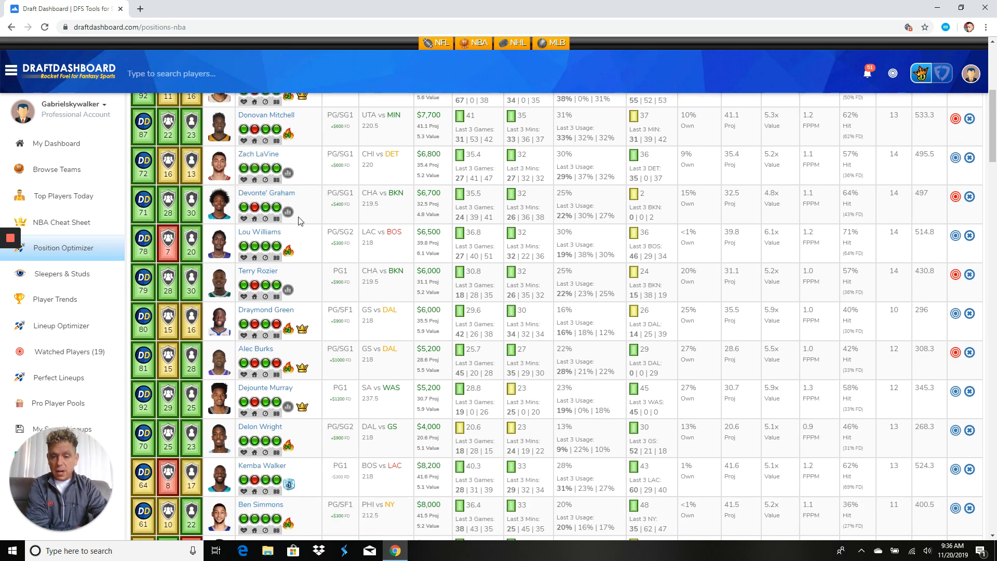
{"action": "mouse_move", "coordinate": [401, 219]}
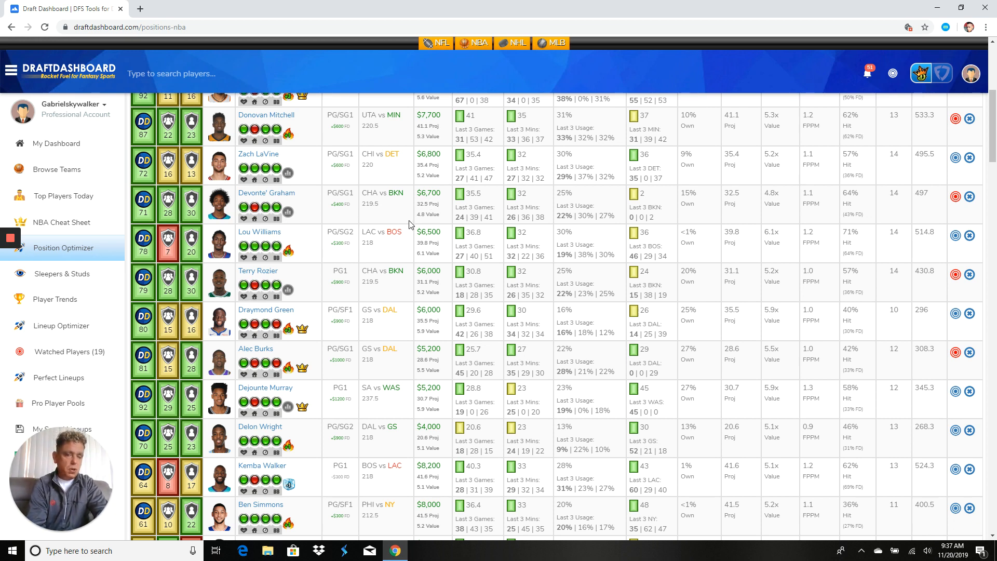
{"action": "scroll", "scroll_direction": "down", "scroll_amount": 3}
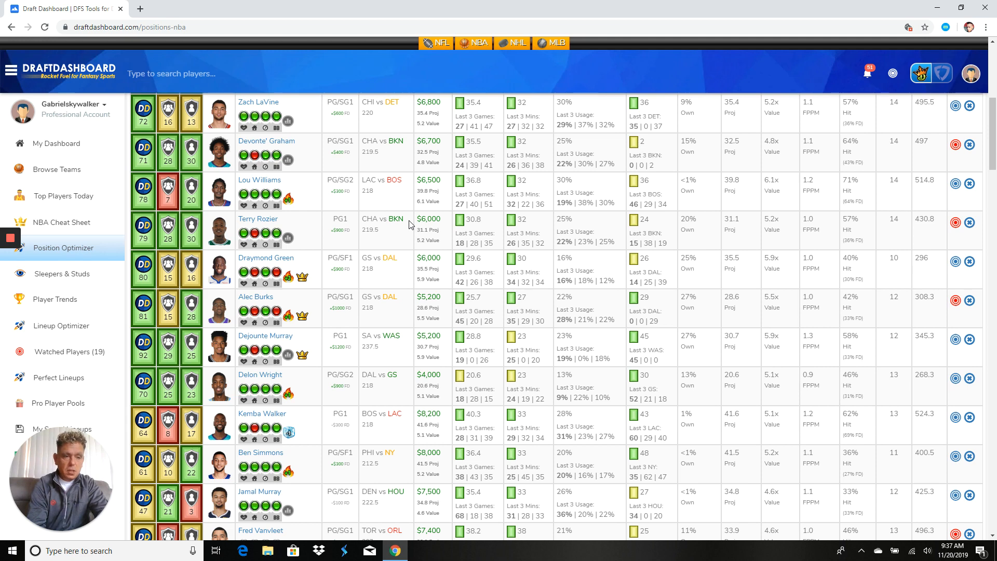
{"action": "scroll", "scroll_direction": "down", "scroll_amount": 3}
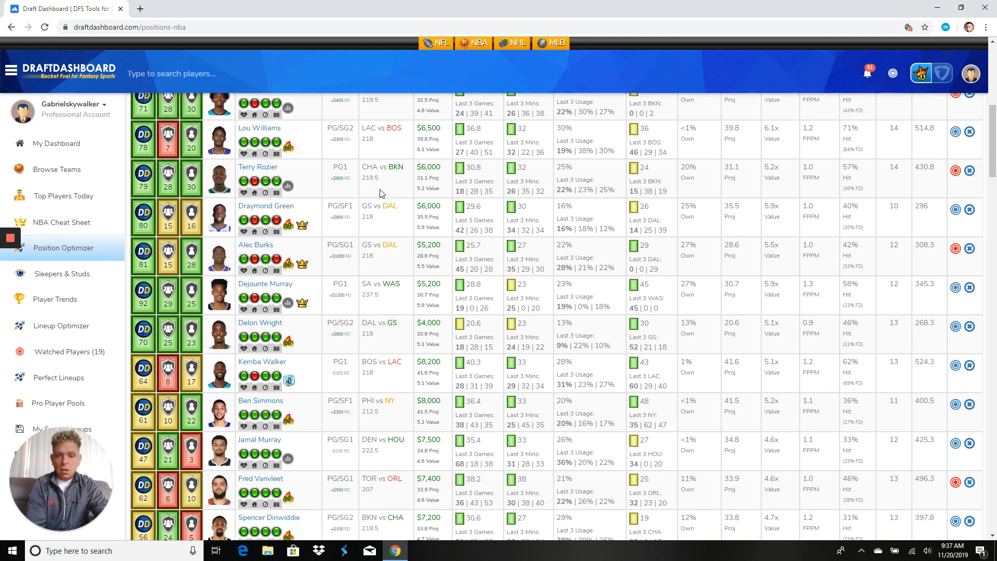
{"action": "mouse_move", "coordinate": [466, 201]}
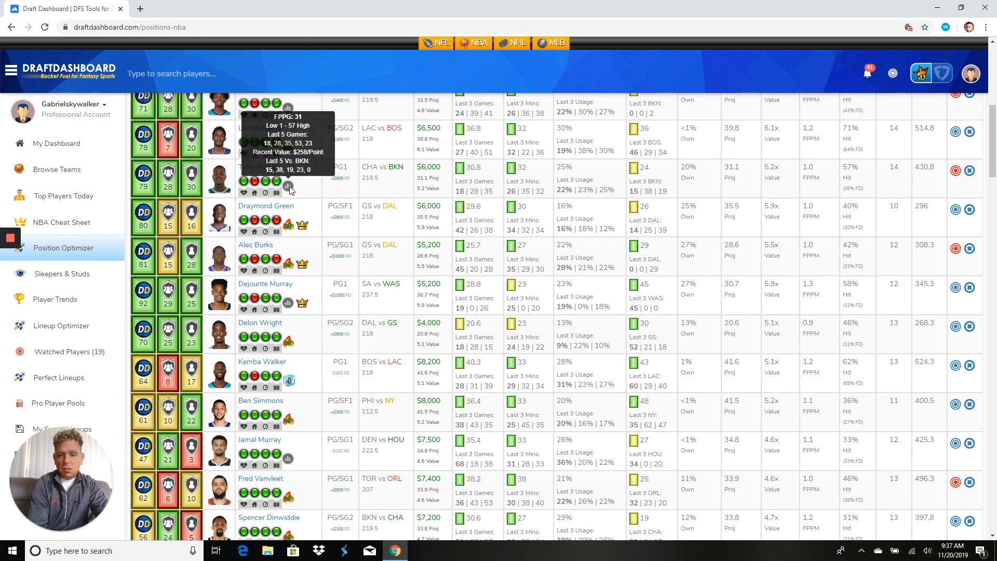
{"action": "mouse_move", "coordinate": [299, 188]}
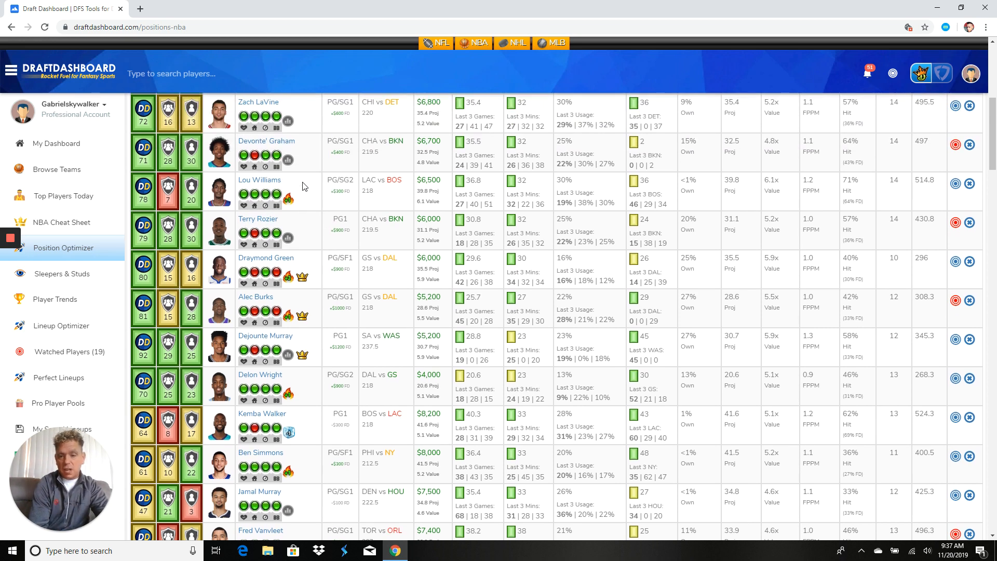
{"action": "scroll", "scroll_direction": "down", "scroll_amount": 3}
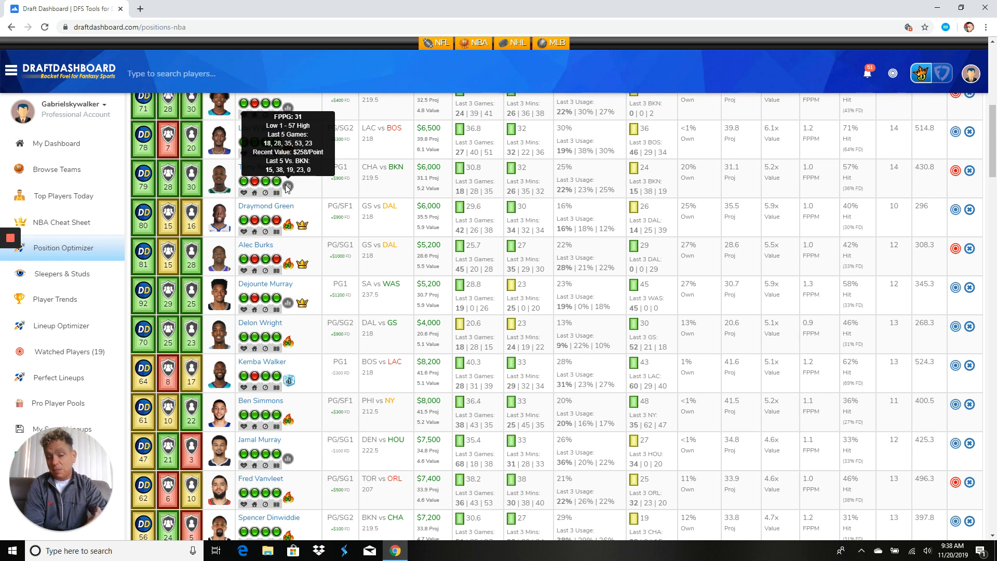
{"action": "mouse_move", "coordinate": [505, 187]}
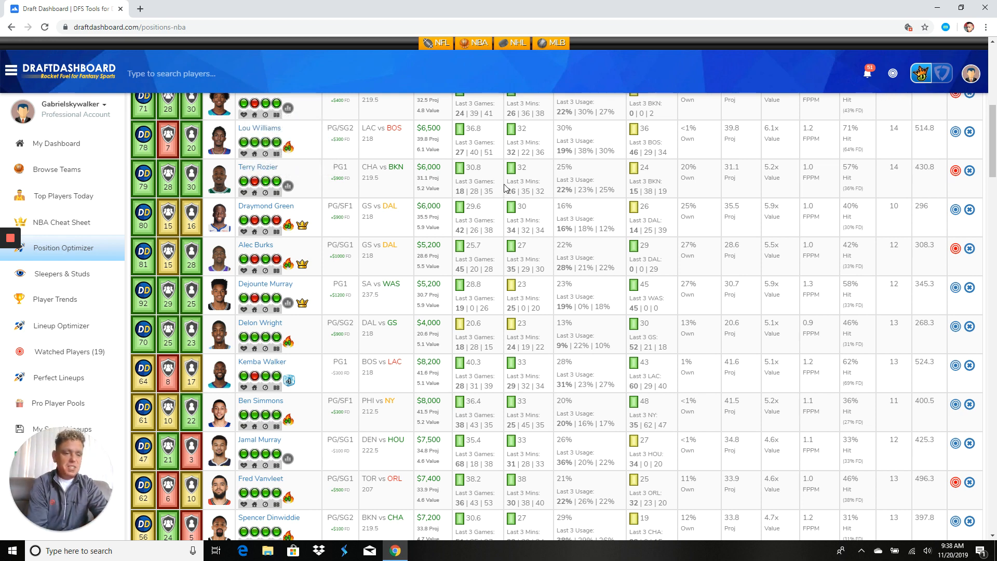
{"action": "scroll", "scroll_direction": "down", "scroll_amount": 3}
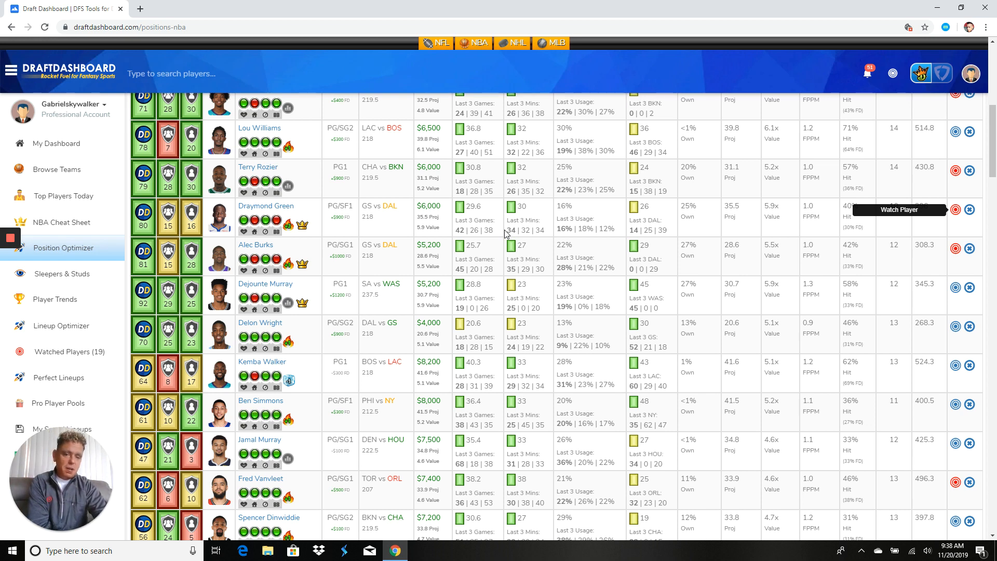
{"action": "mouse_move", "coordinate": [407, 235]}
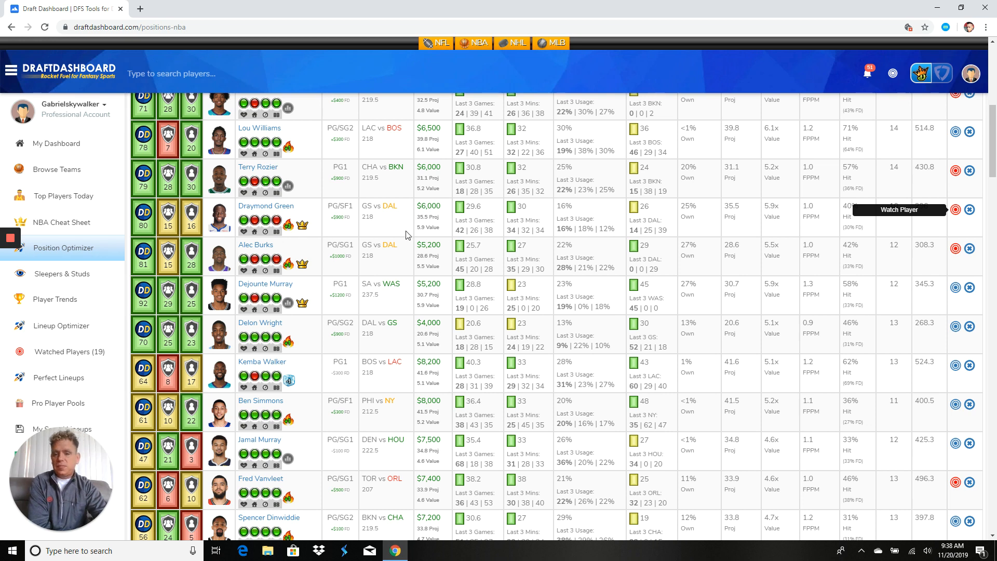
{"action": "mouse_move", "coordinate": [475, 242]}
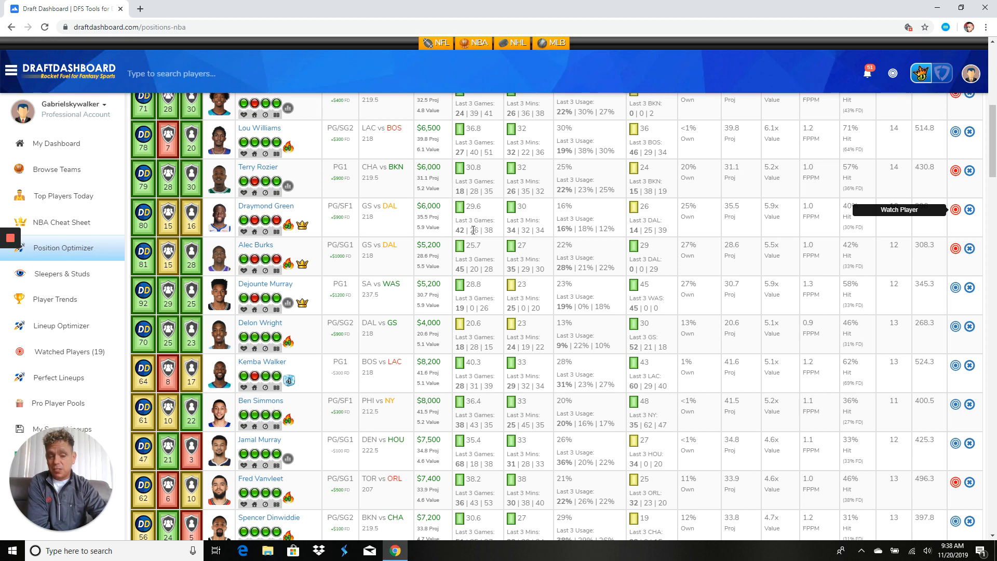
{"action": "scroll", "scroll_direction": "down", "scroll_amount": 3}
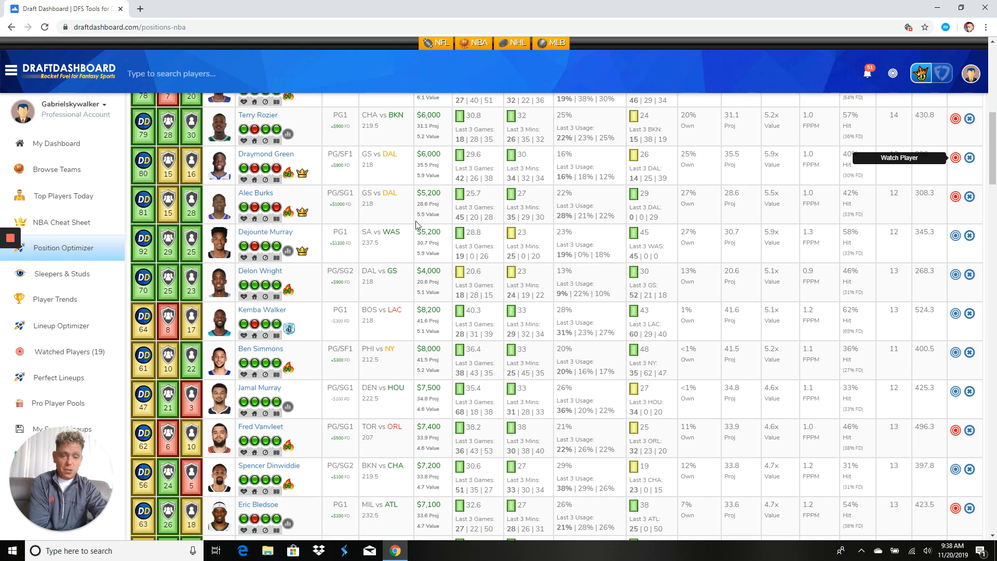
{"action": "mouse_move", "coordinate": [418, 226]}
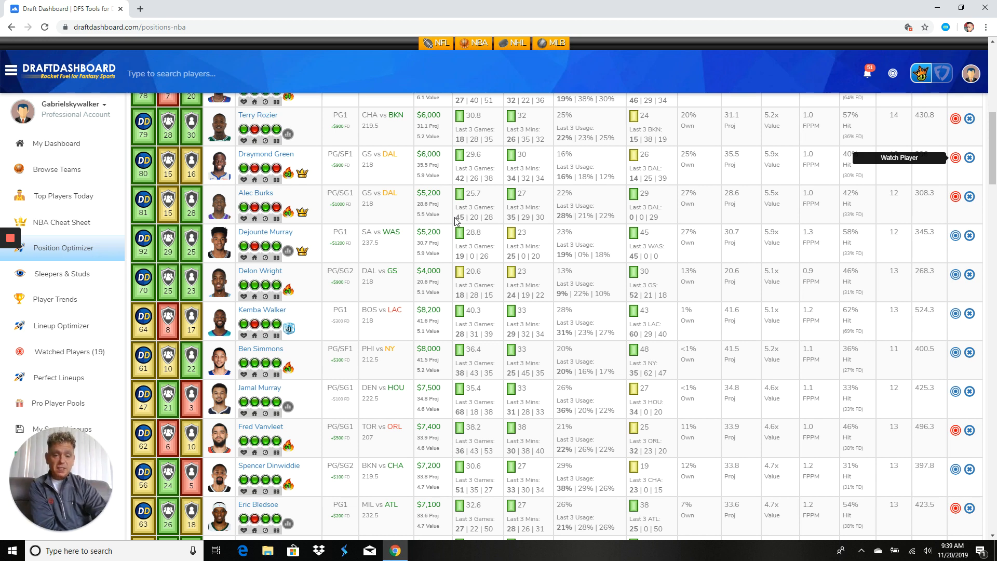
{"action": "mouse_move", "coordinate": [454, 222]}
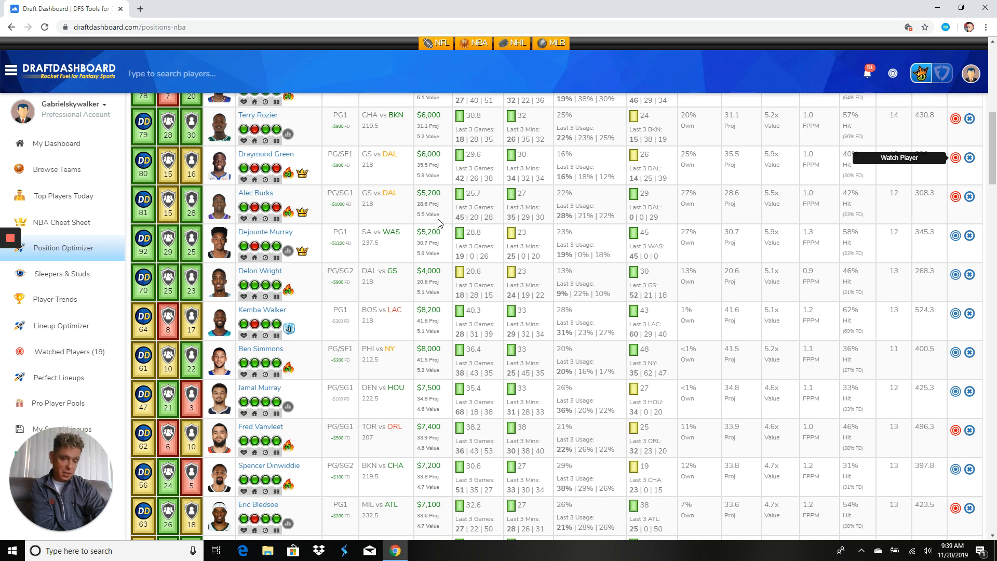
{"action": "scroll", "scroll_direction": "down", "scroll_amount": 3}
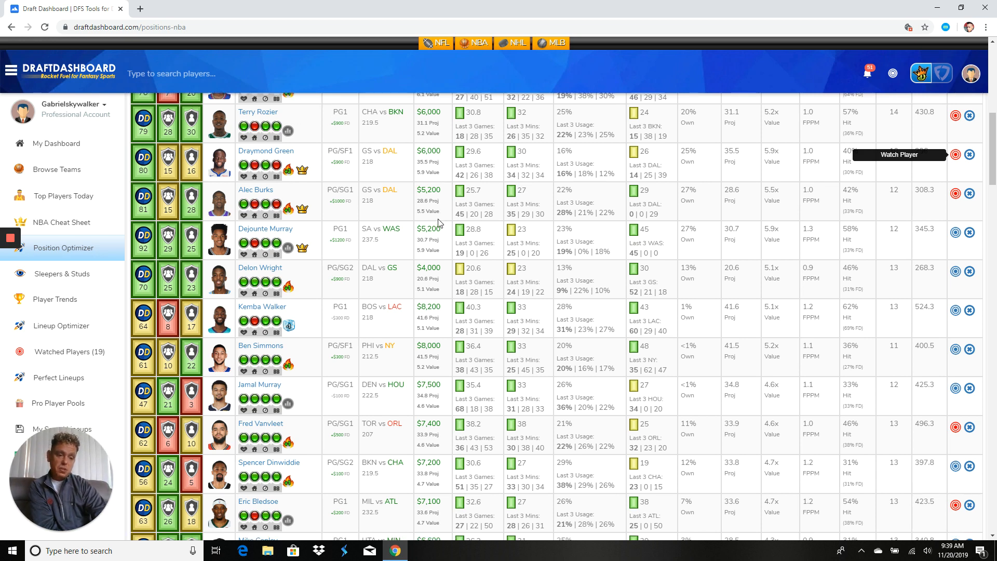
{"action": "scroll", "scroll_direction": "down", "scroll_amount": 3}
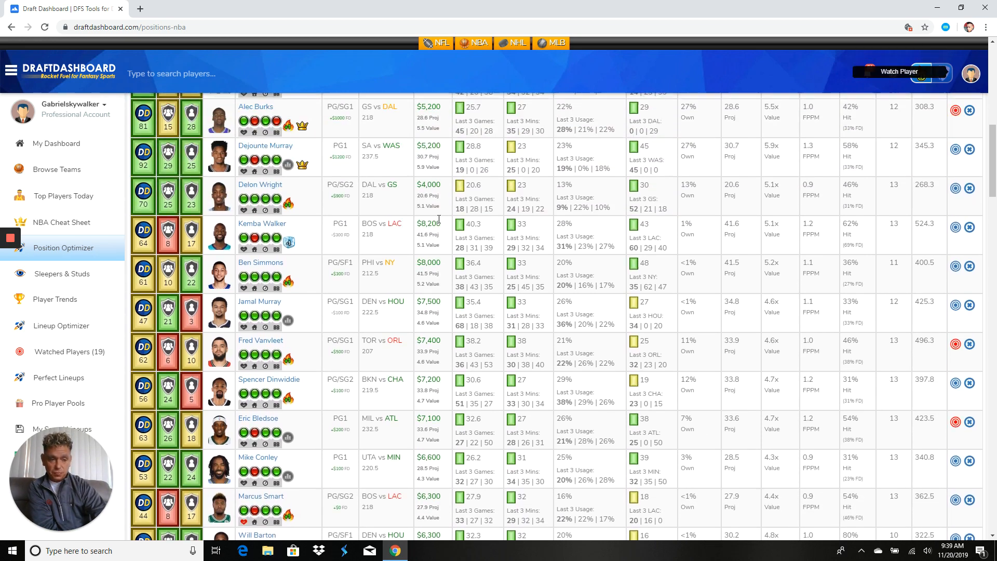
{"action": "scroll", "scroll_direction": "down", "scroll_amount": 3}
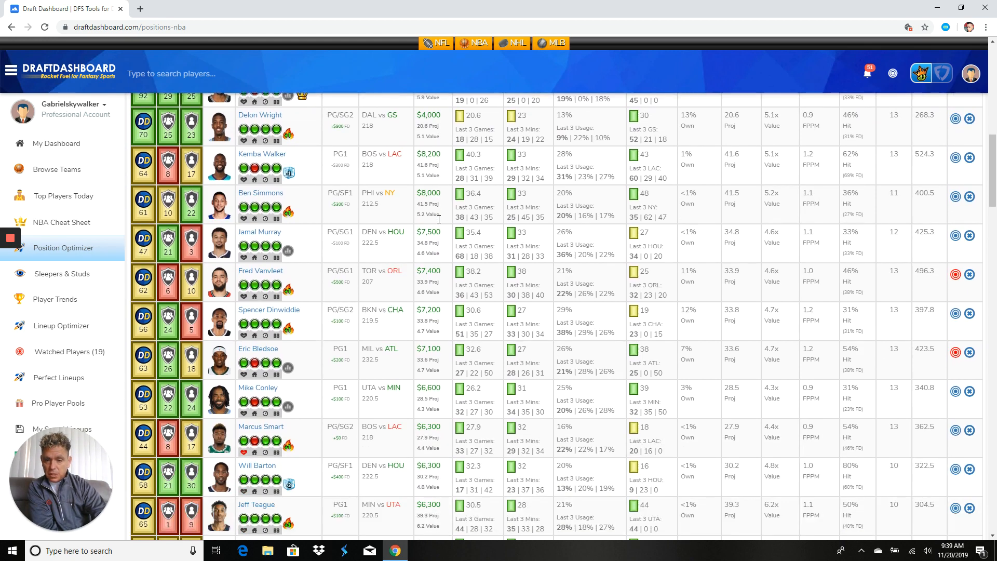
{"action": "scroll", "scroll_direction": "down", "scroll_amount": 3}
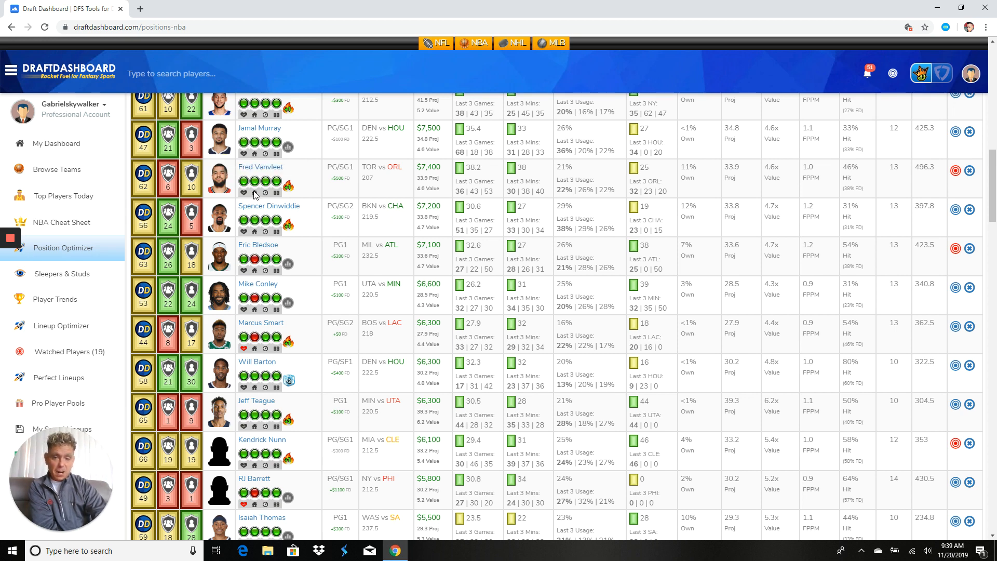
{"action": "mouse_move", "coordinate": [394, 189]}
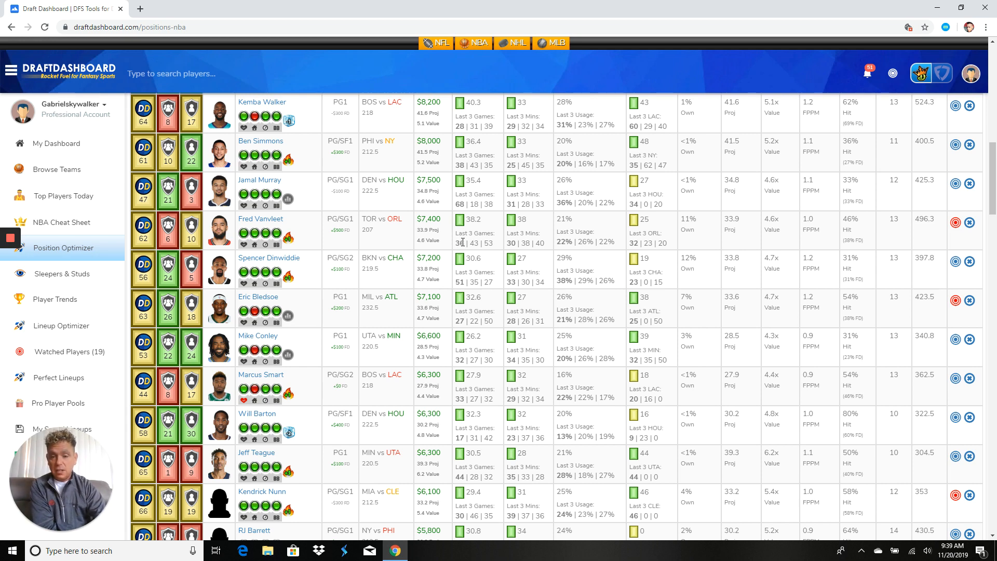
{"action": "scroll", "scroll_direction": "down", "scroll_amount": 3}
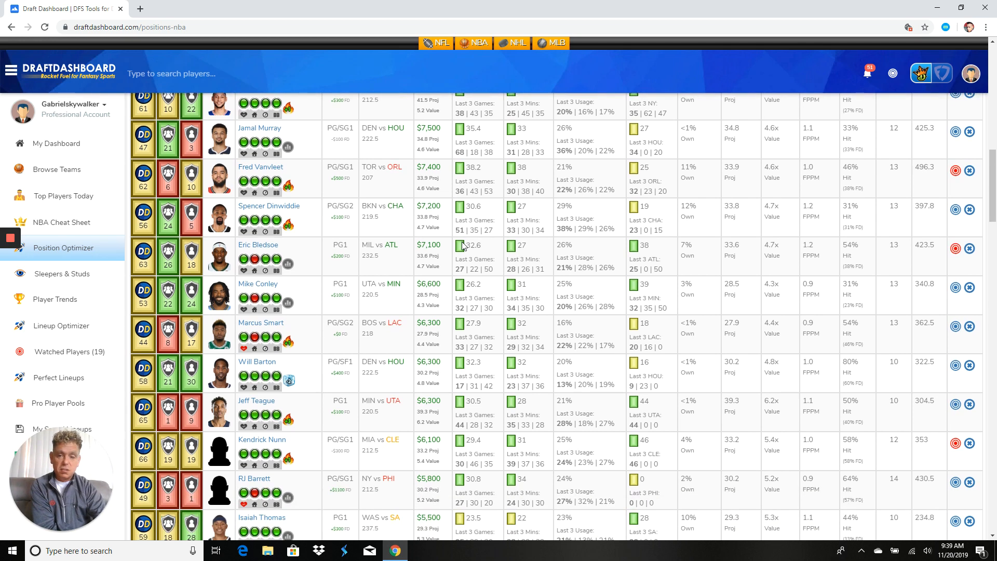
{"action": "scroll", "scroll_direction": "down", "scroll_amount": 3}
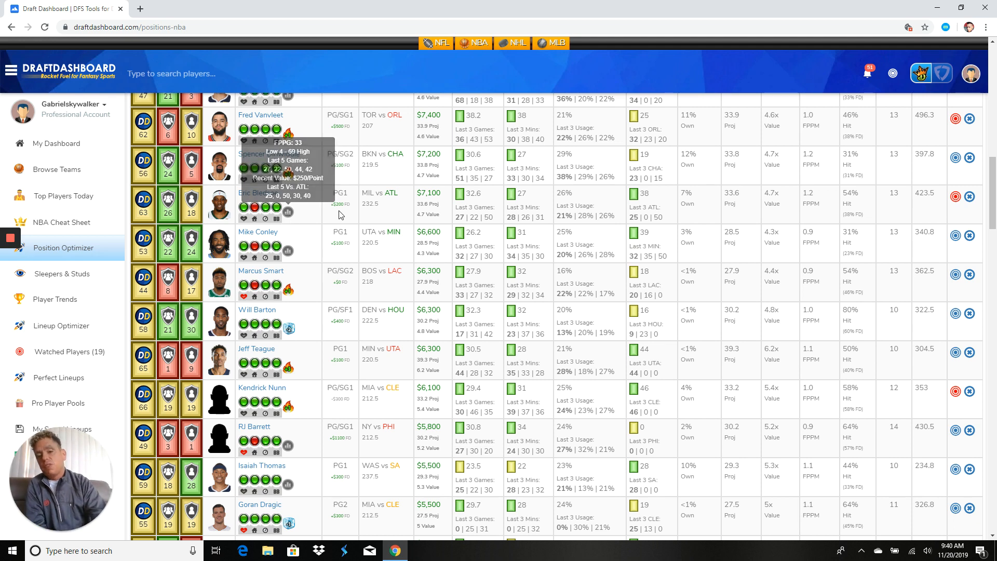
{"action": "scroll", "scroll_direction": "down", "scroll_amount": 3}
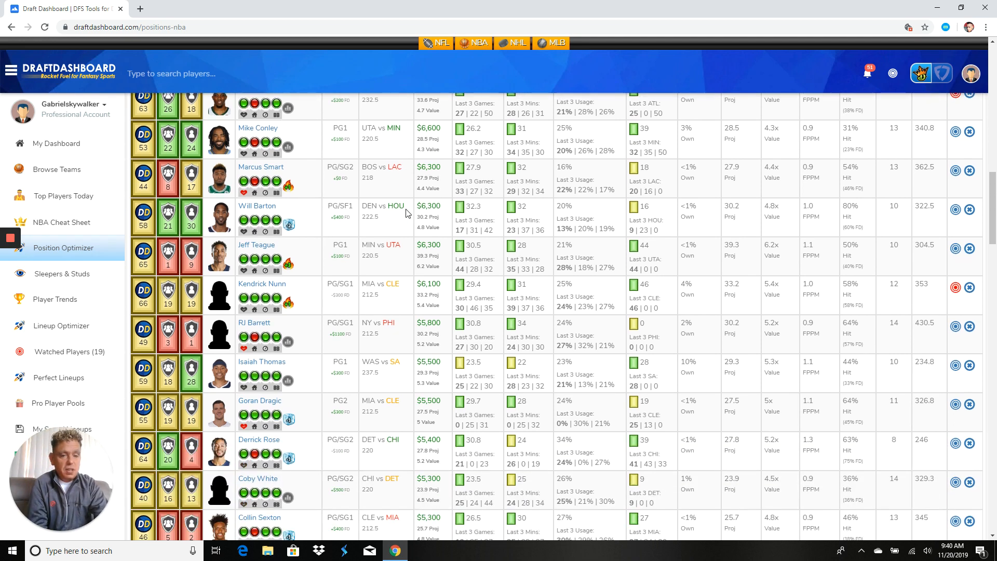
{"action": "scroll", "scroll_direction": "down", "scroll_amount": 3}
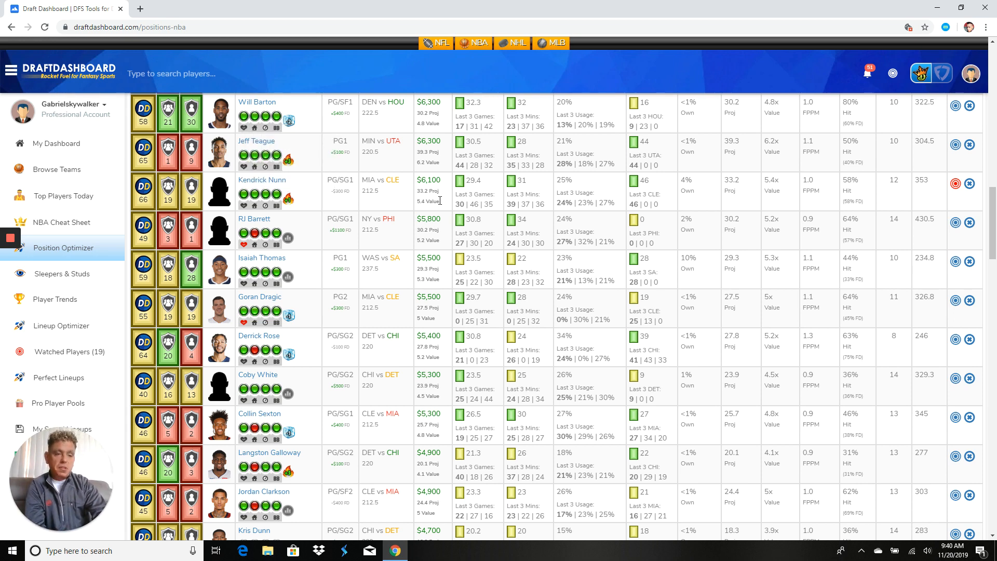
{"action": "scroll", "scroll_direction": "down", "scroll_amount": 3}
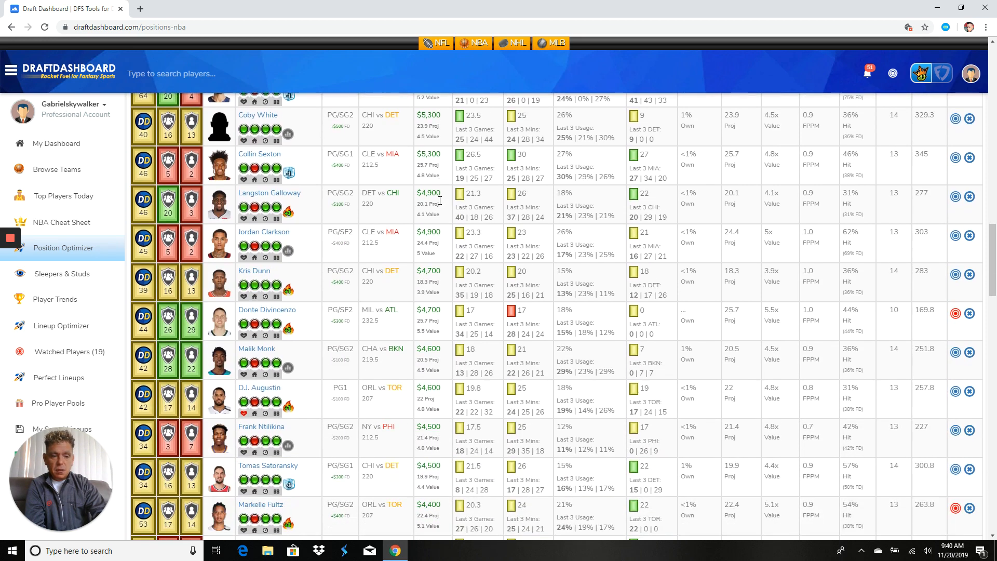
{"action": "scroll", "scroll_direction": "down", "scroll_amount": 3}
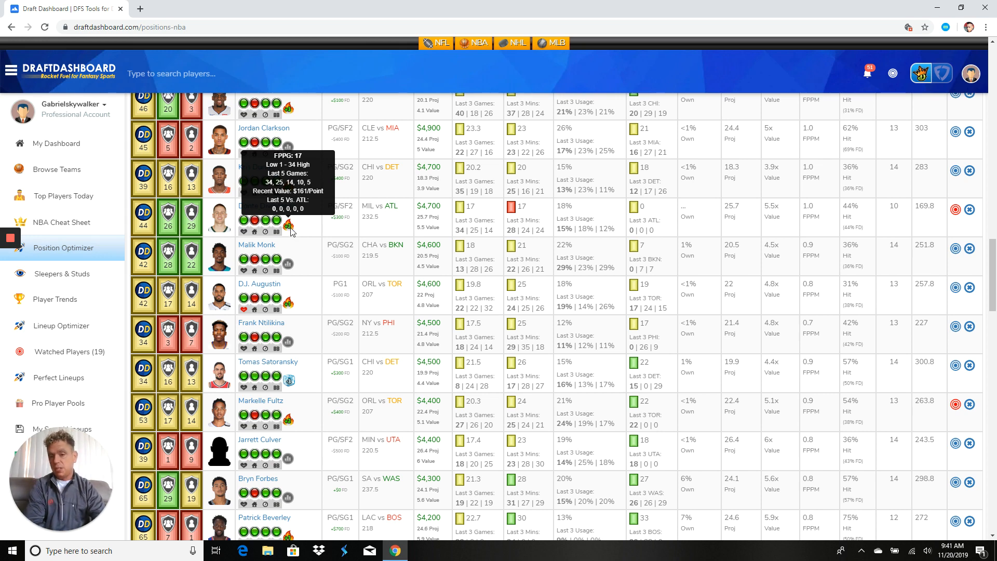
{"action": "mouse_move", "coordinate": [338, 227]}
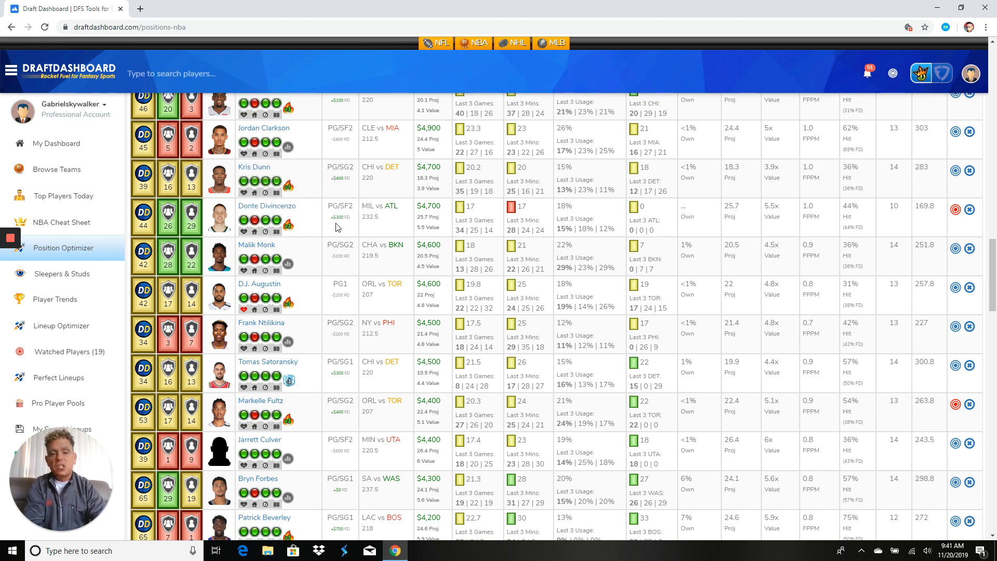
{"action": "mouse_move", "coordinate": [512, 243]}
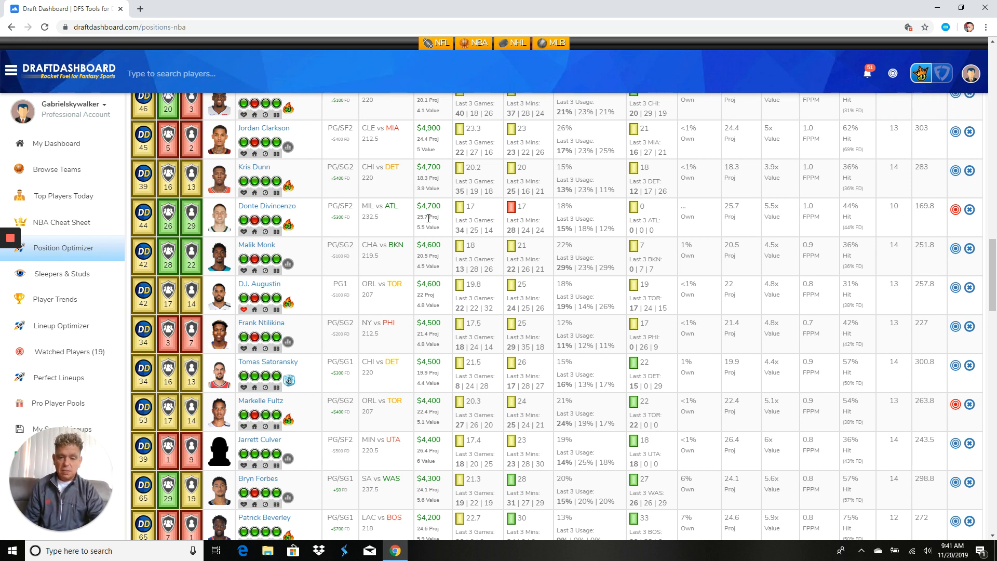
{"action": "scroll", "scroll_direction": "down", "scroll_amount": 3}
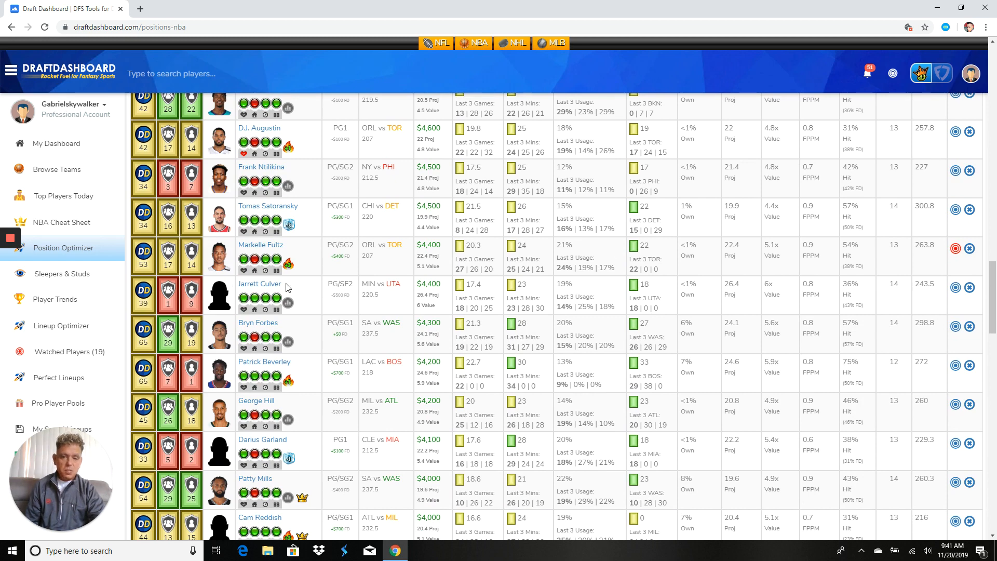
{"action": "mouse_move", "coordinate": [309, 274]}
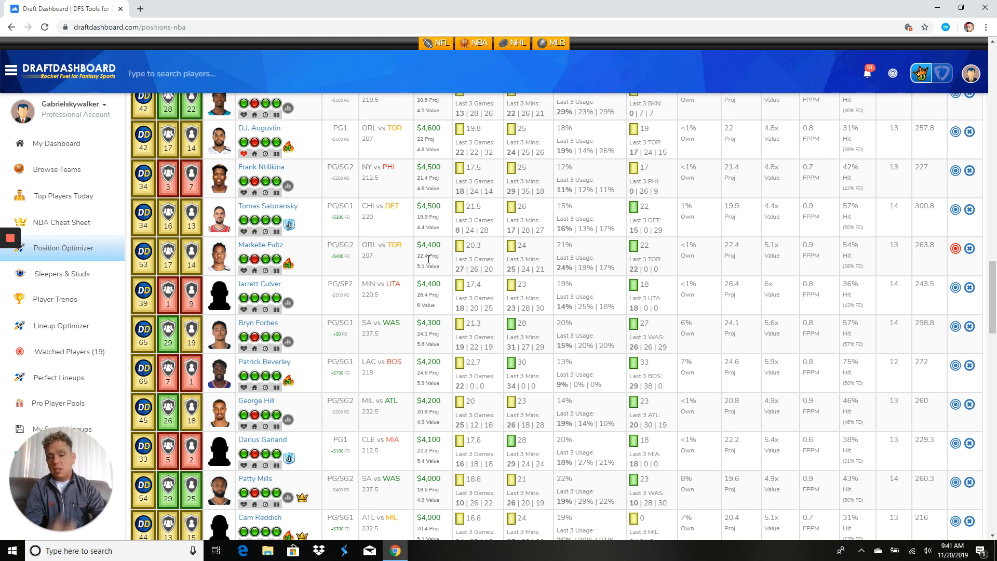
{"action": "scroll", "scroll_direction": "down", "scroll_amount": 3}
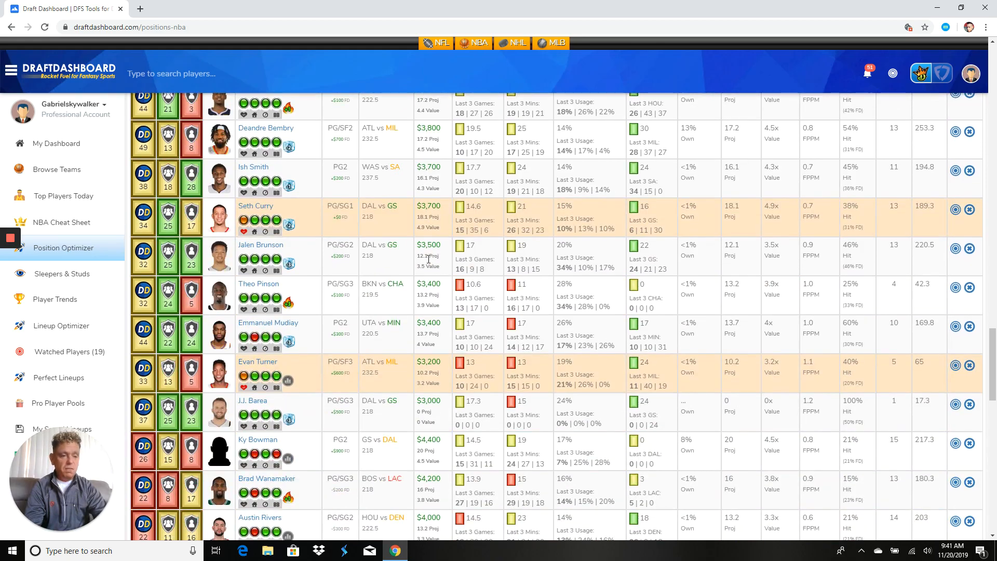
{"action": "scroll", "scroll_direction": "down", "scroll_amount": 3}
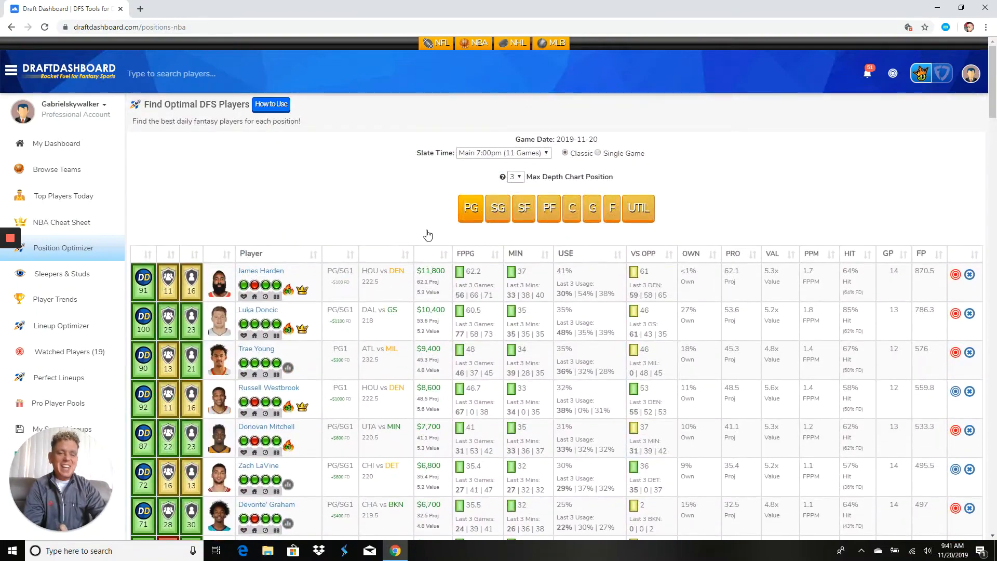
Step: Filter the Position Optimizer to SG, listing Harden, Doncic, Beal, Mitchell and Butler
{"action": "left_click", "coordinate": [498, 208]}
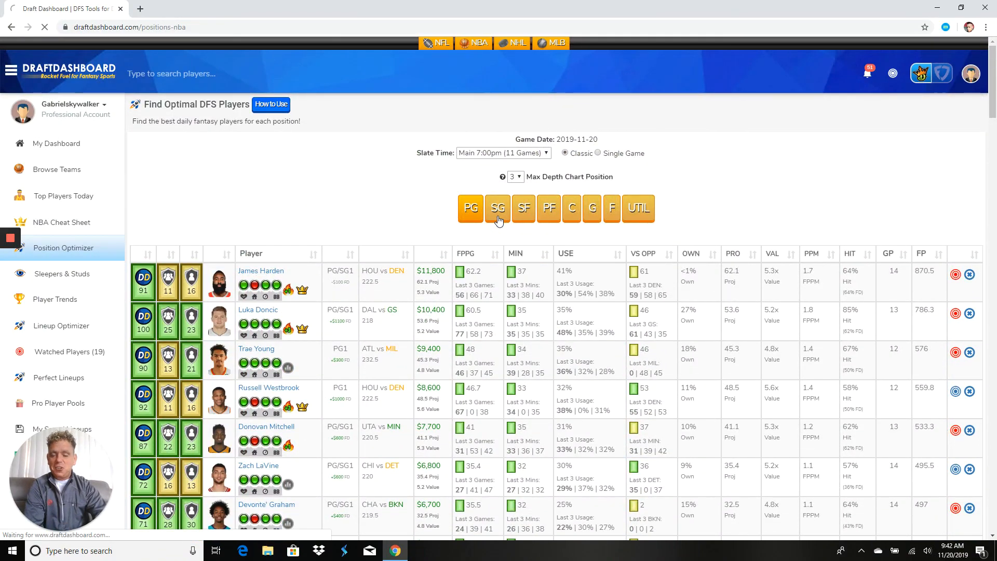
{"action": "left_click", "coordinate": [497, 208]}
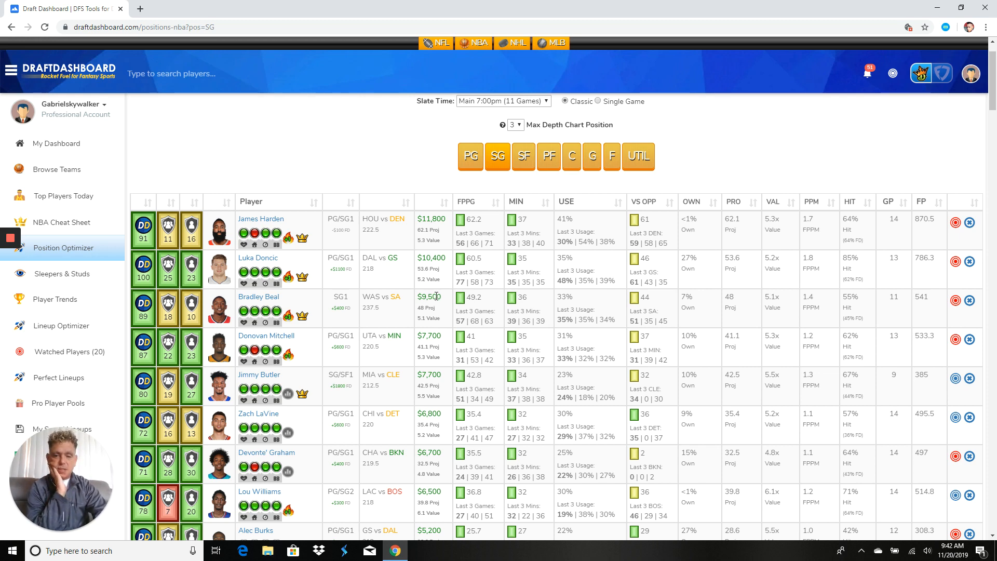
{"action": "mouse_move", "coordinate": [371, 323]}
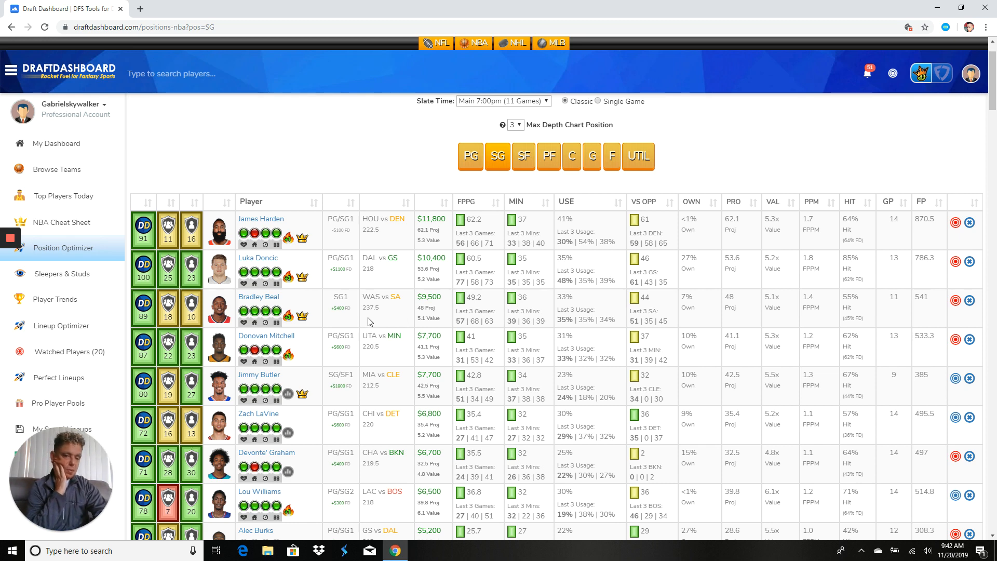
{"action": "mouse_move", "coordinate": [291, 323]}
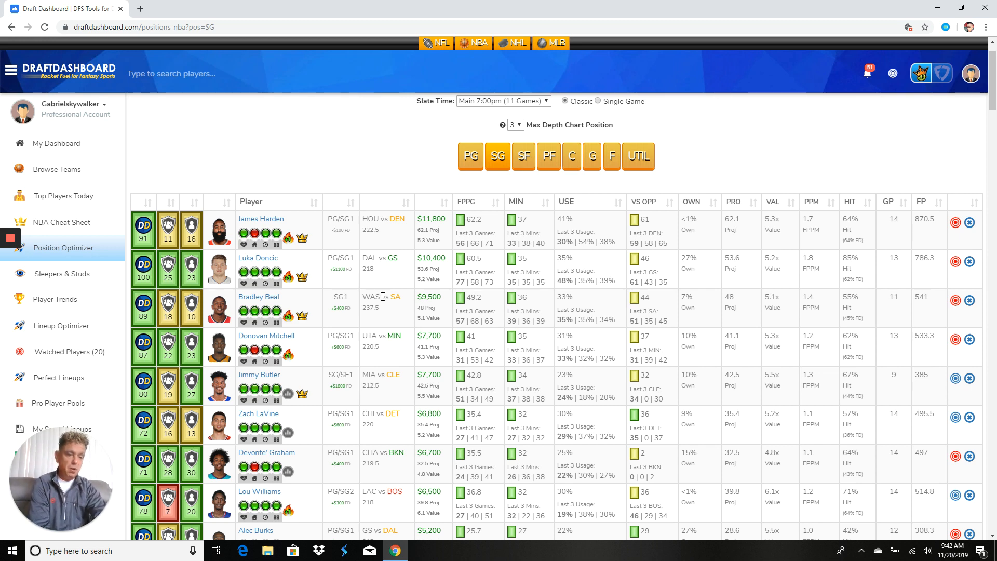
{"action": "scroll", "scroll_direction": "down", "scroll_amount": 3}
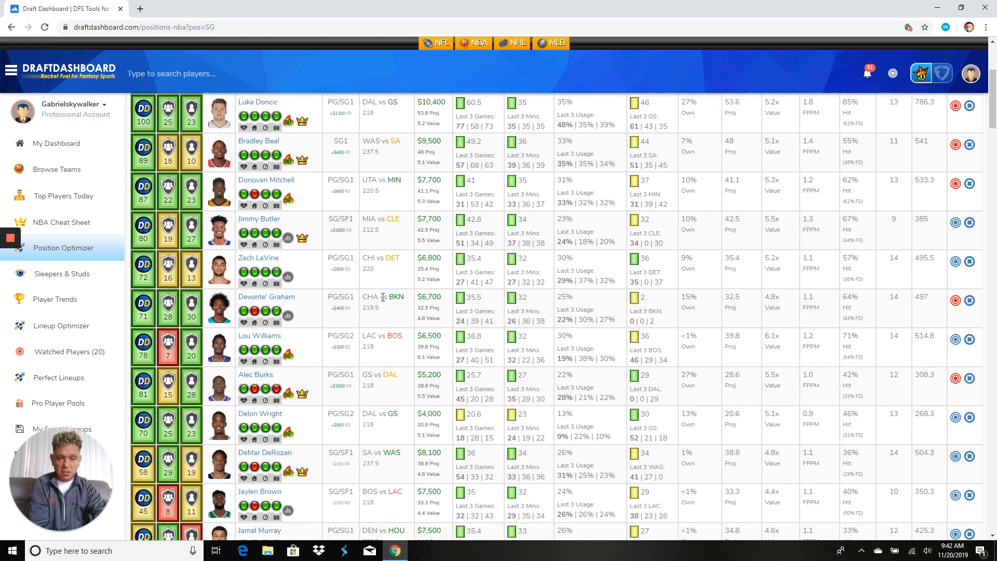
{"action": "scroll", "scroll_direction": "down", "scroll_amount": 3}
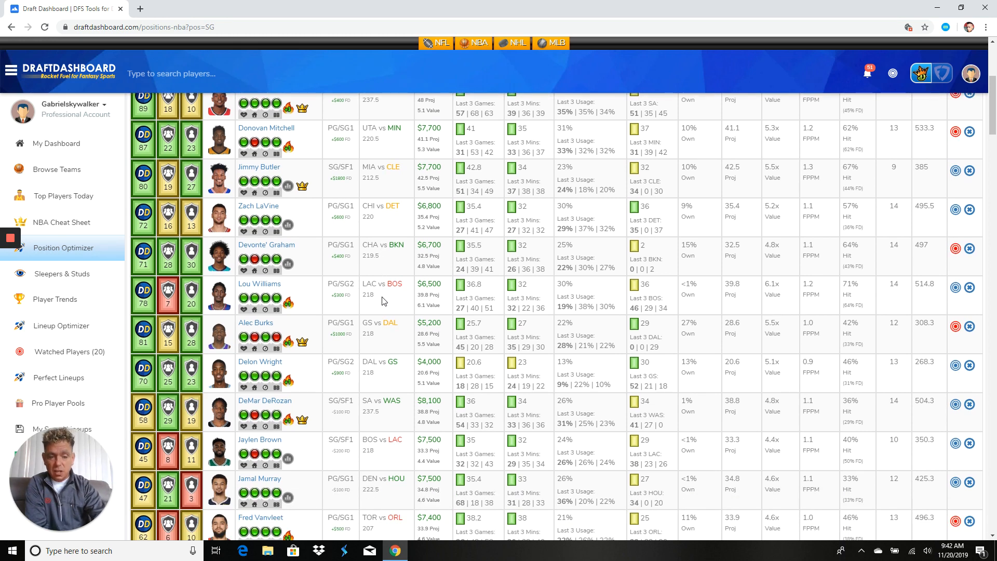
{"action": "scroll", "scroll_direction": "down", "scroll_amount": 3}
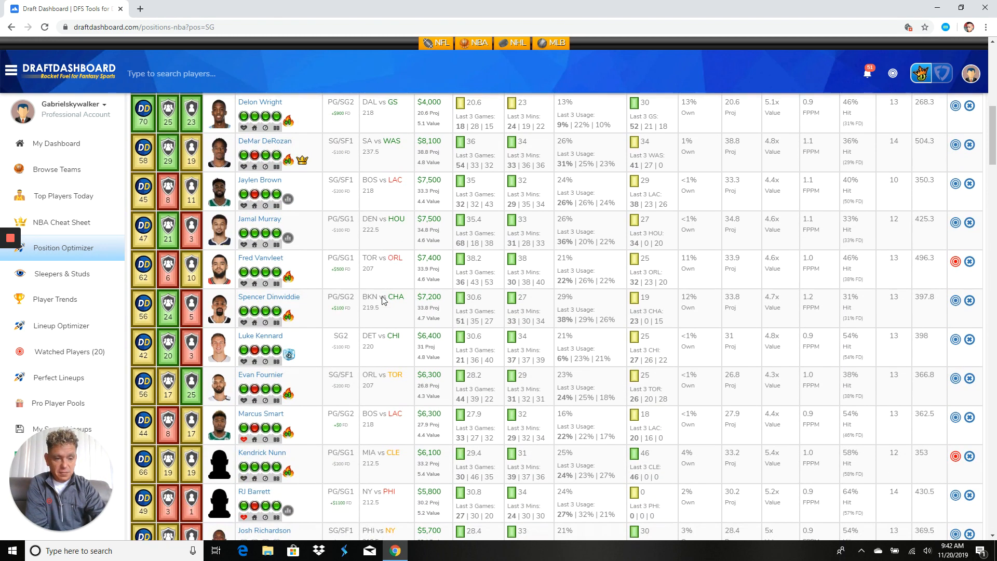
{"action": "scroll", "scroll_direction": "down", "scroll_amount": 3}
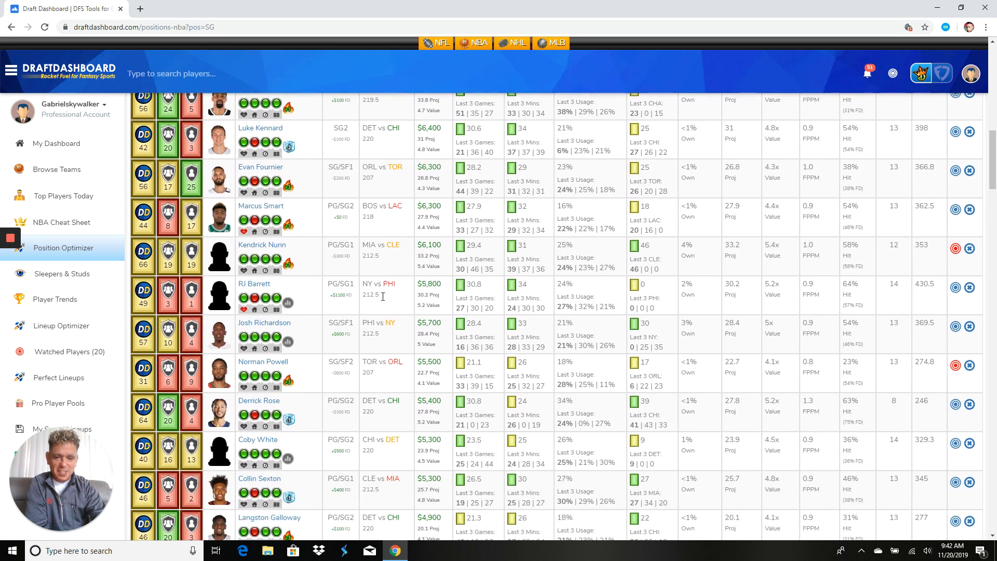
{"action": "scroll", "scroll_direction": "down", "scroll_amount": 3}
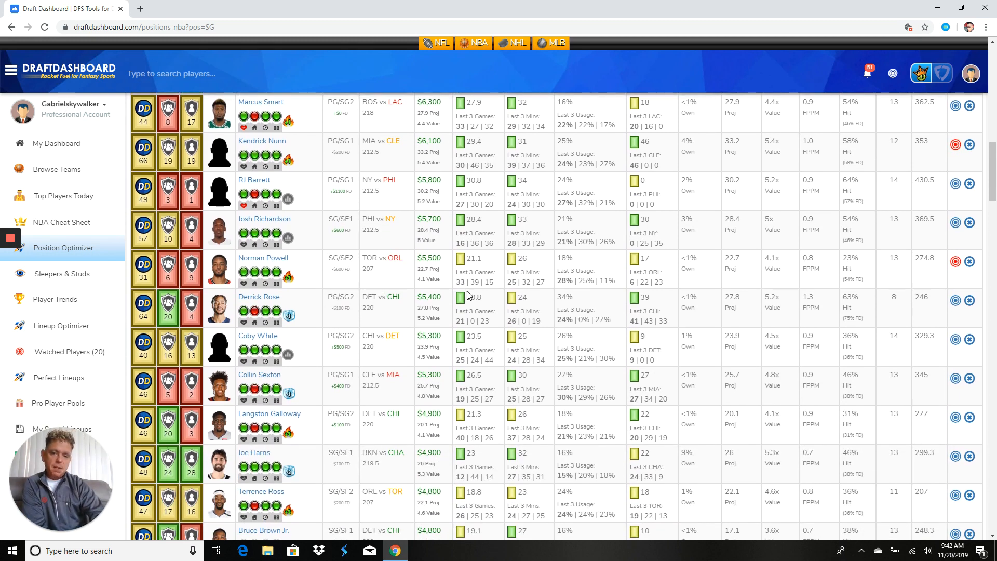
{"action": "mouse_move", "coordinate": [476, 283]}
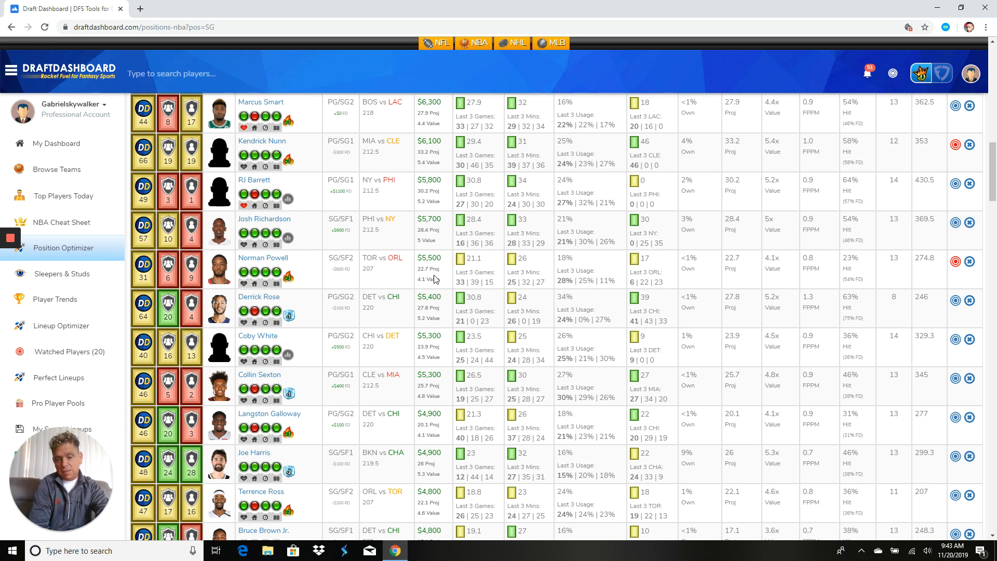
{"action": "mouse_move", "coordinate": [497, 297]}
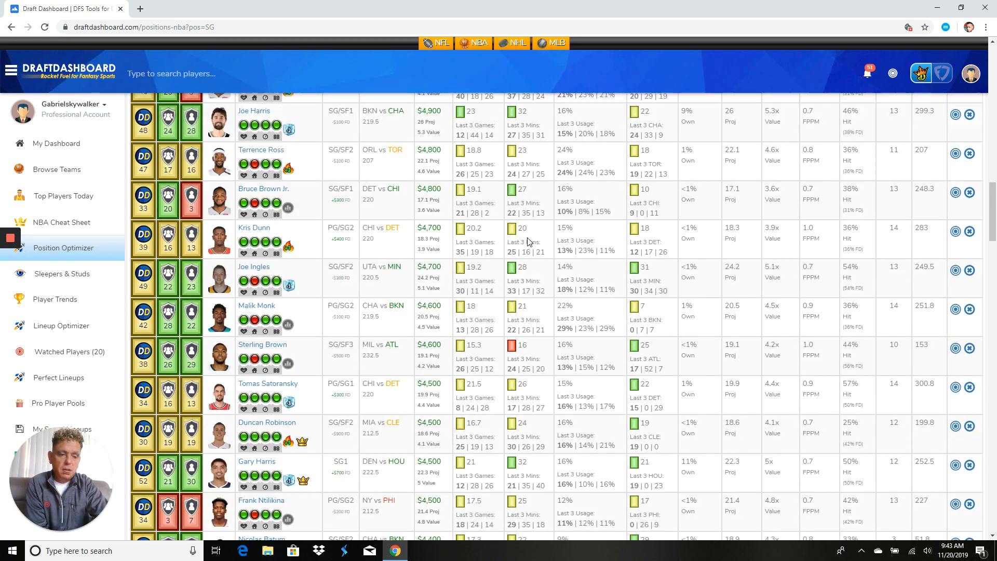
{"action": "scroll", "scroll_direction": "down", "scroll_amount": 3}
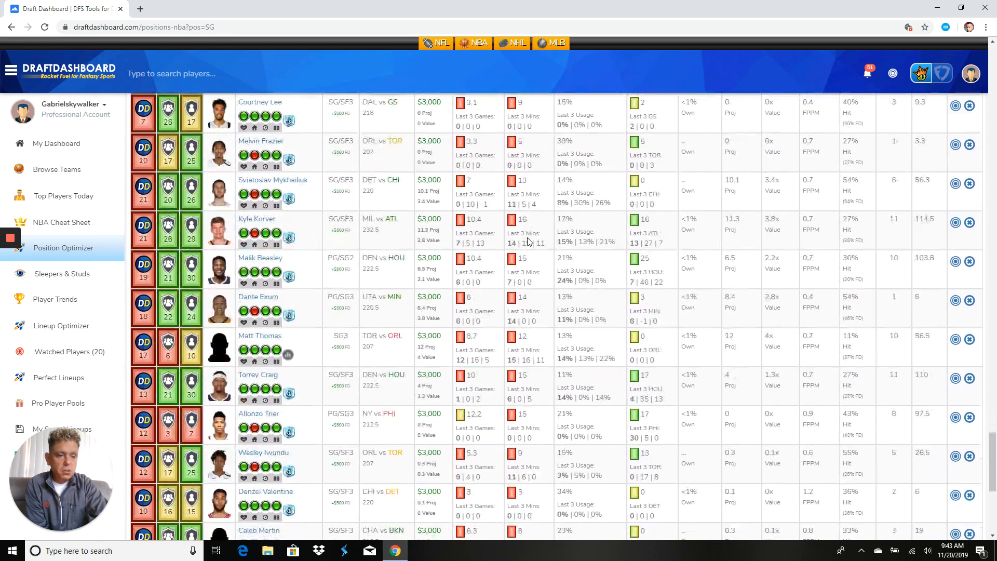
{"action": "scroll", "scroll_direction": "down", "scroll_amount": 3}
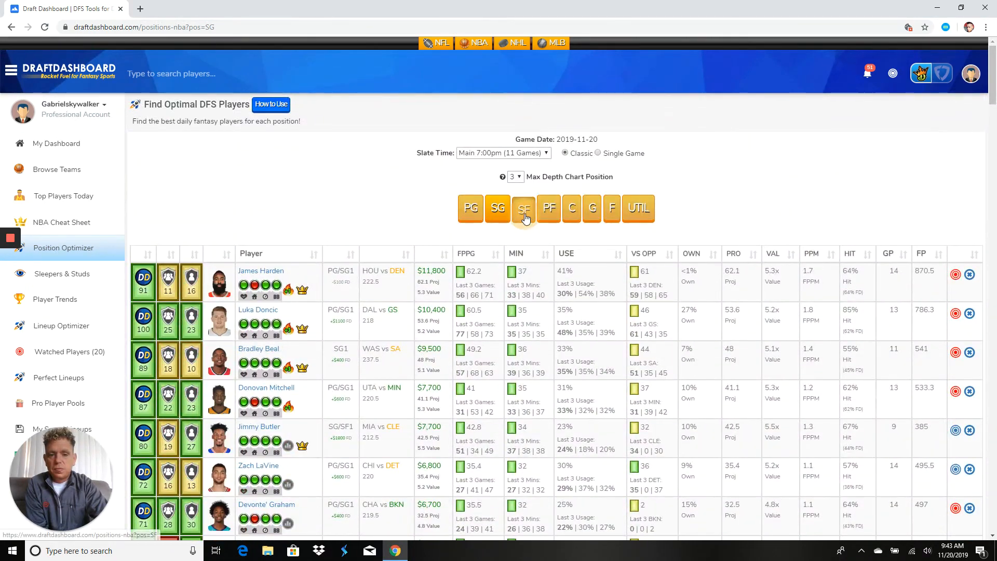
{"action": "left_click", "coordinate": [524, 208]}
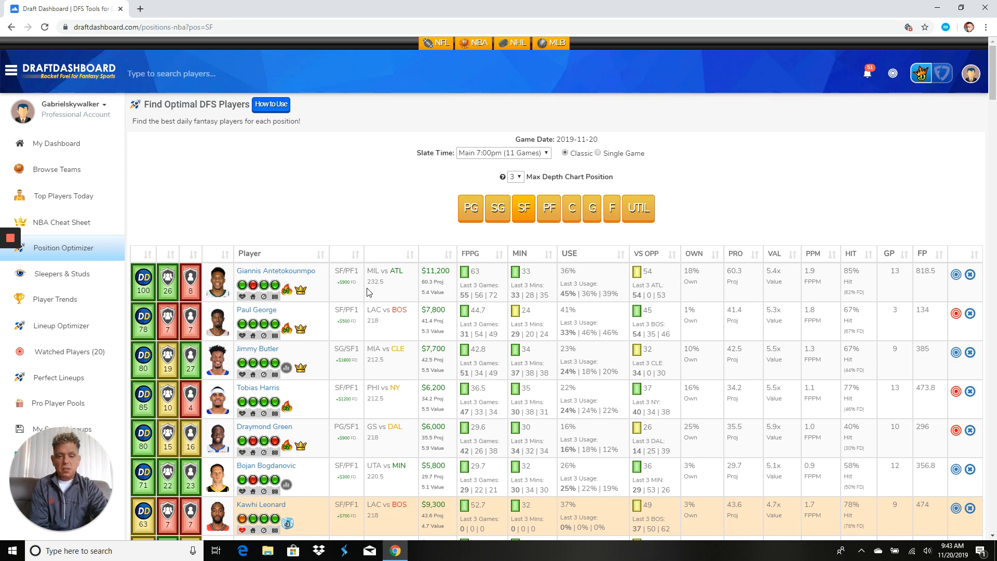
{"action": "scroll", "scroll_direction": "down", "scroll_amount": 3}
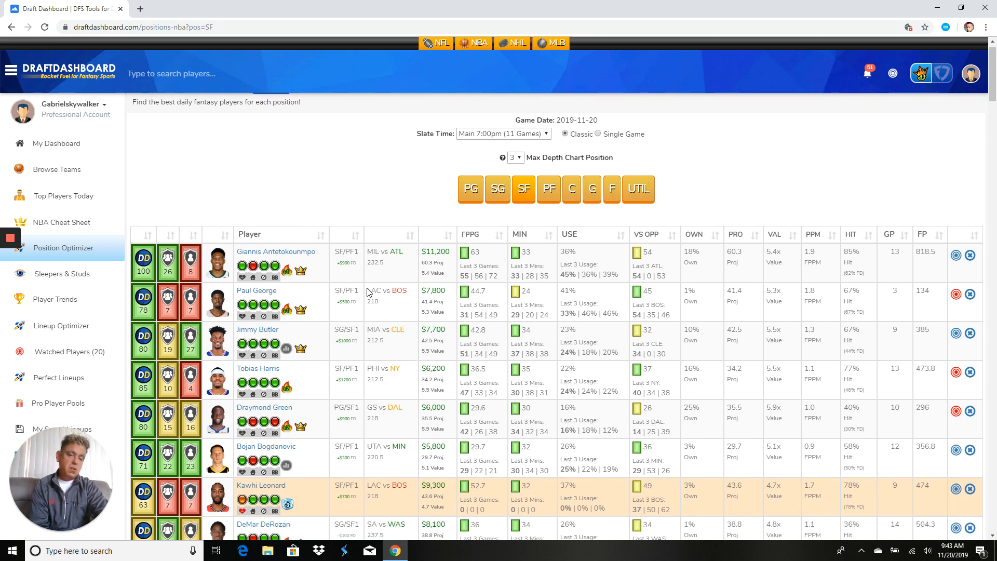
{"action": "scroll", "scroll_direction": "down", "scroll_amount": 3}
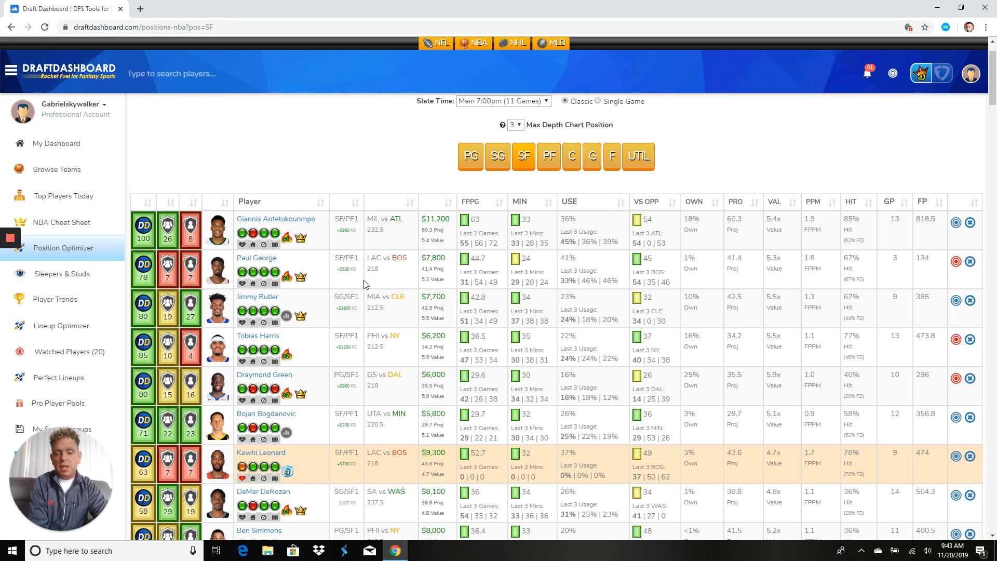
{"action": "mouse_move", "coordinate": [419, 274]}
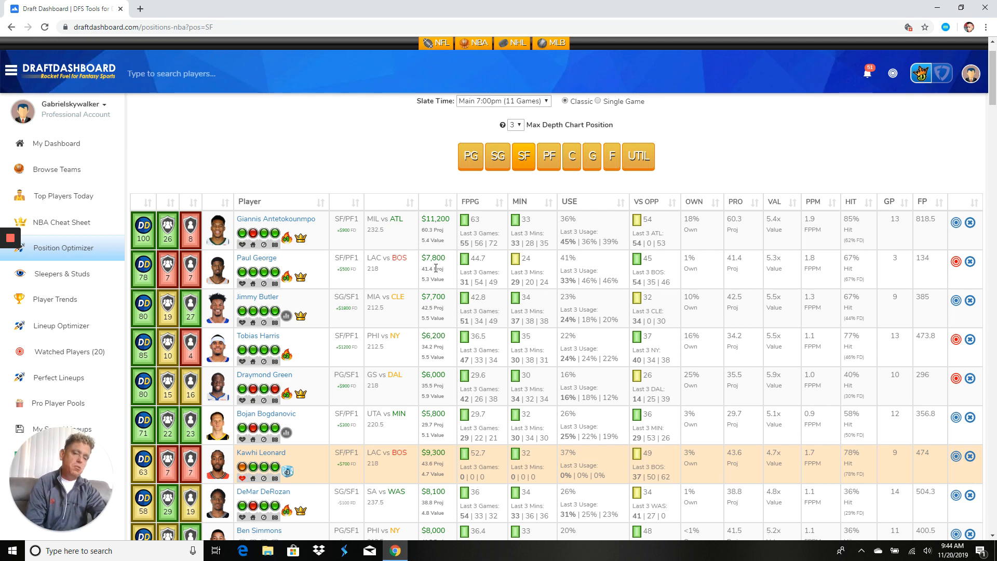
{"action": "mouse_move", "coordinate": [550, 292]}
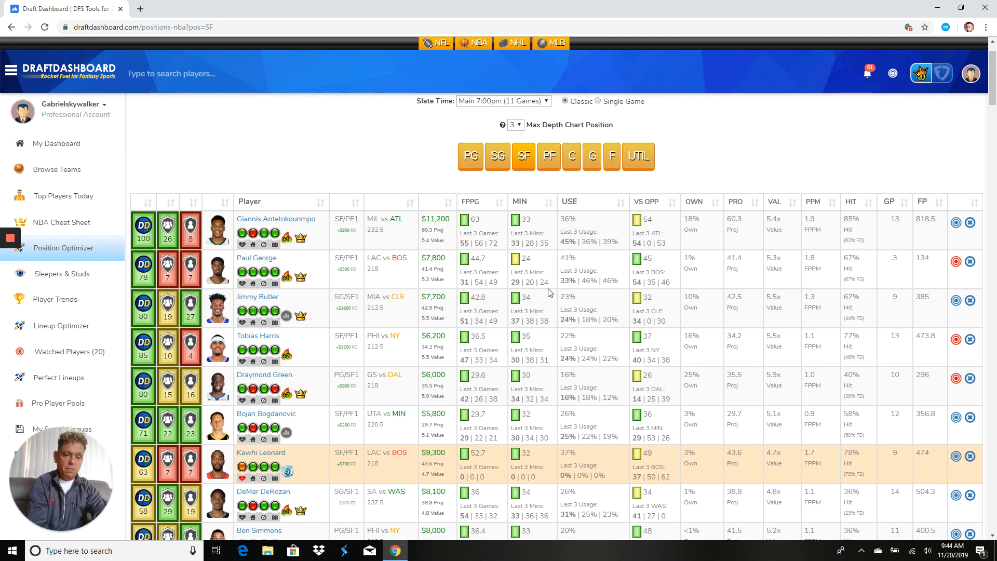
{"action": "mouse_move", "coordinate": [536, 294]}
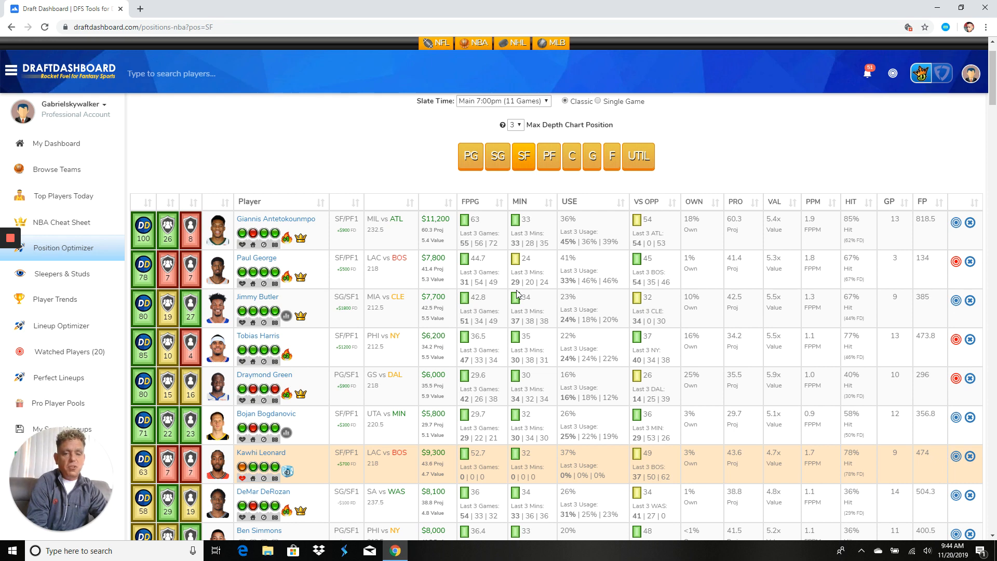
{"action": "scroll", "scroll_direction": "down", "scroll_amount": 3}
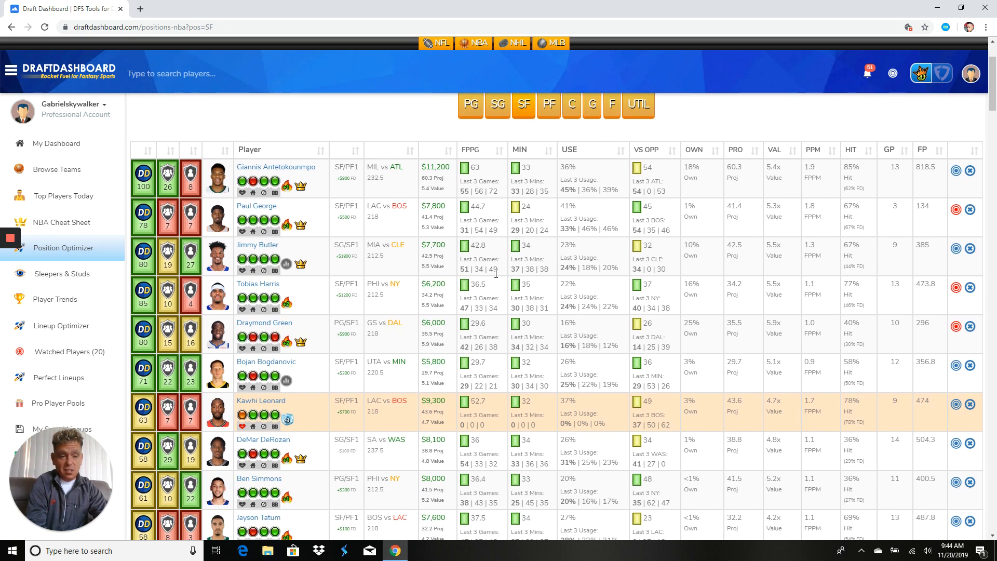
{"action": "scroll", "scroll_direction": "down", "scroll_amount": 3}
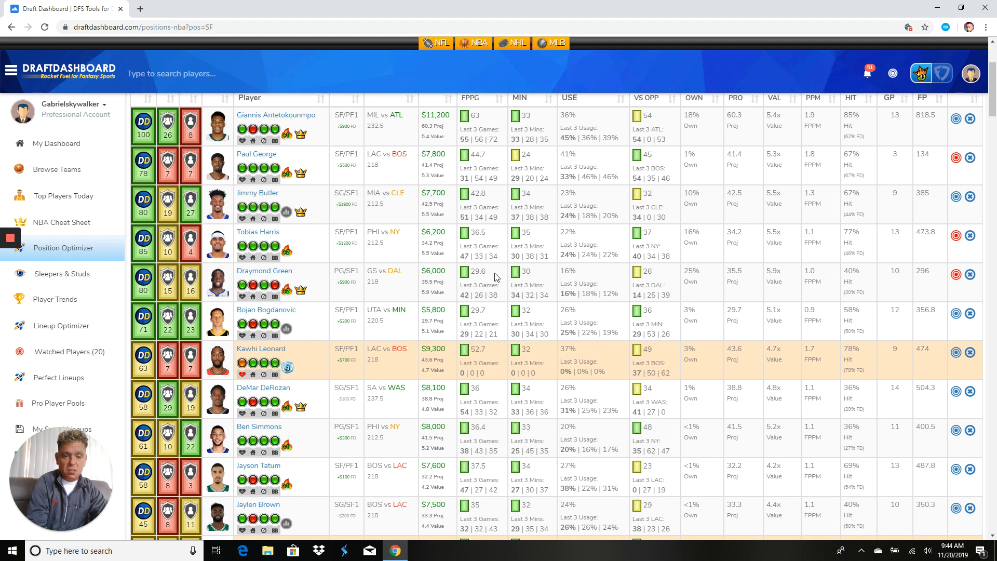
{"action": "mouse_move", "coordinate": [496, 277]}
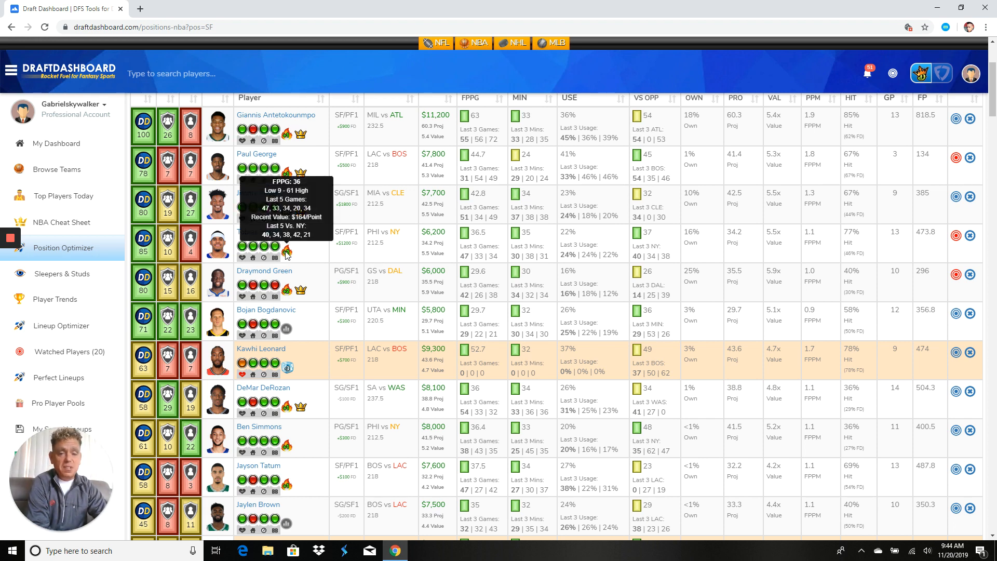
{"action": "mouse_move", "coordinate": [391, 252]}
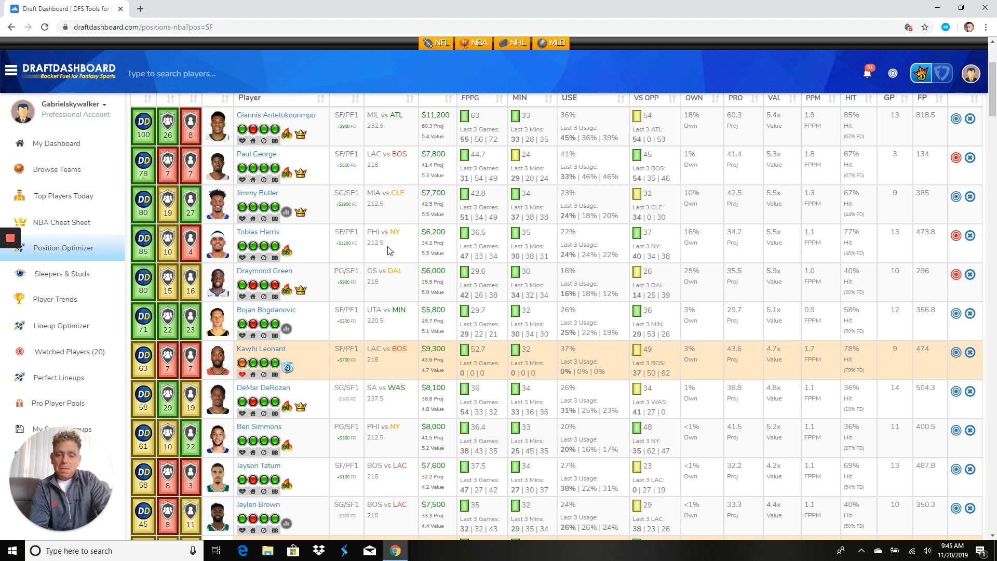
{"action": "scroll", "scroll_direction": "down", "scroll_amount": 3}
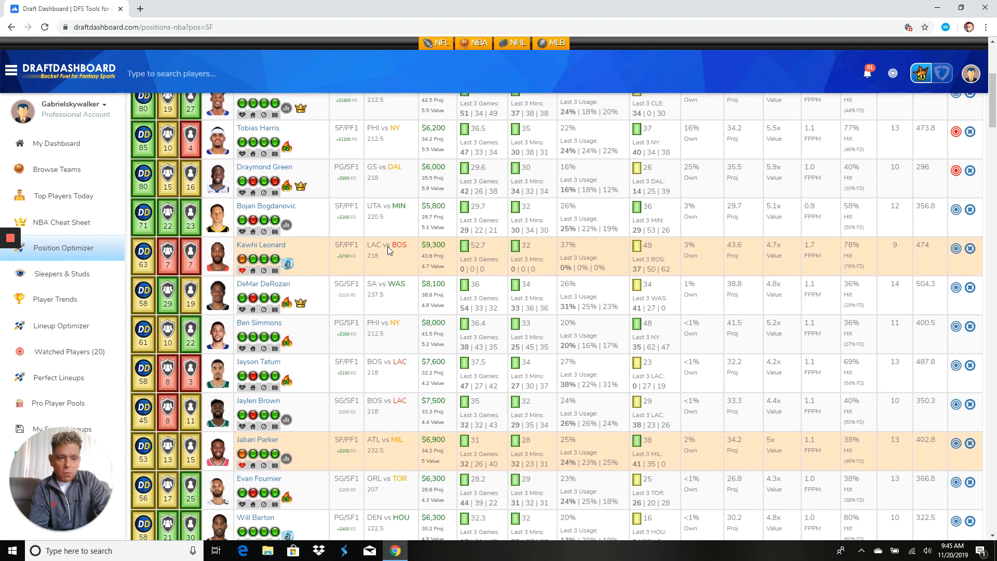
{"action": "scroll", "scroll_direction": "down", "scroll_amount": 3}
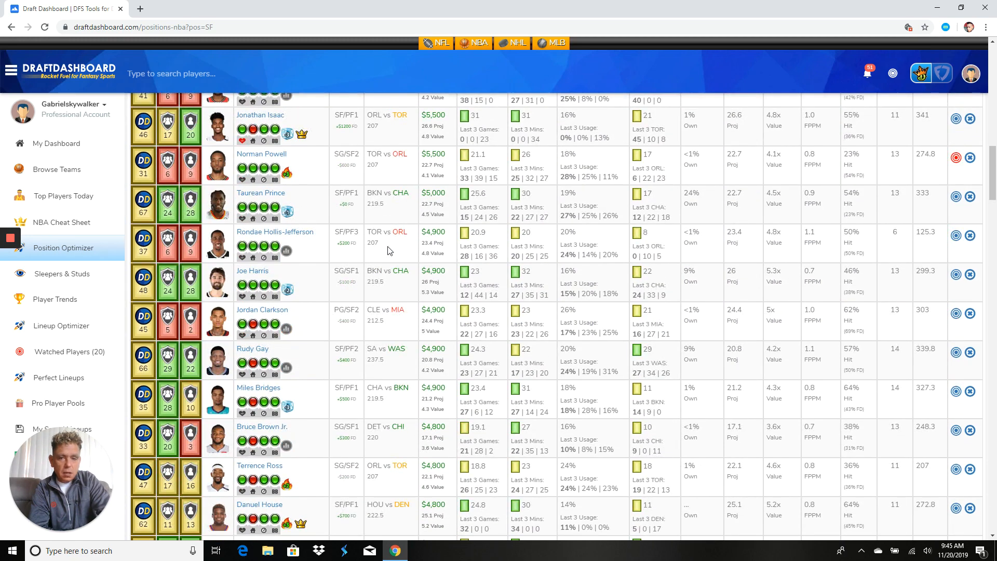
{"action": "scroll", "scroll_direction": "down", "scroll_amount": 3}
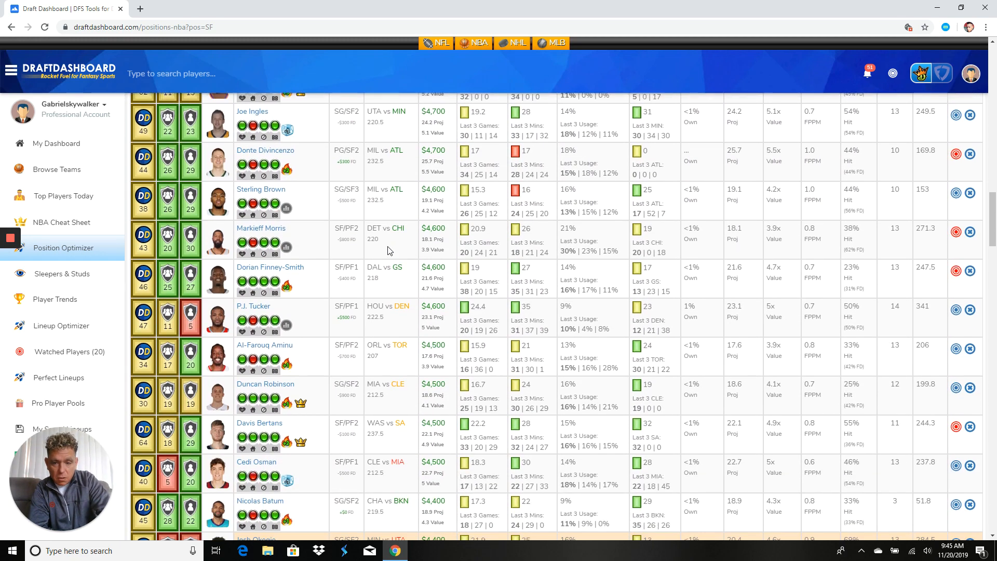
{"action": "scroll", "scroll_direction": "down", "scroll_amount": 3}
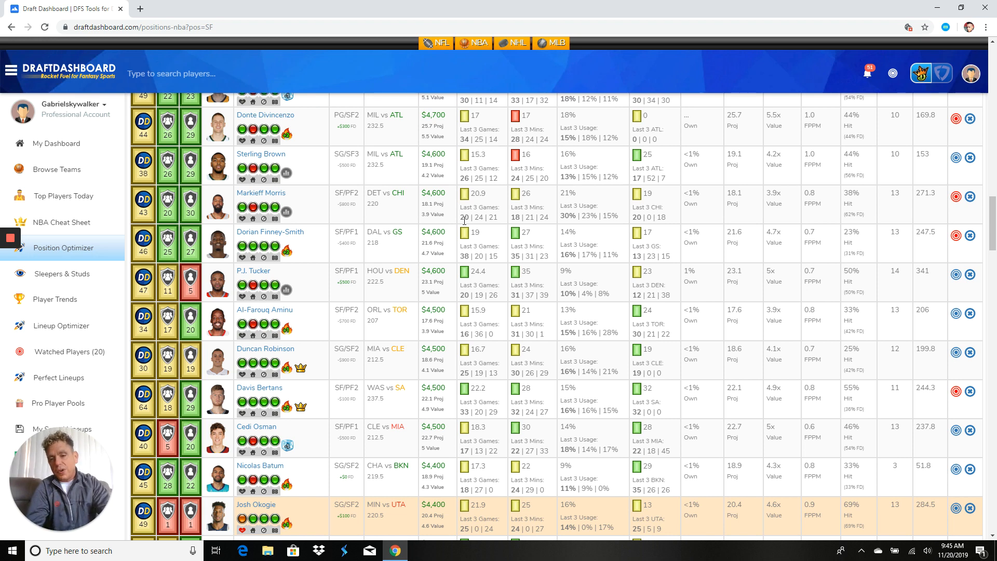
{"action": "scroll", "scroll_direction": "up", "scroll_amount": 3}
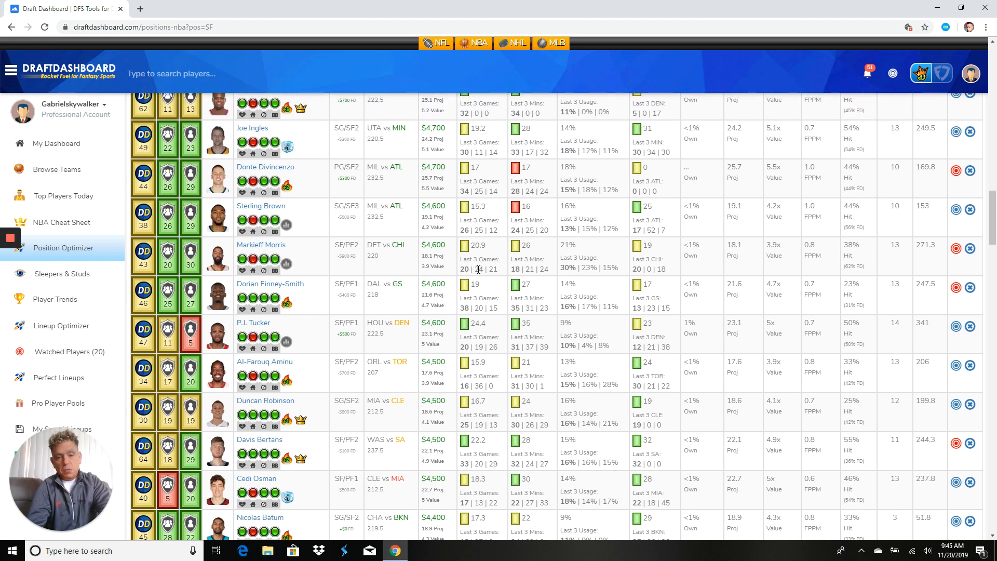
{"action": "mouse_move", "coordinate": [309, 269]}
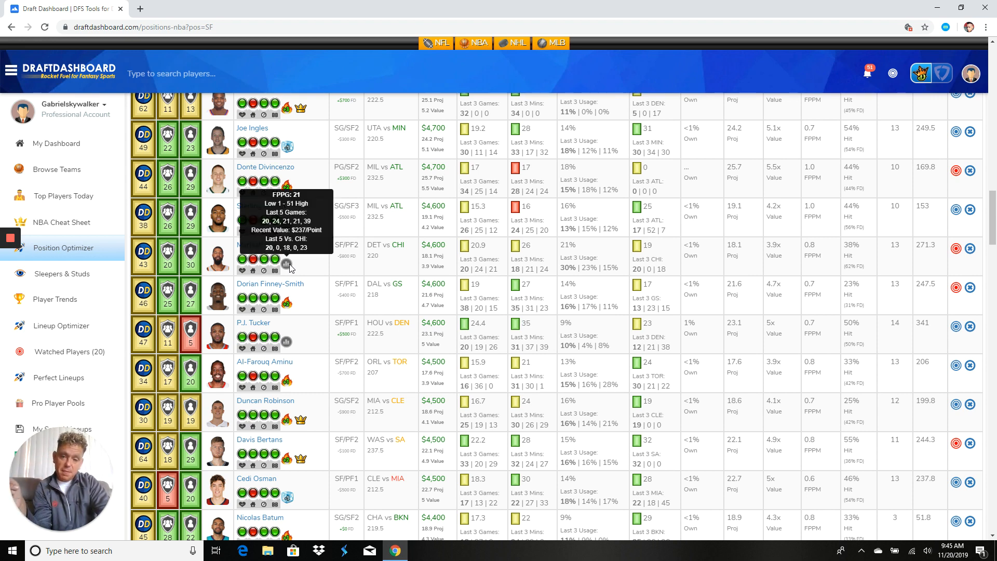
{"action": "mouse_move", "coordinate": [311, 266]}
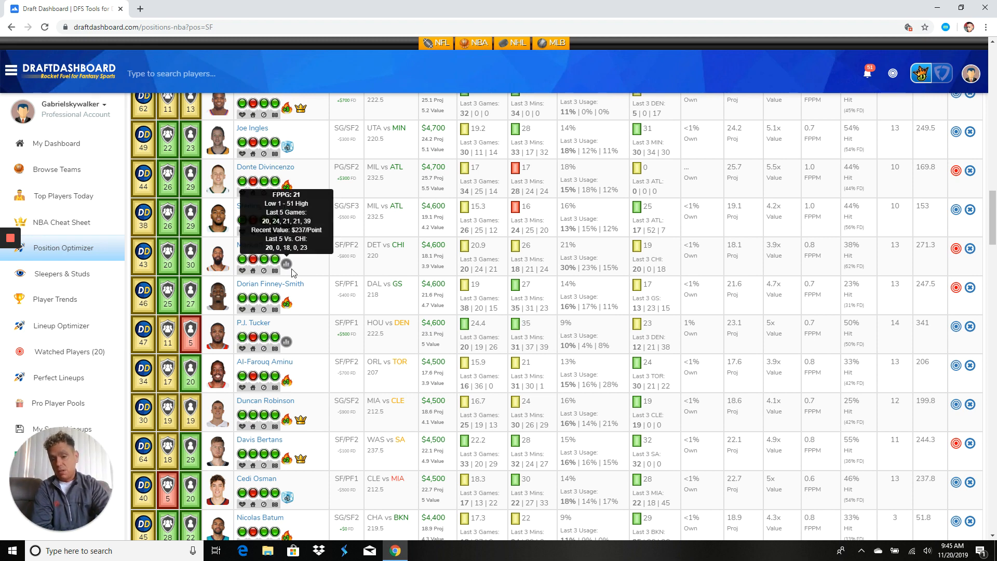
{"action": "mouse_move", "coordinate": [299, 270]}
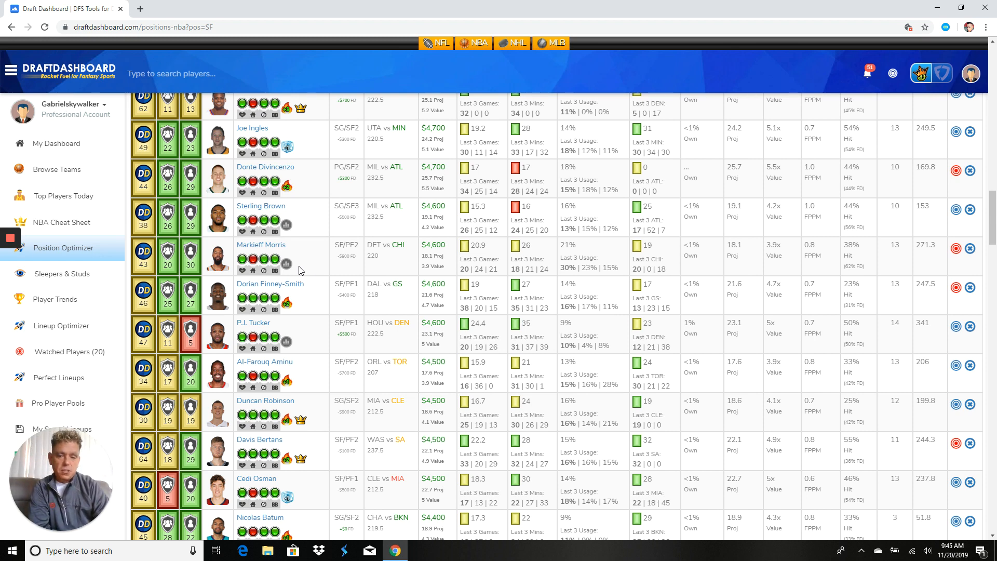
{"action": "mouse_move", "coordinate": [360, 262]}
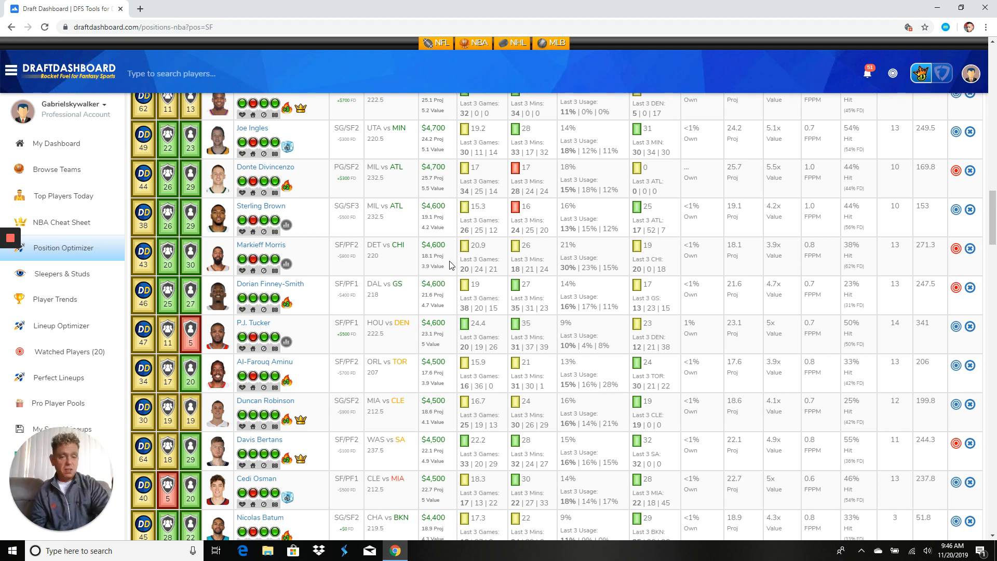
{"action": "scroll", "scroll_direction": "down", "scroll_amount": 3}
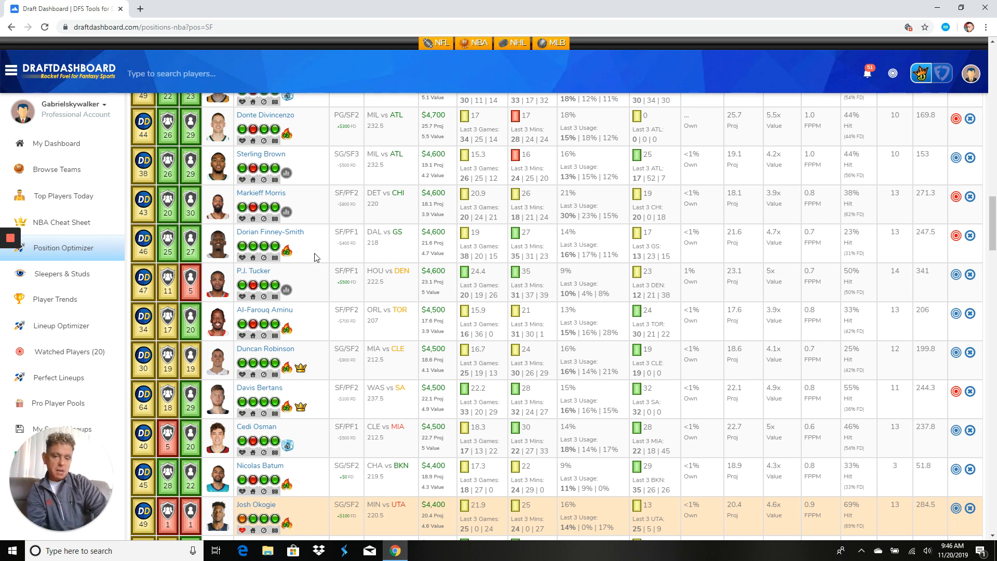
{"action": "mouse_move", "coordinate": [426, 252]}
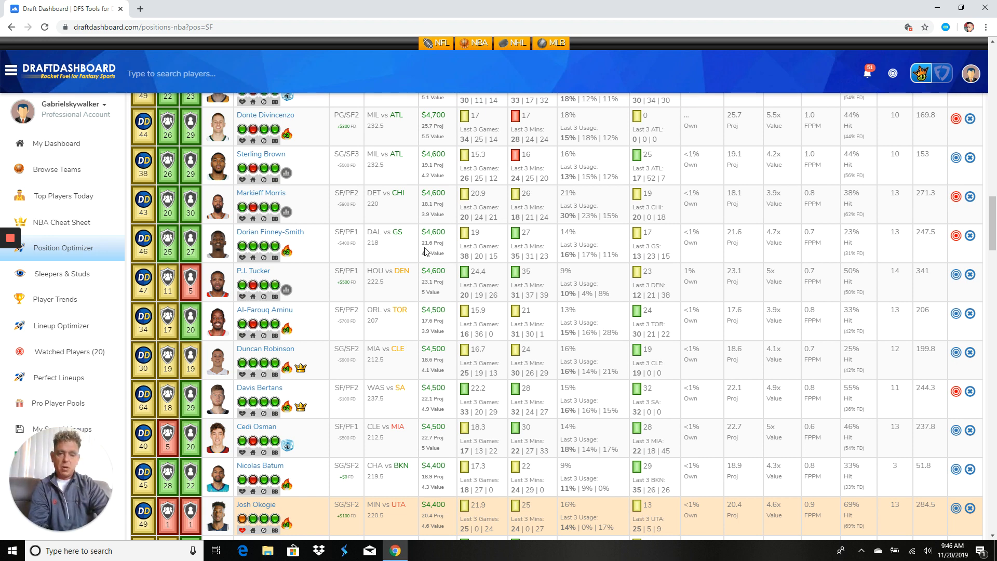
{"action": "scroll", "scroll_direction": "down", "scroll_amount": 3}
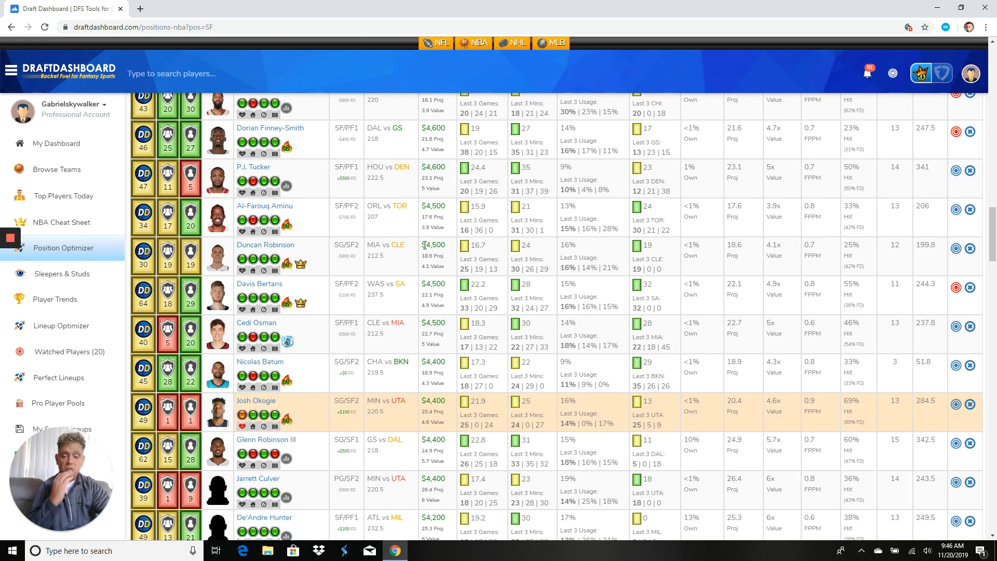
{"action": "scroll", "scroll_direction": "down", "scroll_amount": 3}
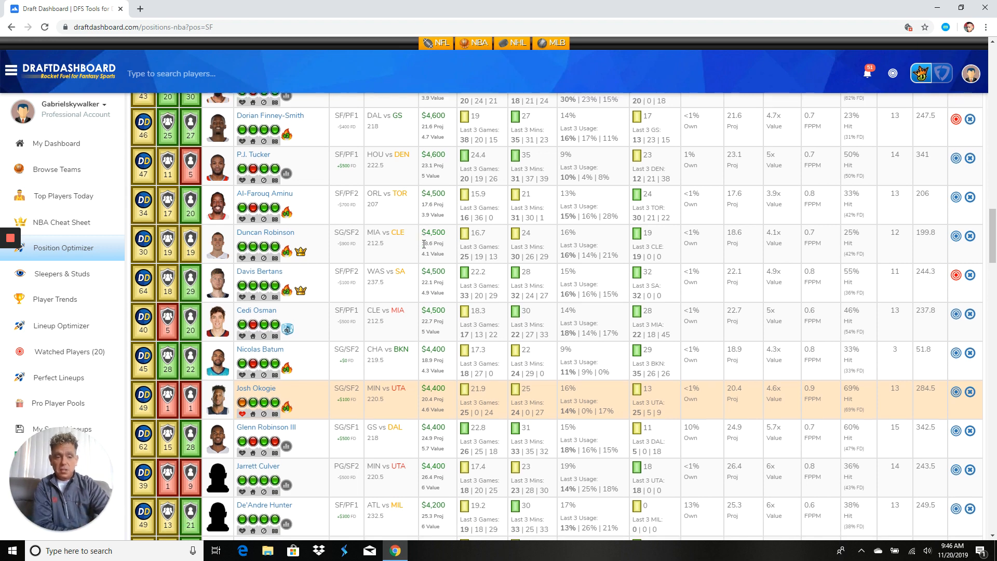
{"action": "scroll", "scroll_direction": "down", "scroll_amount": 3}
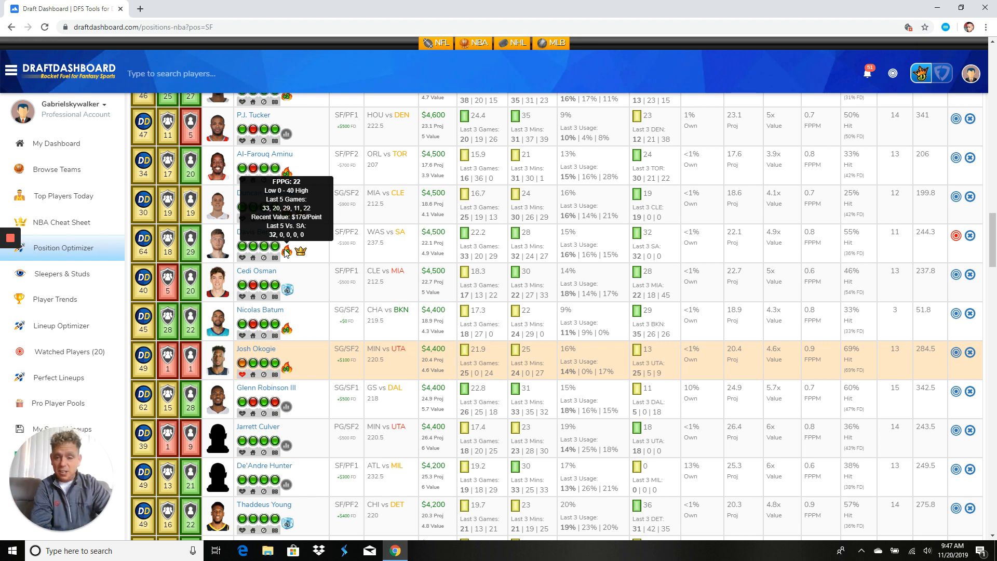
{"action": "mouse_move", "coordinate": [409, 245]}
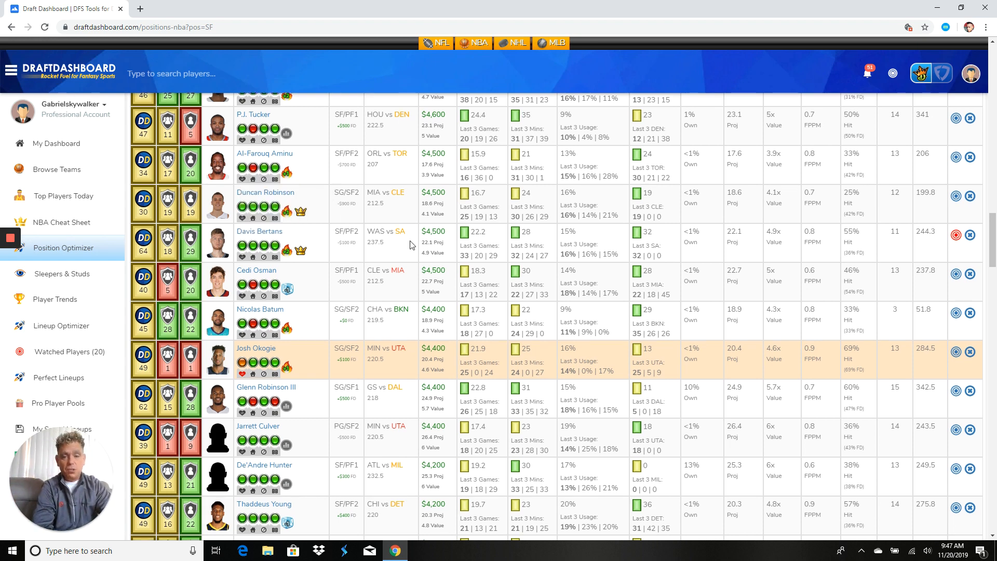
{"action": "scroll", "scroll_direction": "down", "scroll_amount": 3}
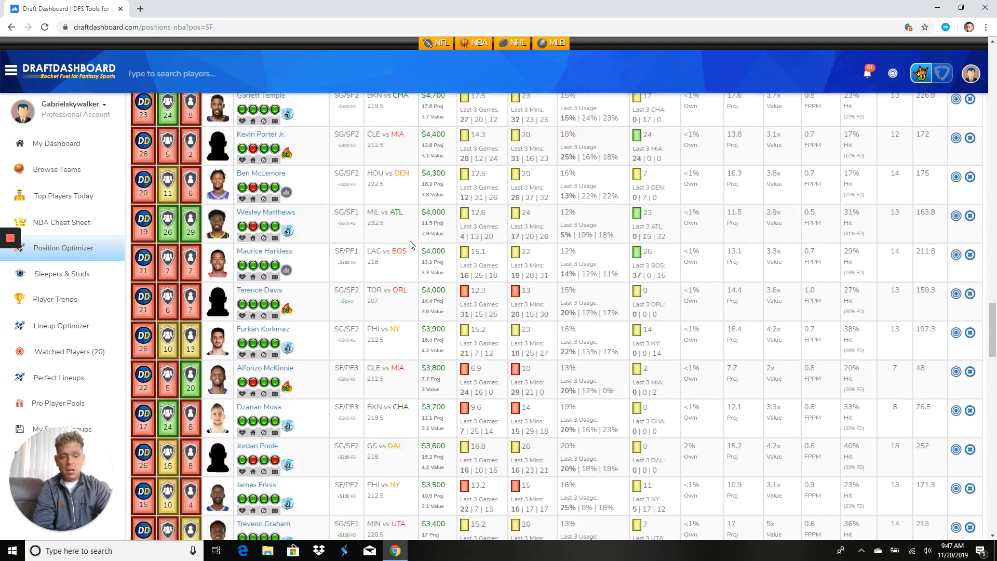
{"action": "scroll", "scroll_direction": "down", "scroll_amount": 3}
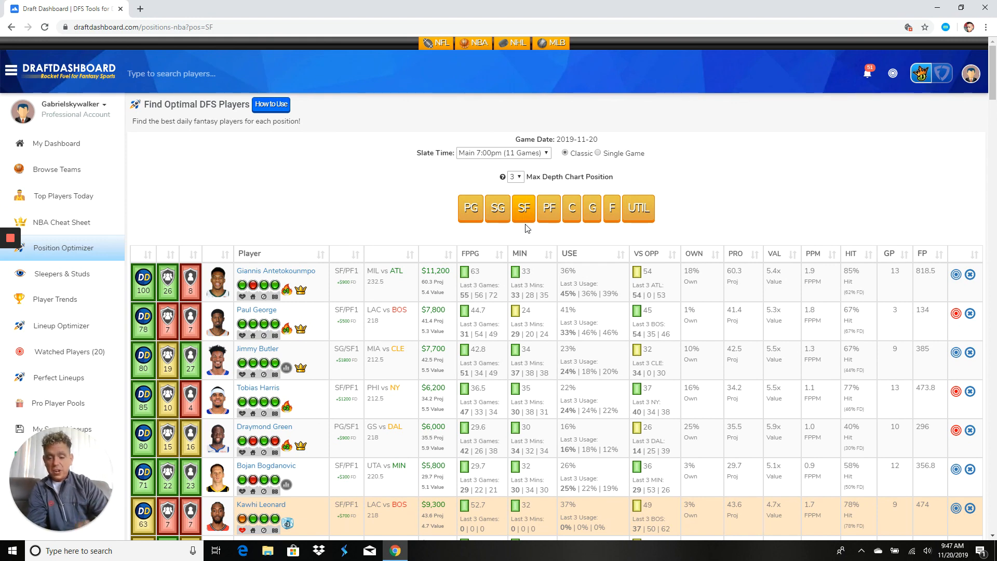
{"action": "mouse_move", "coordinate": [549, 208]}
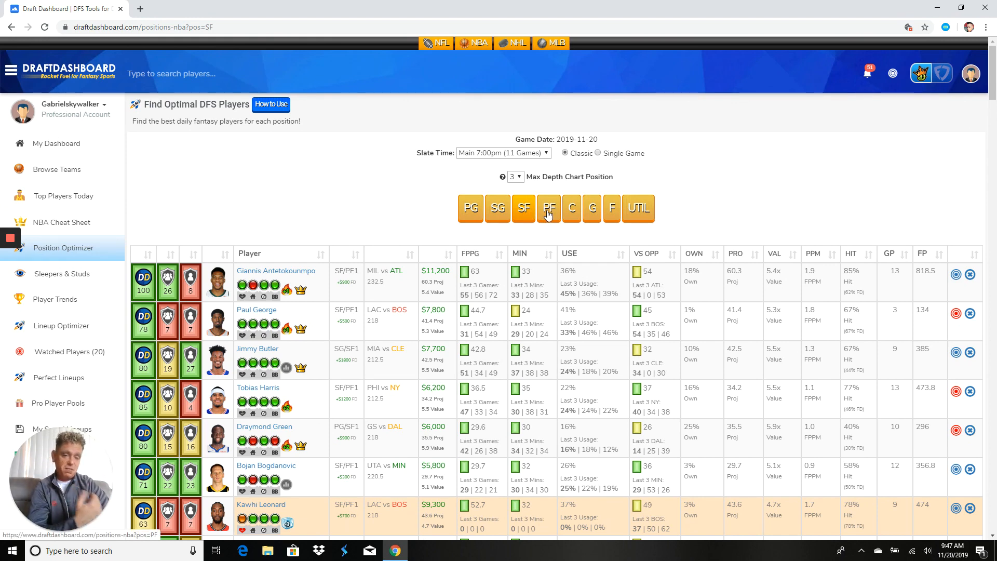
Step: Switch to the PF rankings led by Giannis, Paul George and Kevin Love, and scroll them
{"action": "left_click", "coordinate": [549, 207]}
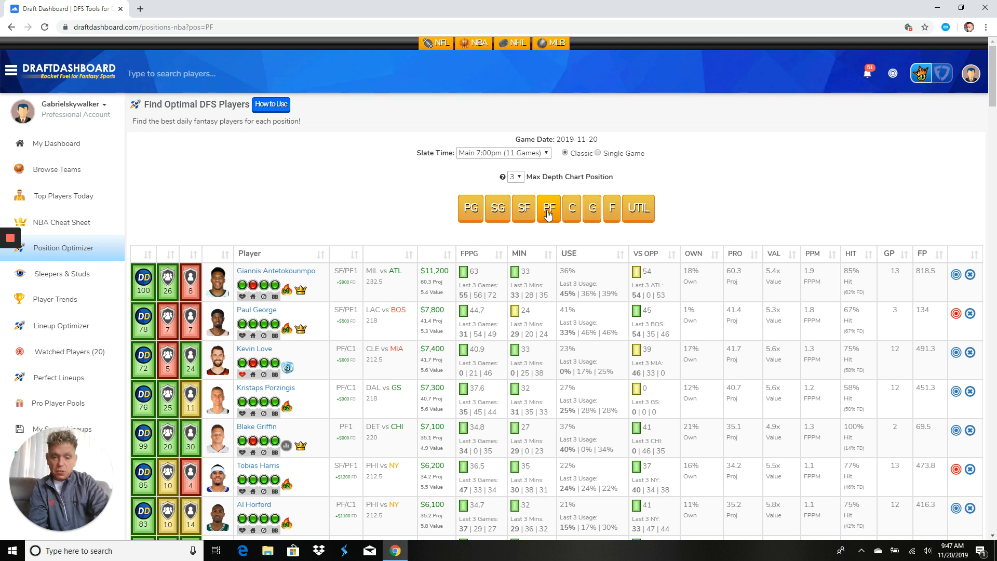
{"action": "scroll", "scroll_direction": "down", "scroll_amount": 3}
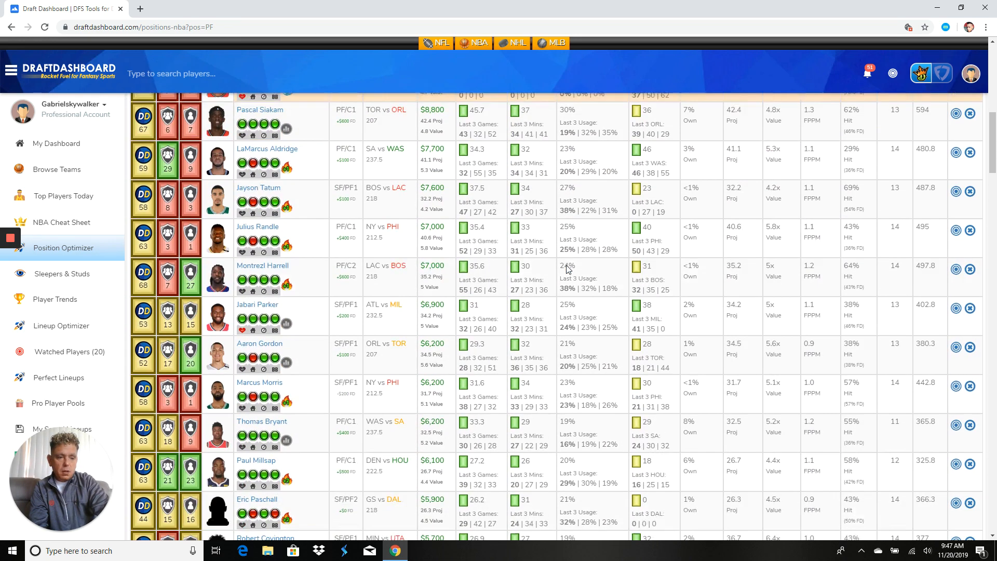
{"action": "scroll", "scroll_direction": "down", "scroll_amount": 3}
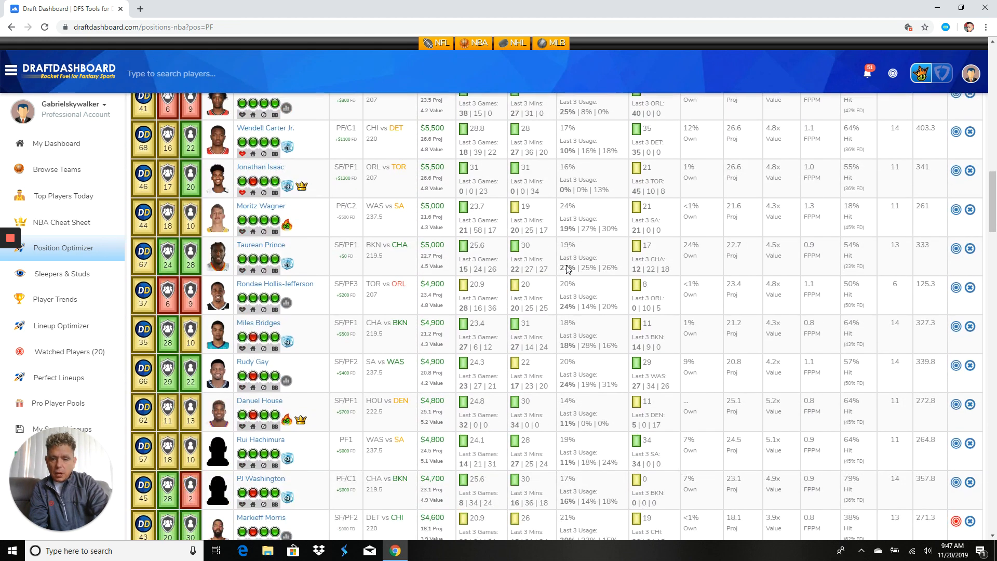
{"action": "scroll", "scroll_direction": "down", "scroll_amount": 3}
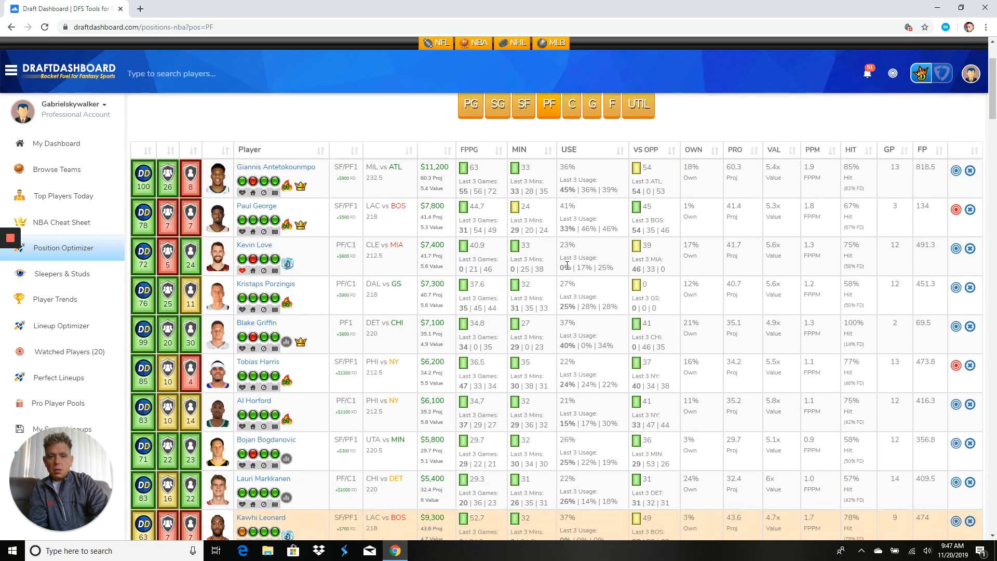
{"action": "scroll", "scroll_direction": "down", "scroll_amount": 3}
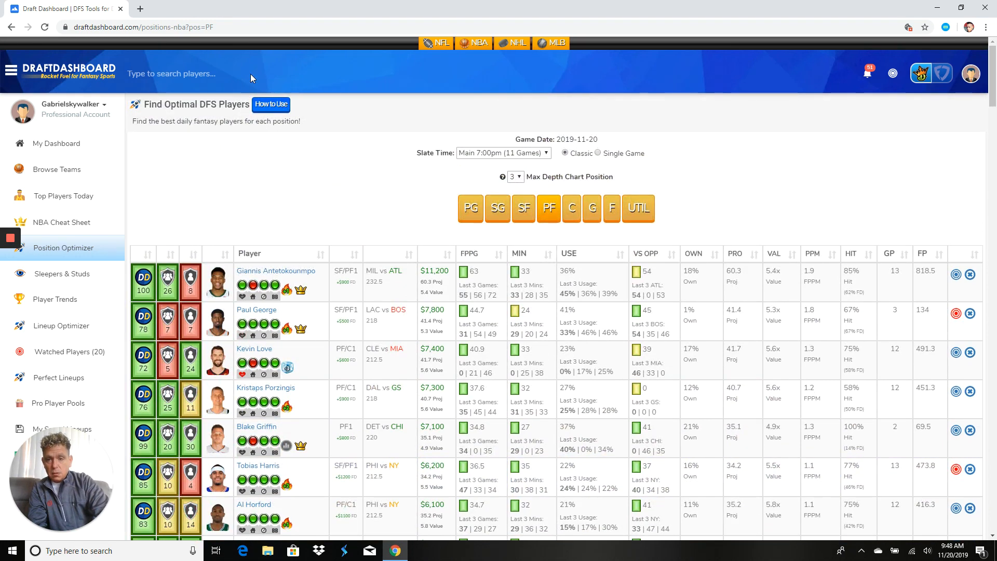
Step: Search players by name for Jordan, listing Jordan Clarkson ($4,900) through Jordan McLaughlin
{"action": "right_click", "coordinate": [171, 74]}
{"action": "type", "text": "jpo"}
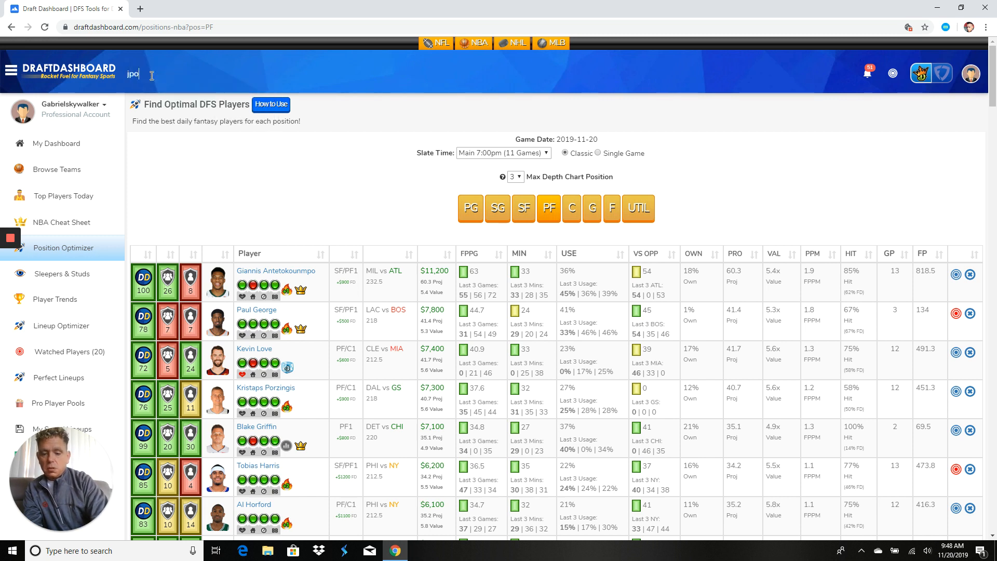
{"action": "key", "text": "Backspace"}
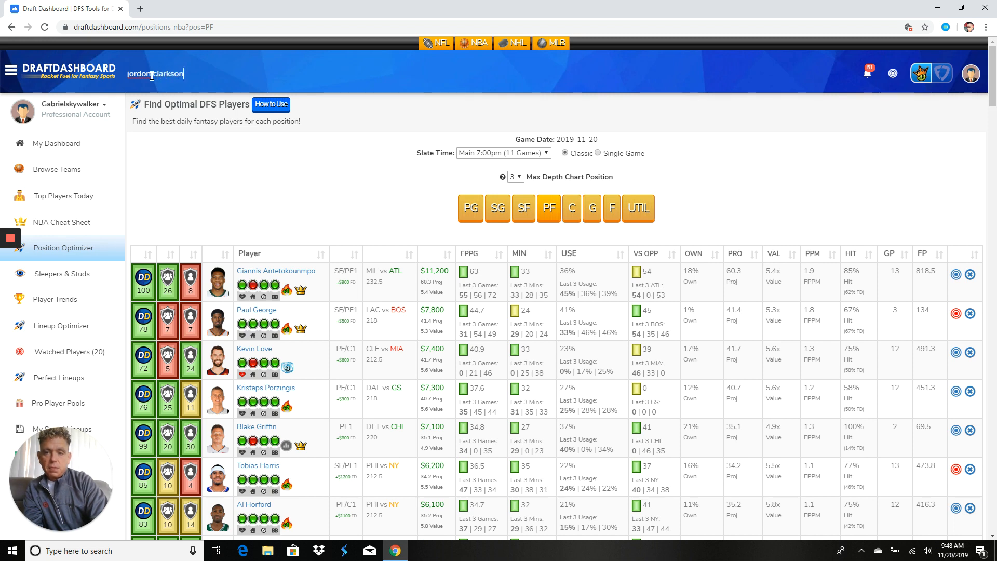
{"action": "left_click", "coordinate": [62, 195]}
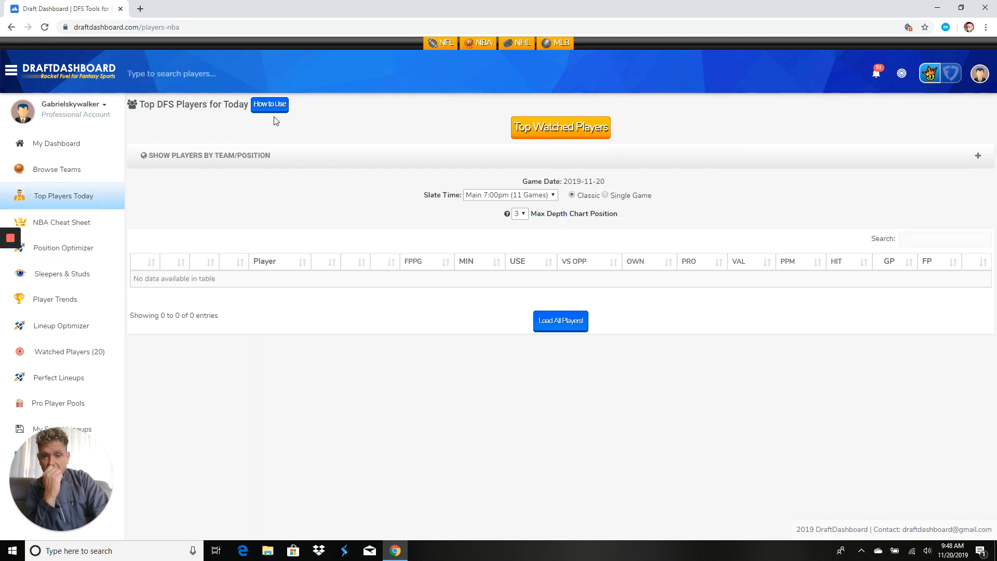
{"action": "type", "text": "jpo"}
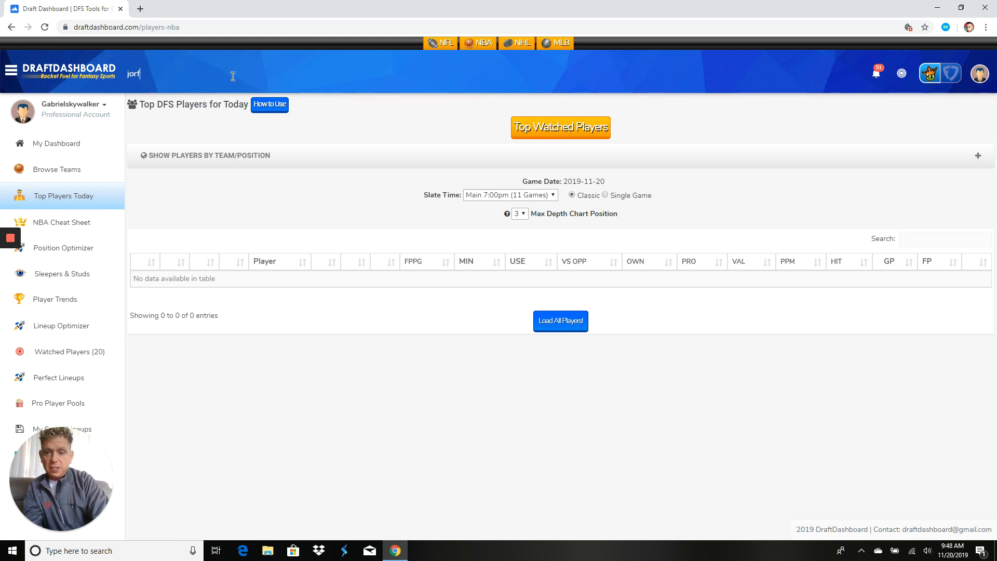
{"action": "left_click", "coordinate": [560, 321]}
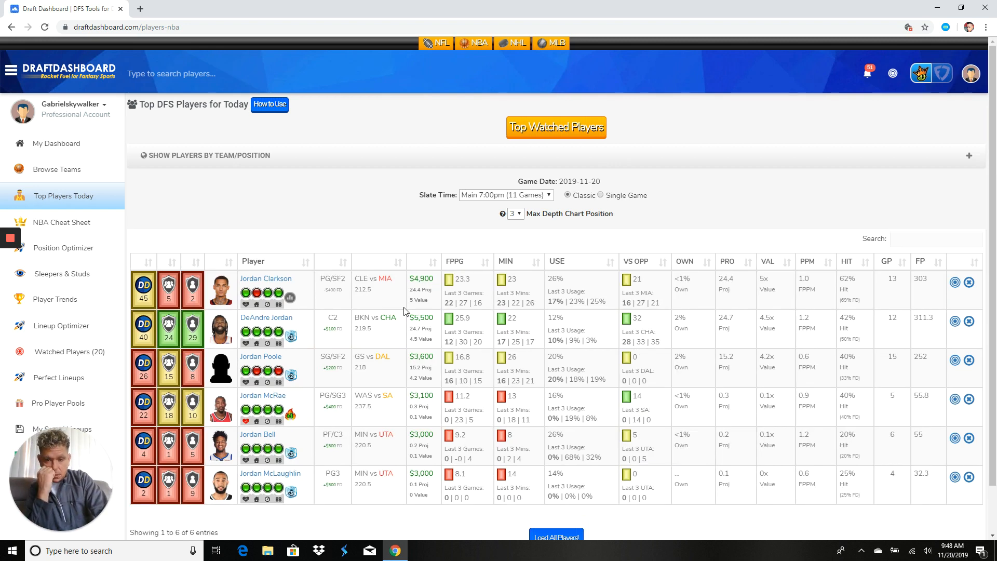
{"action": "mouse_move", "coordinate": [400, 299]}
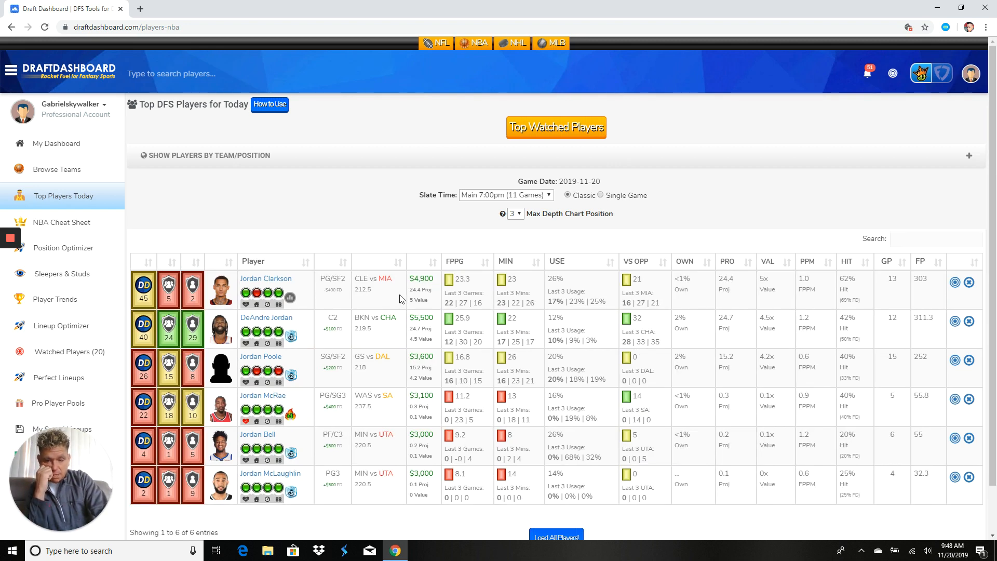
{"action": "mouse_move", "coordinate": [955, 281]}
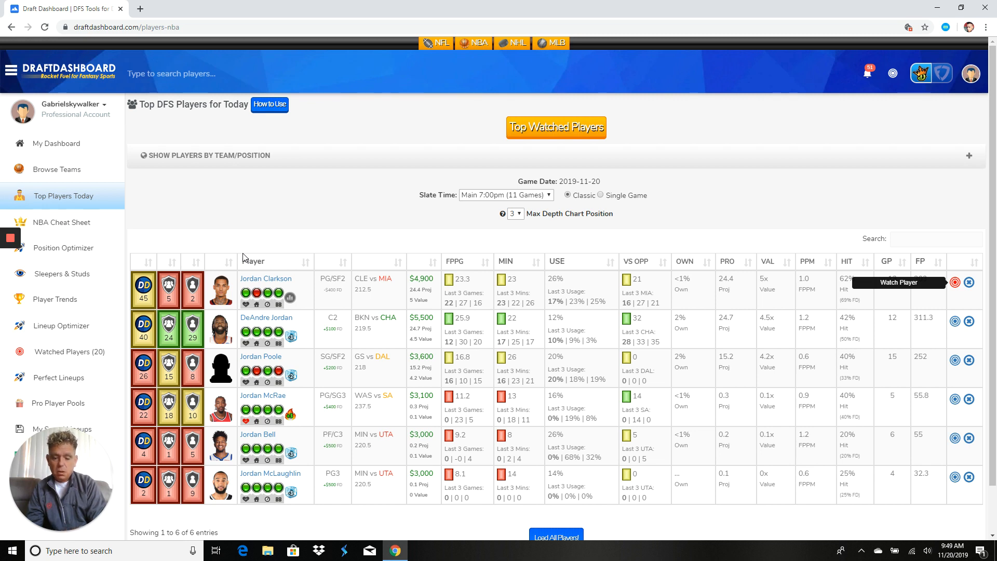
{"action": "mouse_move", "coordinate": [68, 176]}
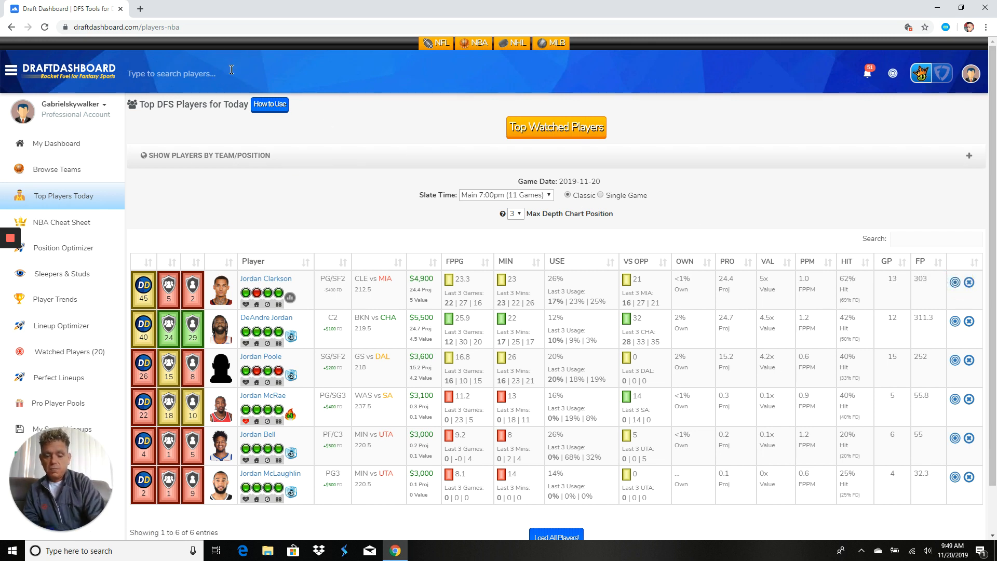
Step: Enter 'larry' in the player search to find Larry Nance Jr
{"action": "type", "text": "larry"}
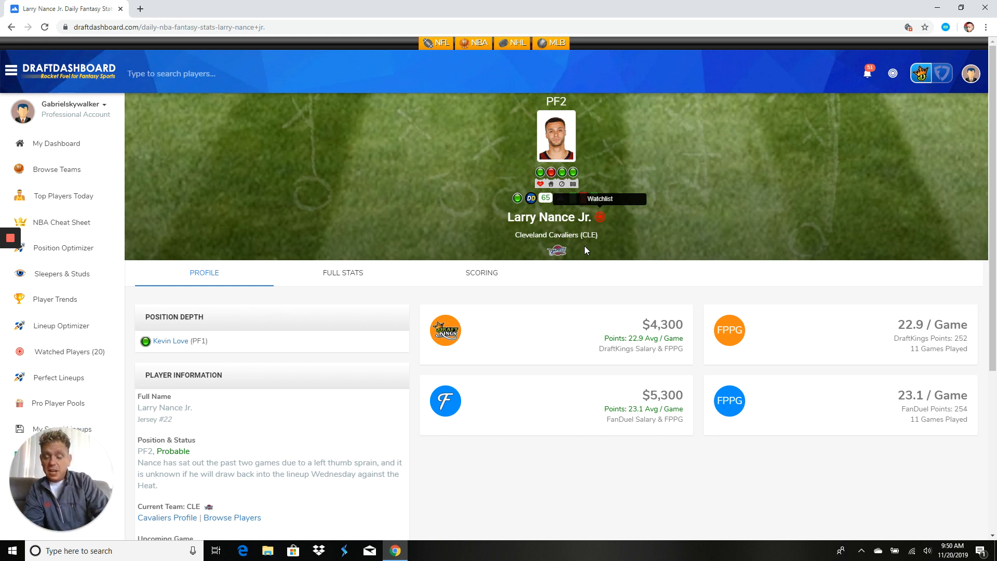
{"action": "mouse_move", "coordinate": [481, 272]}
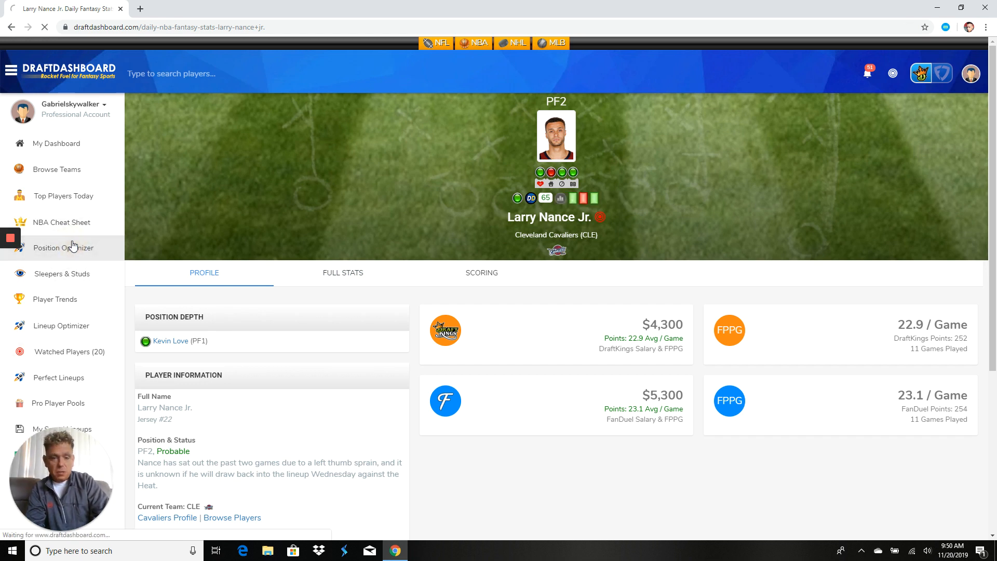
Step: Show the Position Optimizer's PF list and scroll past Larry Nance Jr. to $3,000 options
{"action": "left_click", "coordinate": [63, 247]}
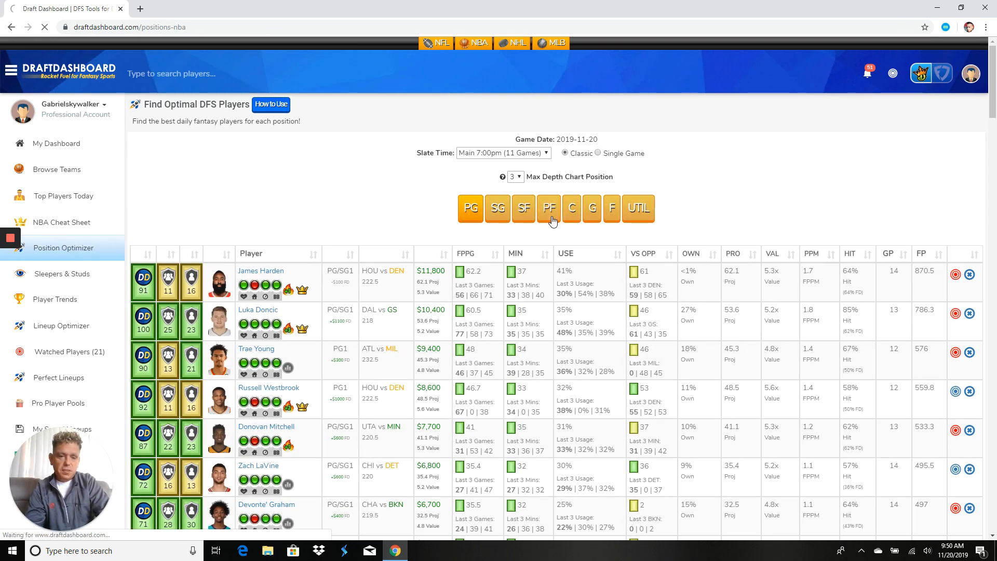
{"action": "left_click", "coordinate": [548, 207]}
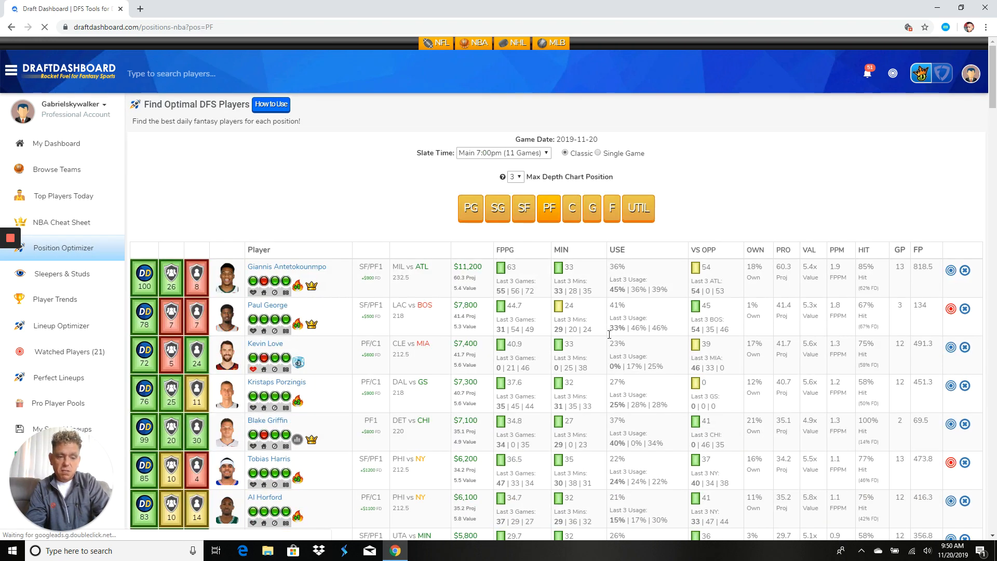
{"action": "scroll", "scroll_direction": "down", "scroll_amount": 3}
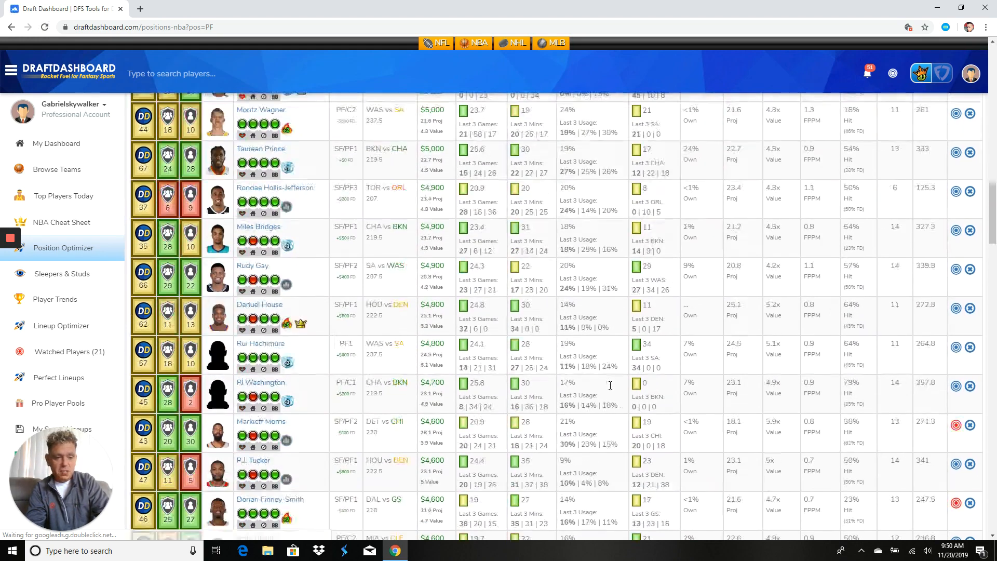
{"action": "scroll", "scroll_direction": "down", "scroll_amount": 3}
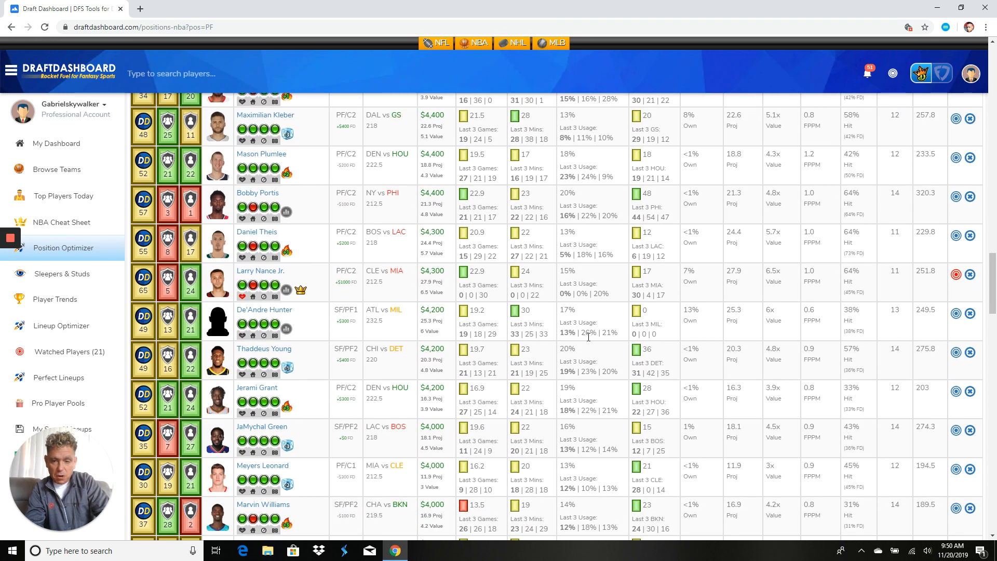
{"action": "mouse_move", "coordinate": [454, 299]}
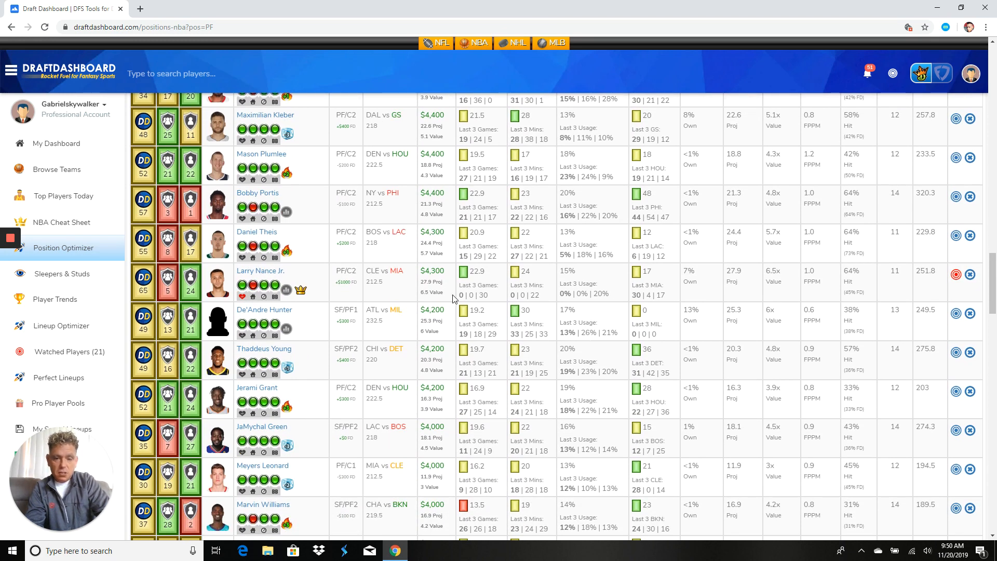
{"action": "scroll", "scroll_direction": "down", "scroll_amount": 3}
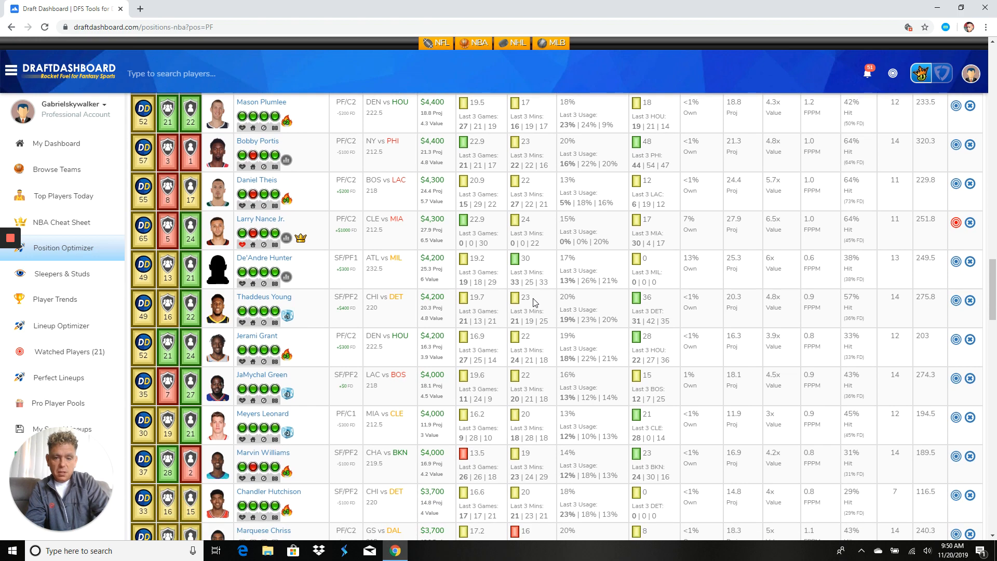
{"action": "scroll", "scroll_direction": "down", "scroll_amount": 3}
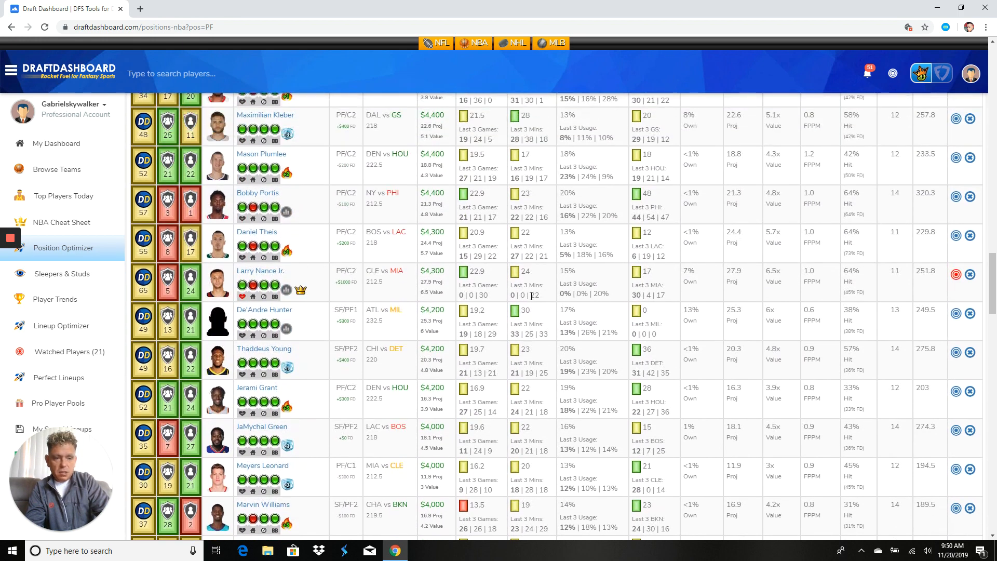
{"action": "scroll", "scroll_direction": "down", "scroll_amount": 3}
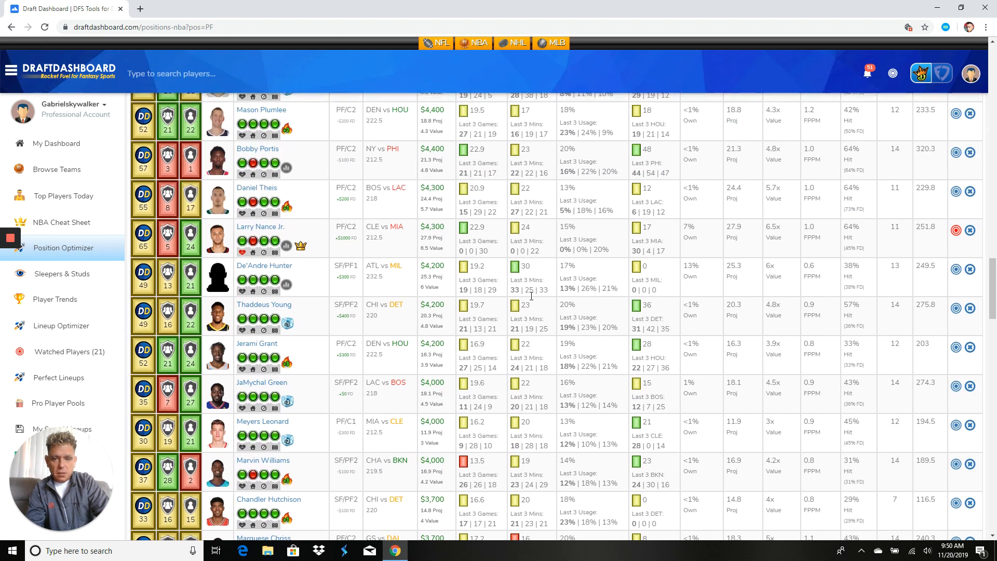
{"action": "scroll", "scroll_direction": "down", "scroll_amount": 3}
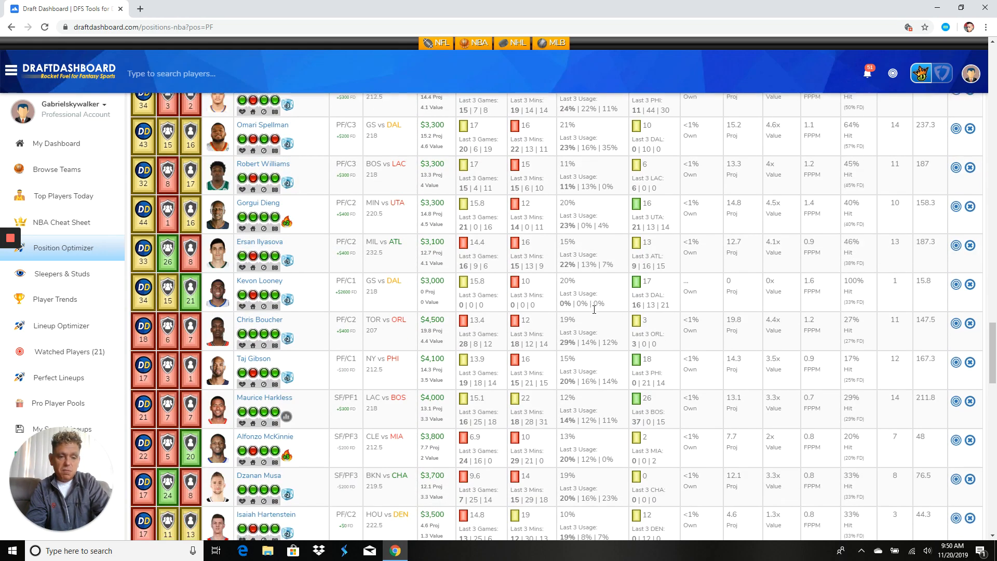
{"action": "scroll", "scroll_direction": "down", "scroll_amount": 3}
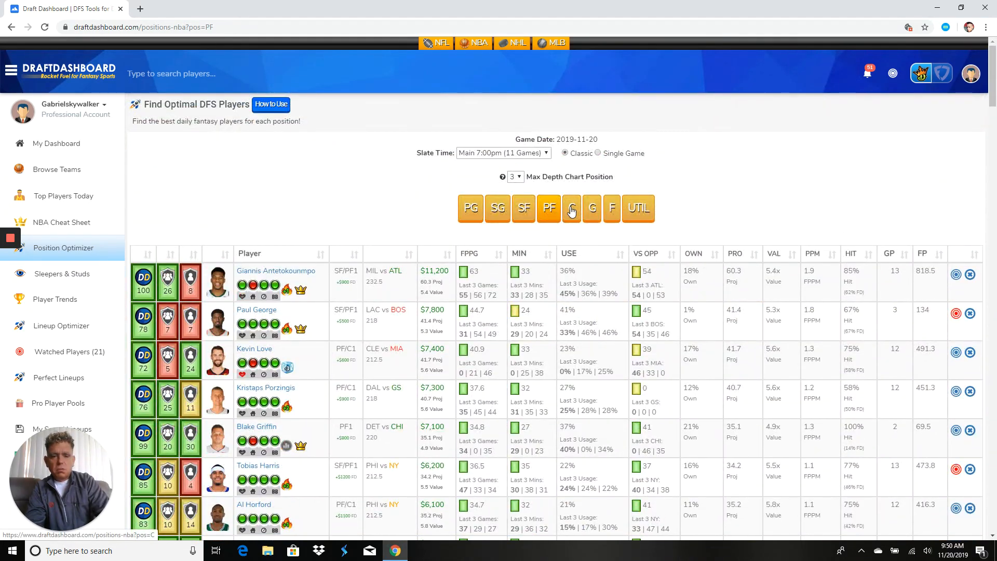
Step: Switch to centers, led by Karl-Anthony Towns, Andre Drummond, Nikola Jokic and Clint Capela
{"action": "left_click", "coordinate": [571, 208]}
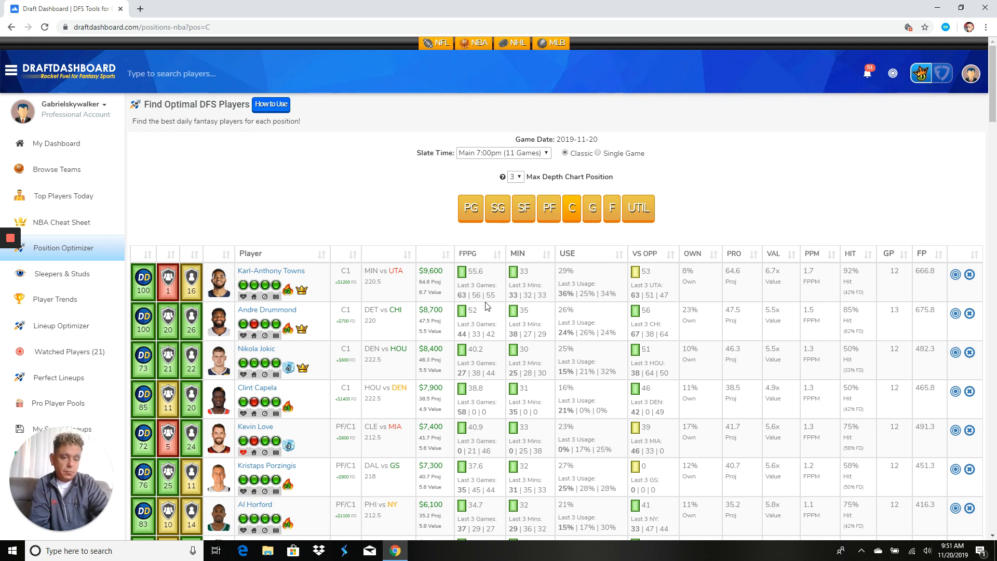
{"action": "scroll", "scroll_direction": "down", "scroll_amount": 3}
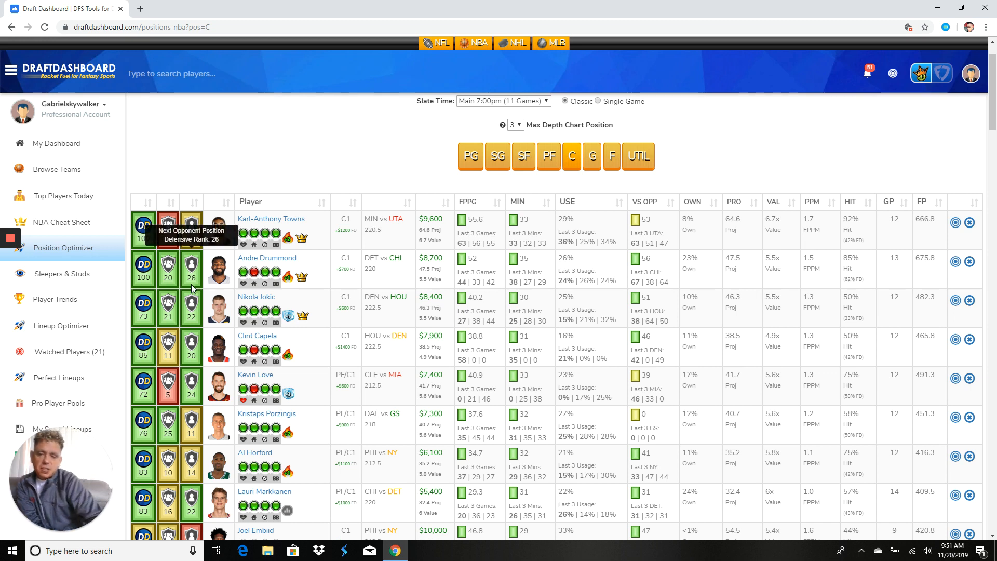
{"action": "mouse_move", "coordinate": [955, 261]}
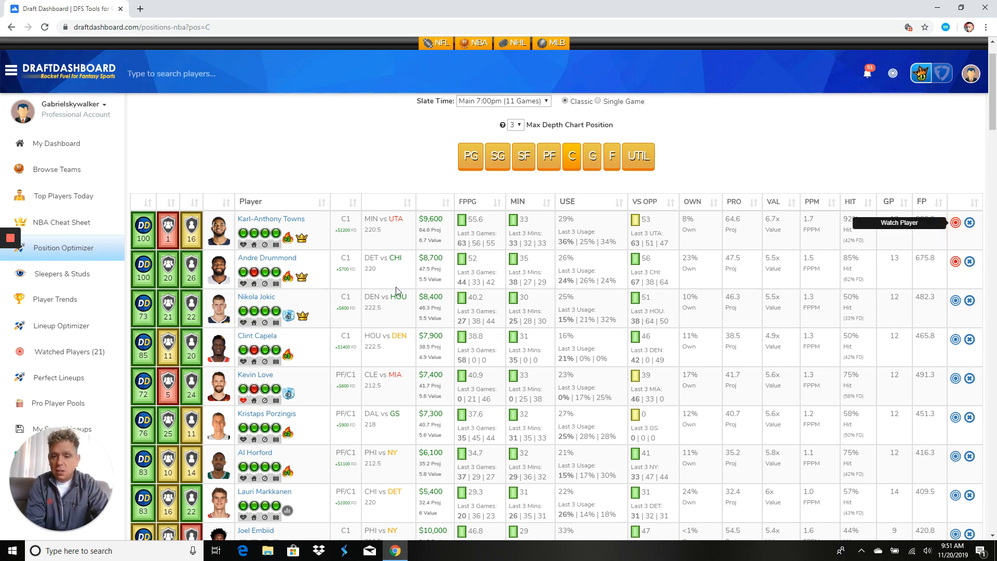
{"action": "mouse_move", "coordinate": [340, 283]}
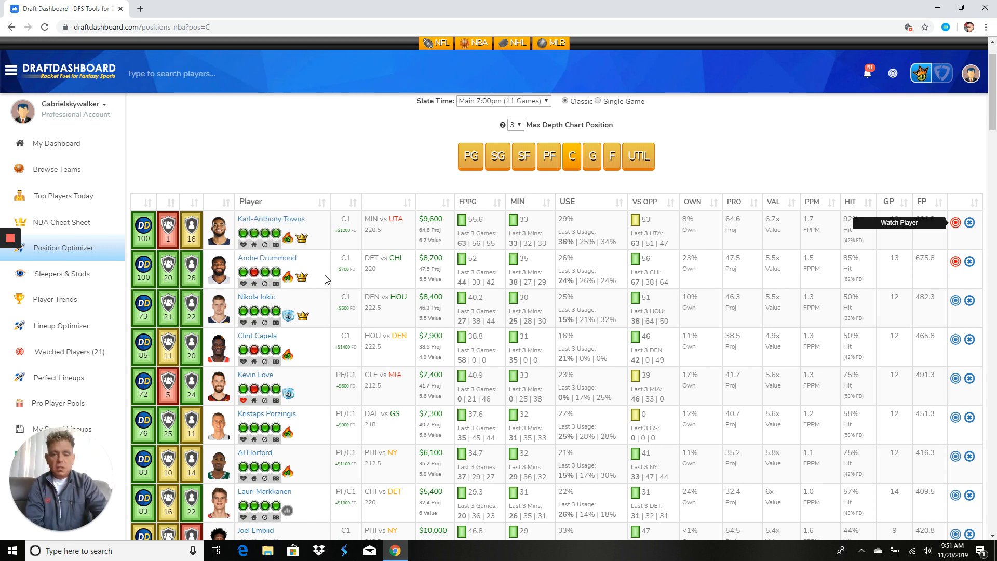
{"action": "scroll", "scroll_direction": "down", "scroll_amount": 3}
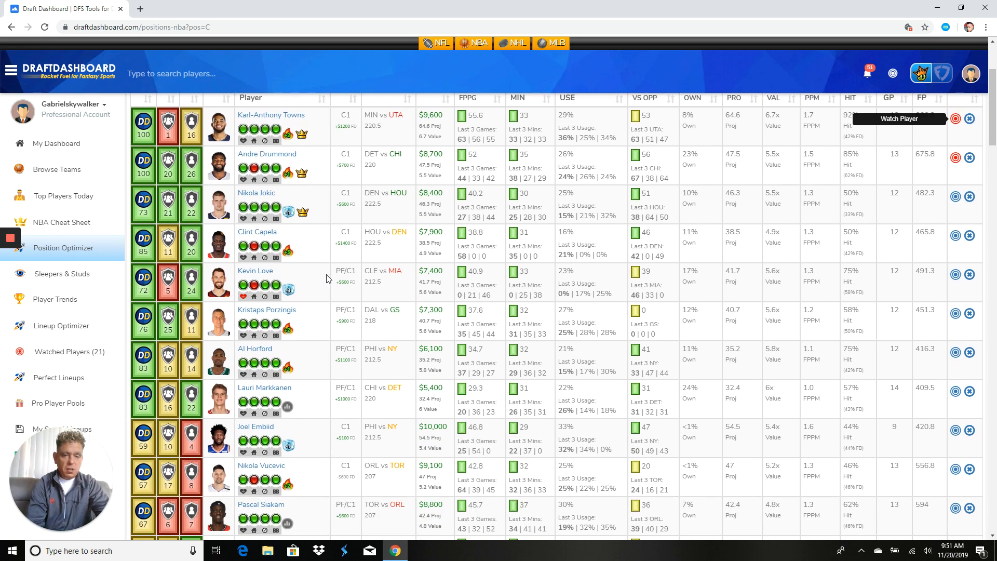
{"action": "mouse_move", "coordinate": [428, 230]}
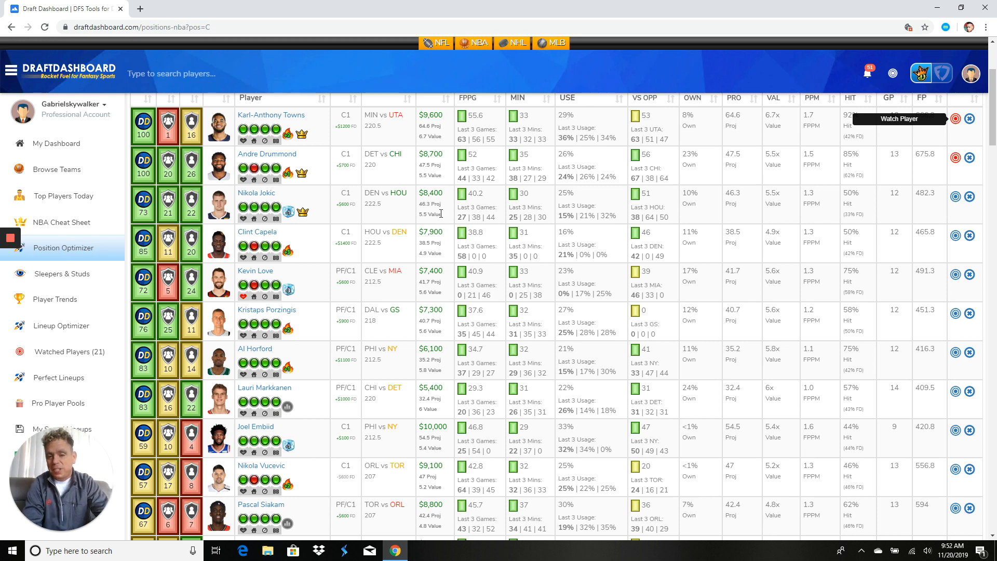
{"action": "scroll", "scroll_direction": "down", "scroll_amount": 3}
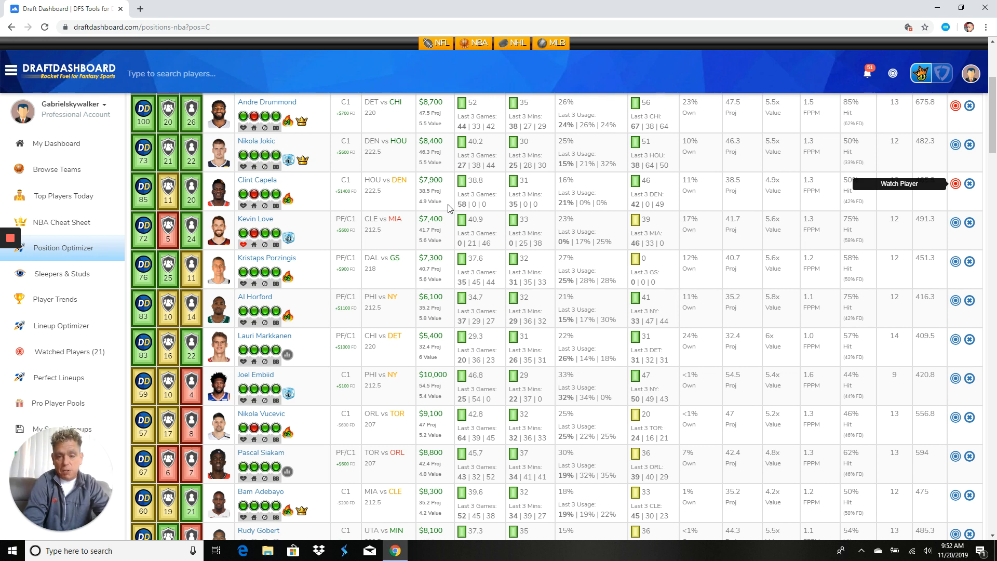
{"action": "scroll", "scroll_direction": "down", "scroll_amount": 3}
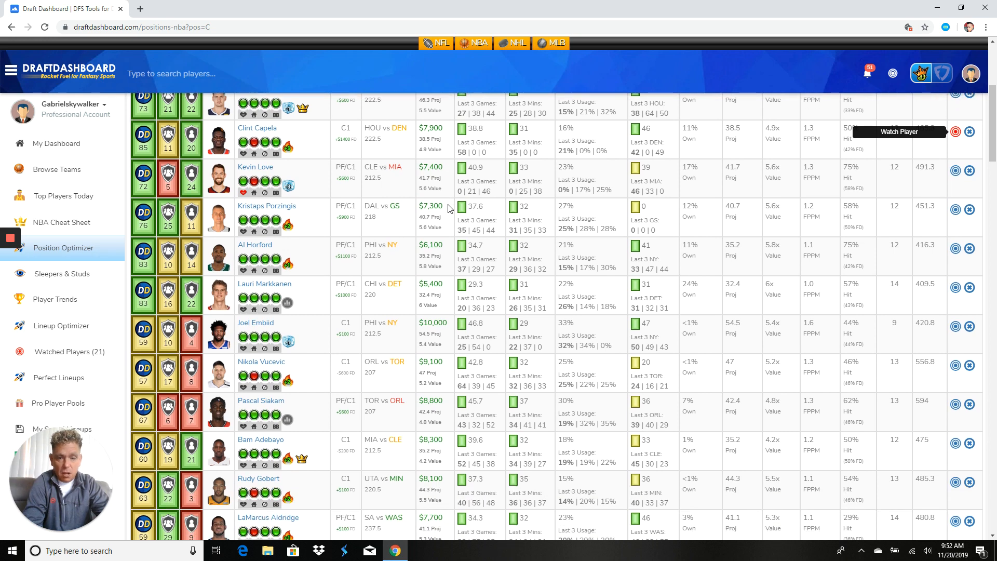
{"action": "scroll", "scroll_direction": "down", "scroll_amount": 3}
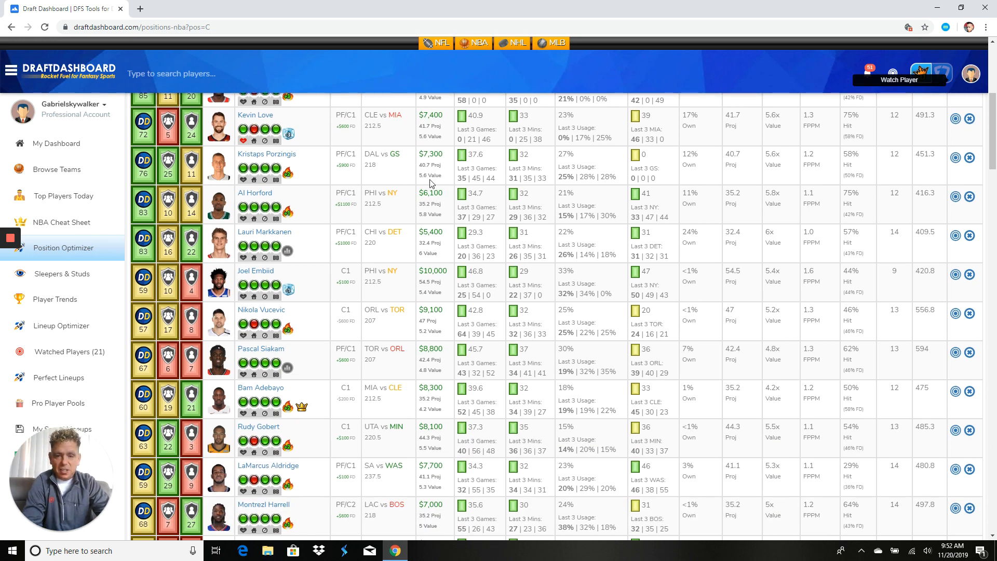
{"action": "scroll", "scroll_direction": "down", "scroll_amount": 3}
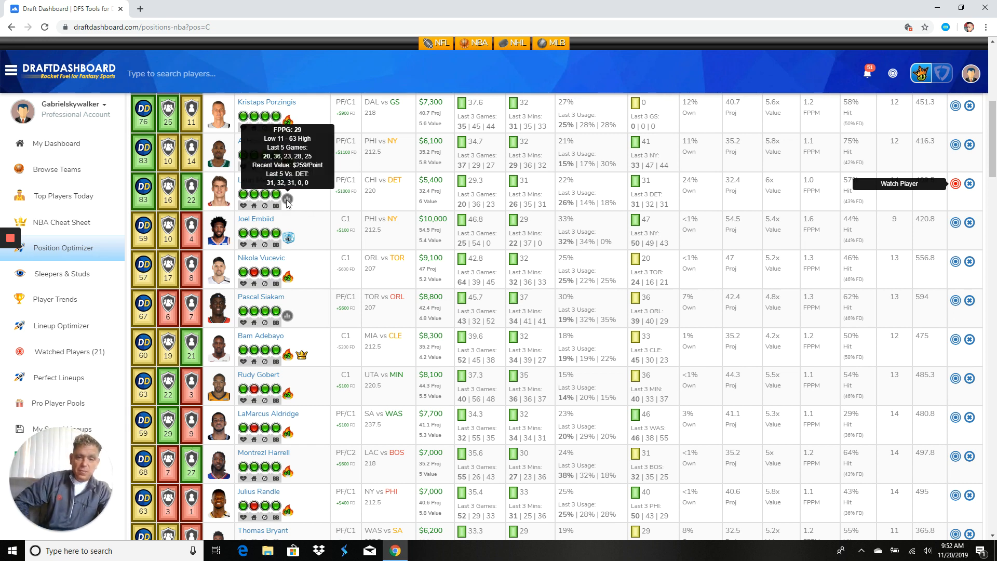
{"action": "scroll", "scroll_direction": "down", "scroll_amount": 3}
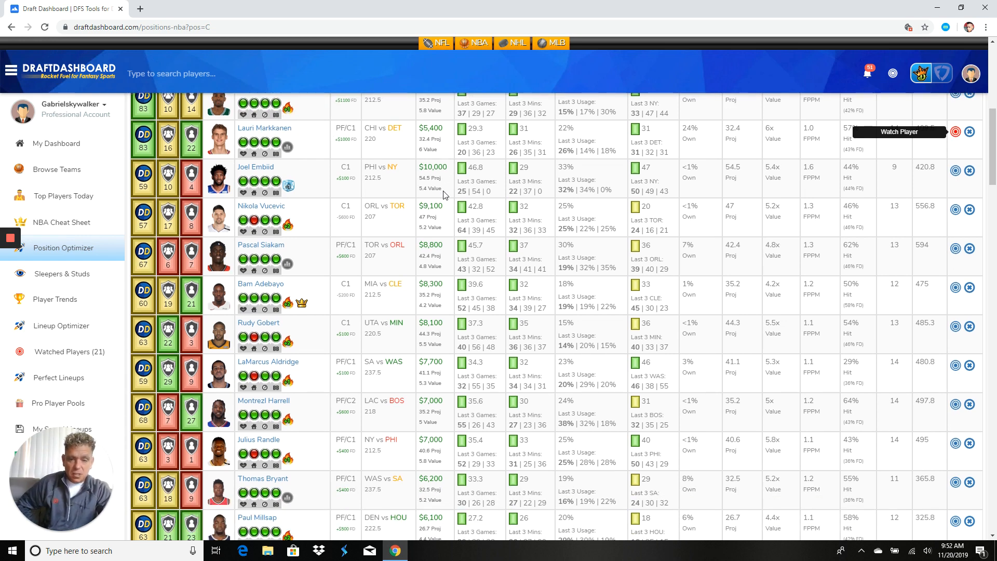
{"action": "scroll", "scroll_direction": "down", "scroll_amount": 3}
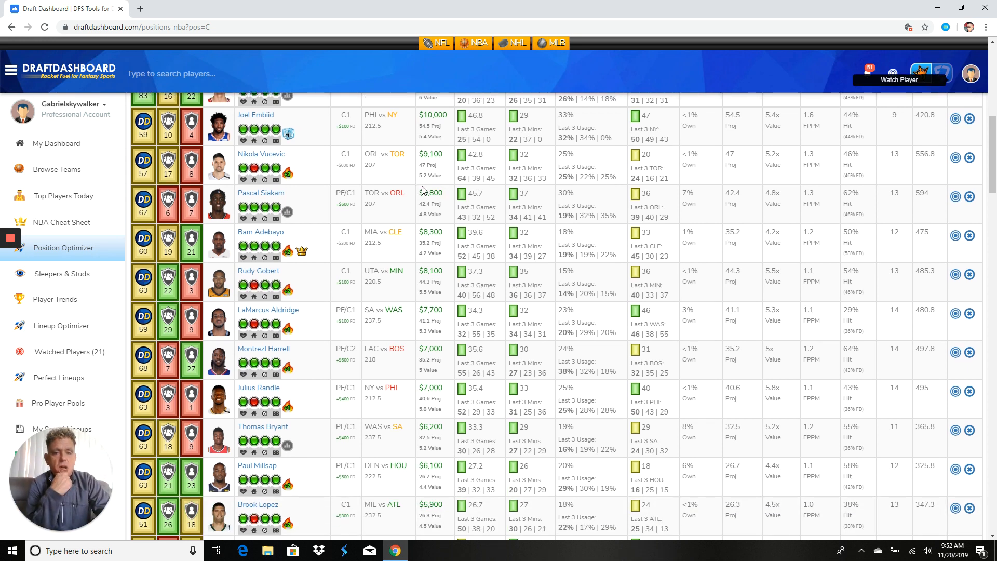
{"action": "scroll", "scroll_direction": "down", "scroll_amount": 3}
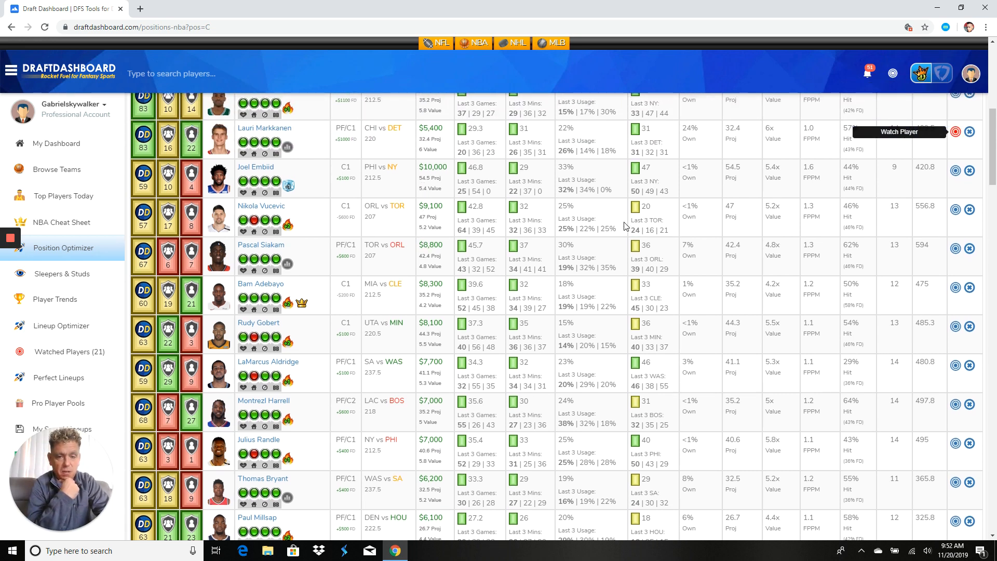
{"action": "mouse_move", "coordinate": [955, 209]}
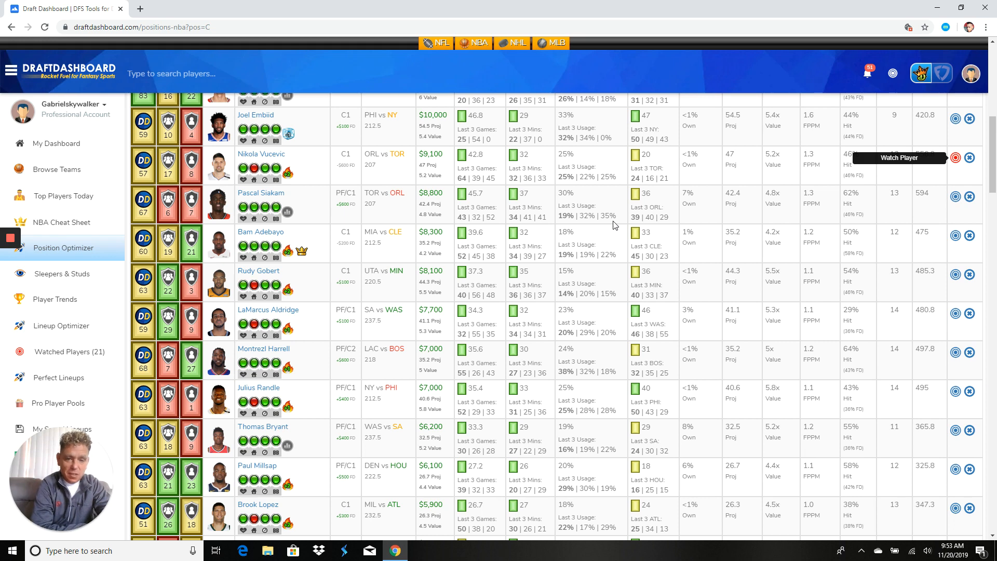
{"action": "scroll", "scroll_direction": "down", "scroll_amount": 3}
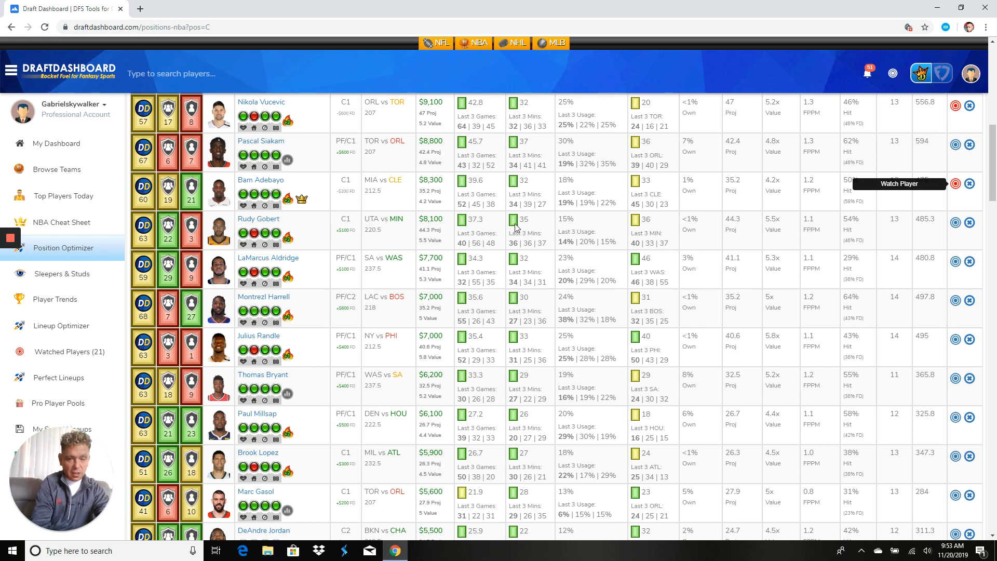
{"action": "scroll", "scroll_direction": "down", "scroll_amount": 3}
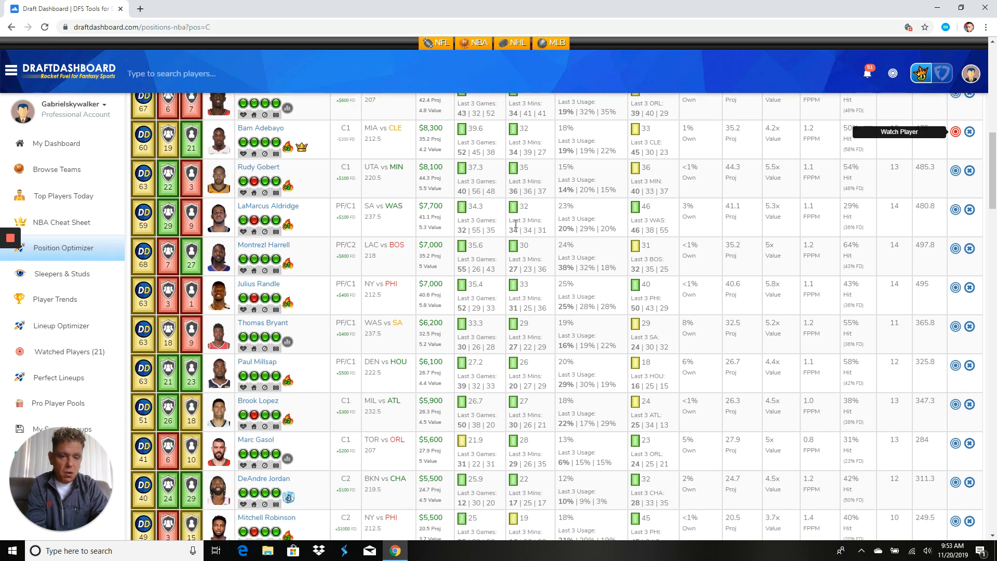
{"action": "scroll", "scroll_direction": "down", "scroll_amount": 3}
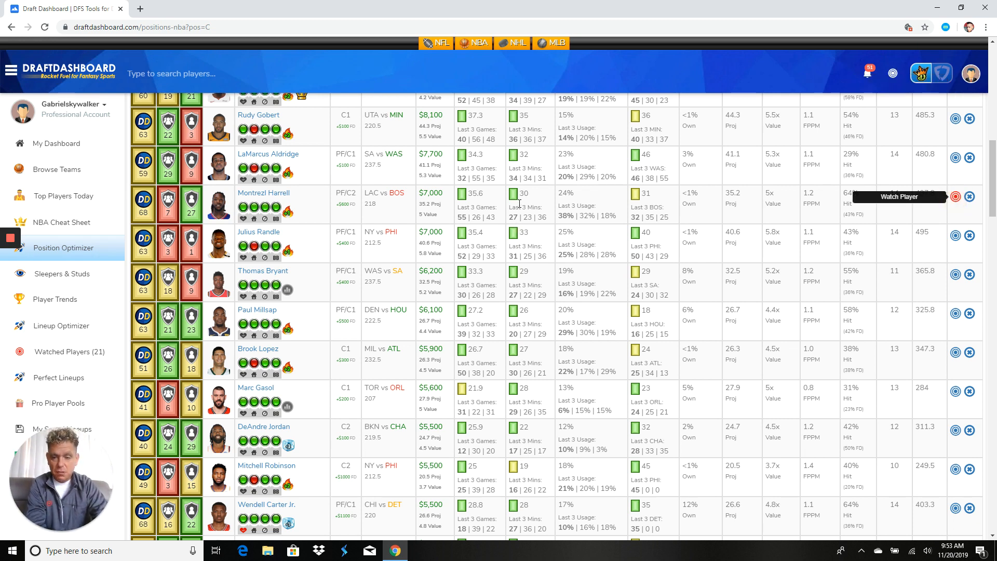
{"action": "scroll", "scroll_direction": "down", "scroll_amount": 3}
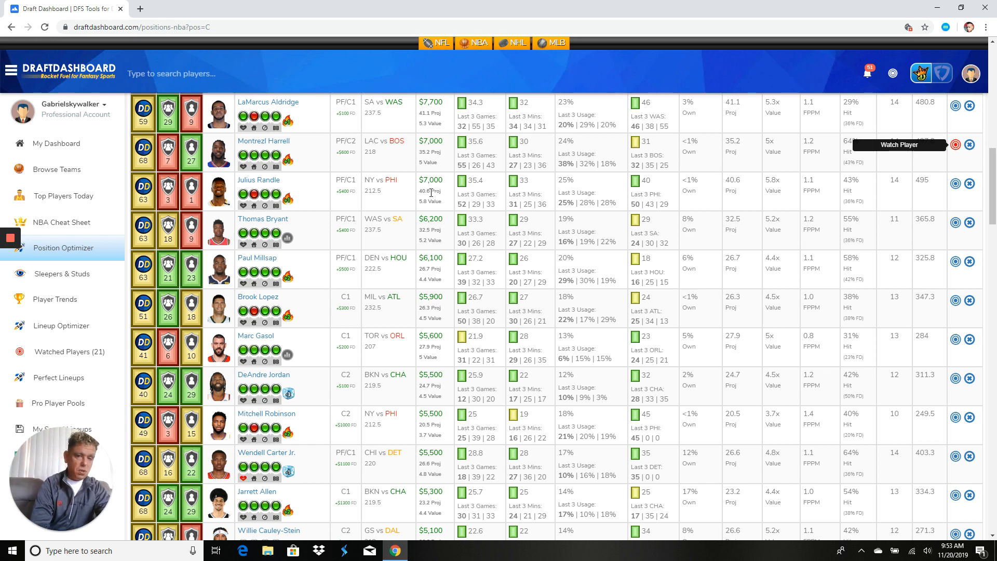
{"action": "scroll", "scroll_direction": "down", "scroll_amount": 3}
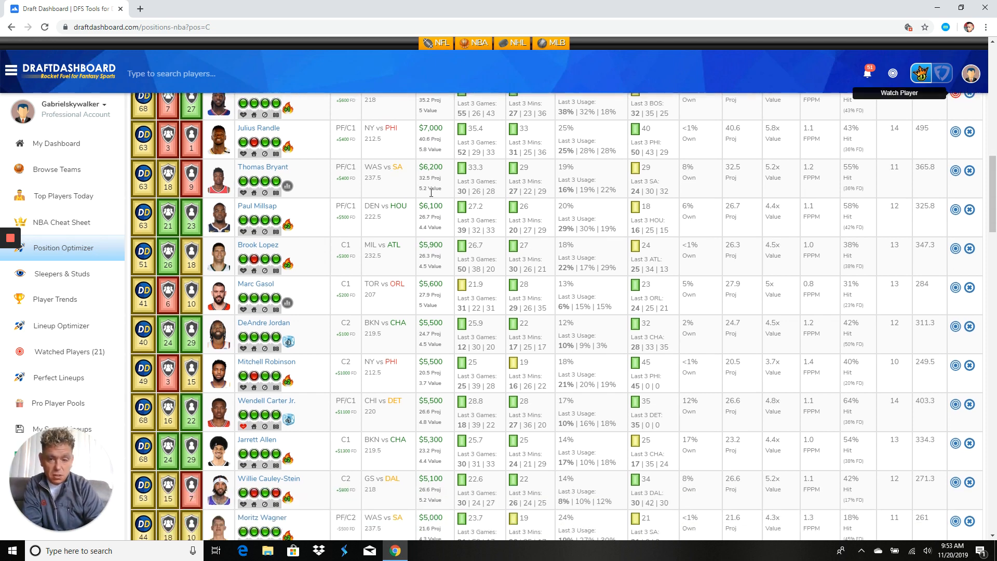
{"action": "scroll", "scroll_direction": "down", "scroll_amount": 3}
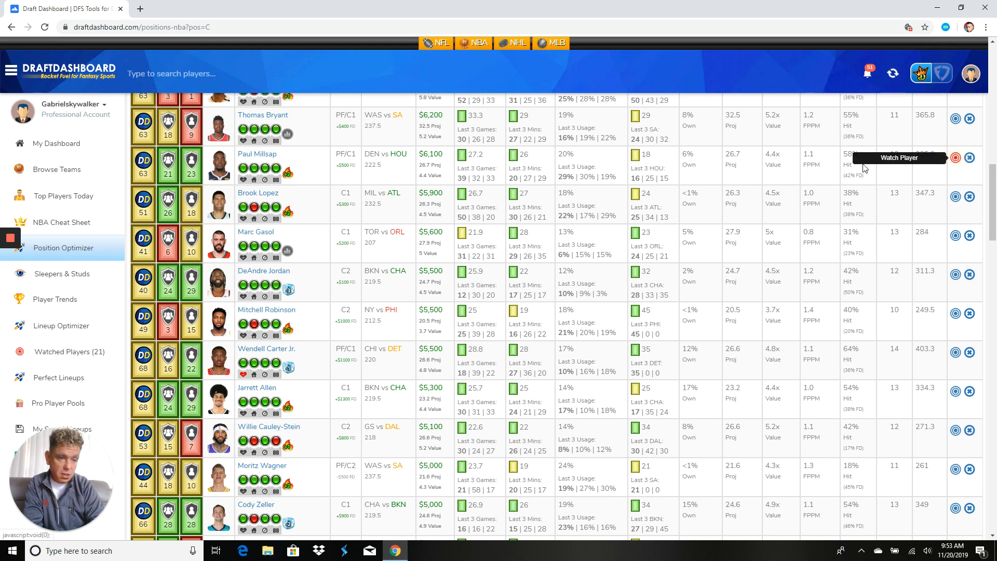
{"action": "mouse_move", "coordinate": [297, 176]}
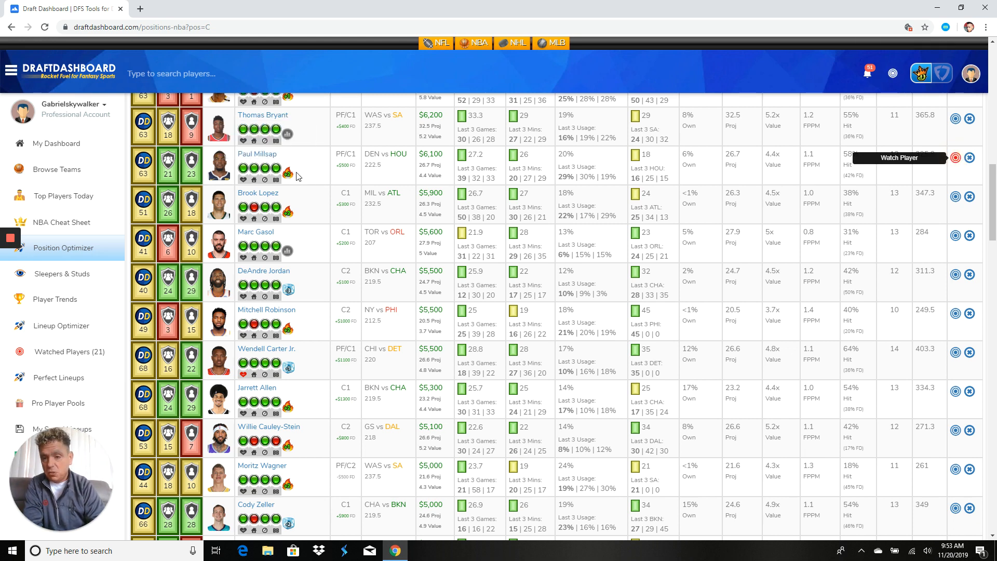
{"action": "mouse_move", "coordinate": [275, 168]}
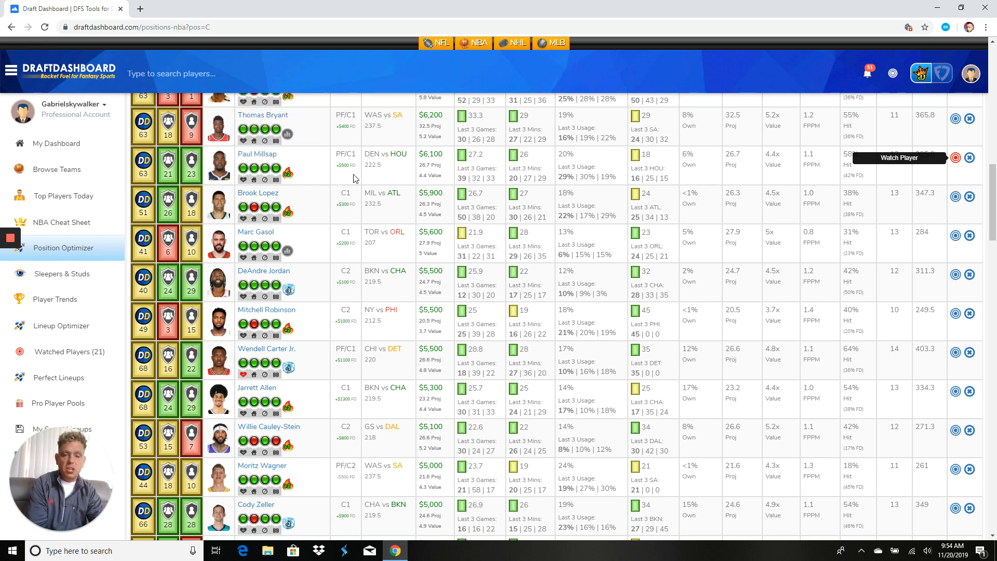
{"action": "scroll", "scroll_direction": "down", "scroll_amount": 3}
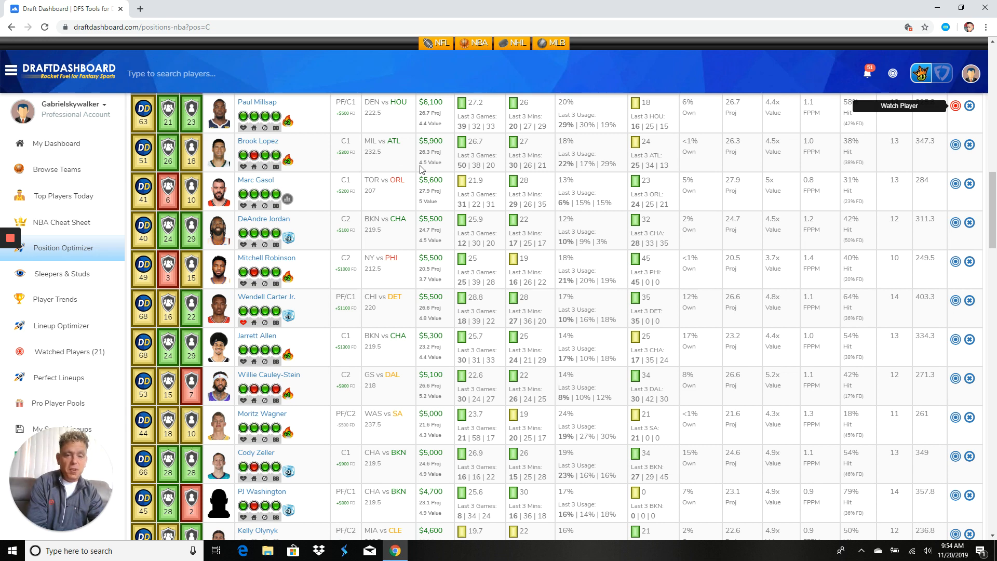
{"action": "mouse_move", "coordinate": [261, 155]}
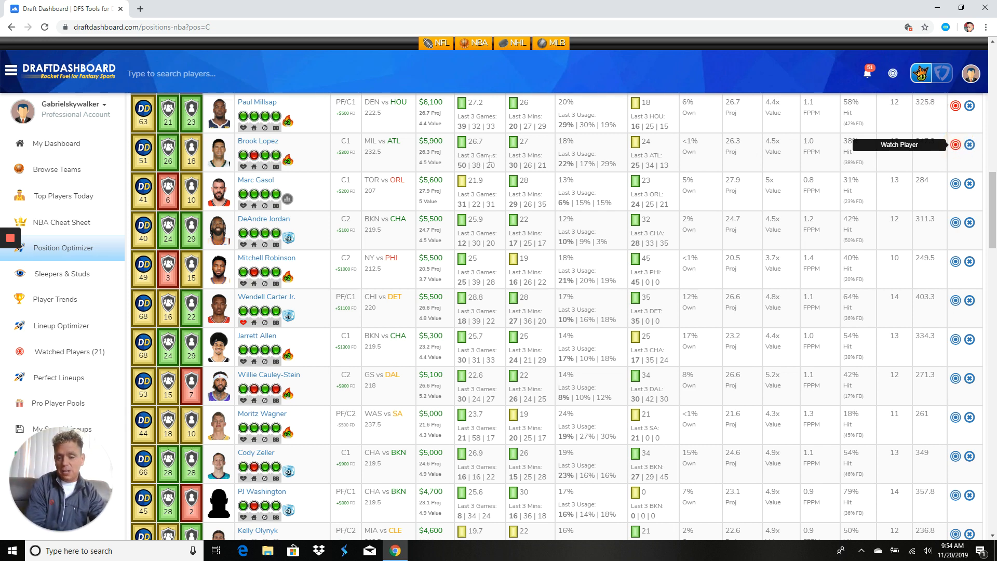
{"action": "scroll", "scroll_direction": "down", "scroll_amount": 3}
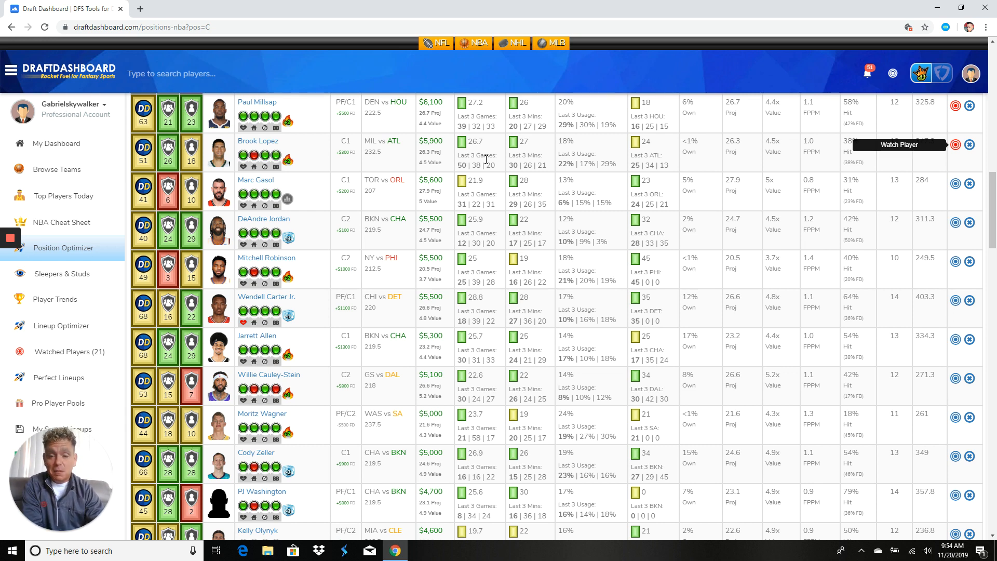
{"action": "scroll", "scroll_direction": "down", "scroll_amount": 3}
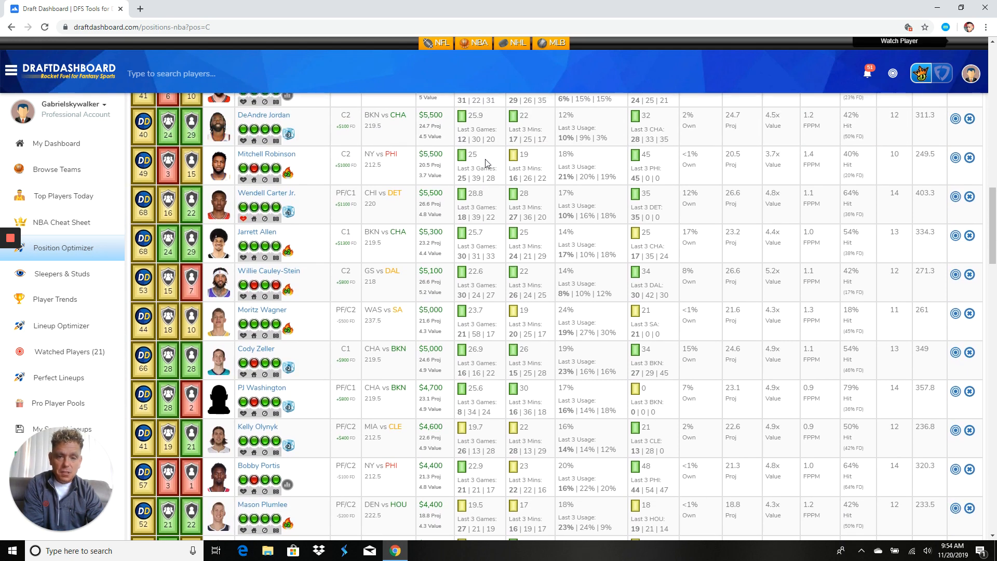
{"action": "scroll", "scroll_direction": "down", "scroll_amount": 3}
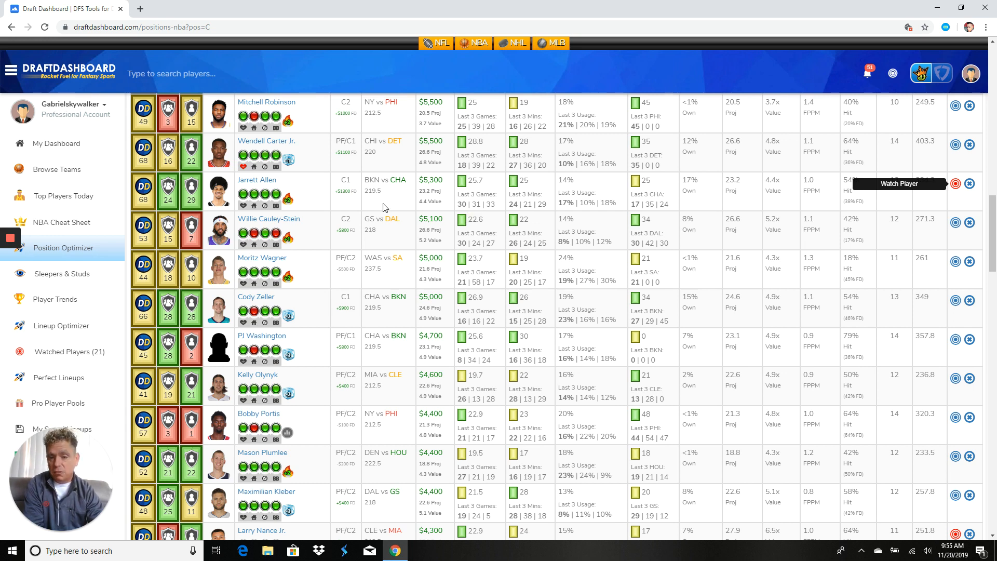
{"action": "mouse_move", "coordinate": [486, 215]}
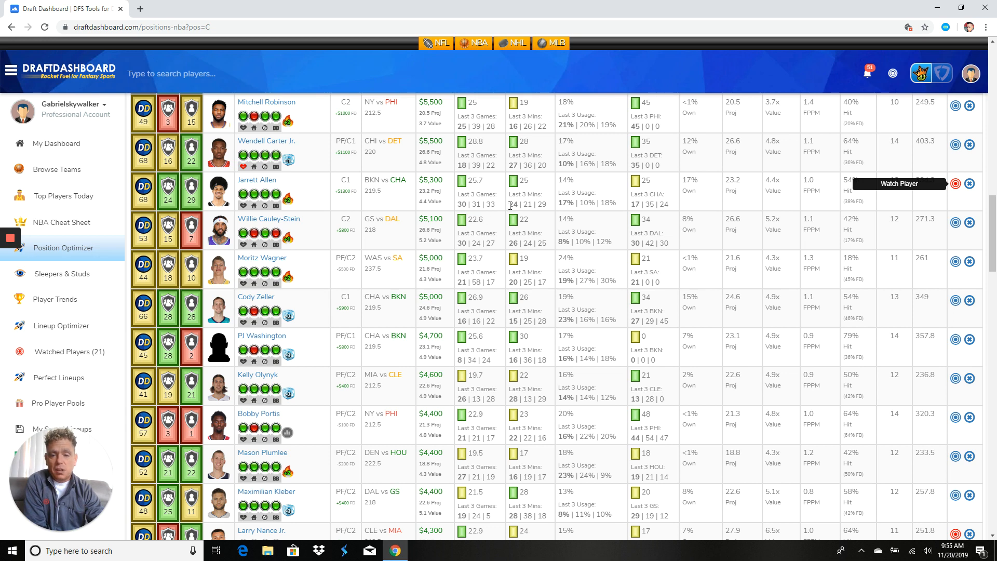
{"action": "scroll", "scroll_direction": "down", "scroll_amount": 3}
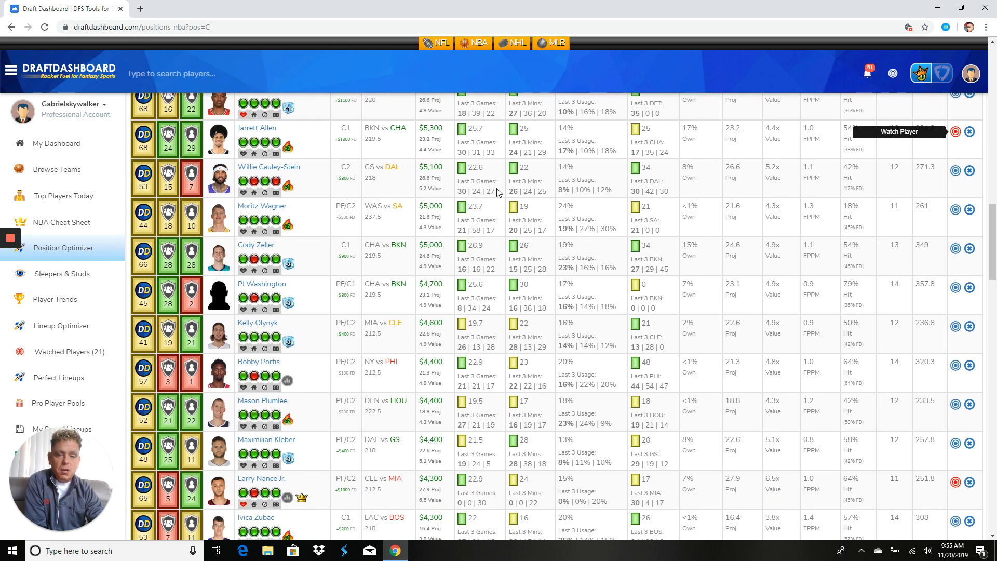
{"action": "scroll", "scroll_direction": "down", "scroll_amount": 3}
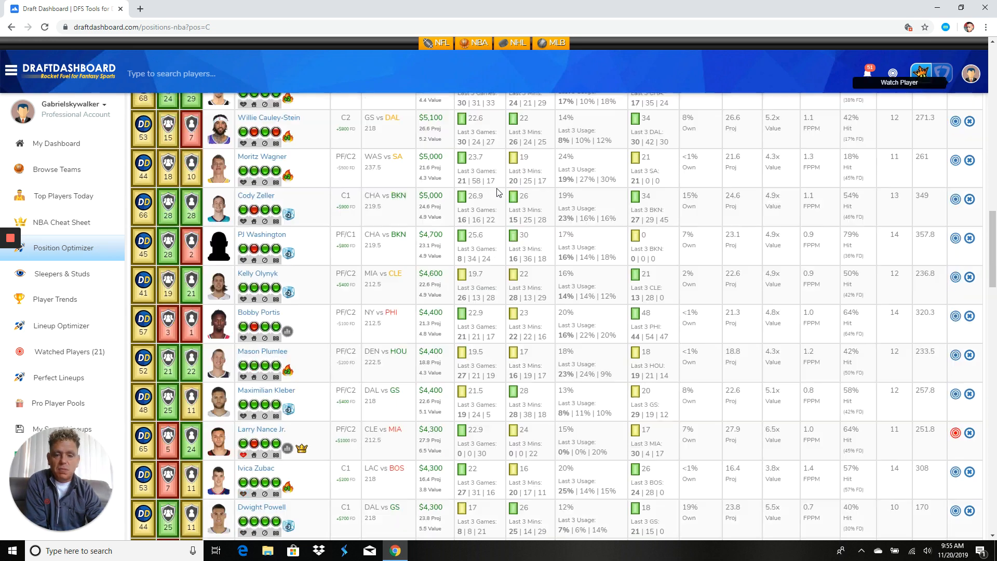
{"action": "scroll", "scroll_direction": "down", "scroll_amount": 3}
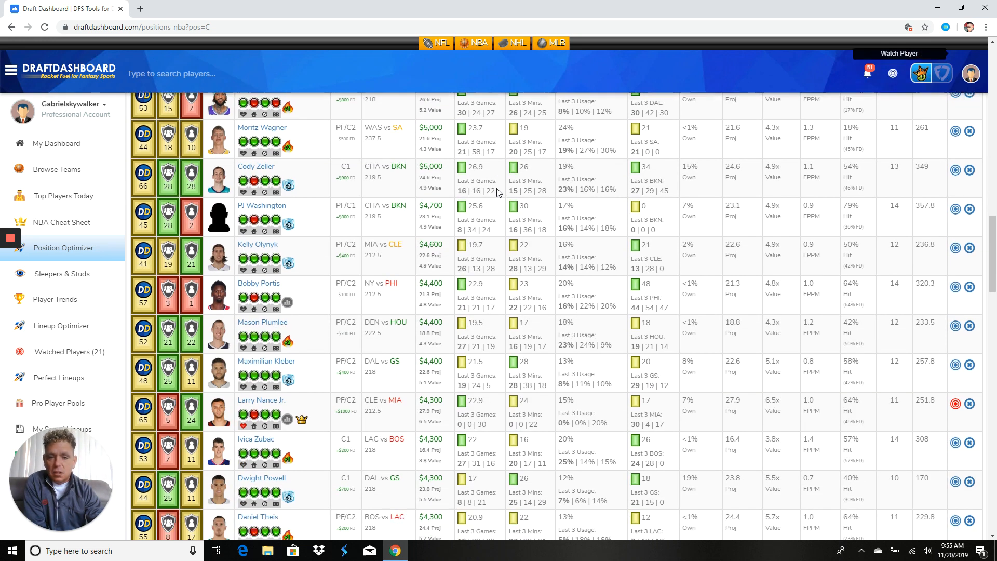
{"action": "scroll", "scroll_direction": "down", "scroll_amount": 3}
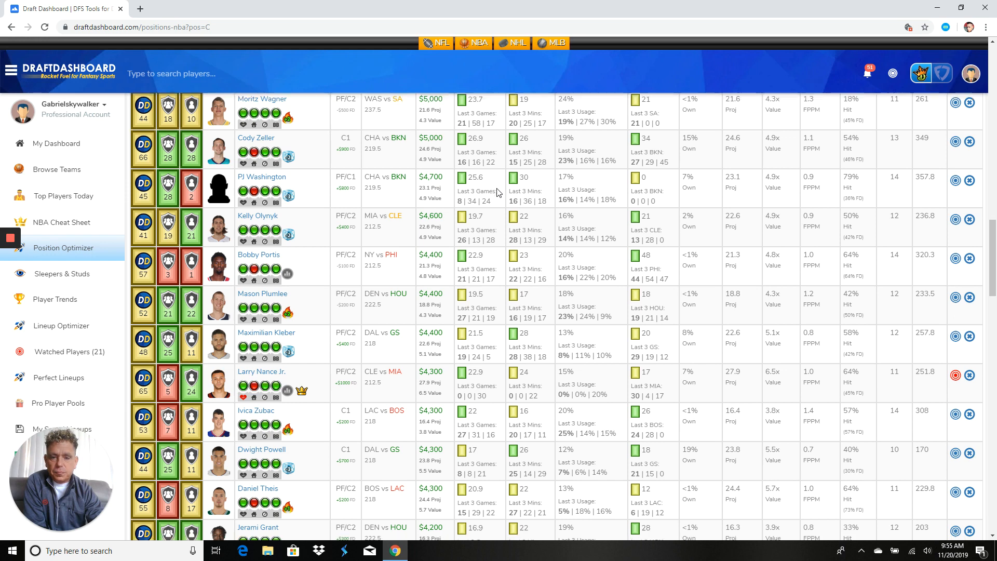
{"action": "scroll", "scroll_direction": "down", "scroll_amount": 3}
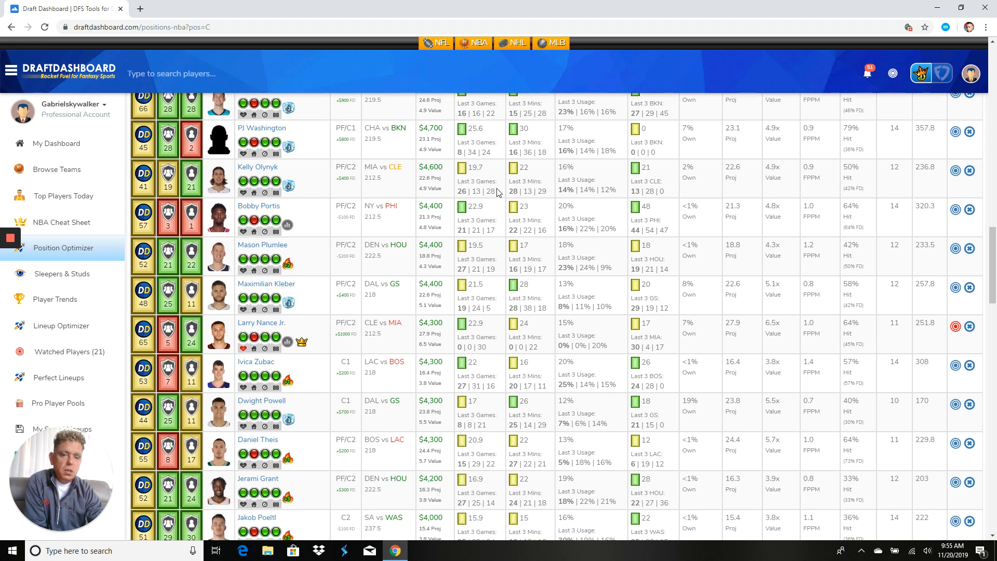
{"action": "scroll", "scroll_direction": "down", "scroll_amount": 3}
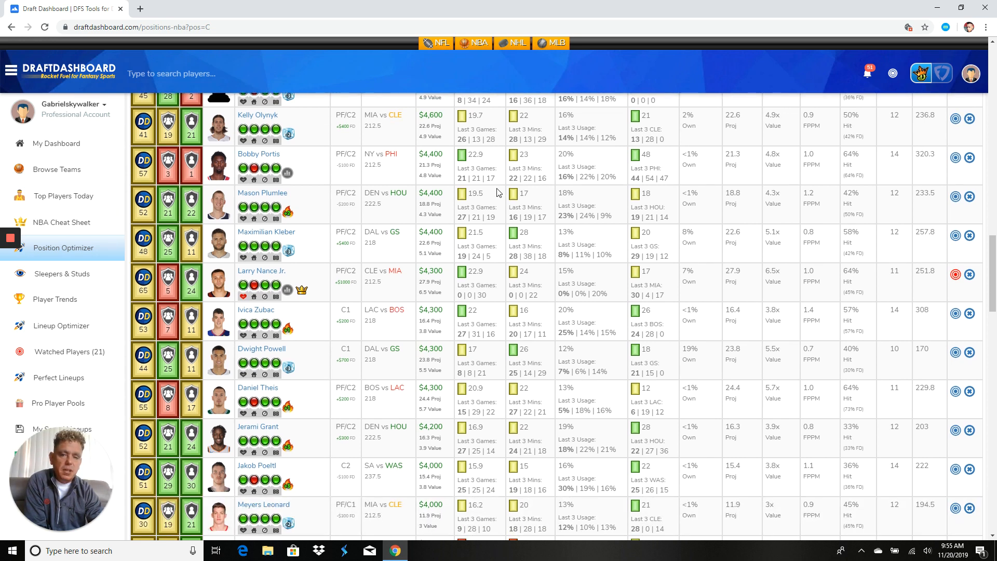
{"action": "scroll", "scroll_direction": "down", "scroll_amount": 3}
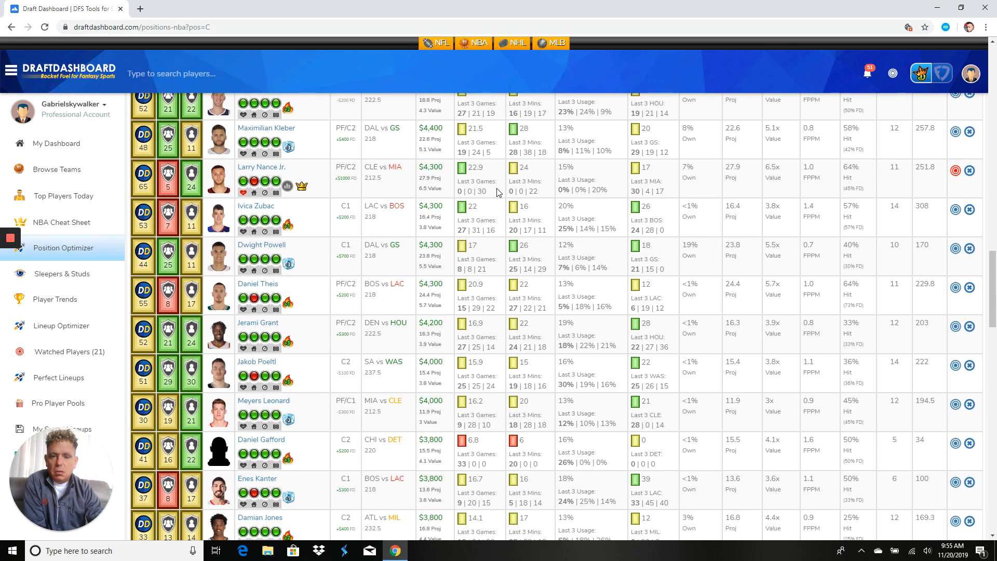
{"action": "scroll", "scroll_direction": "down", "scroll_amount": 3}
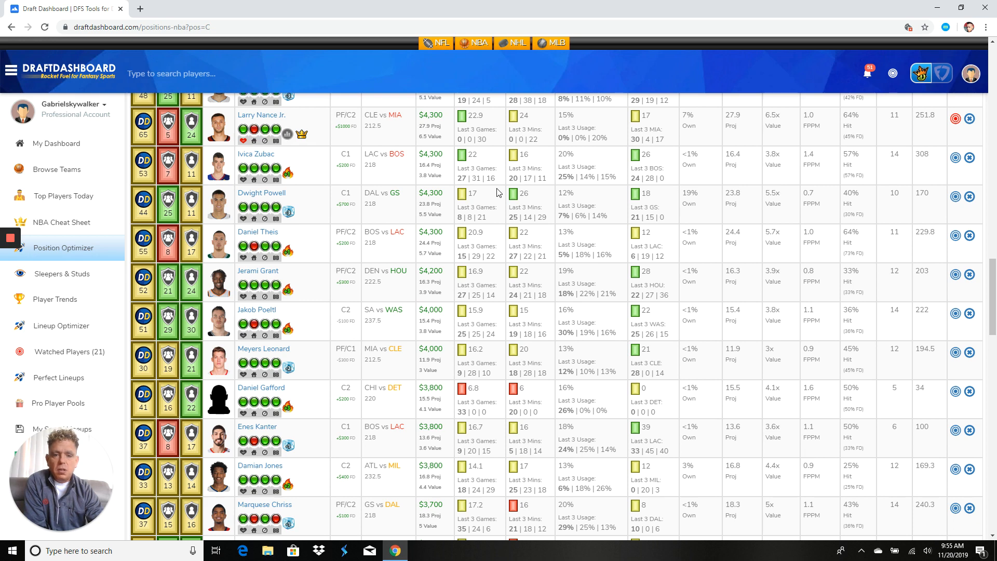
{"action": "mouse_move", "coordinate": [956, 158]}
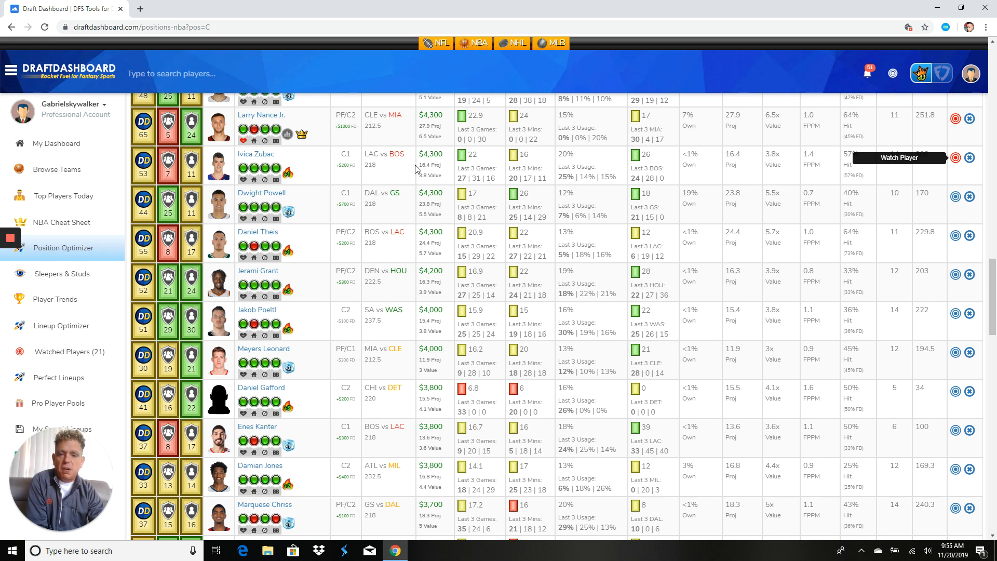
{"action": "mouse_move", "coordinate": [287, 172]}
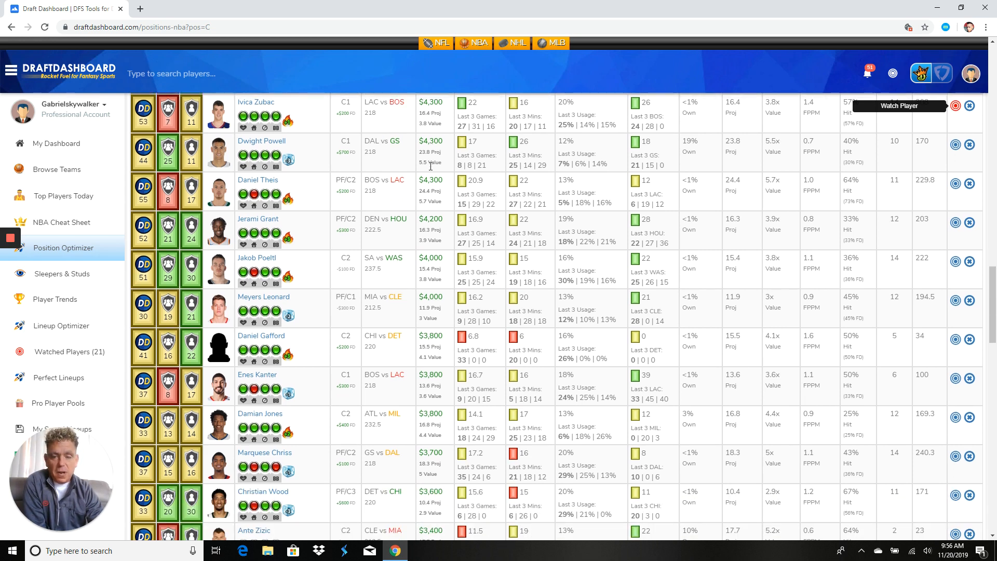
{"action": "scroll", "scroll_direction": "down", "scroll_amount": 3}
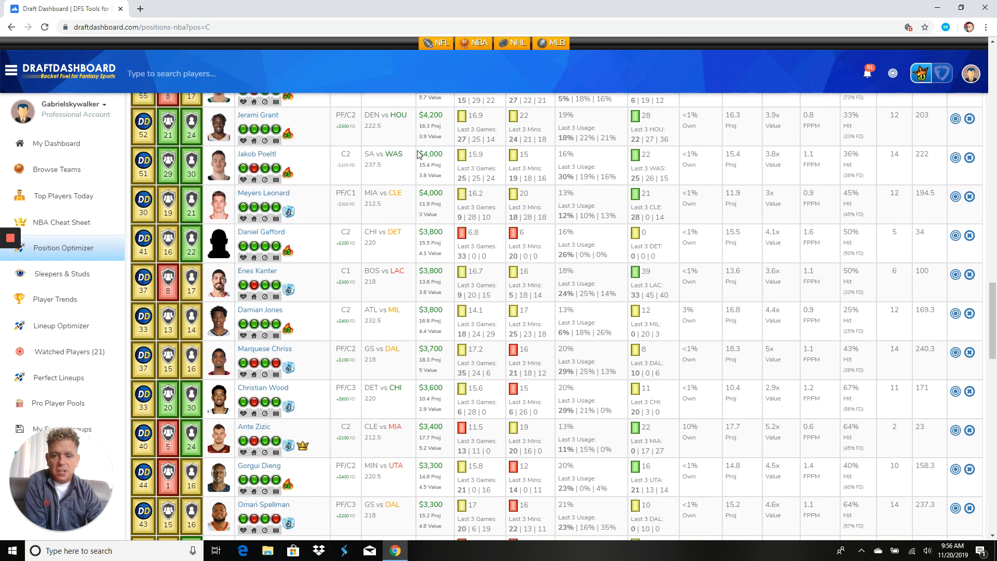
{"action": "scroll", "scroll_direction": "down", "scroll_amount": 3}
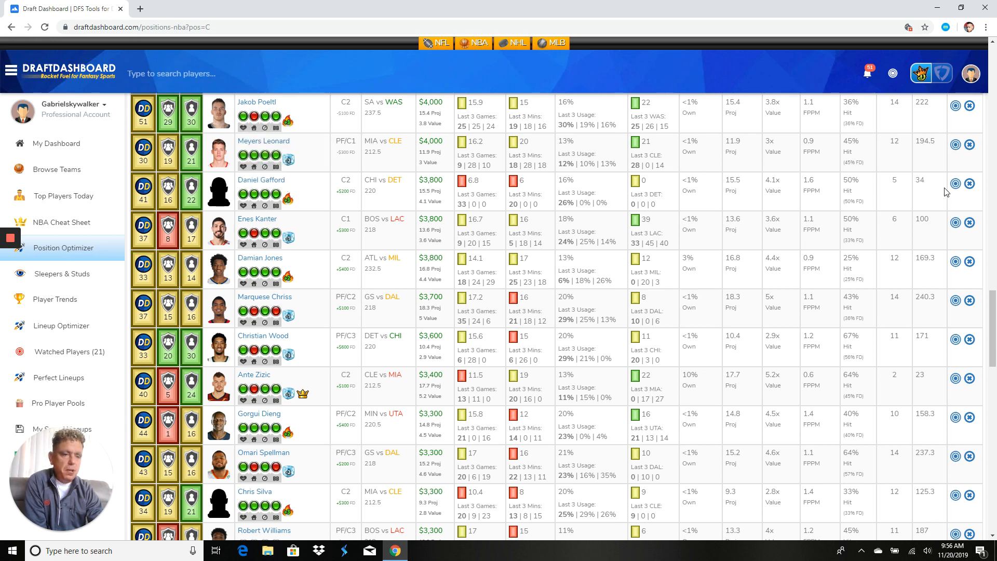
{"action": "mouse_move", "coordinate": [955, 187]}
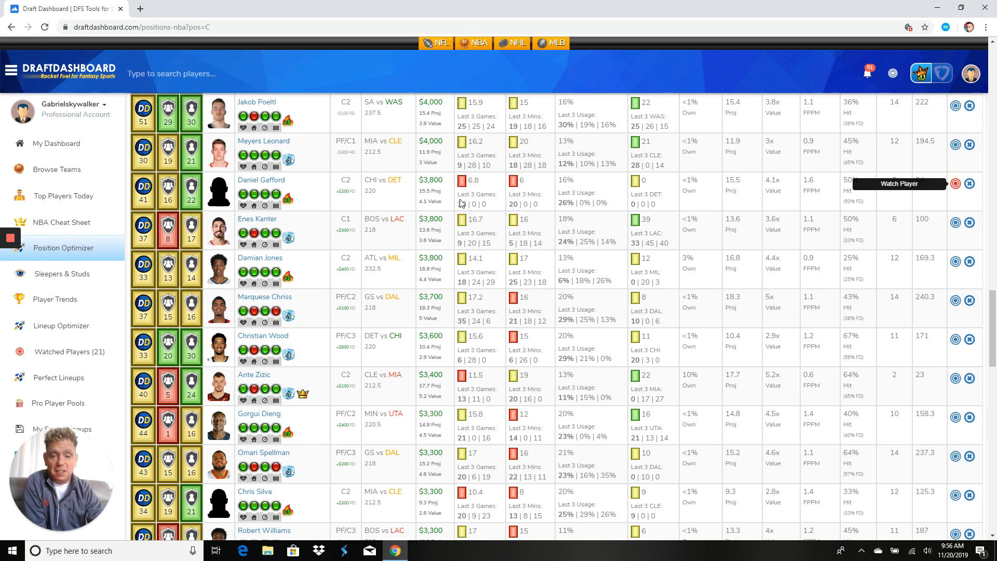
{"action": "mouse_move", "coordinate": [533, 215]}
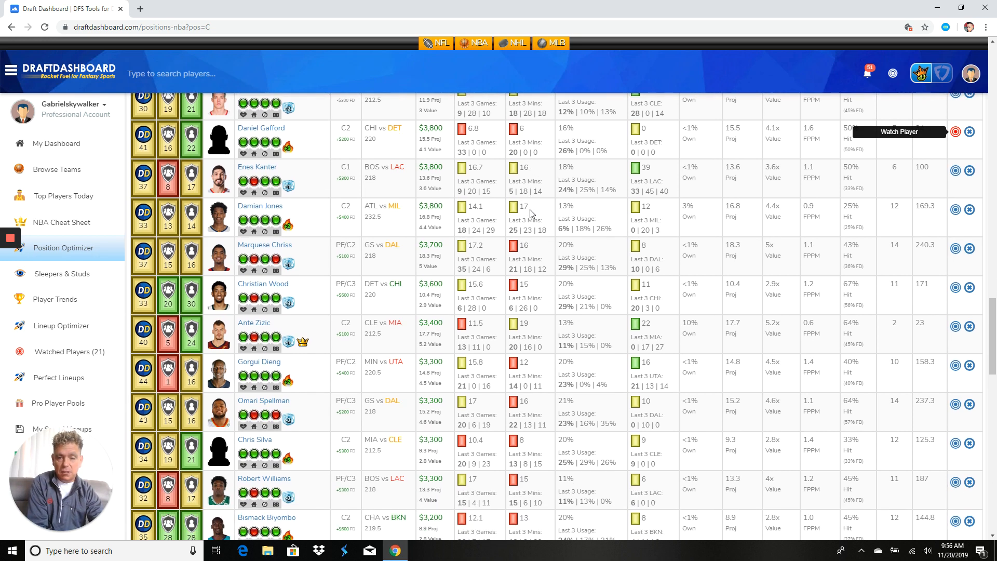
{"action": "scroll", "scroll_direction": "down", "scroll_amount": 3}
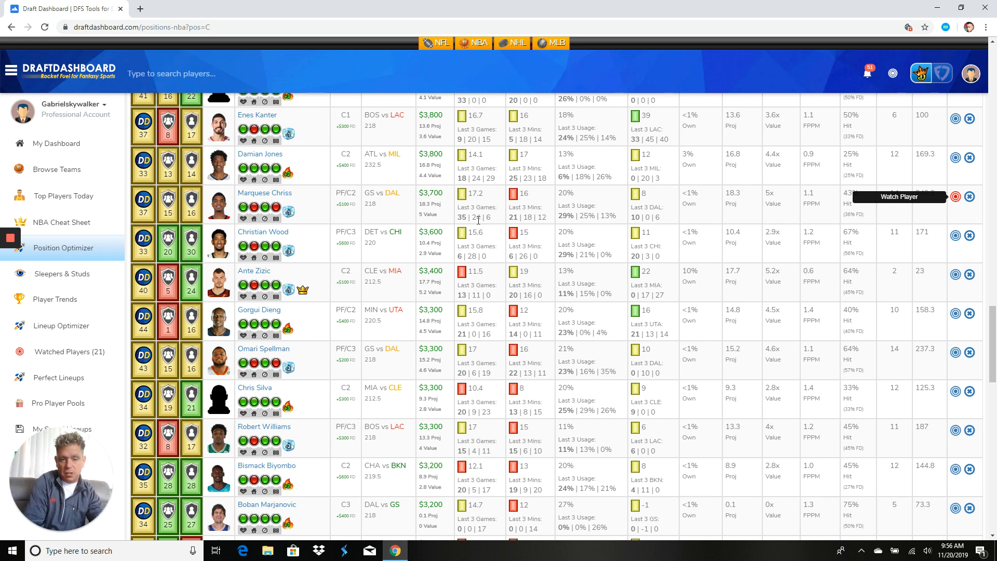
{"action": "scroll", "scroll_direction": "down", "scroll_amount": 3}
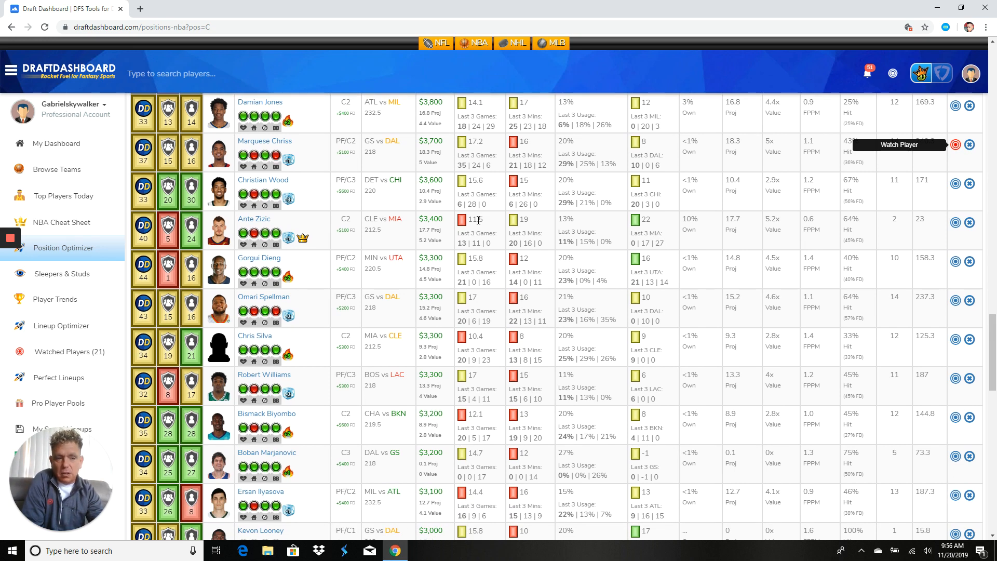
{"action": "scroll", "scroll_direction": "down", "scroll_amount": 3}
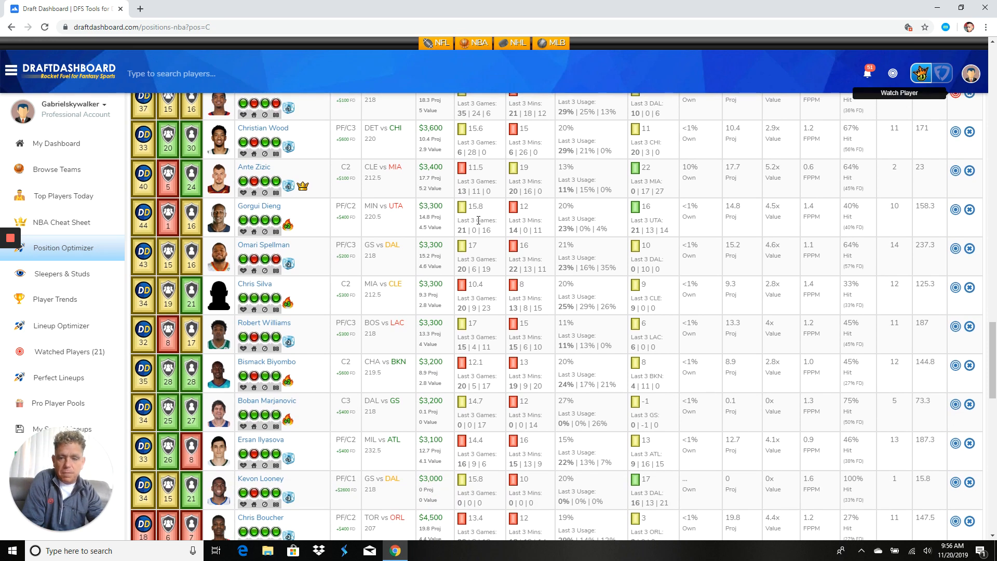
{"action": "scroll", "scroll_direction": "down", "scroll_amount": 3}
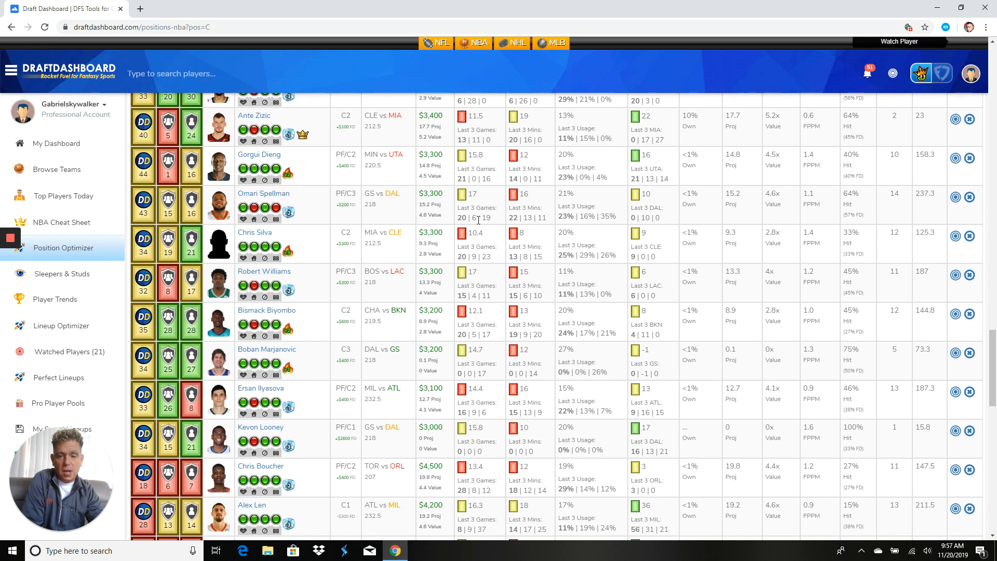
{"action": "scroll", "scroll_direction": "down", "scroll_amount": 3}
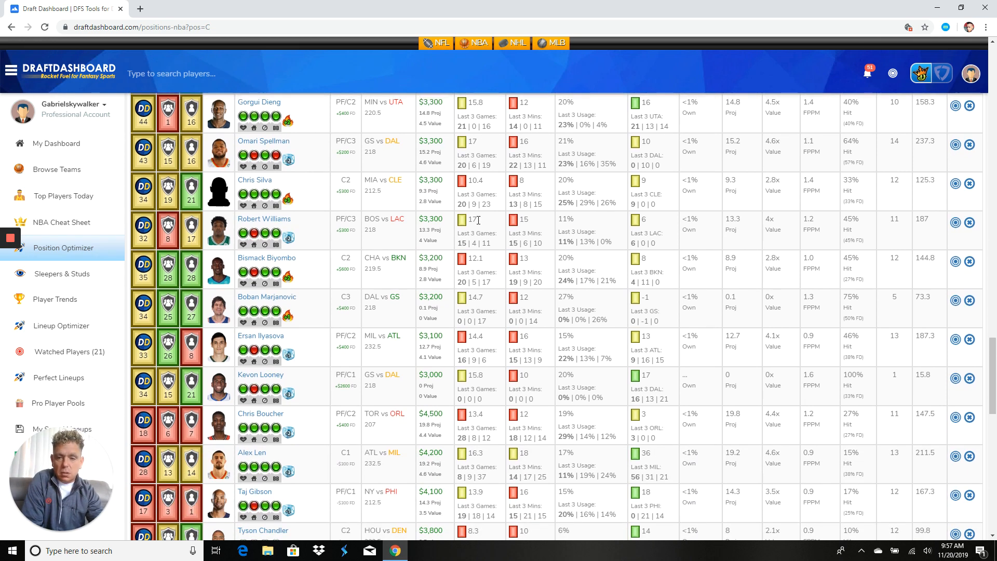
{"action": "scroll", "scroll_direction": "down", "scroll_amount": 3}
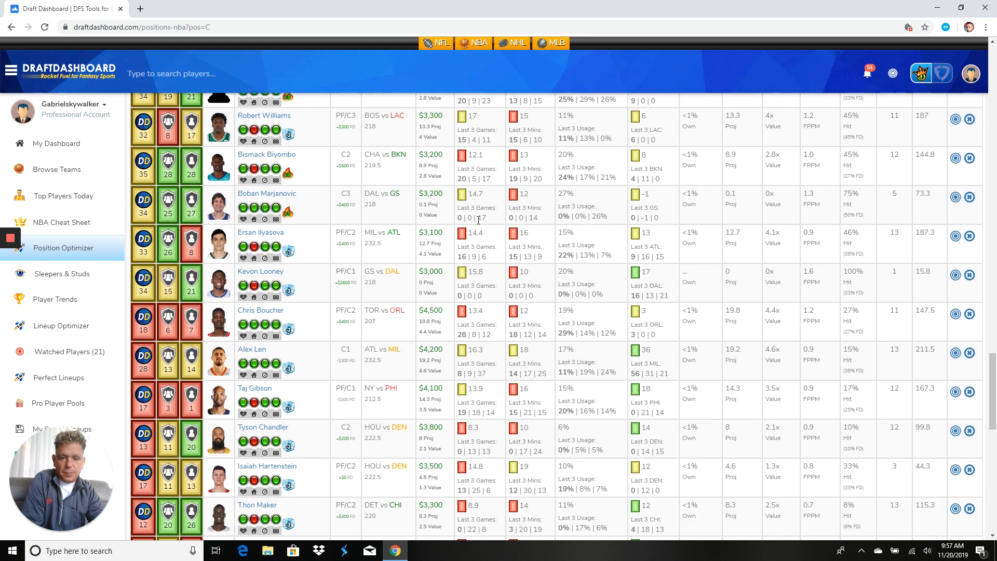
{"action": "scroll", "scroll_direction": "down", "scroll_amount": 3}
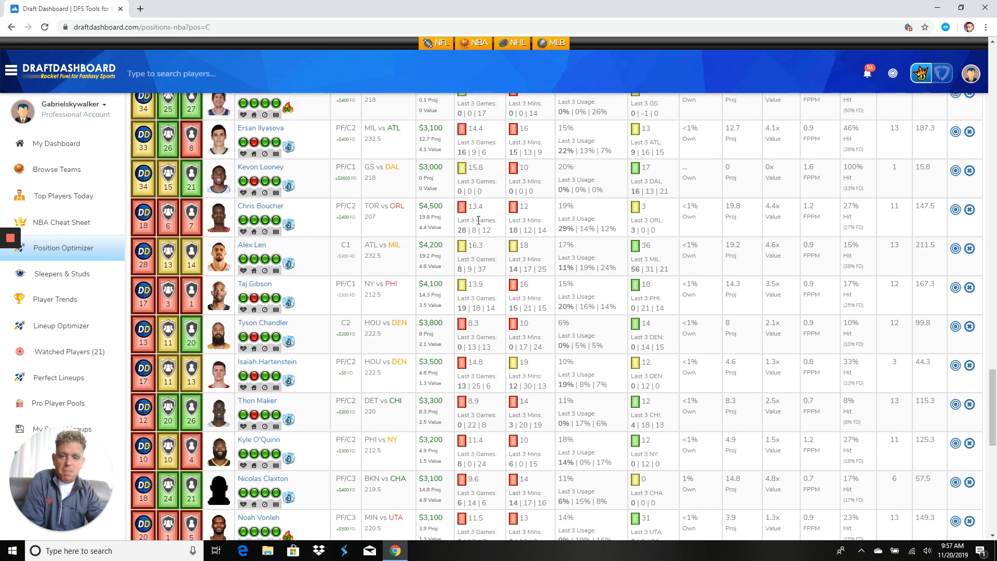
{"action": "scroll", "scroll_direction": "down", "scroll_amount": 3}
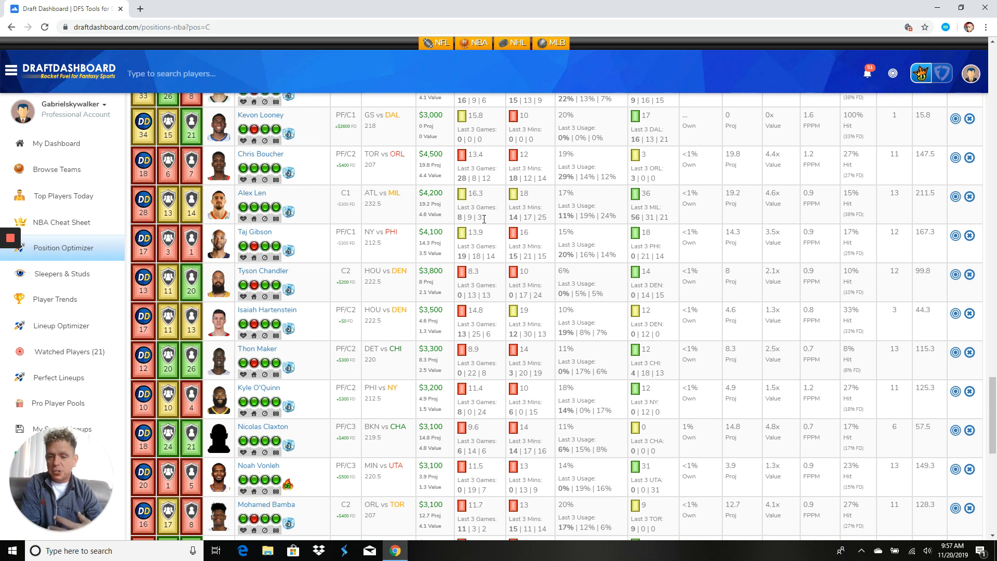
{"action": "scroll", "scroll_direction": "down", "scroll_amount": 3}
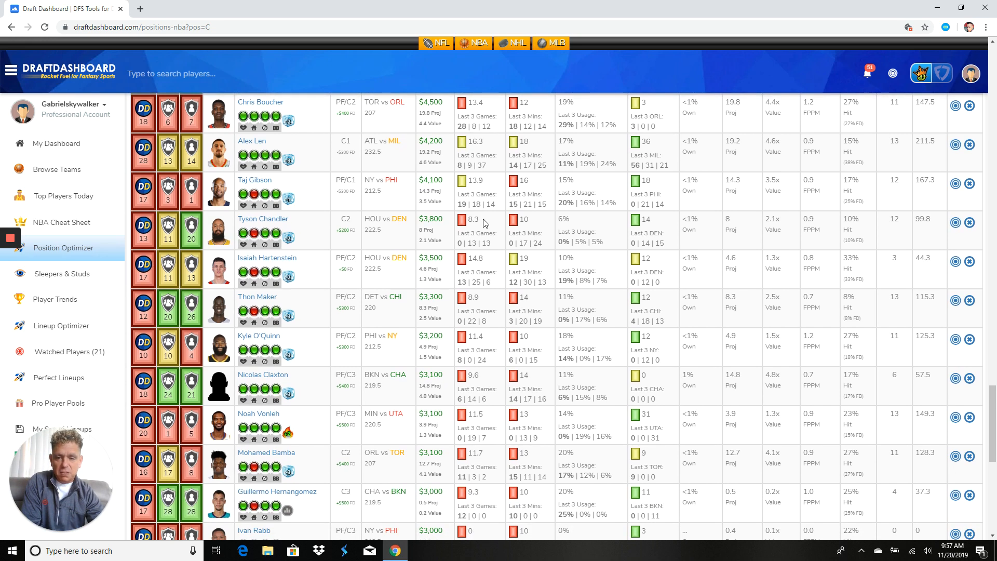
{"action": "scroll", "scroll_direction": "down", "scroll_amount": 3}
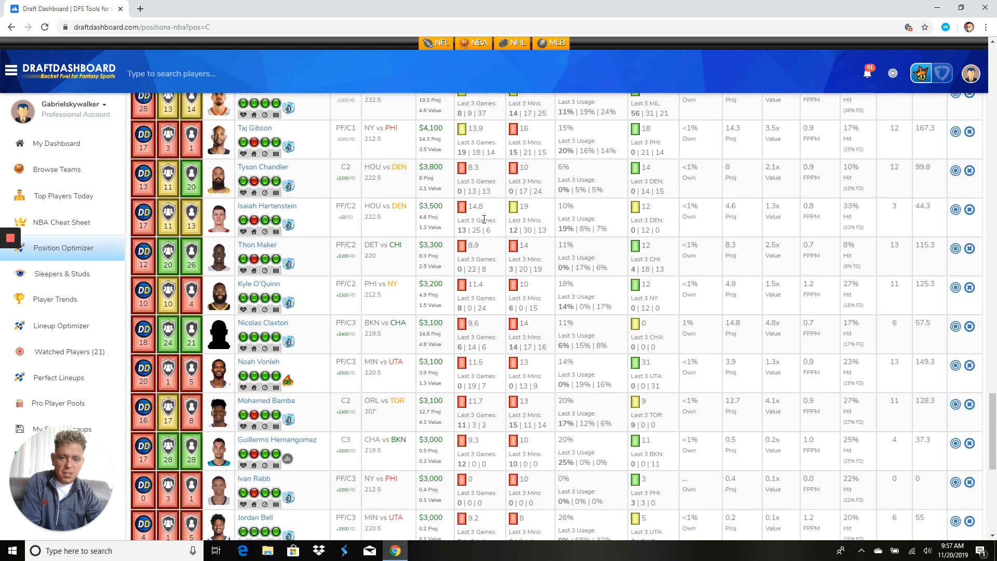
{"action": "scroll", "scroll_direction": "down", "scroll_amount": 3}
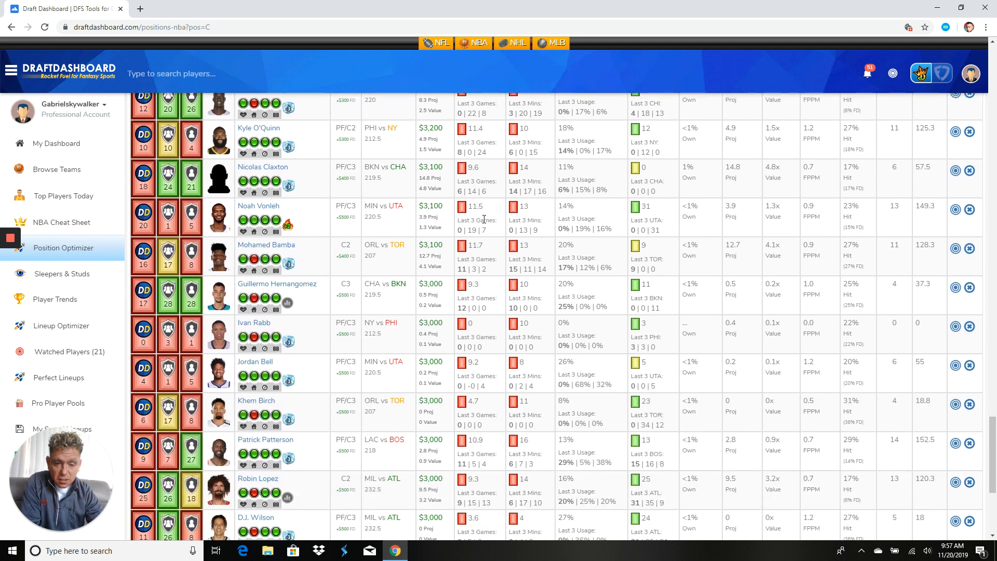
{"action": "scroll", "scroll_direction": "down", "scroll_amount": 3}
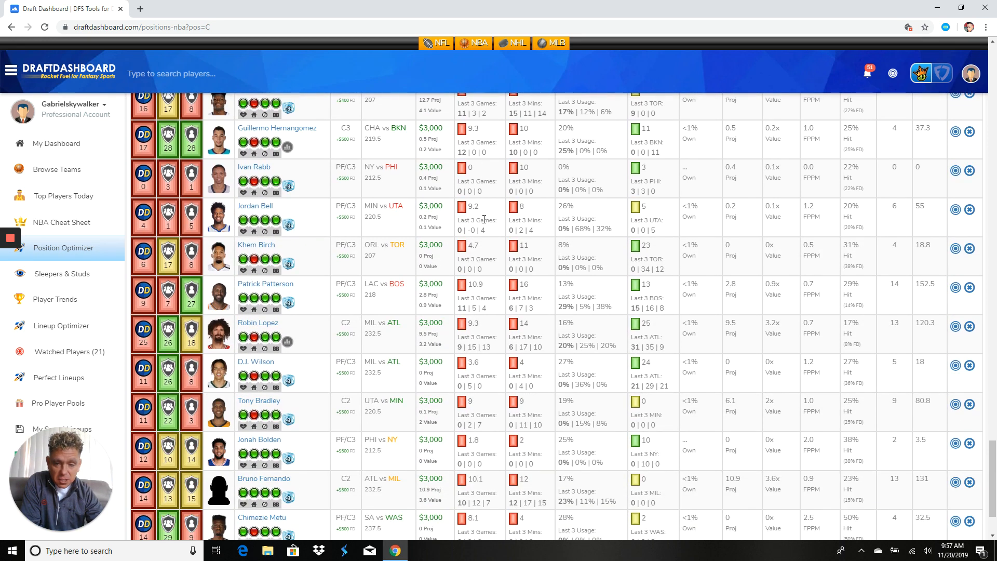
{"action": "scroll", "scroll_direction": "down", "scroll_amount": 3}
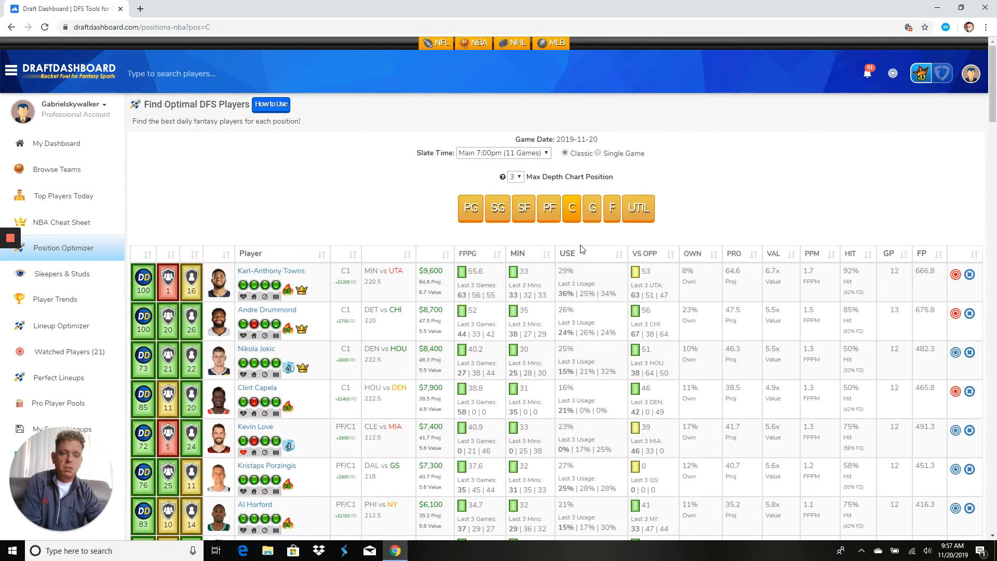
{"action": "mouse_move", "coordinate": [168, 244]}
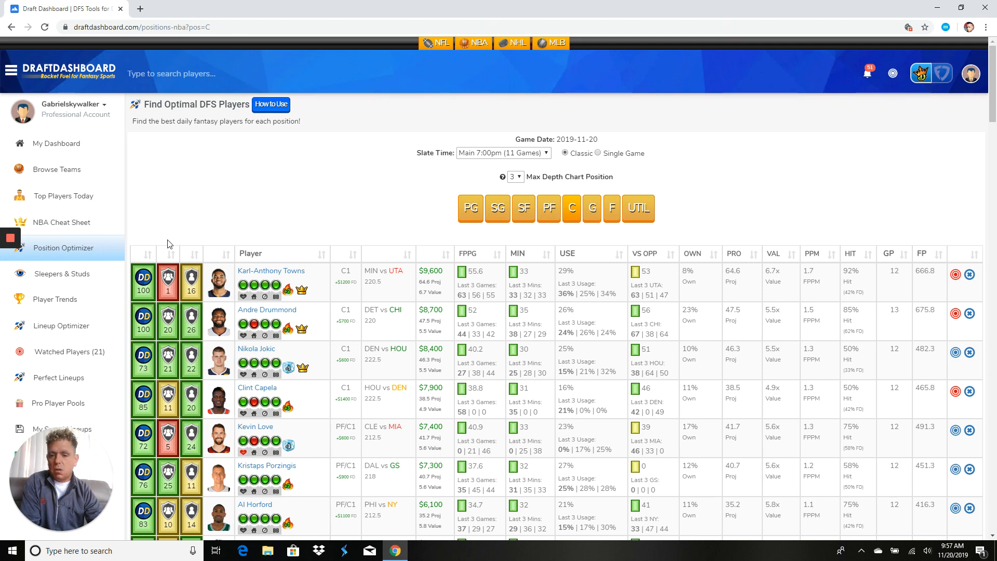
{"action": "scroll", "scroll_direction": "down", "scroll_amount": 3}
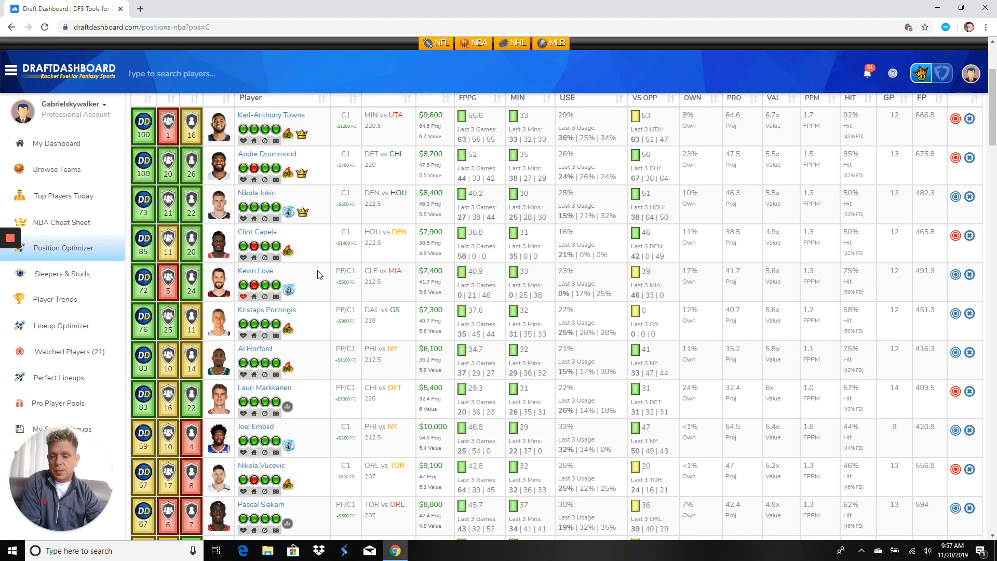
{"action": "mouse_move", "coordinate": [334, 267]}
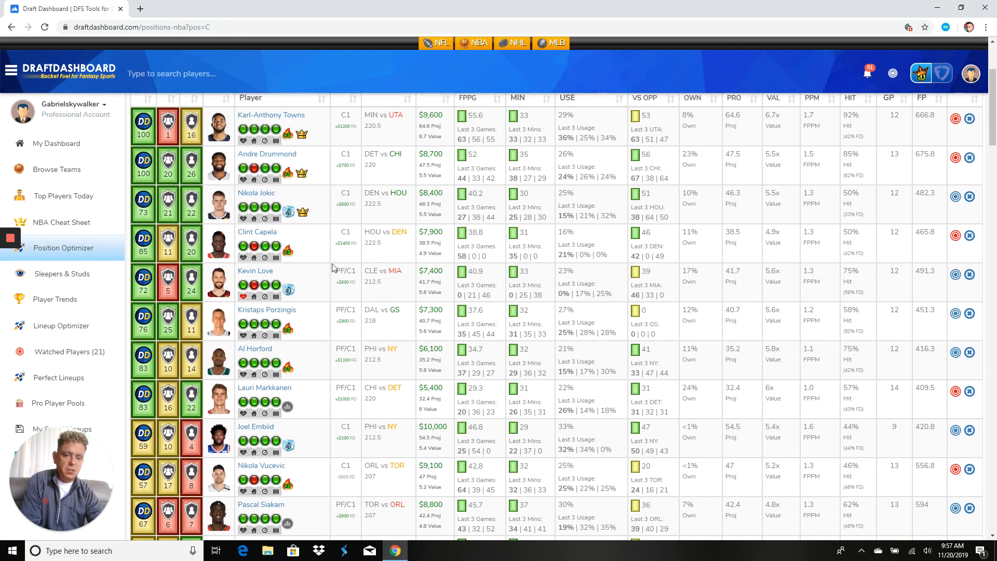
{"action": "left_click", "coordinate": [69, 351]}
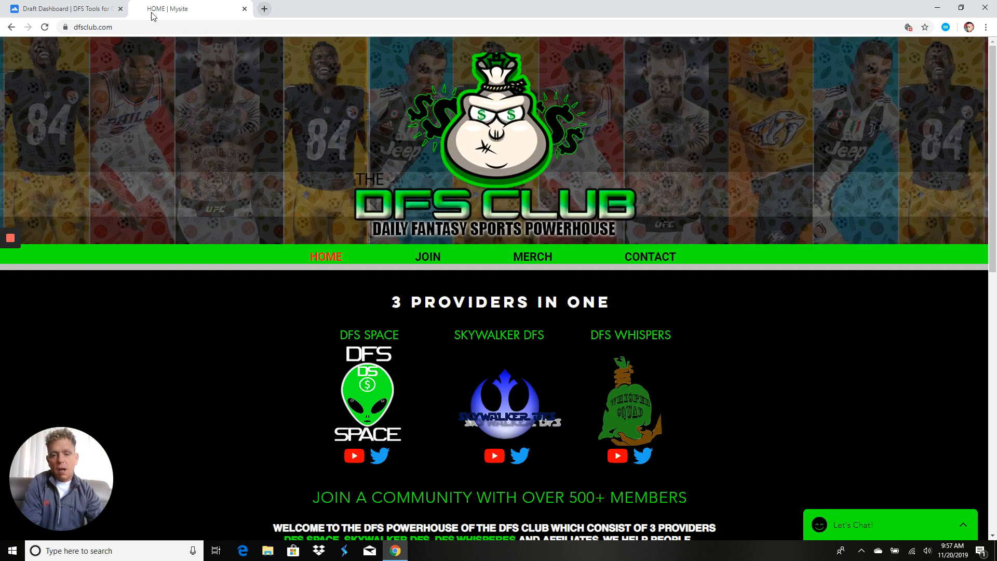
Step: Scroll the DFS Club home page and go to the JOIN NOW membership plans page
{"action": "scroll", "scroll_direction": "down", "scroll_amount": 3}
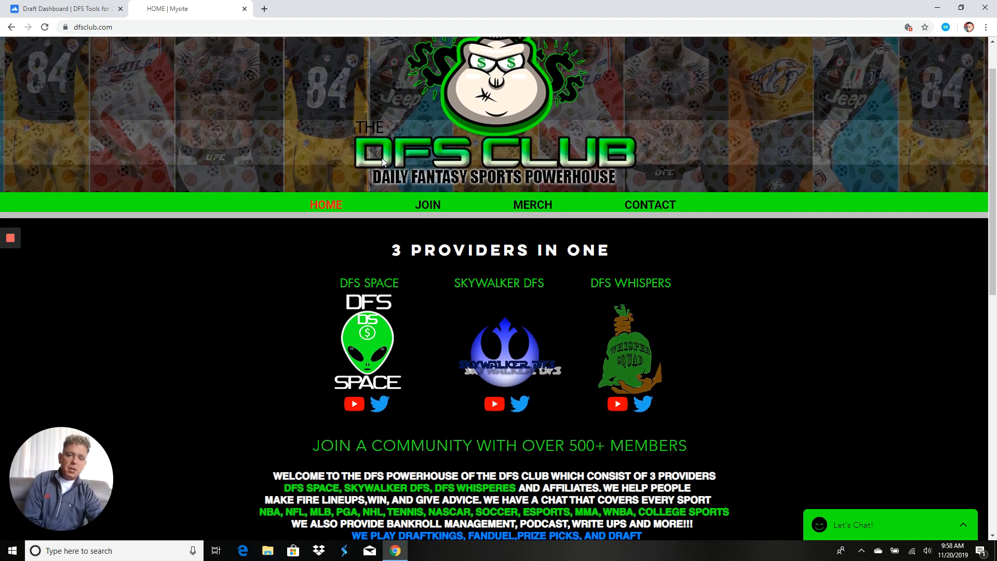
{"action": "scroll", "scroll_direction": "down", "scroll_amount": 3}
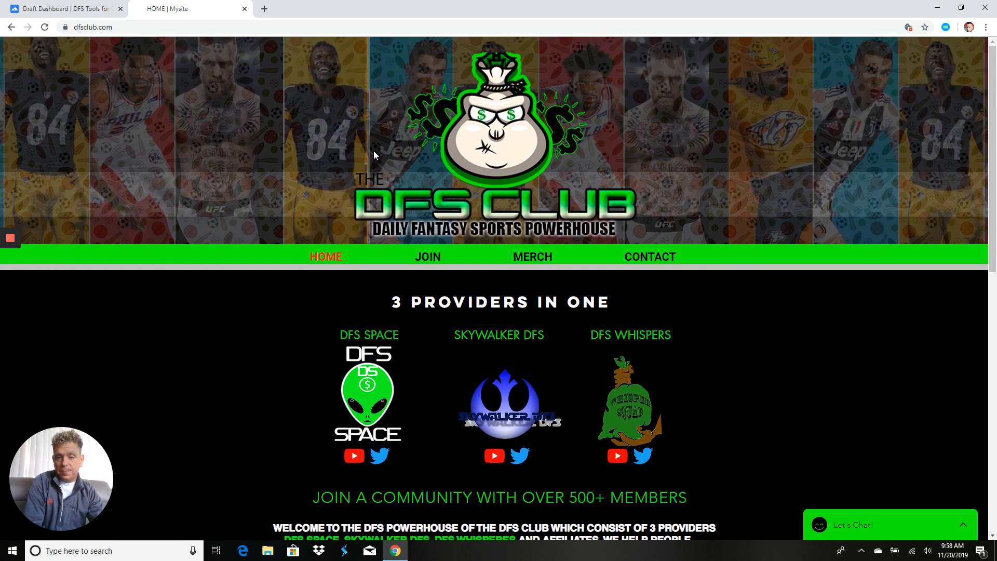
{"action": "scroll", "scroll_direction": "down", "scroll_amount": 3}
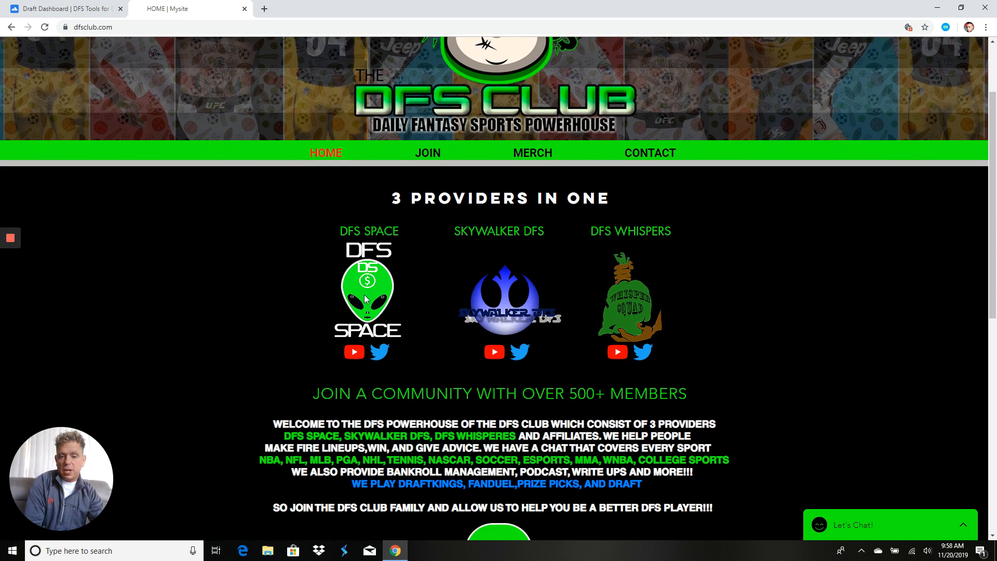
{"action": "mouse_move", "coordinate": [620, 321]}
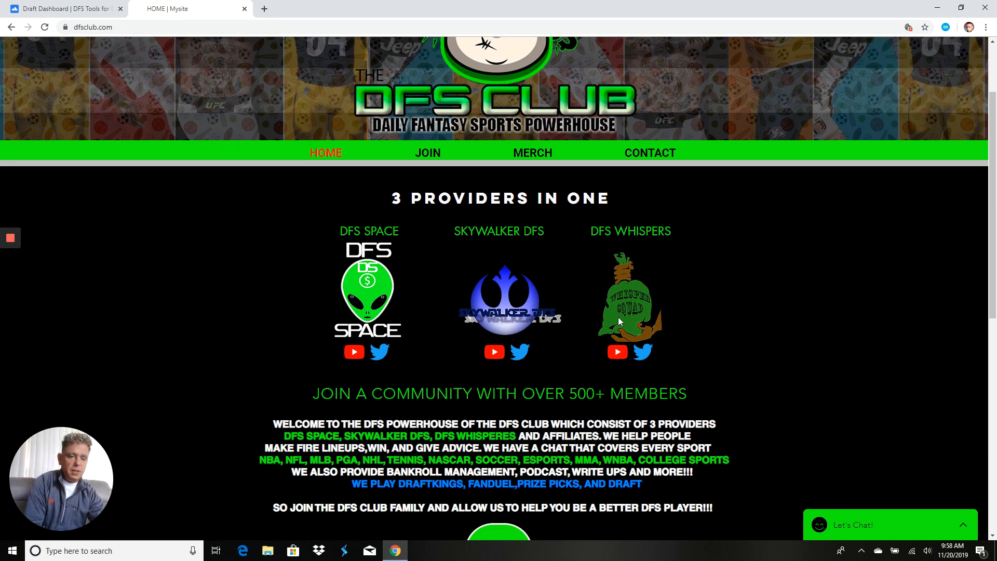
{"action": "scroll", "scroll_direction": "down", "scroll_amount": 3}
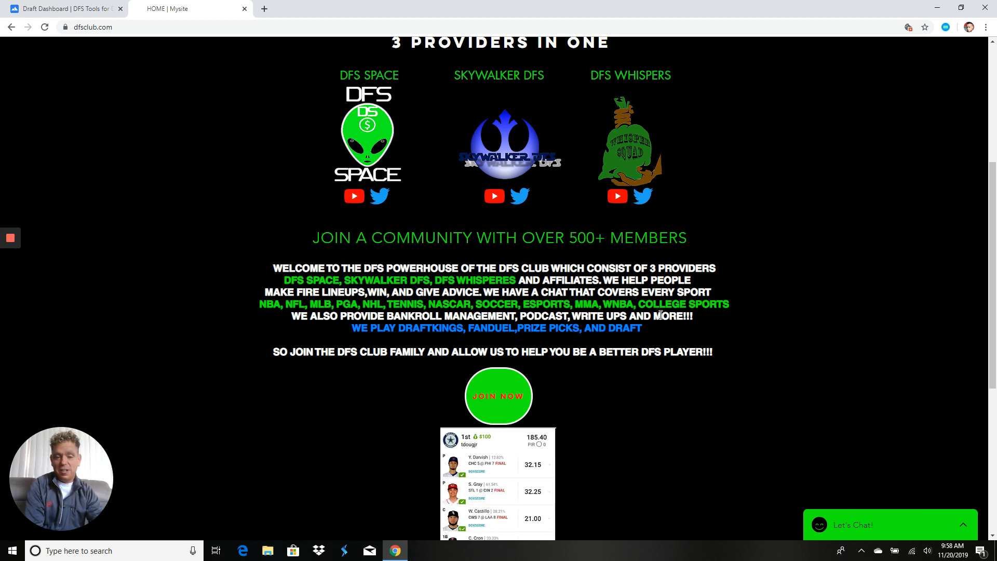
{"action": "left_click", "coordinate": [498, 396]}
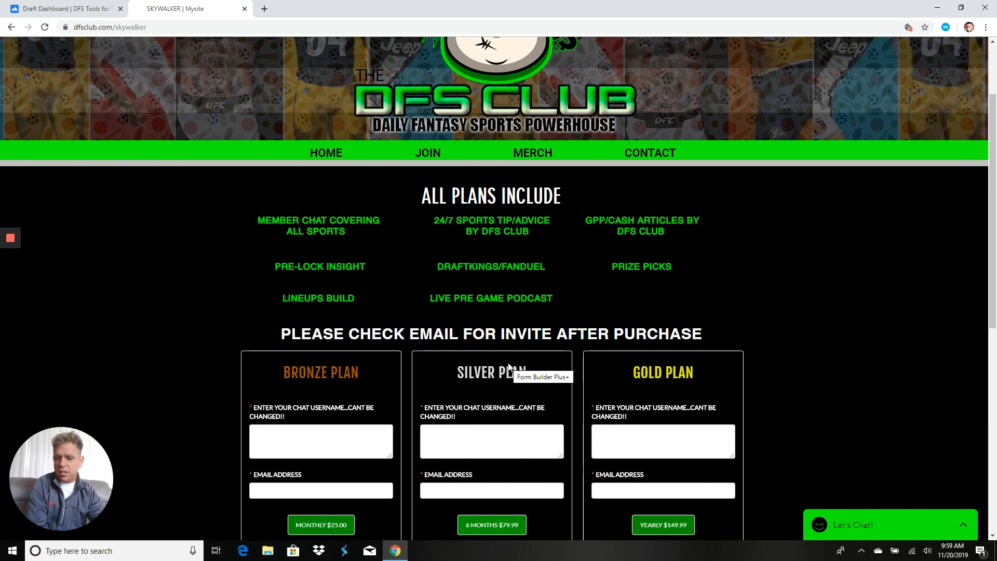
{"action": "scroll", "scroll_direction": "down", "scroll_amount": 3}
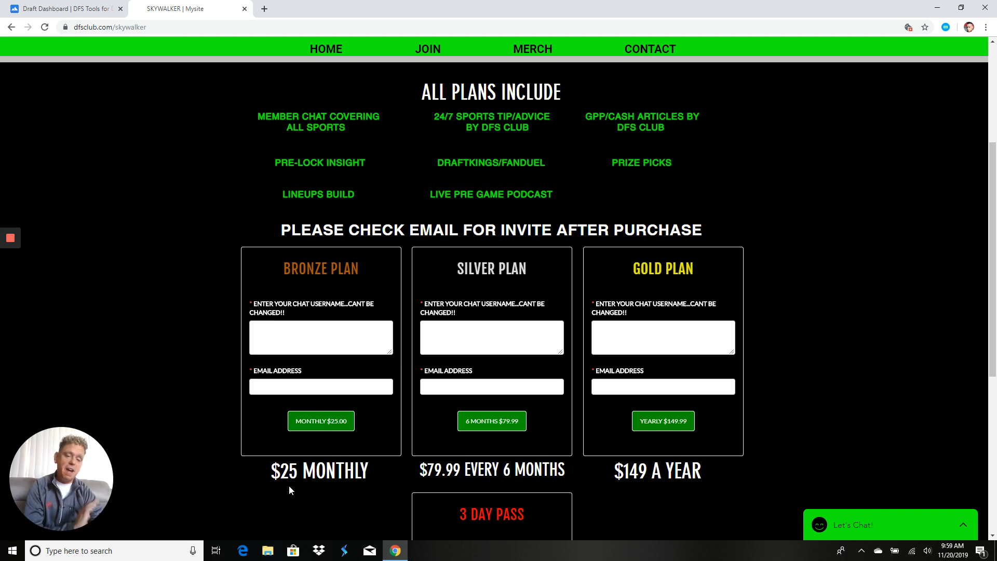
{"action": "mouse_move", "coordinate": [500, 159]}
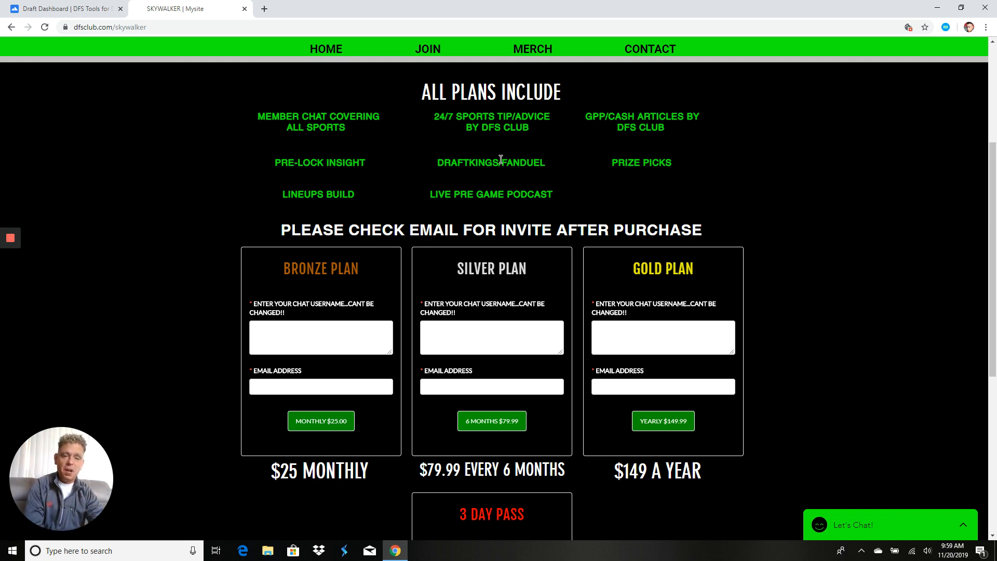
{"action": "mouse_move", "coordinate": [592, 171]}
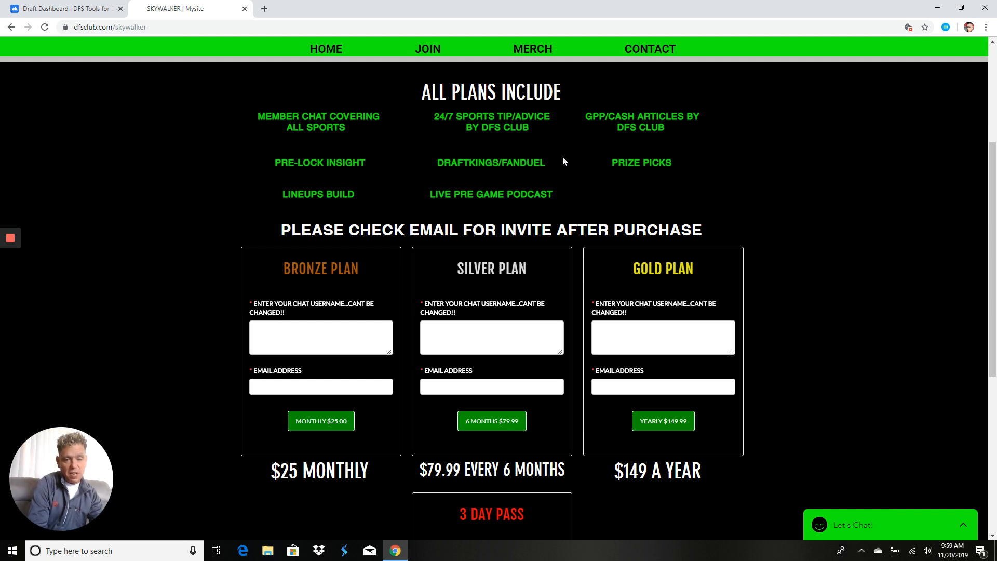
{"action": "scroll", "scroll_direction": "down", "scroll_amount": 3}
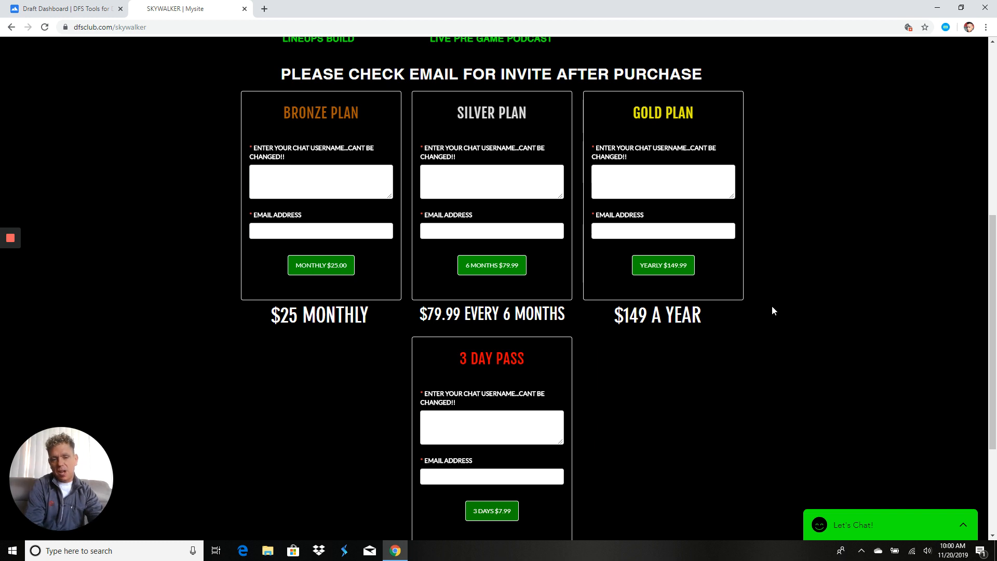
{"action": "mouse_move", "coordinate": [776, 290]}
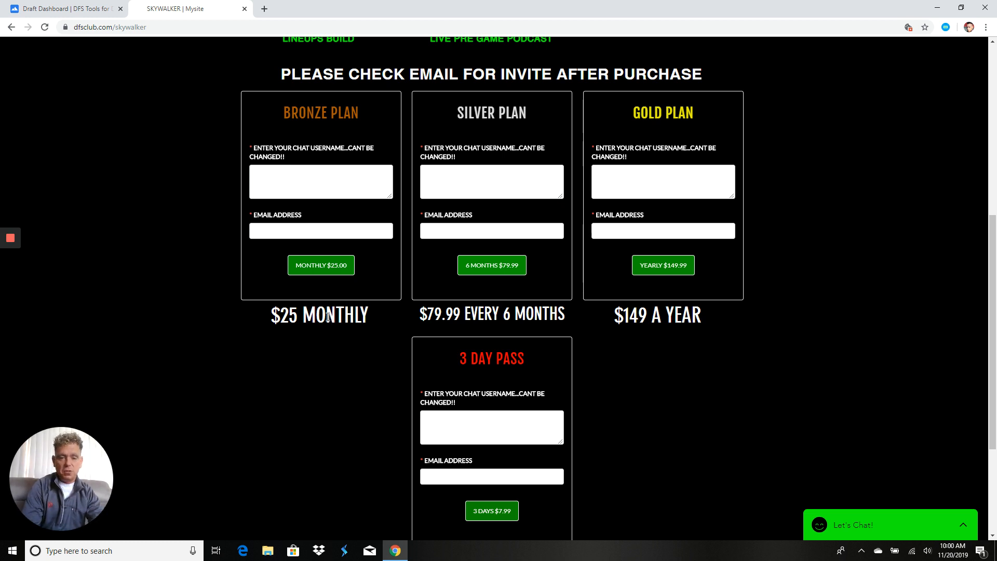
{"action": "mouse_move", "coordinate": [501, 336]}
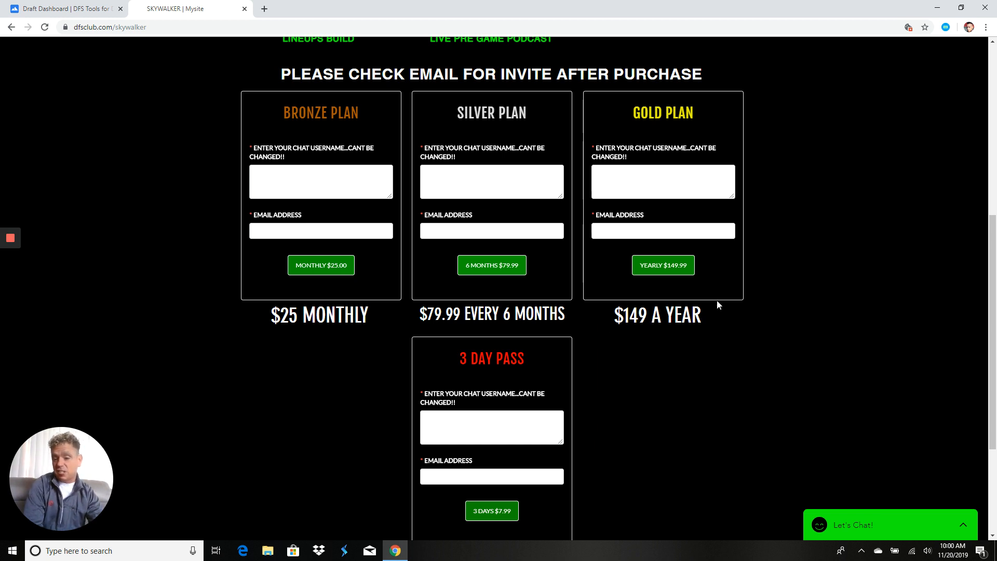
{"action": "scroll", "scroll_direction": "up", "scroll_amount": 3}
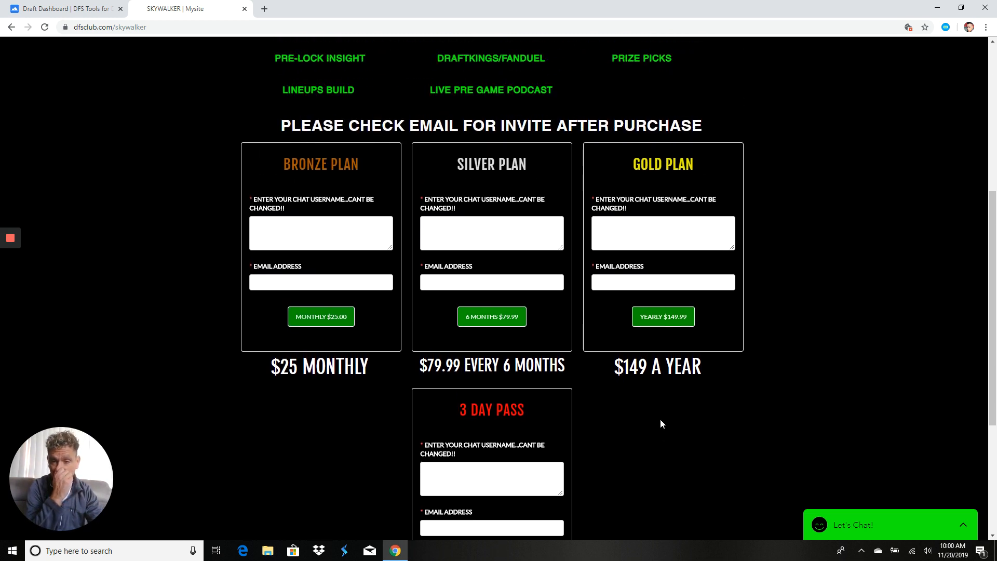
{"action": "scroll", "scroll_direction": "up", "scroll_amount": 3}
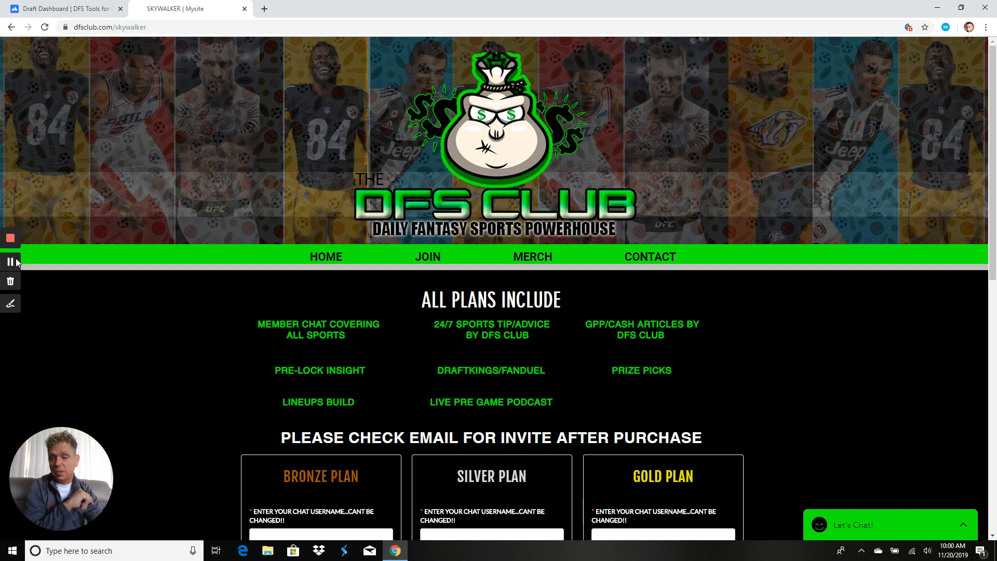
Step: Browse the contest wins posted in Discord's #top-20-hall-of-fame-lines channel
{"action": "left_click", "coordinate": [312, 9]}
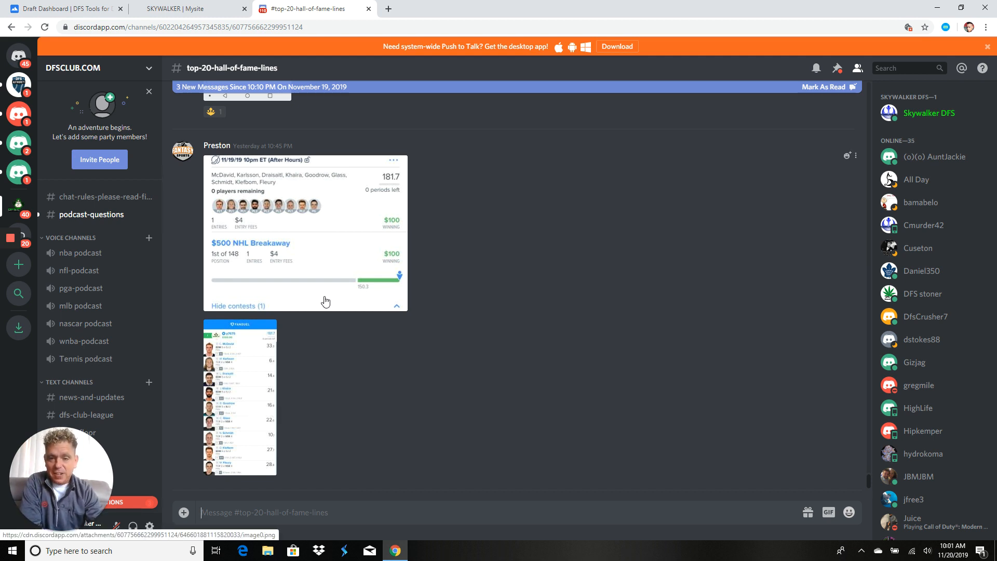
{"action": "mouse_move", "coordinate": [295, 272]}
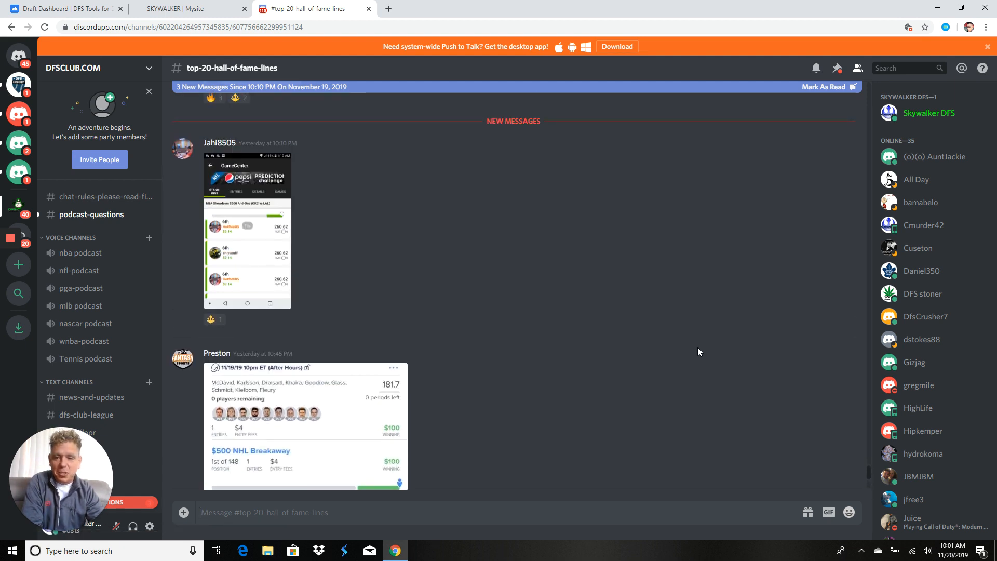
{"action": "scroll", "scroll_direction": "down", "scroll_amount": 3}
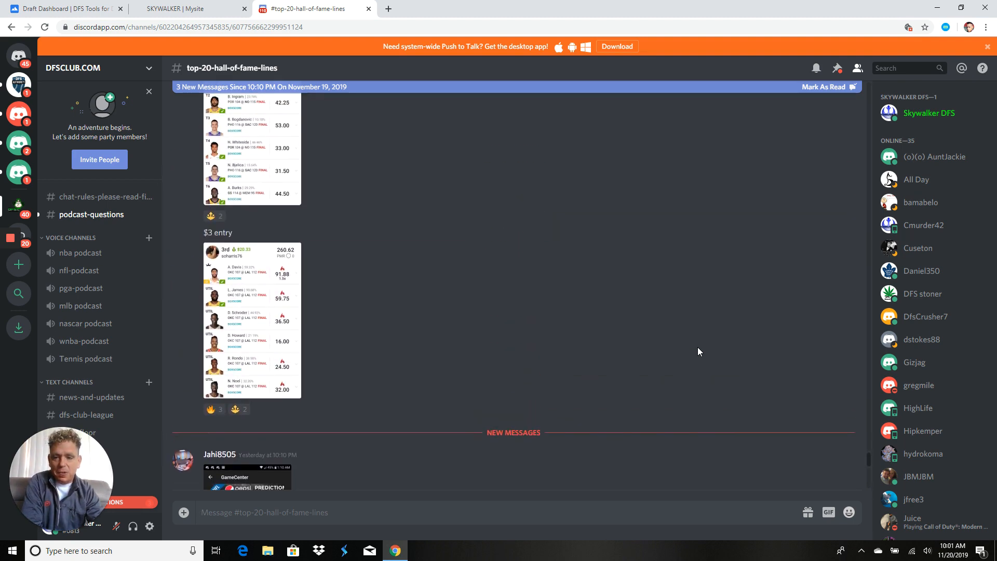
{"action": "scroll", "scroll_direction": "down", "scroll_amount": 3}
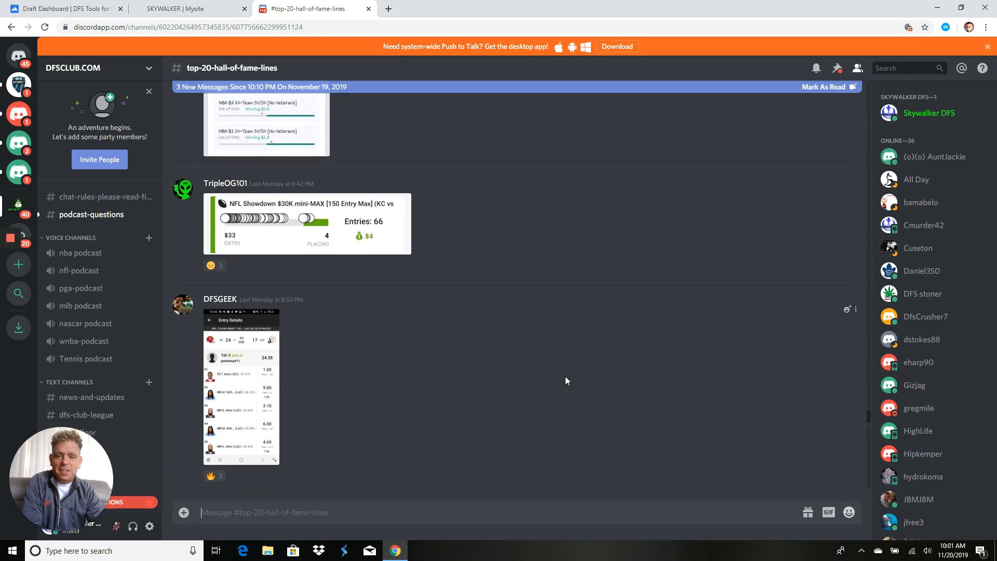
{"action": "mouse_move", "coordinate": [314, 238]}
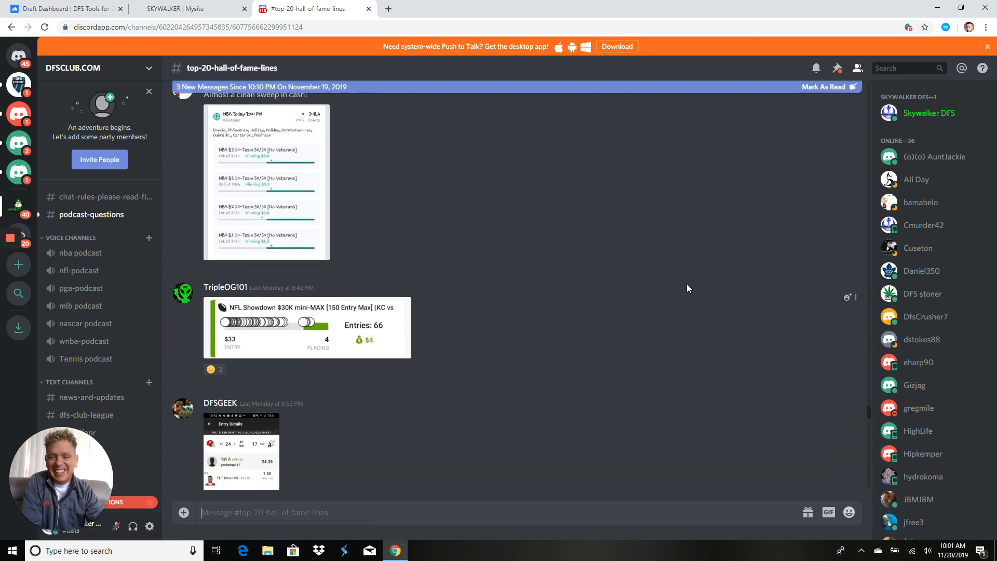
{"action": "scroll", "scroll_direction": "down", "scroll_amount": 3}
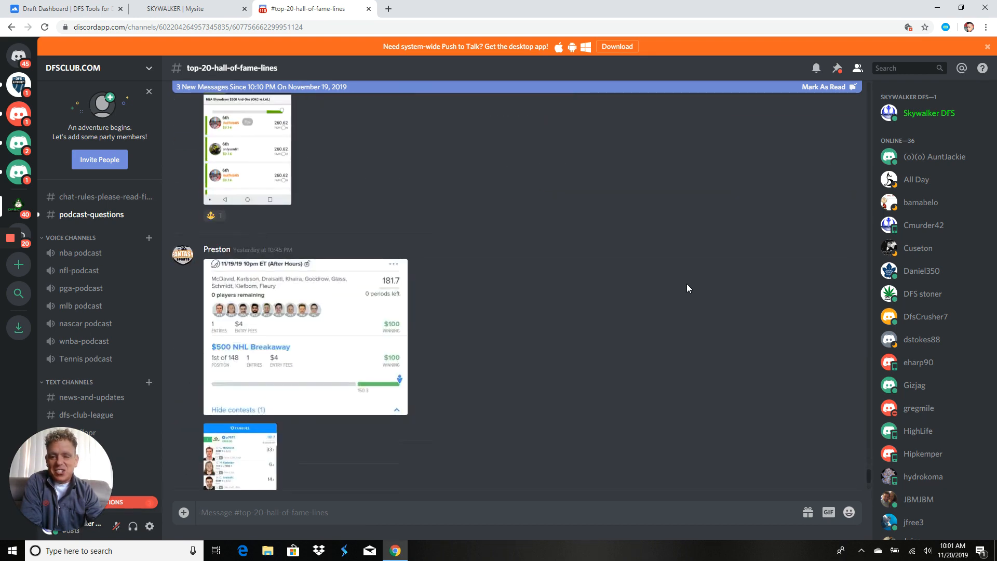
{"action": "scroll", "scroll_direction": "down", "scroll_amount": 3}
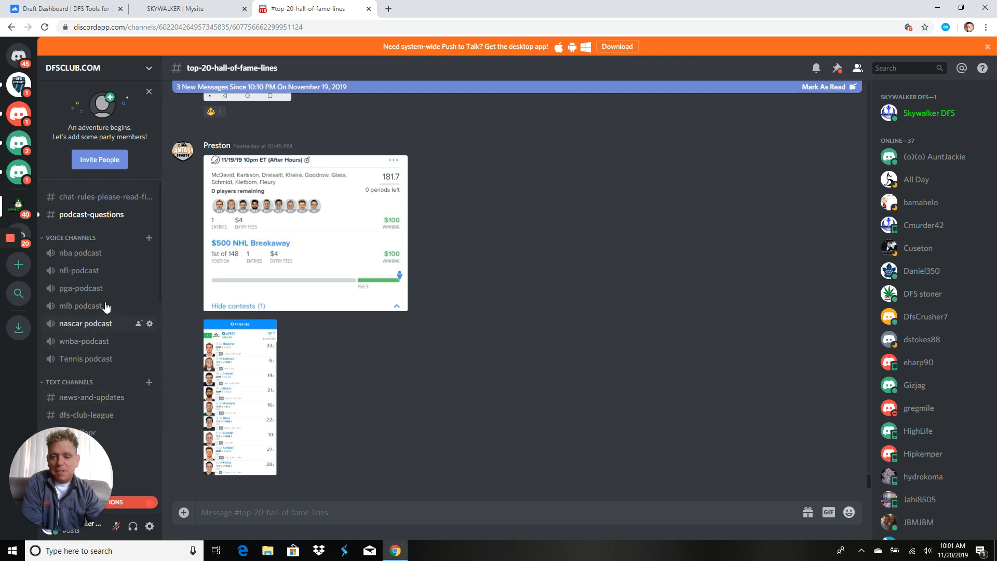
{"action": "mouse_move", "coordinate": [81, 289]}
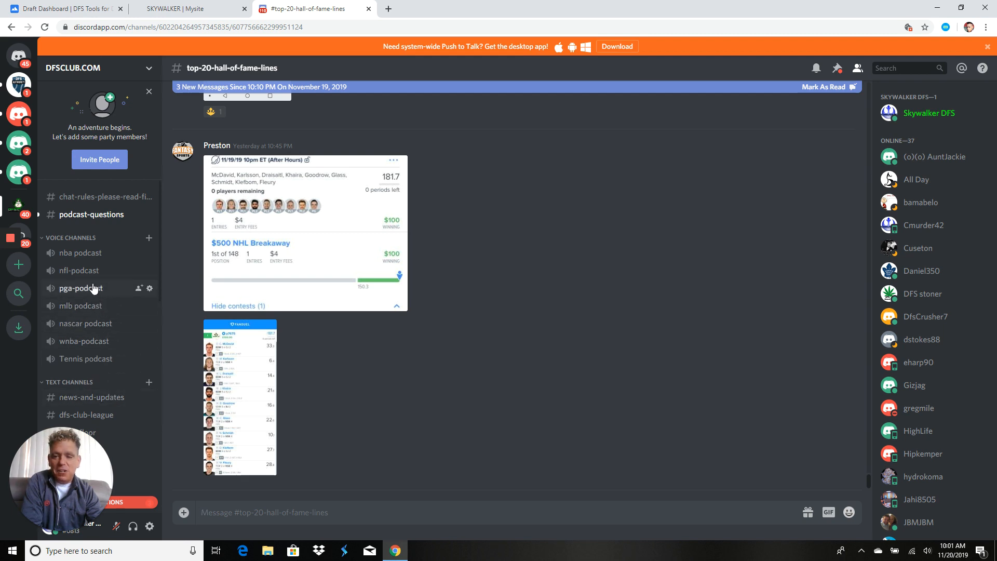
{"action": "mouse_move", "coordinate": [83, 340]}
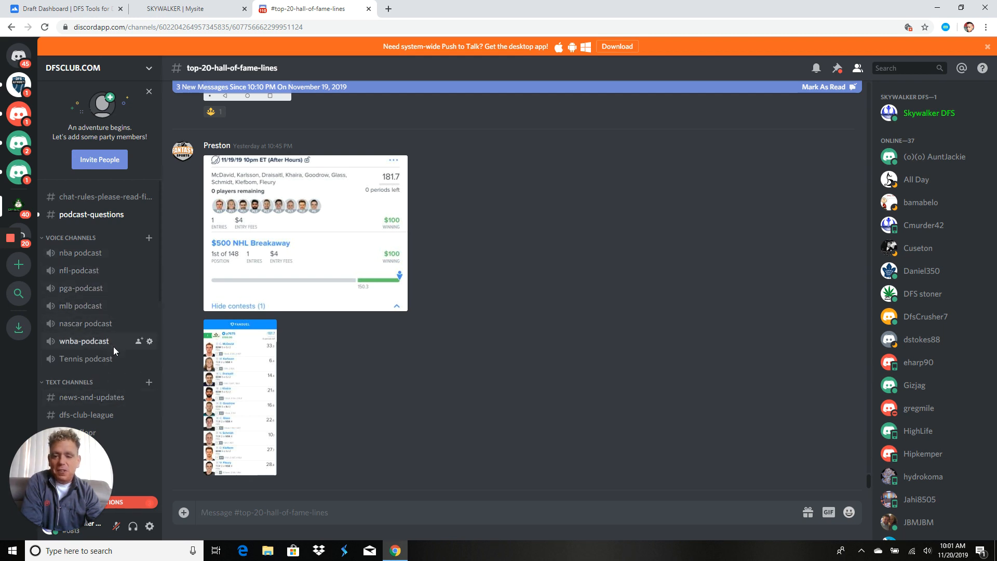
{"action": "scroll", "scroll_direction": "down", "scroll_amount": 3}
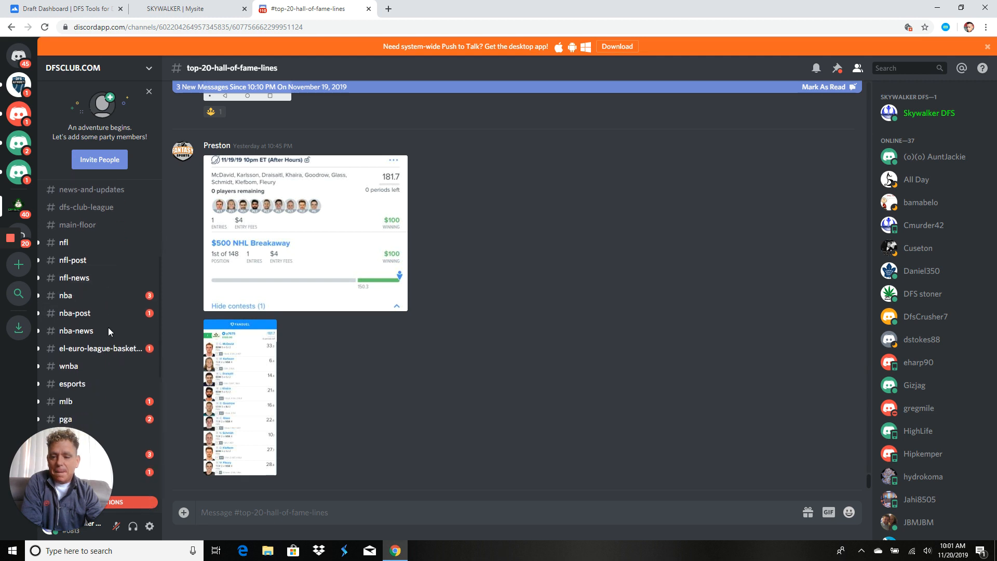
{"action": "scroll", "scroll_direction": "down", "scroll_amount": 3}
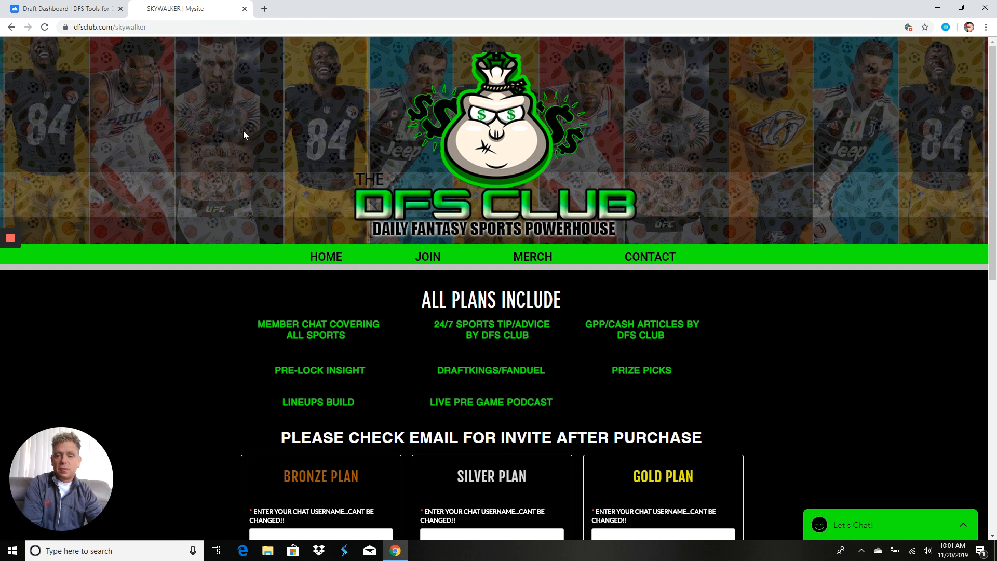
{"action": "mouse_move", "coordinate": [216, 131]}
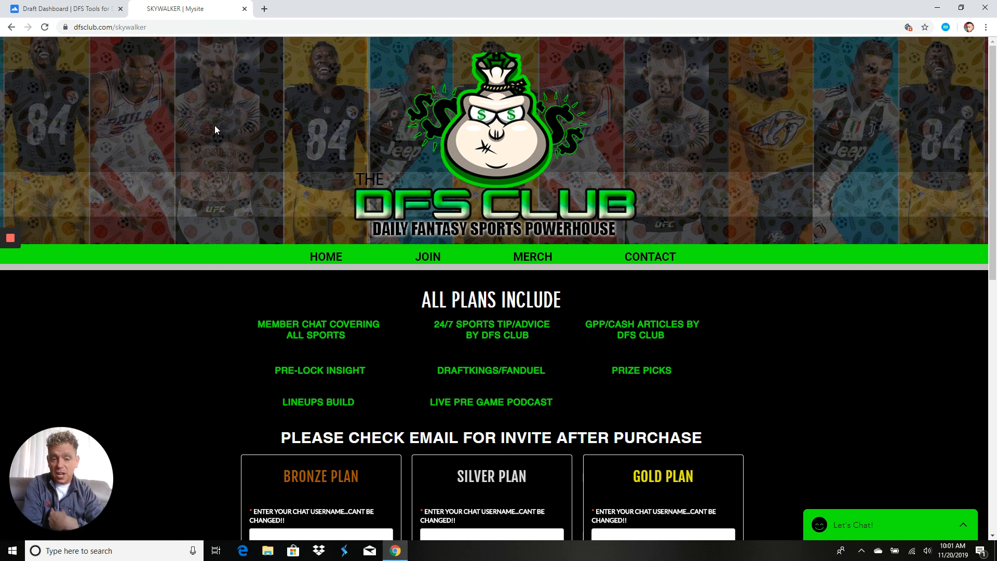
{"action": "scroll", "scroll_direction": "down", "scroll_amount": 3}
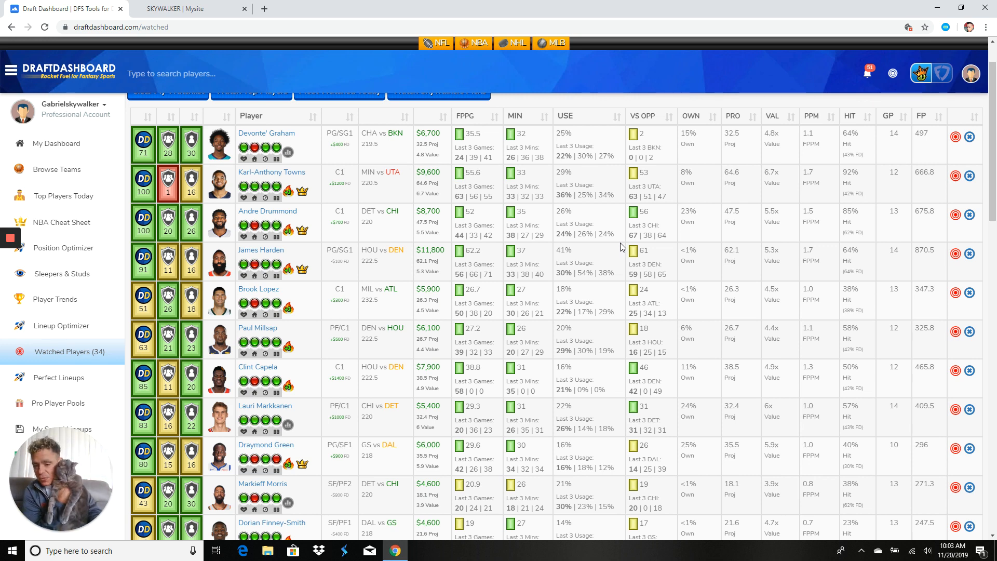
{"action": "scroll", "scroll_direction": "down", "scroll_amount": 3}
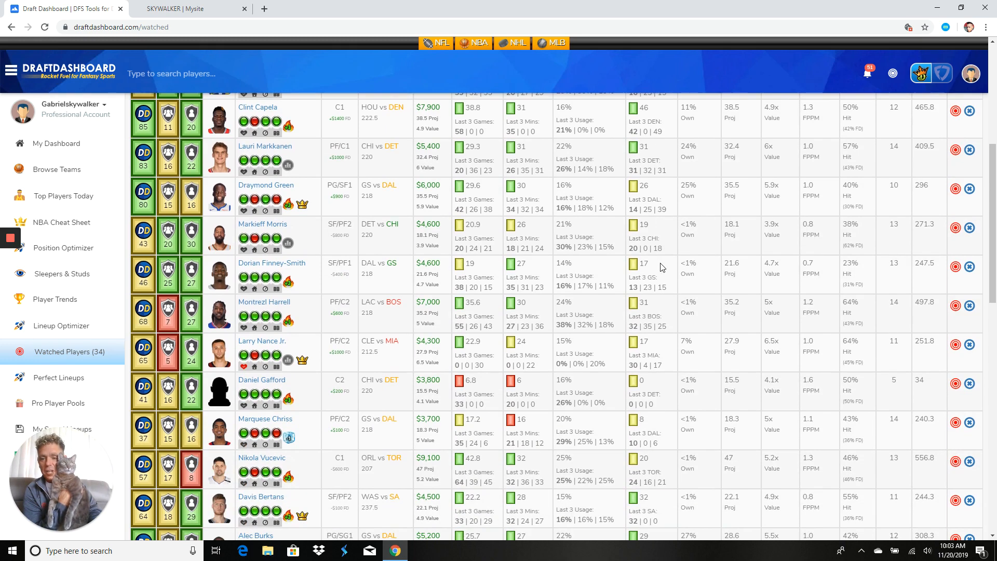
{"action": "scroll", "scroll_direction": "down", "scroll_amount": 3}
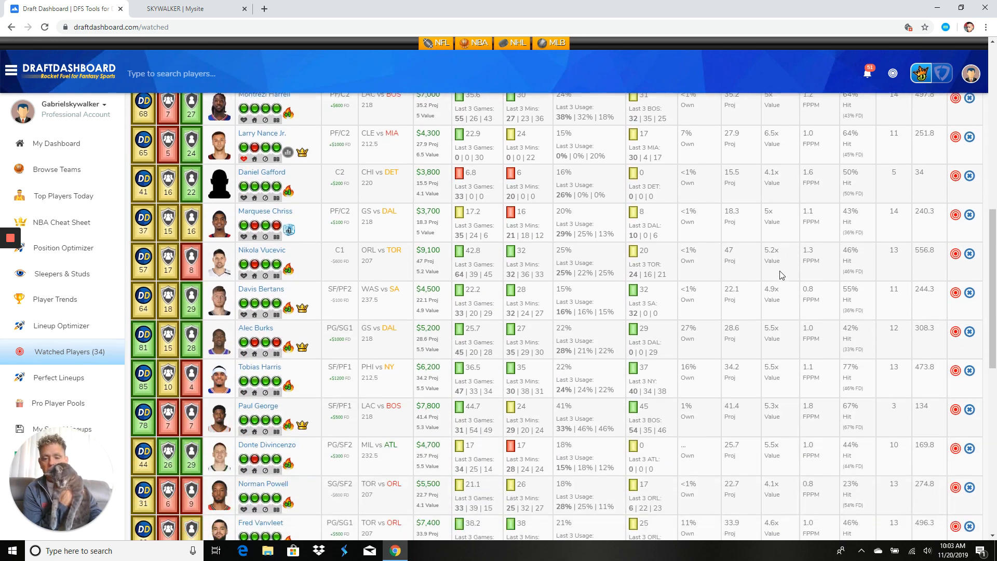
{"action": "scroll", "scroll_direction": "down", "scroll_amount": 3}
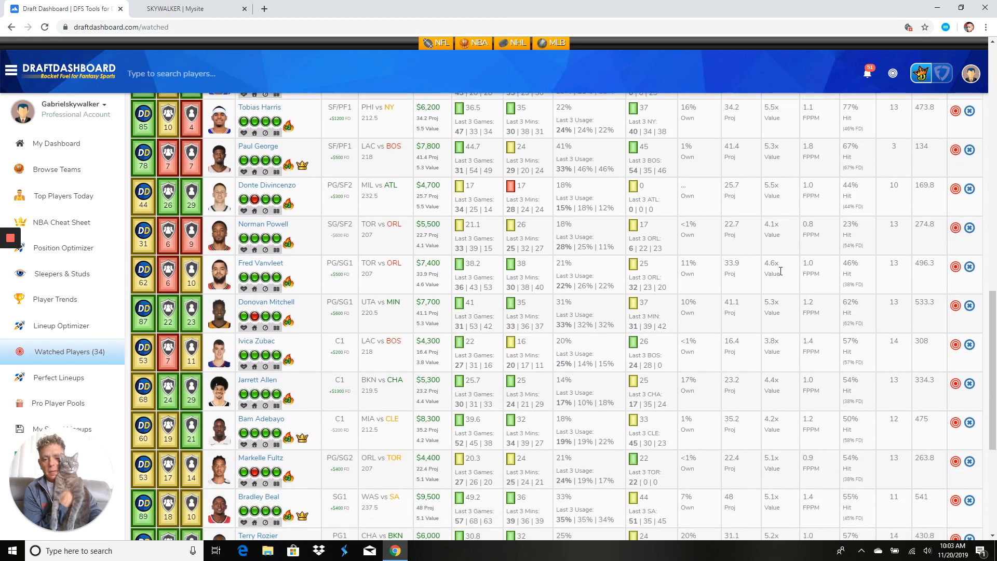
{"action": "scroll", "scroll_direction": "down", "scroll_amount": 3}
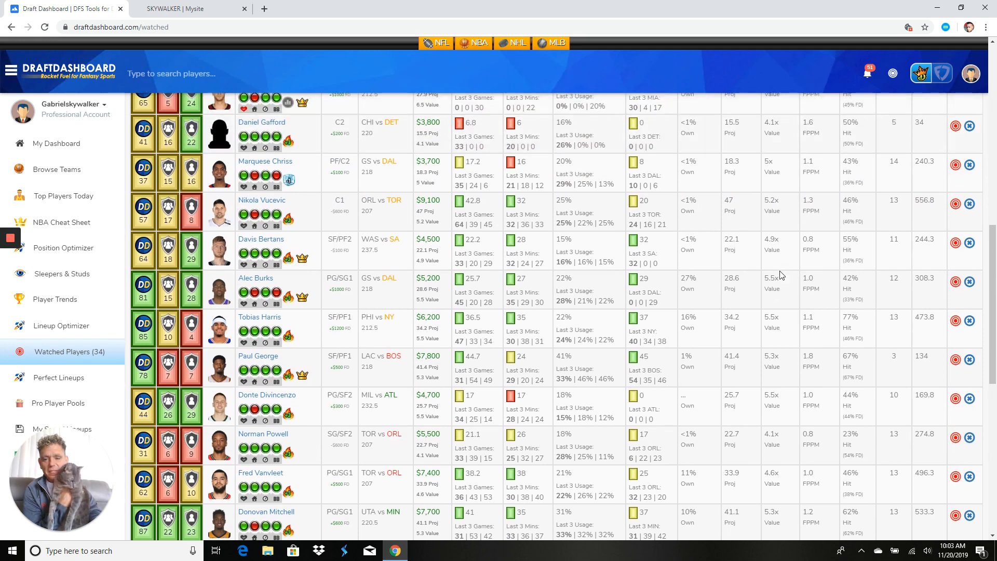
{"action": "scroll", "scroll_direction": "up", "scroll_amount": 3}
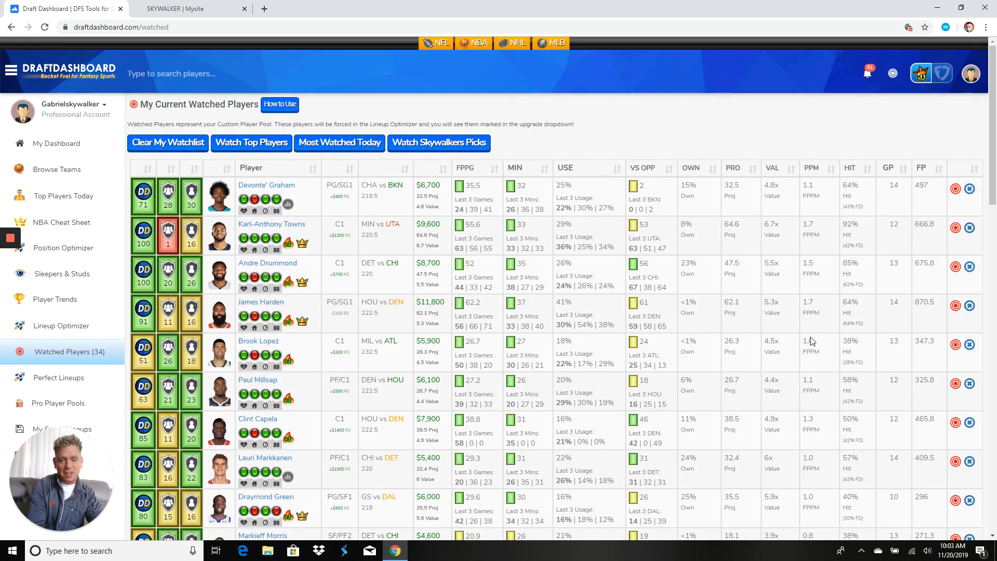
{"action": "scroll", "scroll_direction": "down", "scroll_amount": 3}
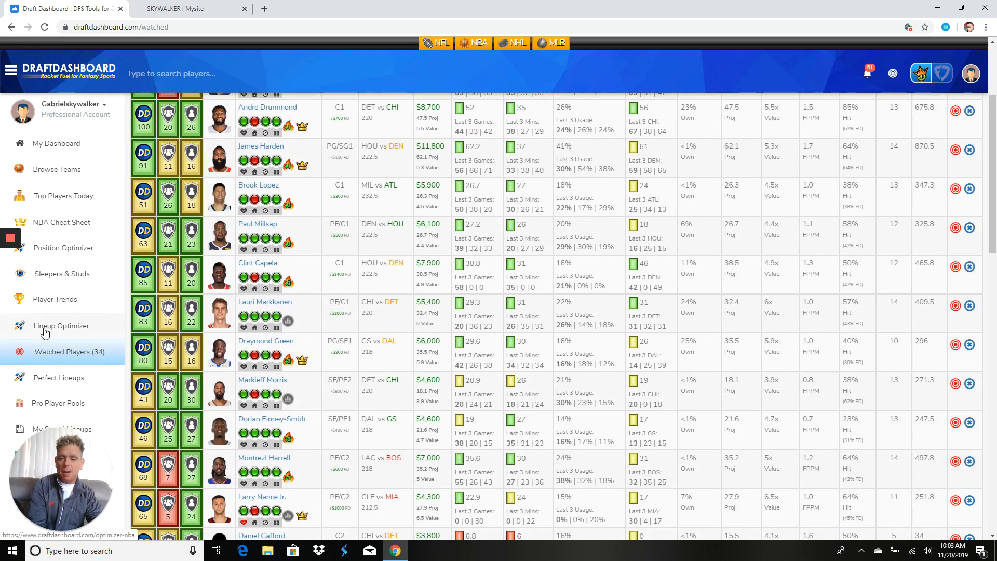
Step: Build the NBA lineup from the 34 watched players and save the $49,500 result
{"action": "left_click", "coordinate": [61, 326]}
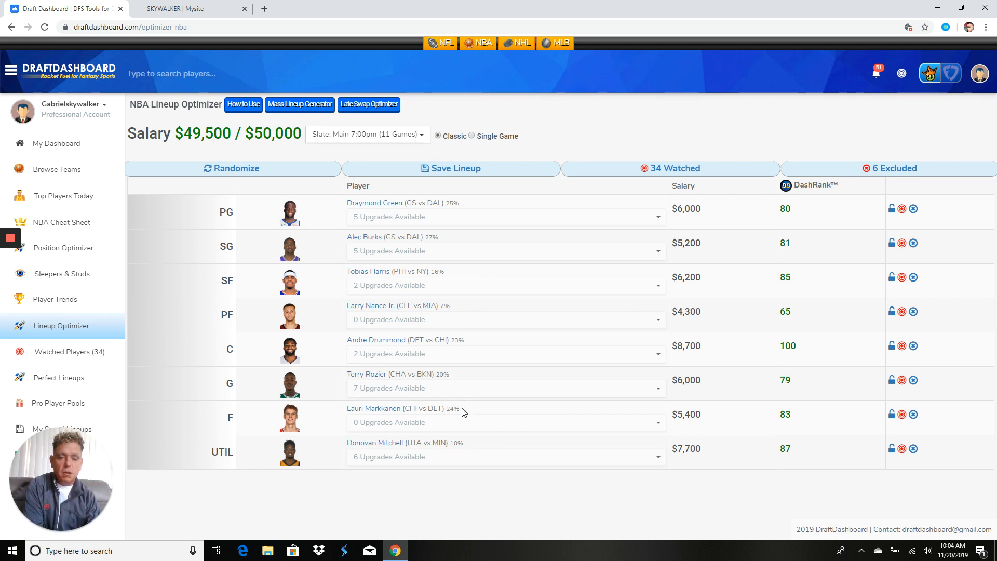
{"action": "mouse_move", "coordinate": [467, 449]}
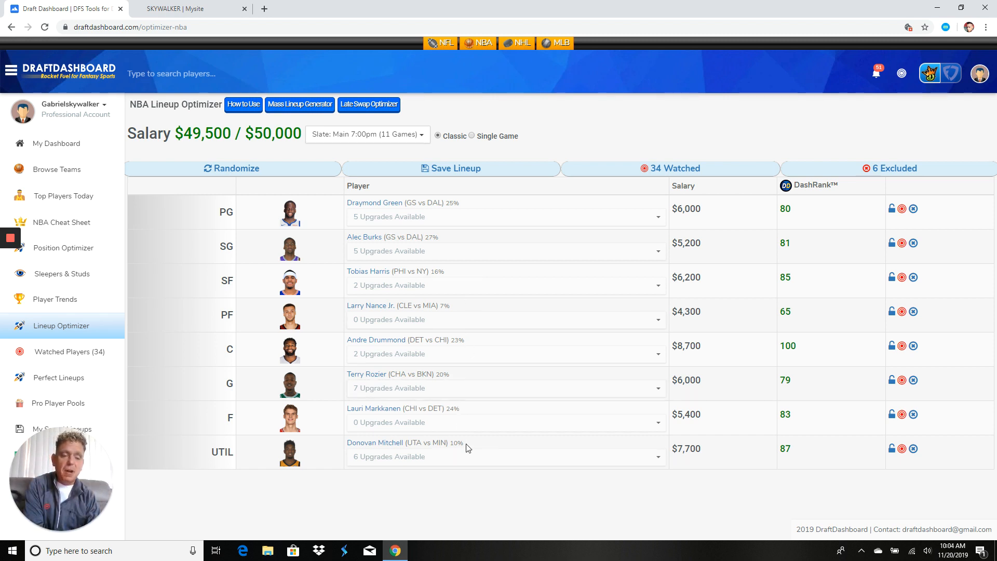
{"action": "mouse_move", "coordinate": [377, 176]}
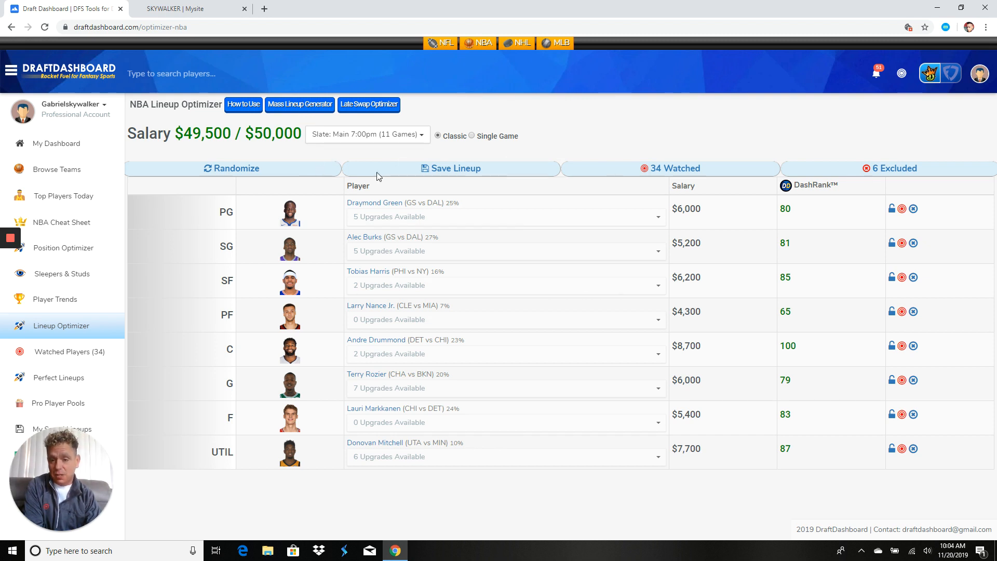
{"action": "left_click", "coordinate": [451, 168]}
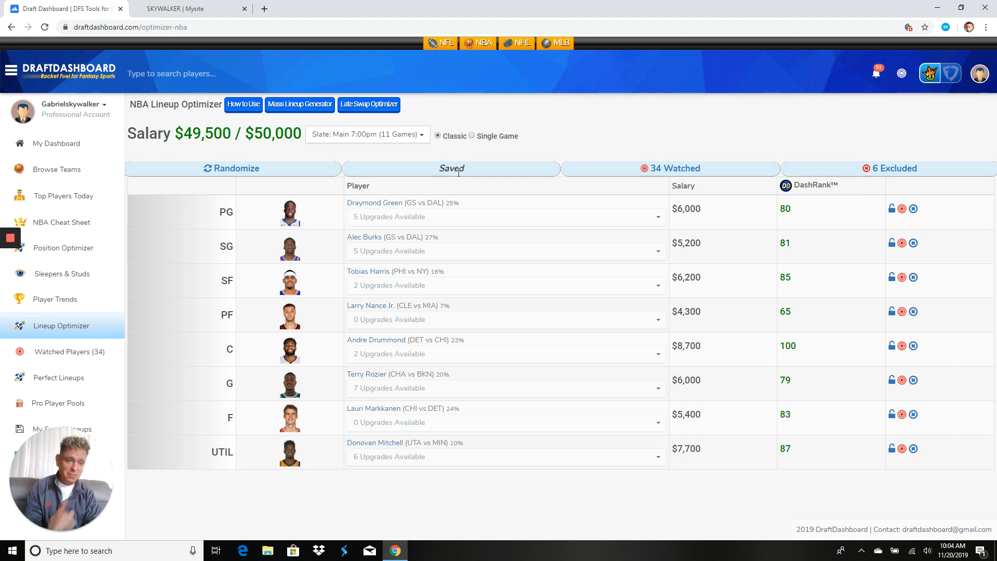
{"action": "mouse_move", "coordinate": [425, 151]}
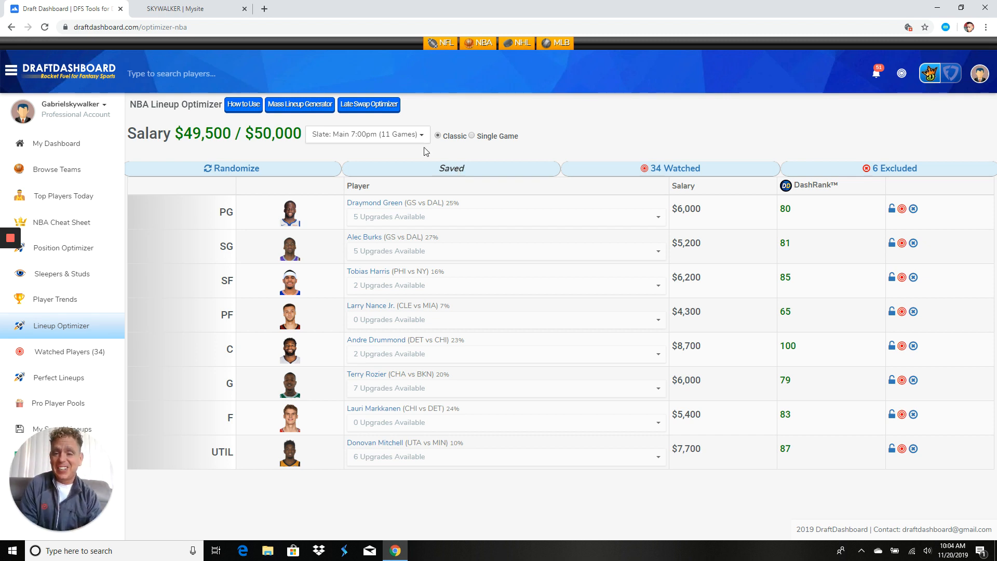
{"action": "mouse_move", "coordinate": [348, 74]}
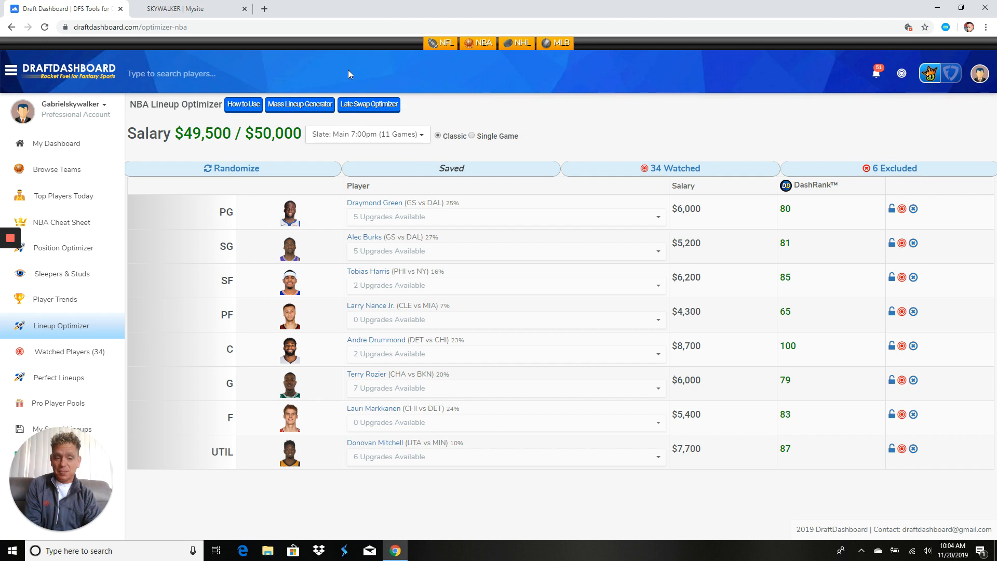
{"action": "left_click", "coordinate": [191, 8]}
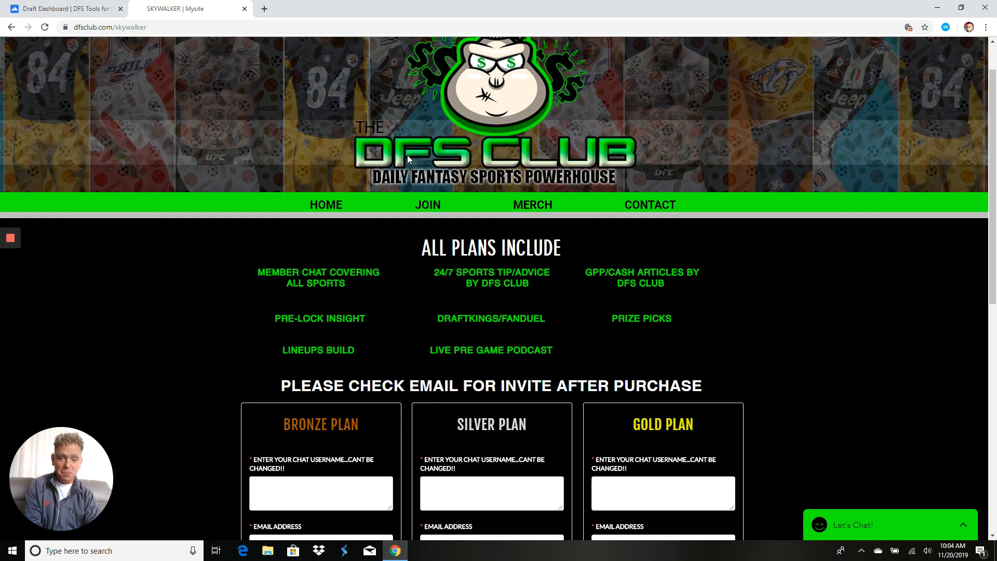
{"action": "scroll", "scroll_direction": "down", "scroll_amount": 3}
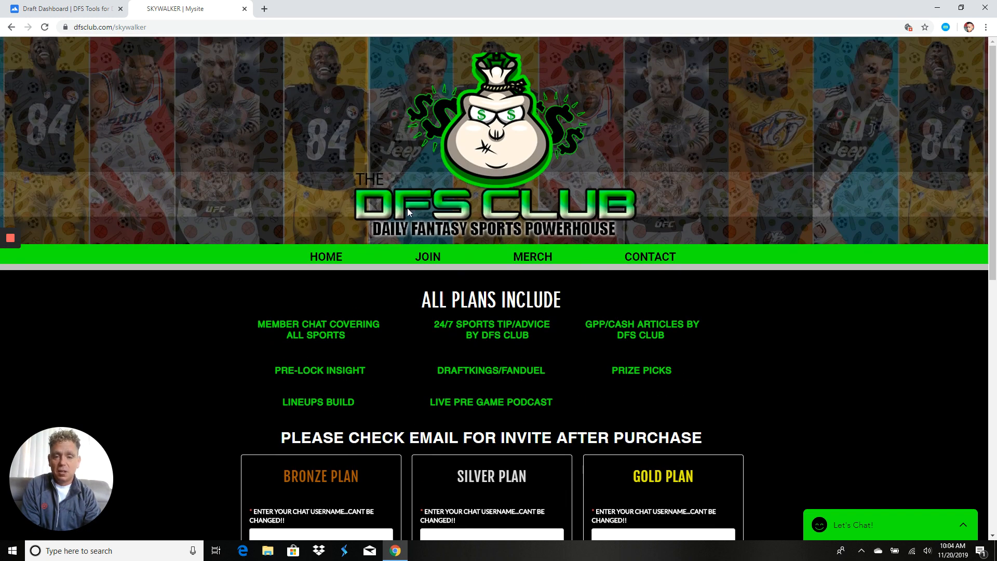
{"action": "scroll", "scroll_direction": "down", "scroll_amount": 3}
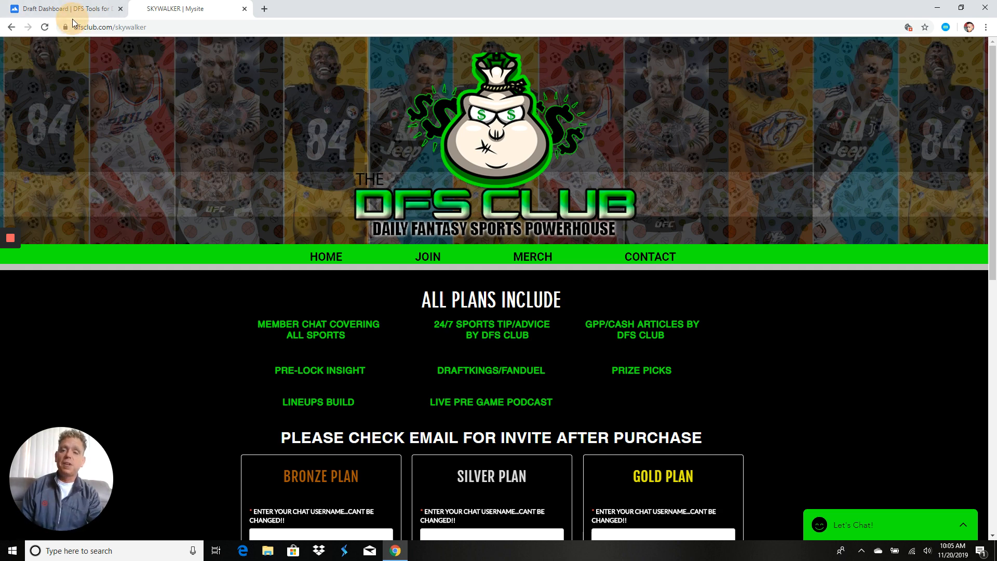
{"action": "left_click", "coordinate": [60, 8]}
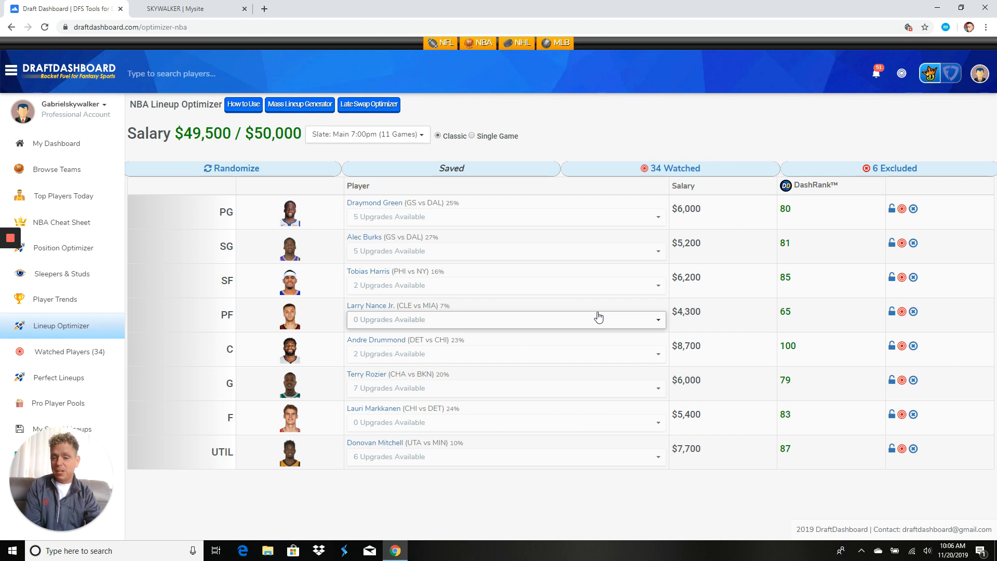
{"action": "mouse_move", "coordinate": [535, 303]}
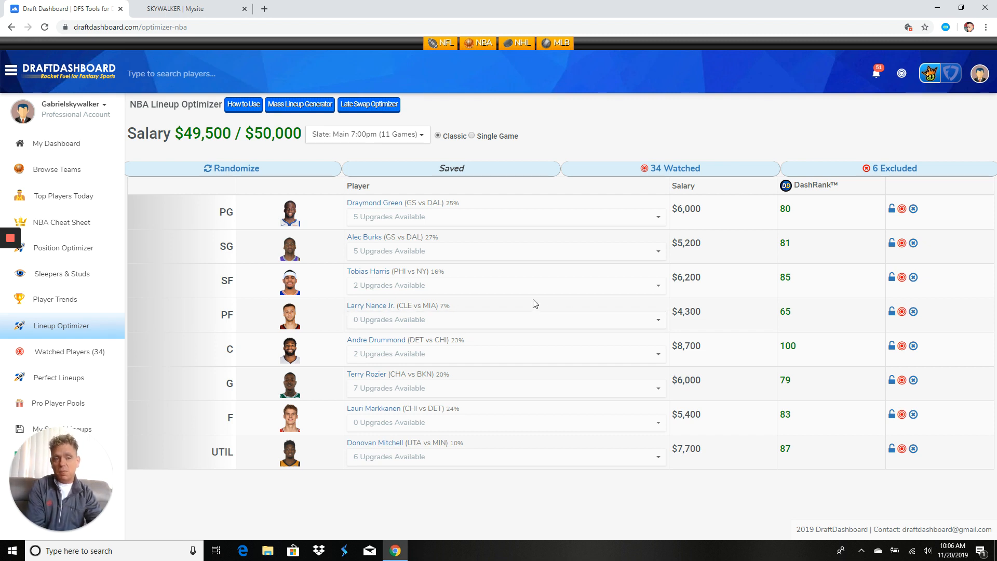